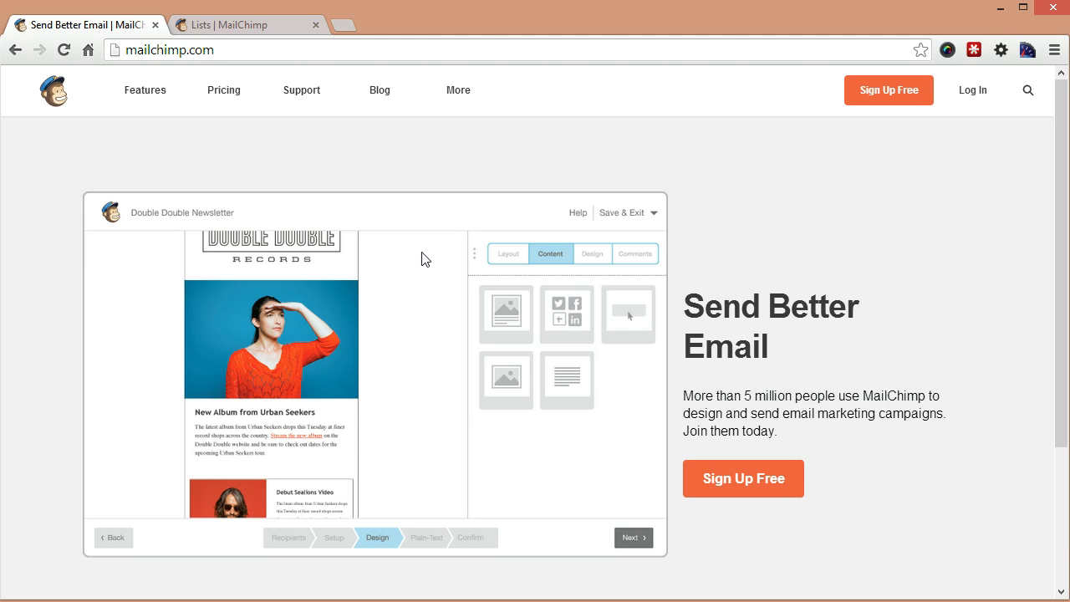
pyautogui.moveTo(421, 261)
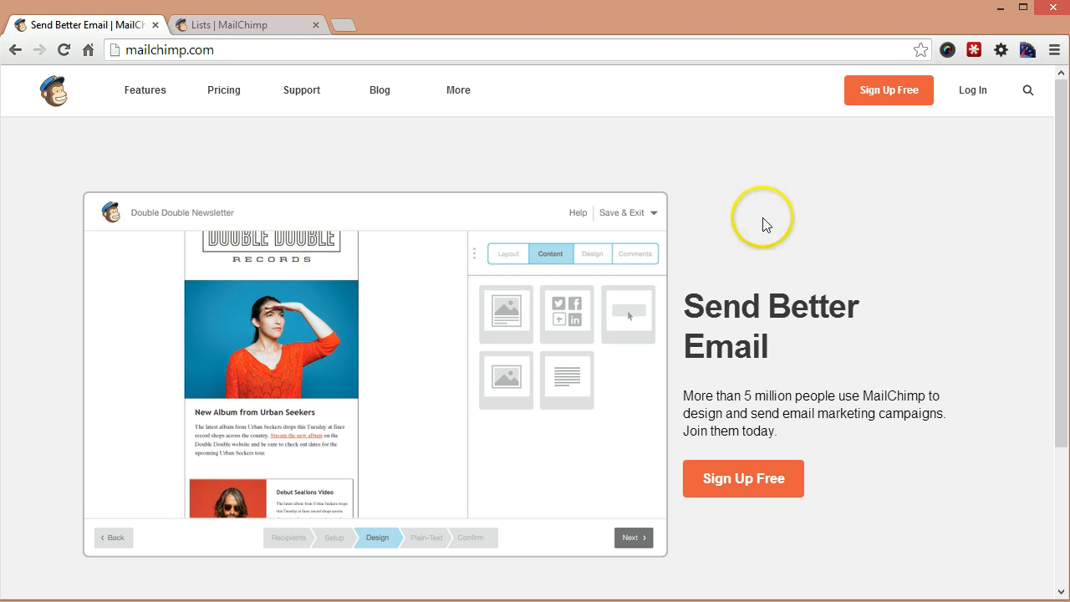
pyautogui.moveTo(98, 27)
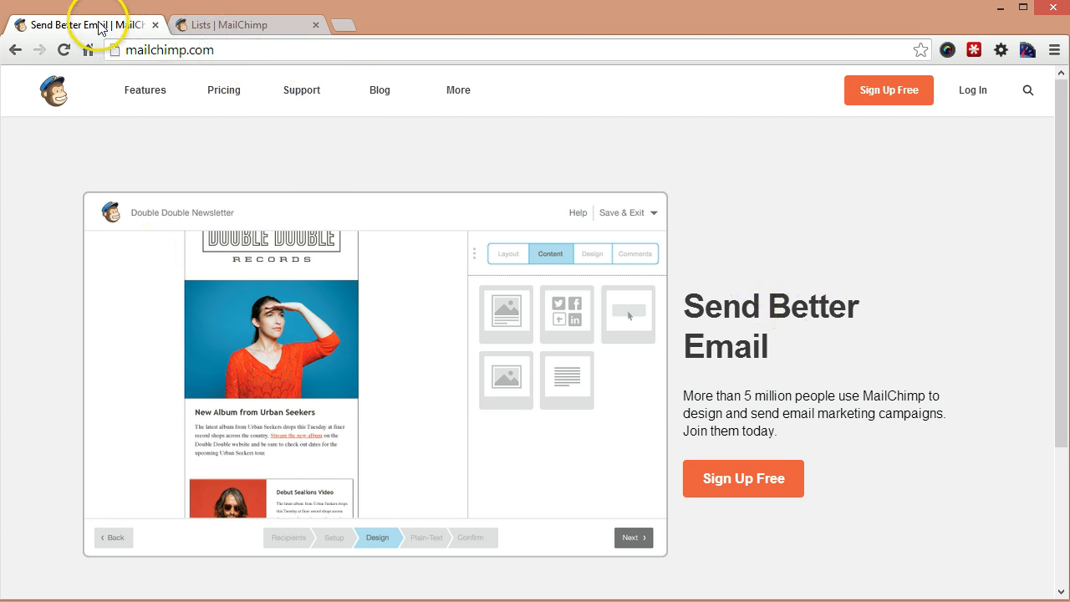
# Step: From the Lists page, go to the General List's signup forms and select General forms to build
pyautogui.click(247, 25)
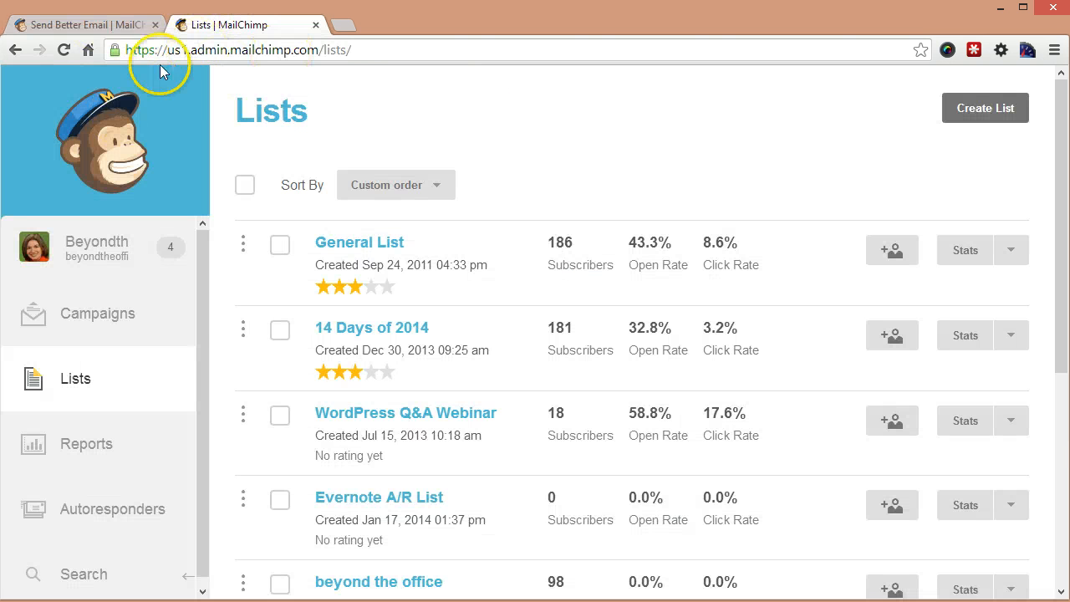
pyautogui.moveTo(58, 377)
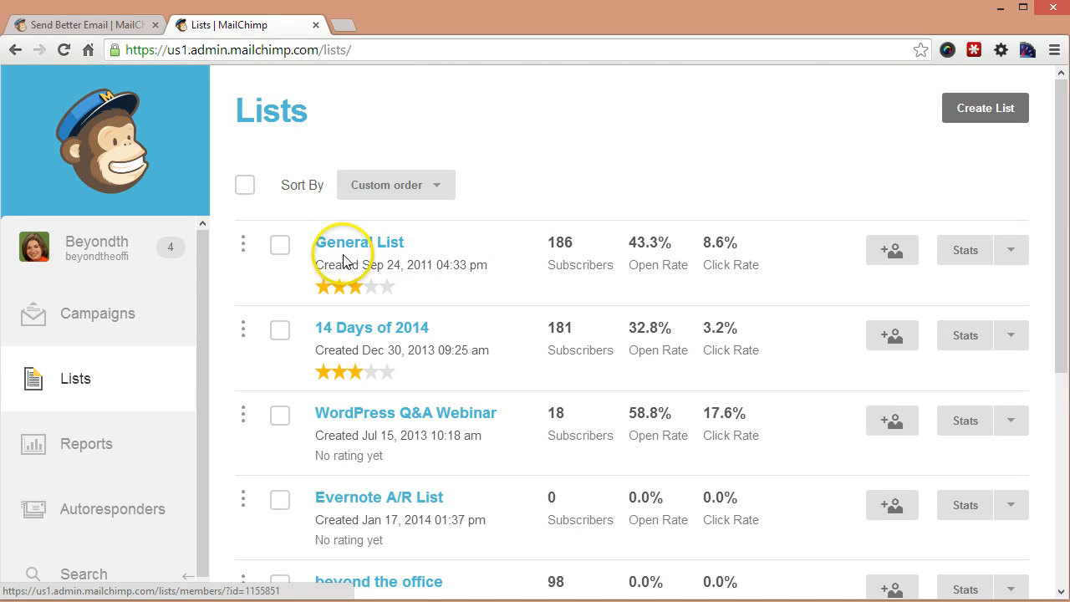
pyautogui.moveTo(1011, 251)
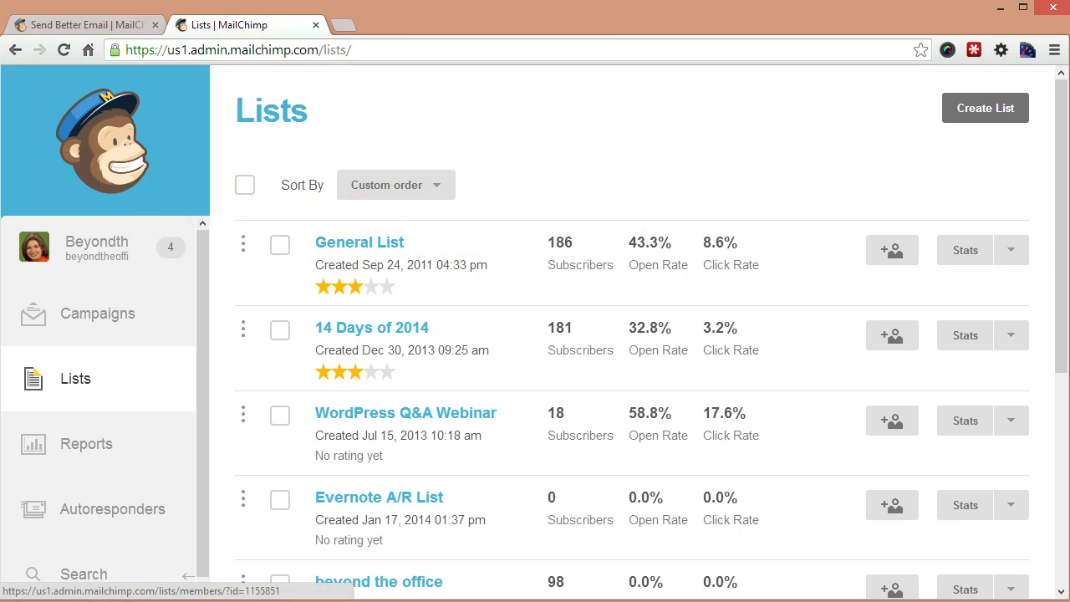
pyautogui.click(1010, 251)
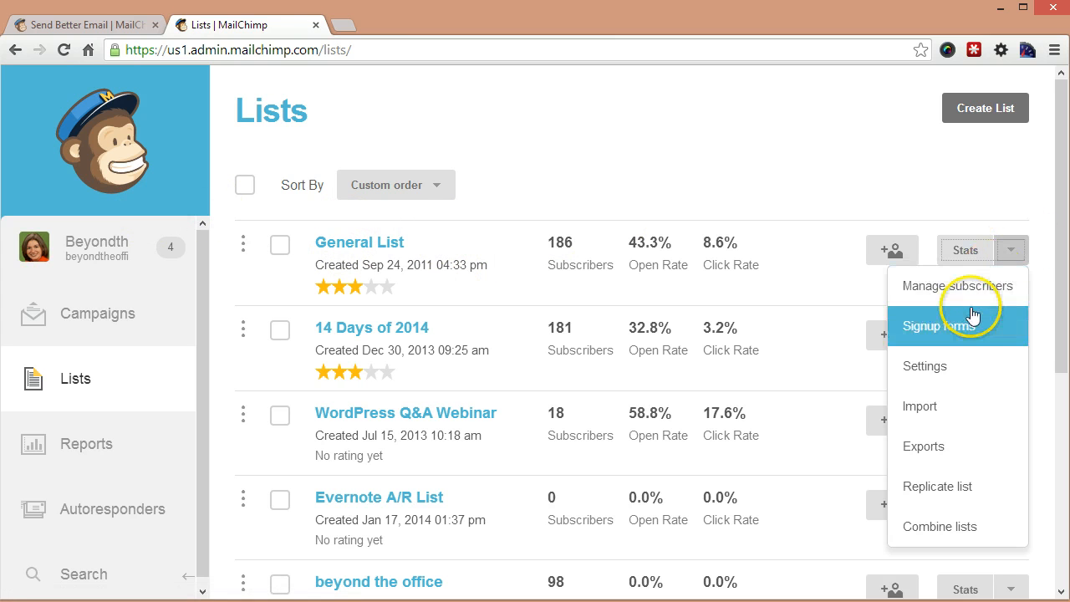
pyautogui.click(940, 326)
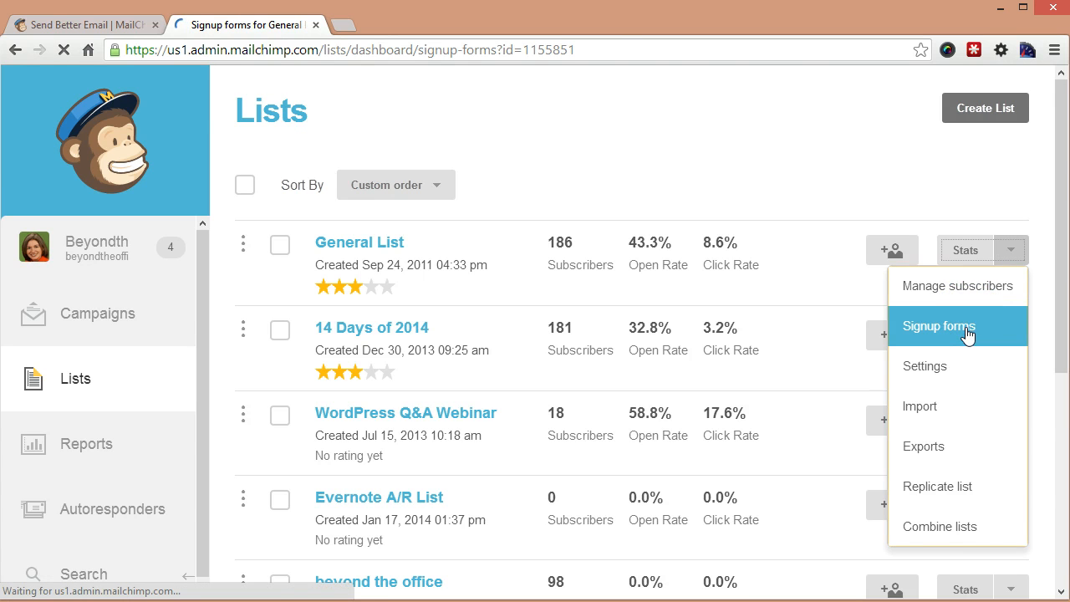
pyautogui.click(939, 326)
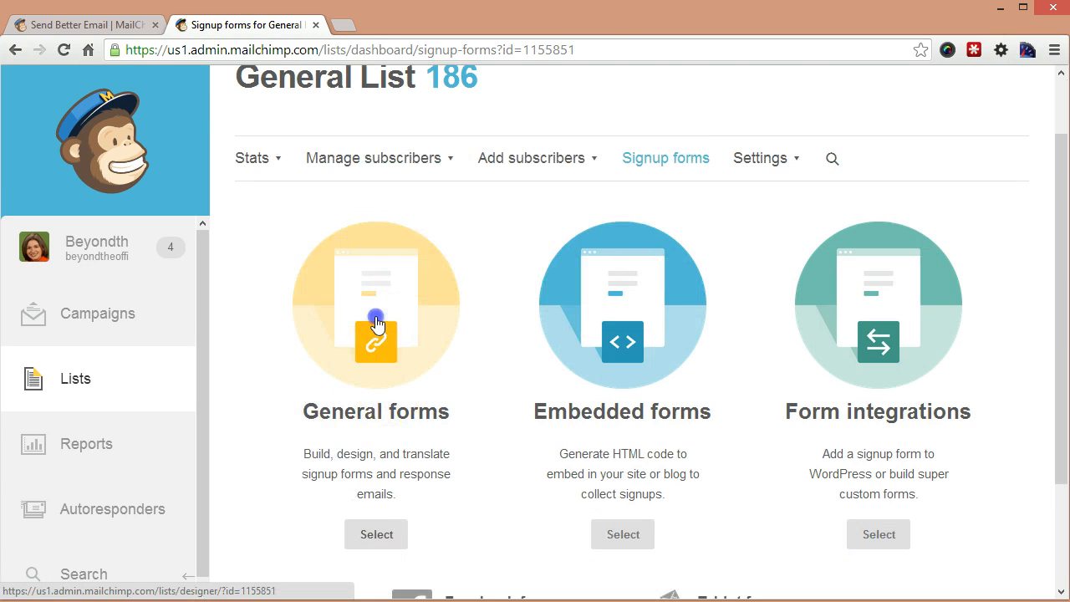
pyautogui.click(374, 535)
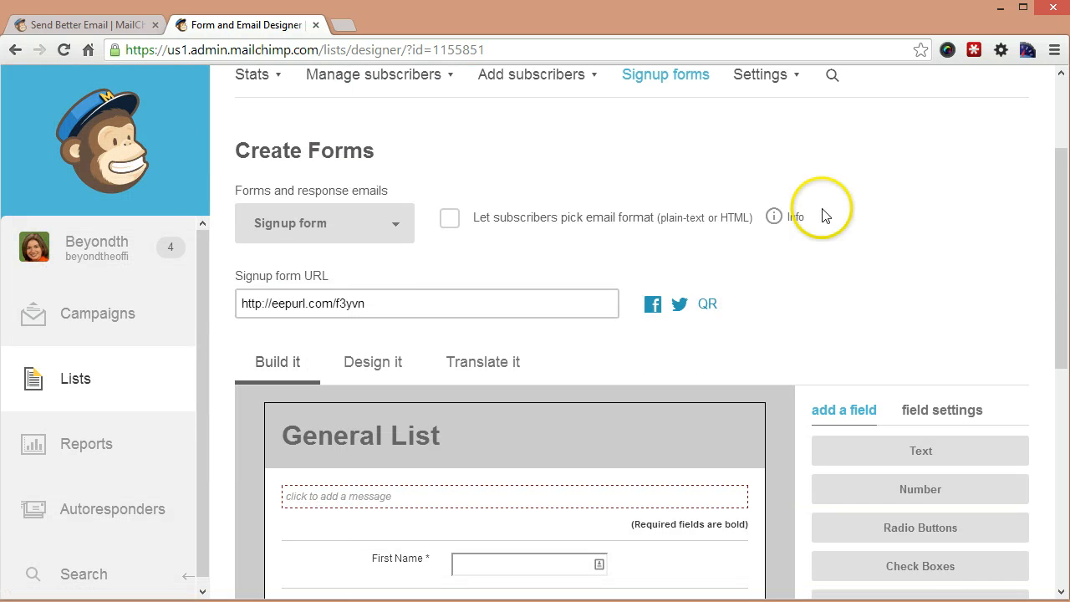
# Step: Keep Signup form in the Forms and response emails list and move down to its Design it settings
pyautogui.click(325, 222)
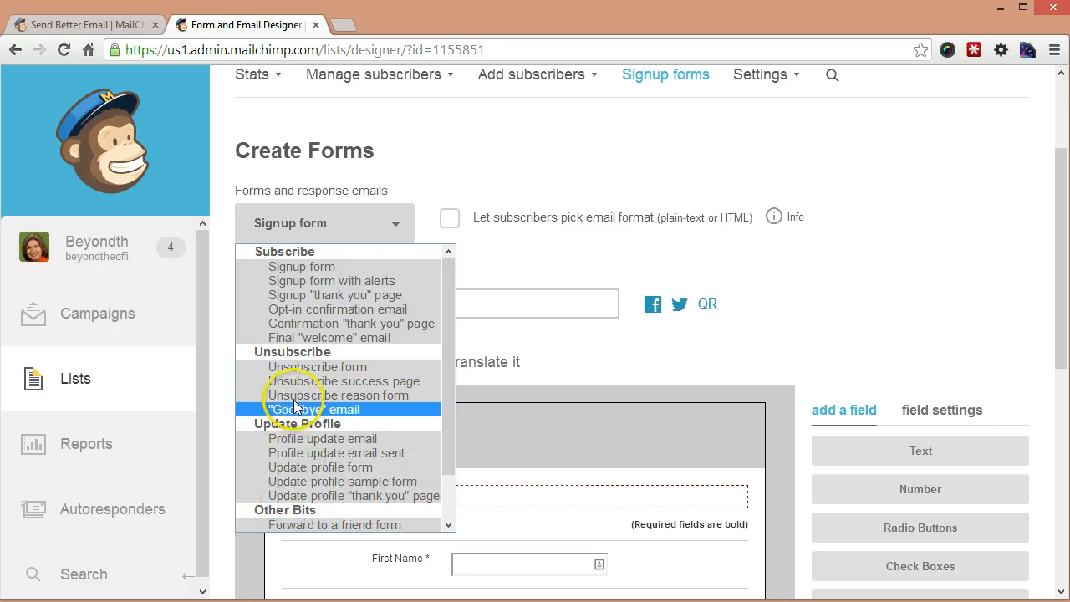
pyautogui.moveTo(405, 271)
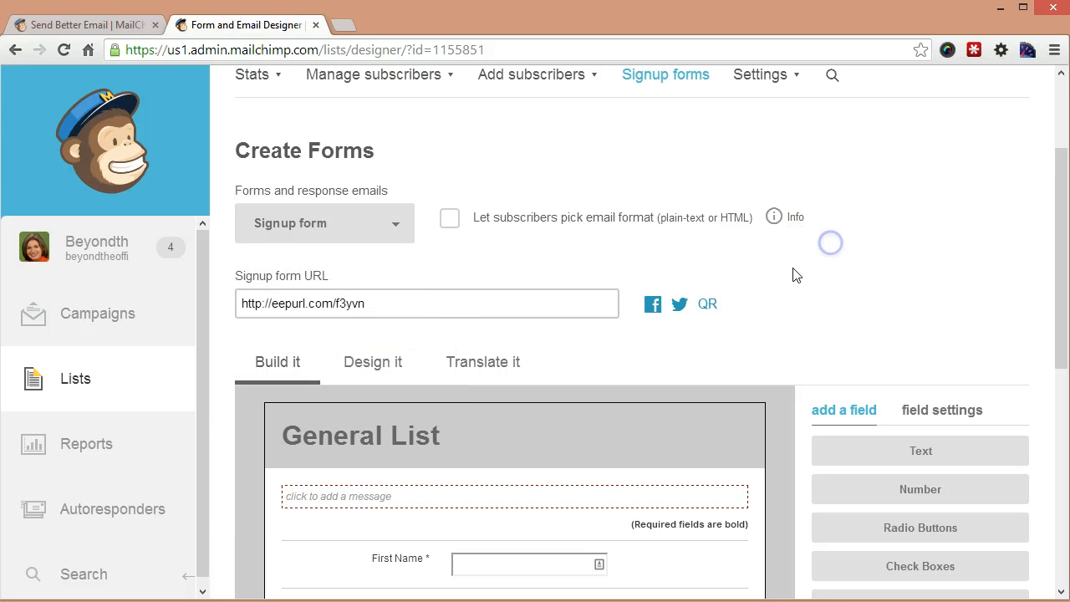
pyautogui.scroll(-3)
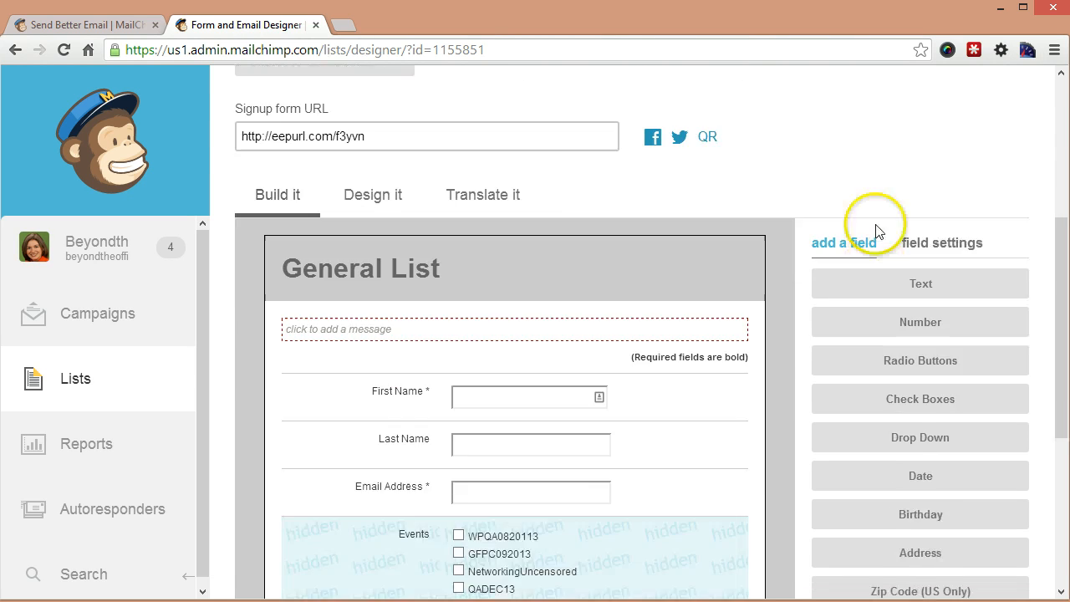
pyautogui.scroll(3)
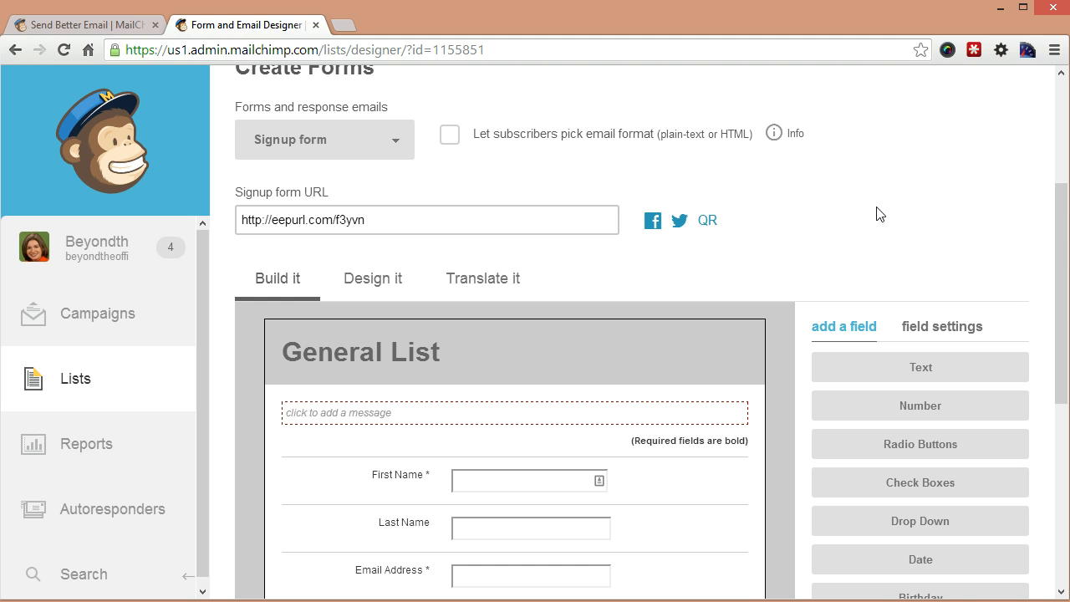
pyautogui.scroll(-3)
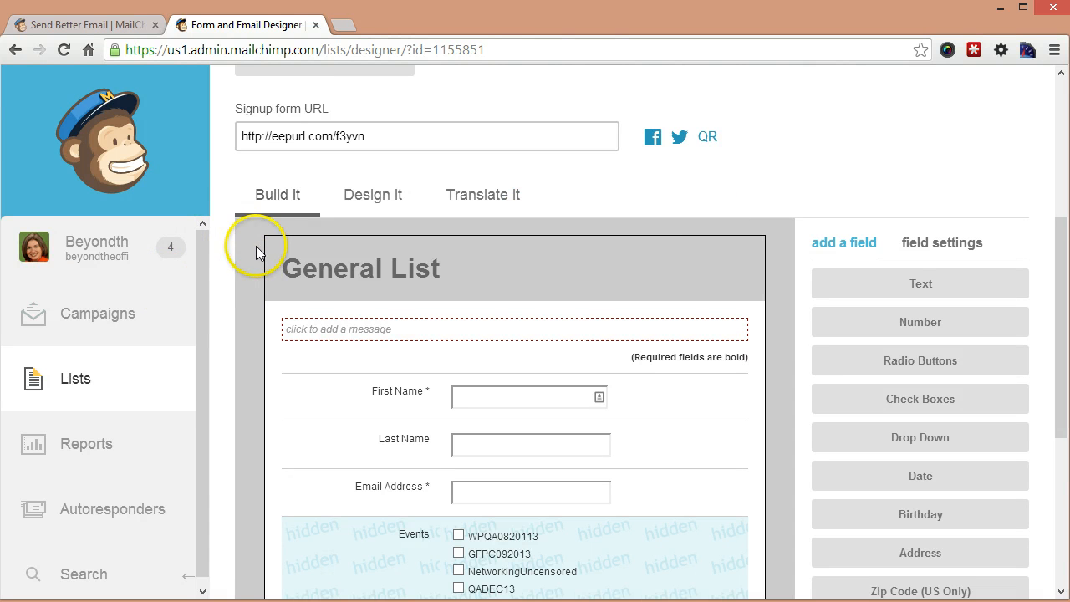
pyautogui.scroll(-3)
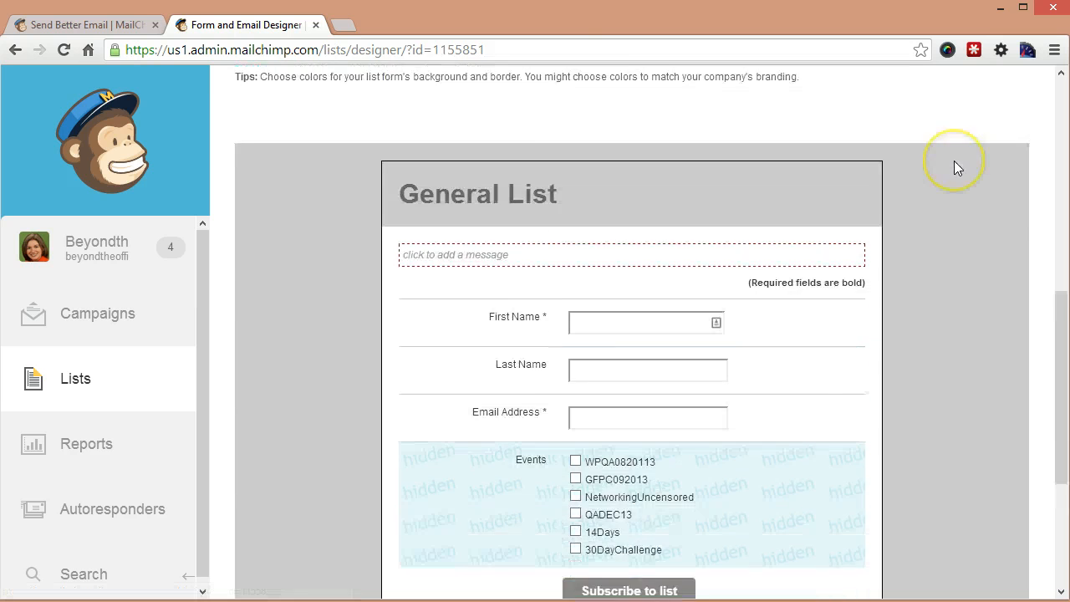
# Step: Set the page background to white (#ffffff) with a 0 px border, then move to the Body settings
pyautogui.scroll(-3)
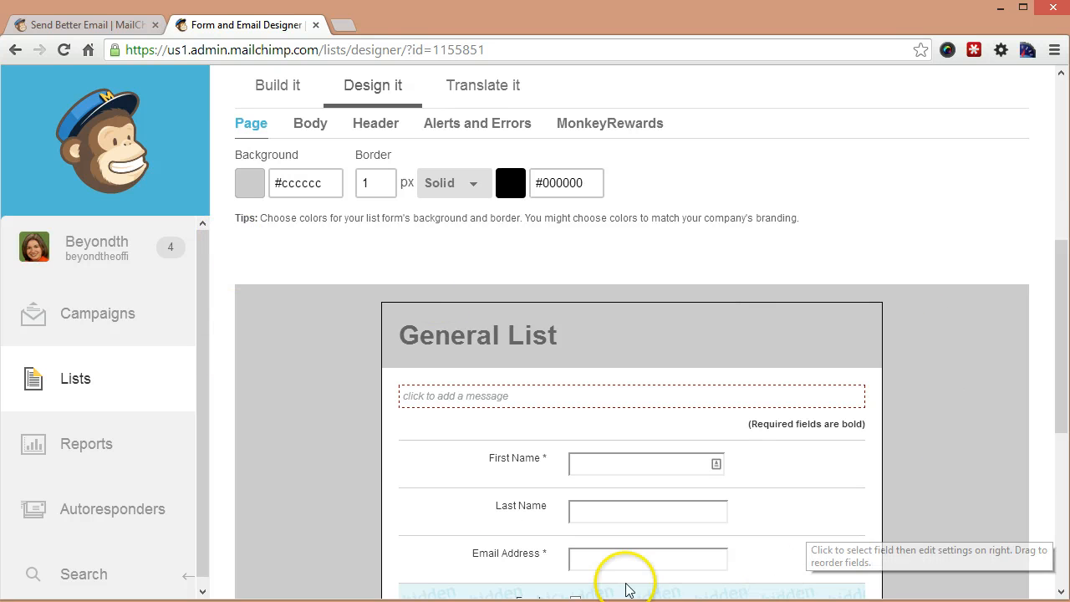
pyautogui.moveTo(985, 538)
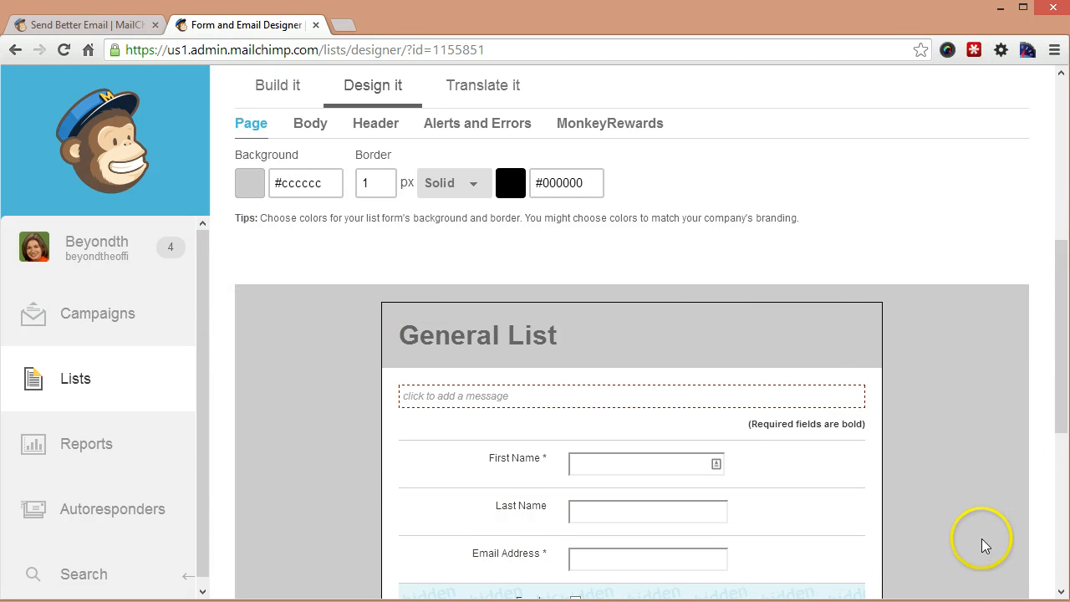
pyautogui.moveTo(986, 532)
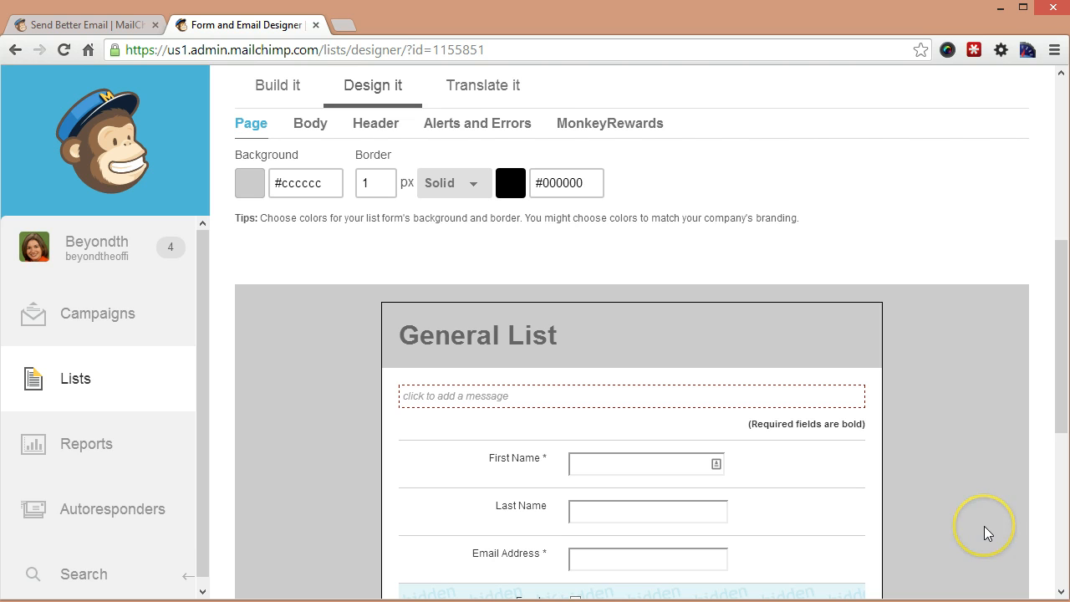
pyautogui.moveTo(990, 533)
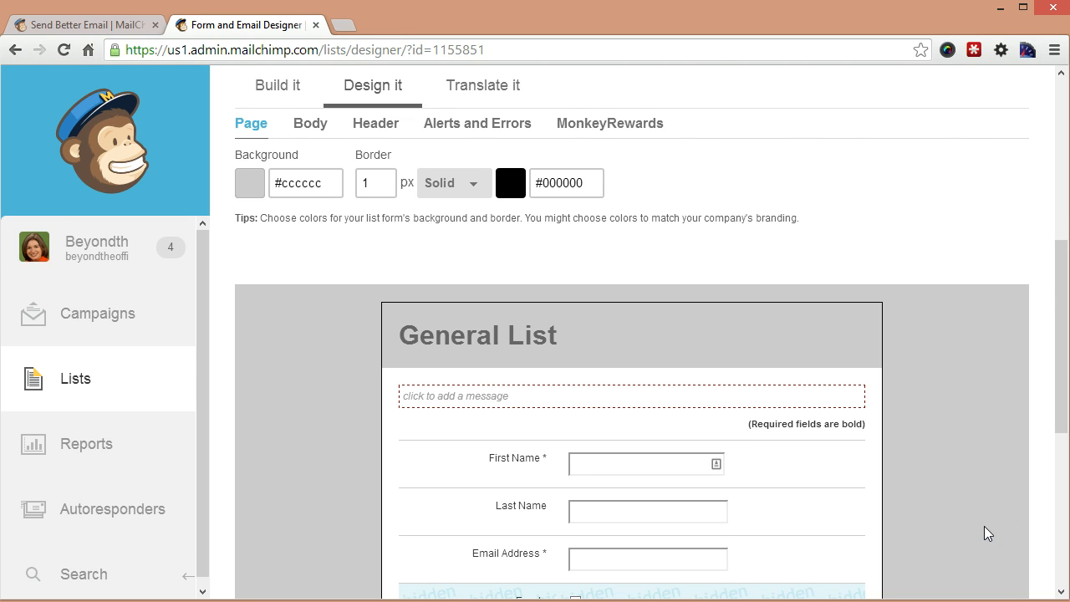
pyautogui.click(944, 422)
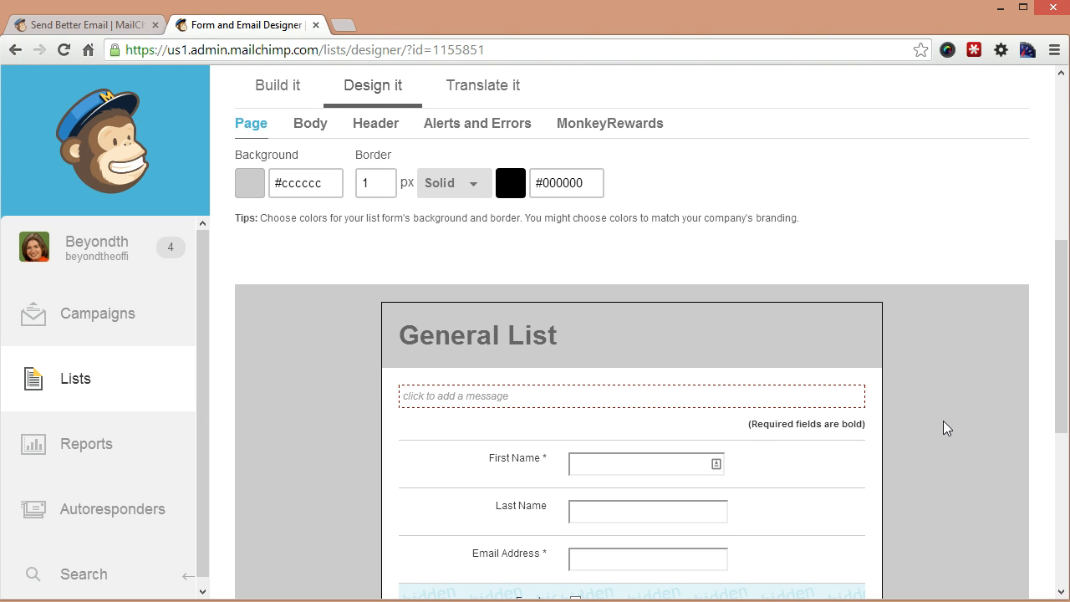
pyautogui.moveTo(264, 381)
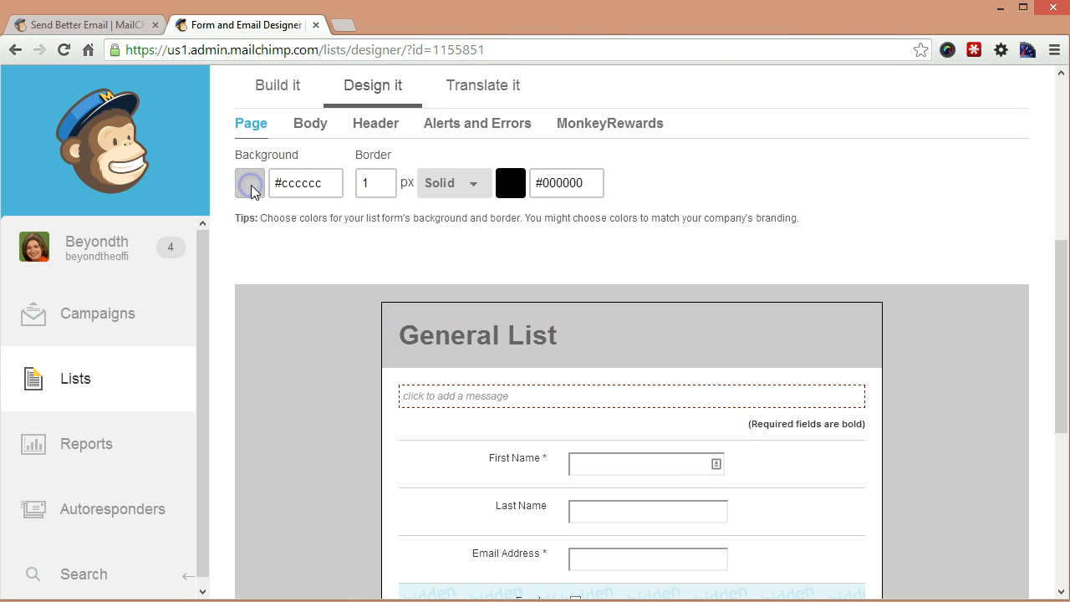
pyautogui.click(249, 182)
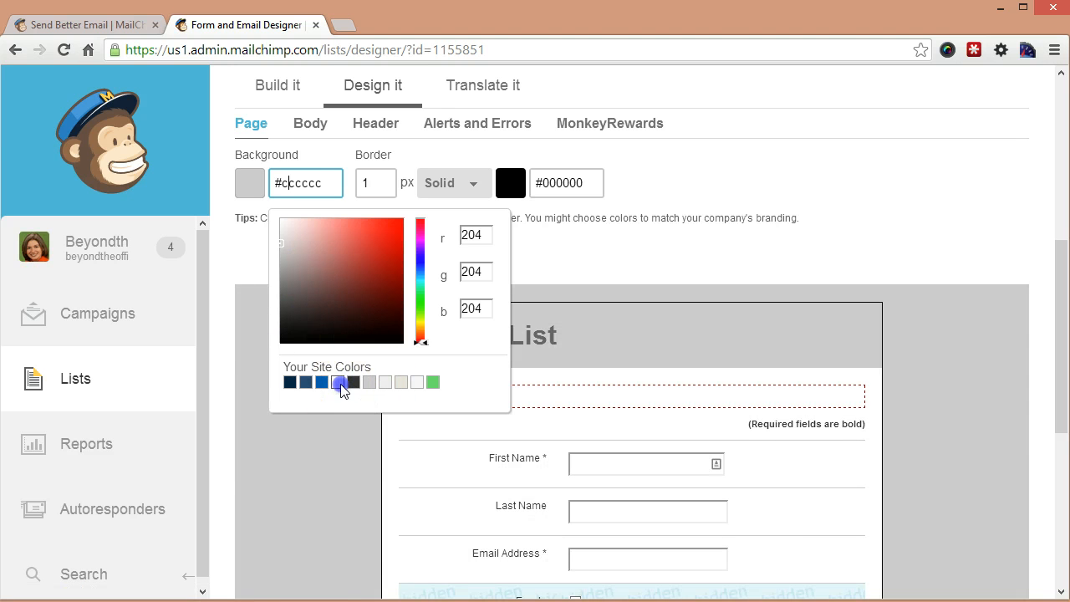
pyautogui.click(341, 381)
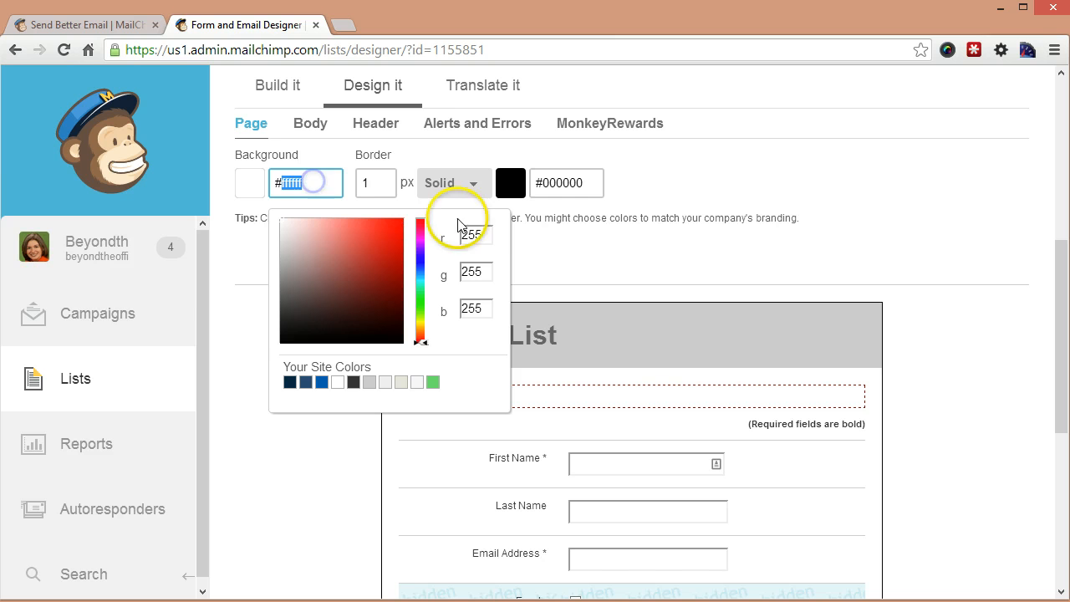
pyautogui.moveTo(278, 221)
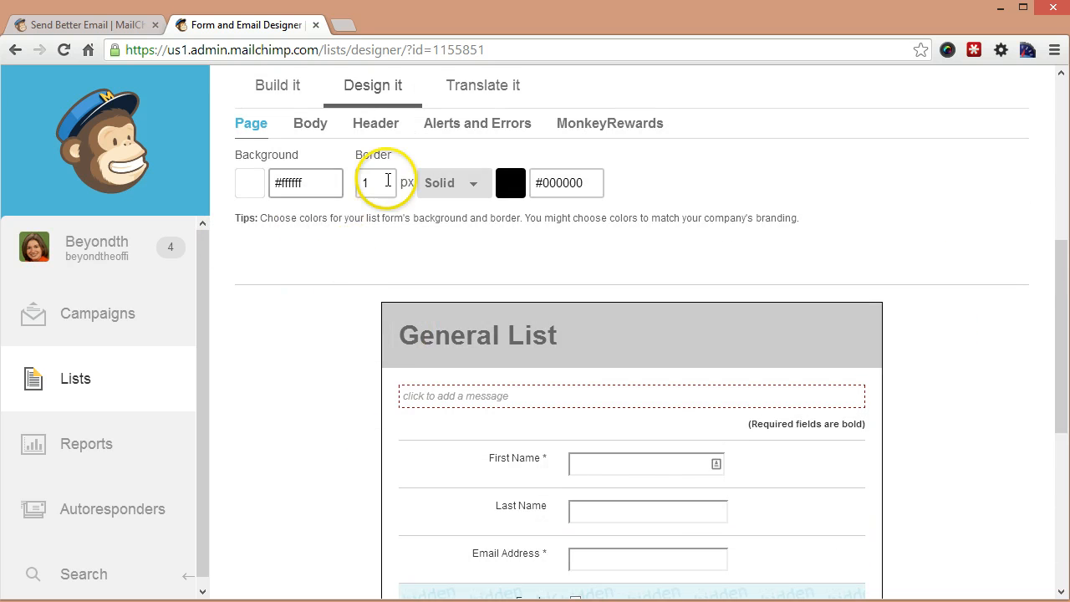
pyautogui.click(375, 182)
pyautogui.write('0')
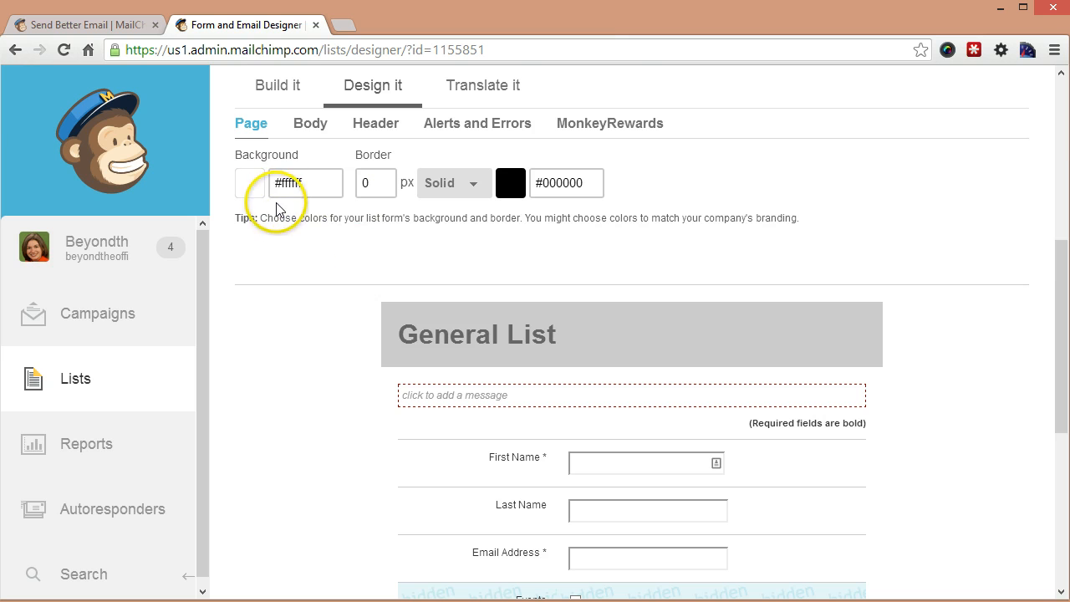
pyautogui.click(311, 124)
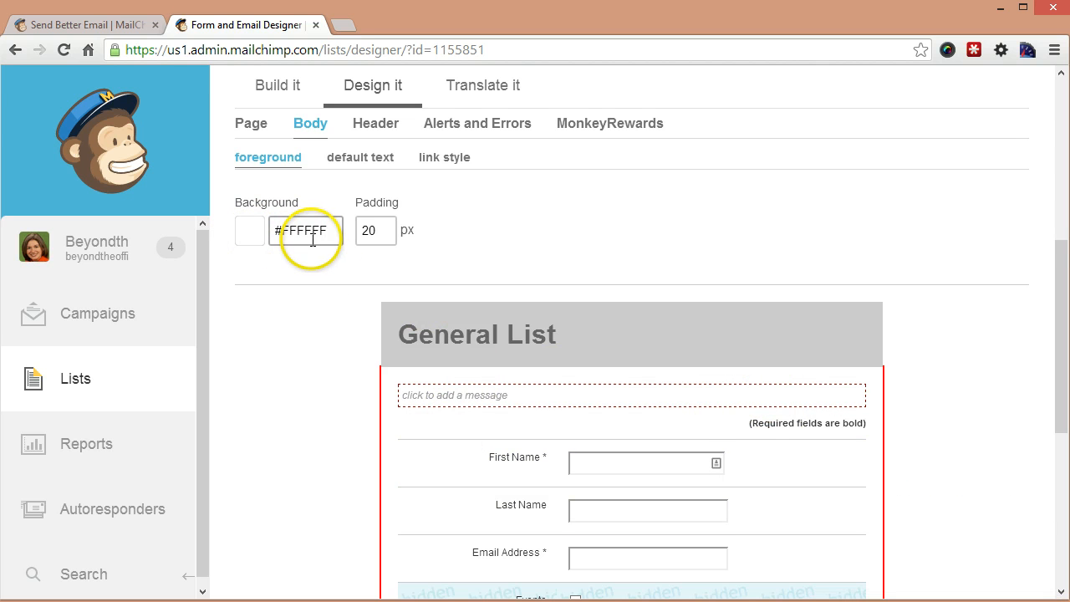
pyautogui.moveTo(388, 401)
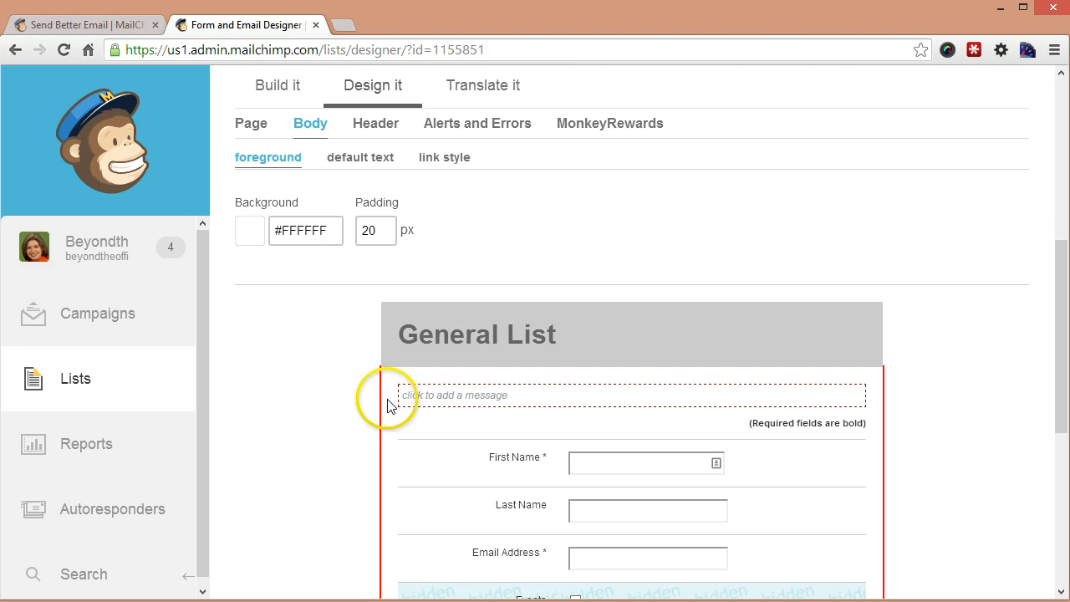
pyautogui.moveTo(388, 410)
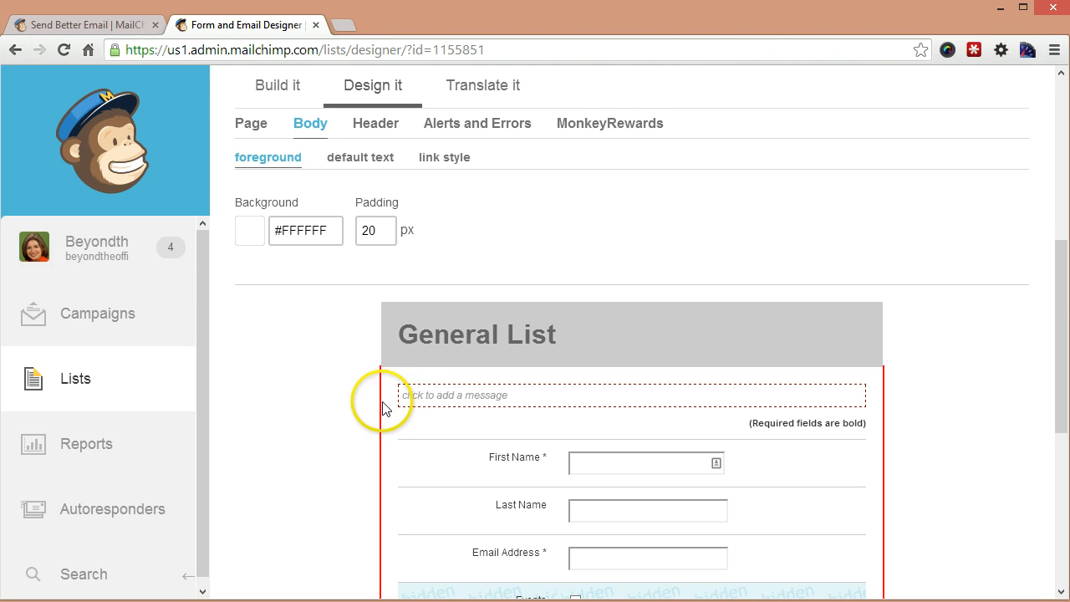
pyautogui.moveTo(386, 411)
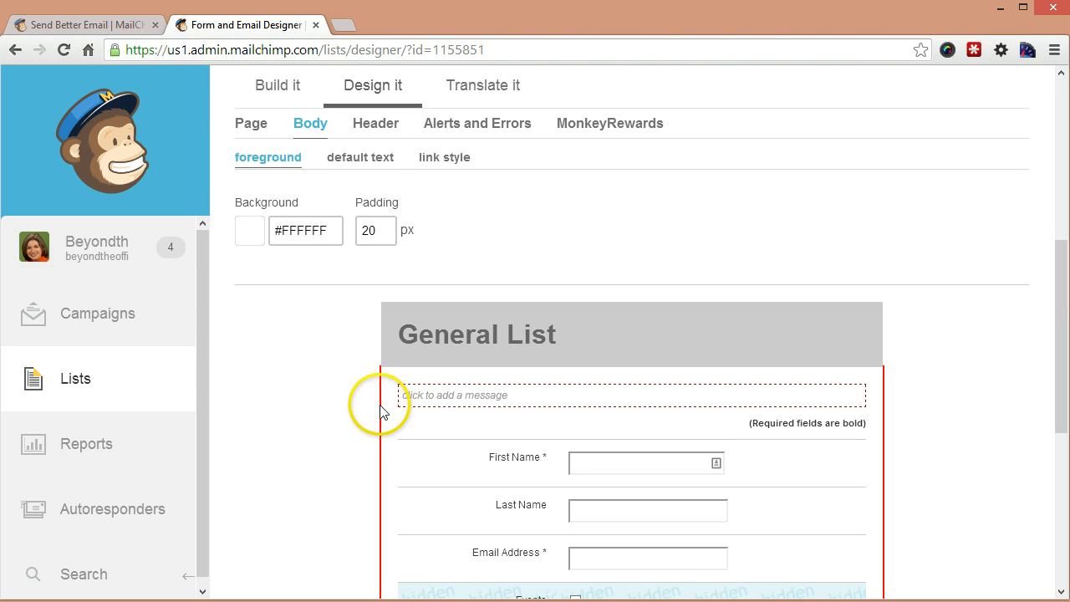
# Step: Set the form body padding to 0 px
pyautogui.click(374, 231)
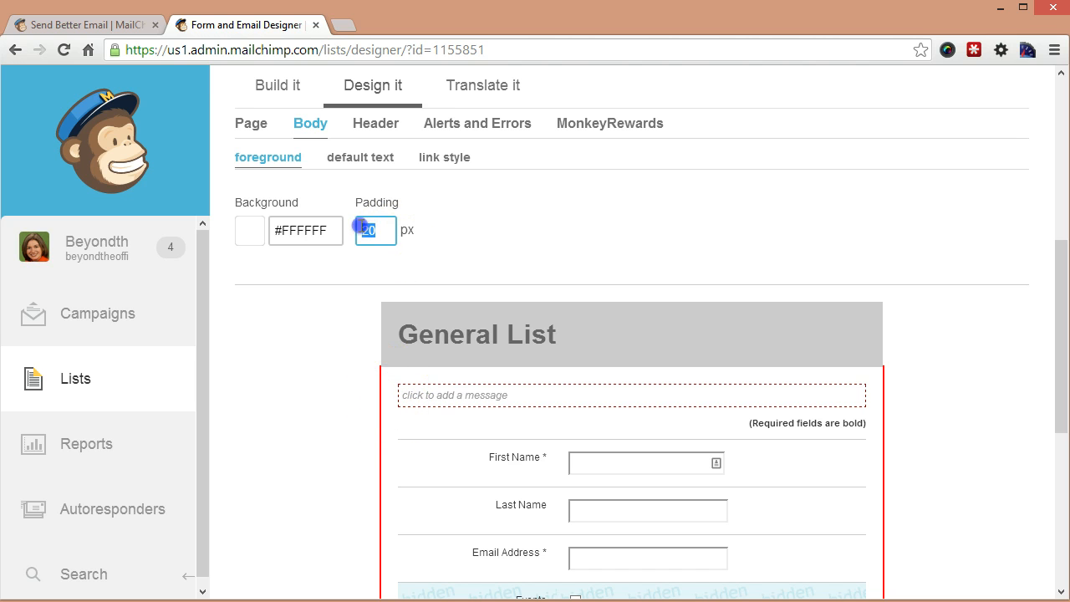
pyautogui.write('0')
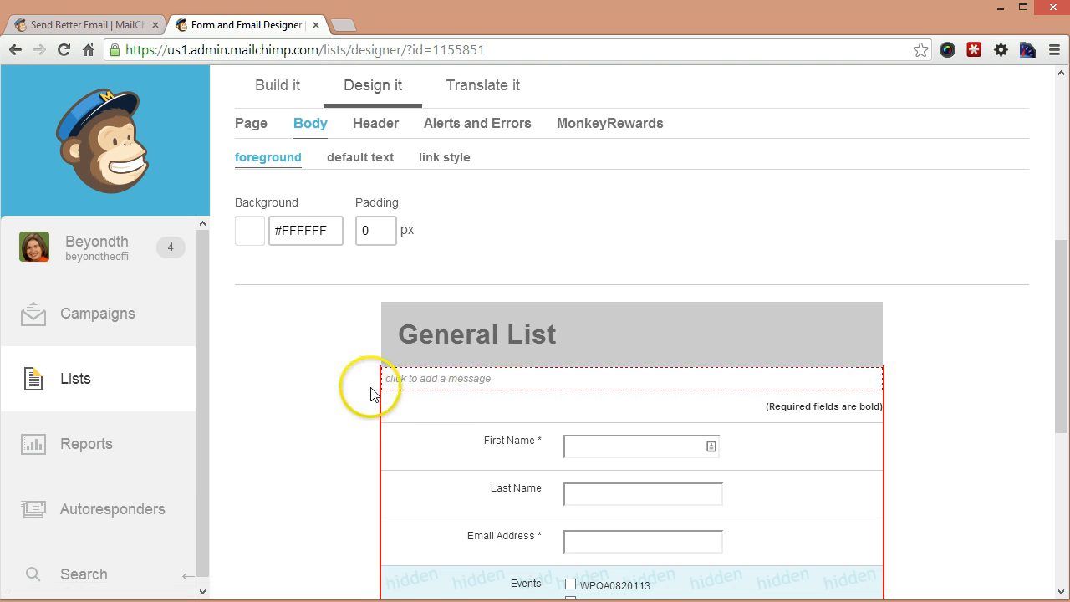
pyautogui.scroll(-3)
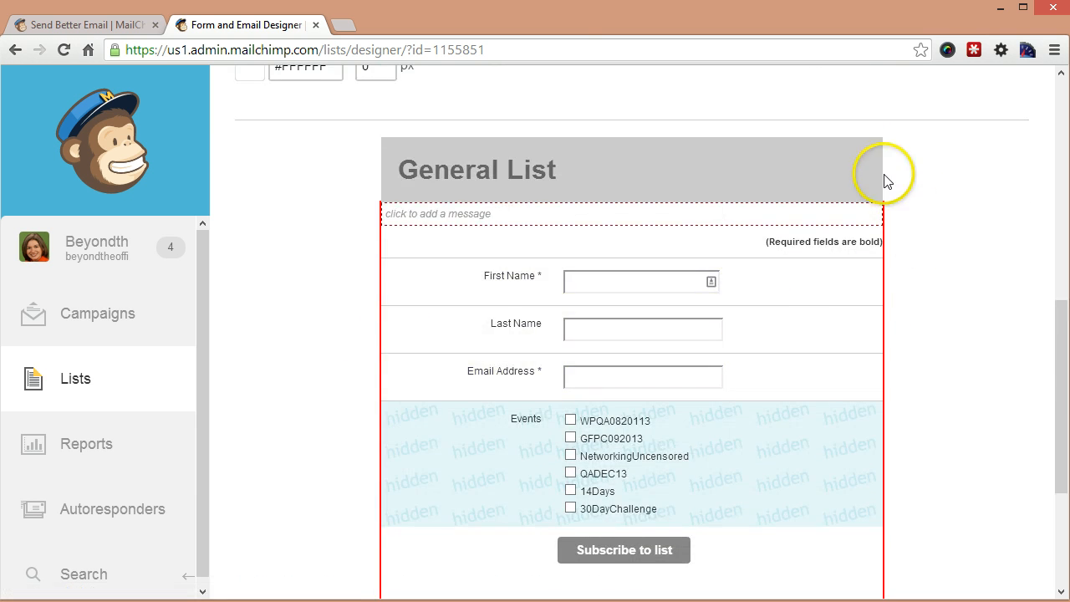
pyautogui.moveTo(572, 167)
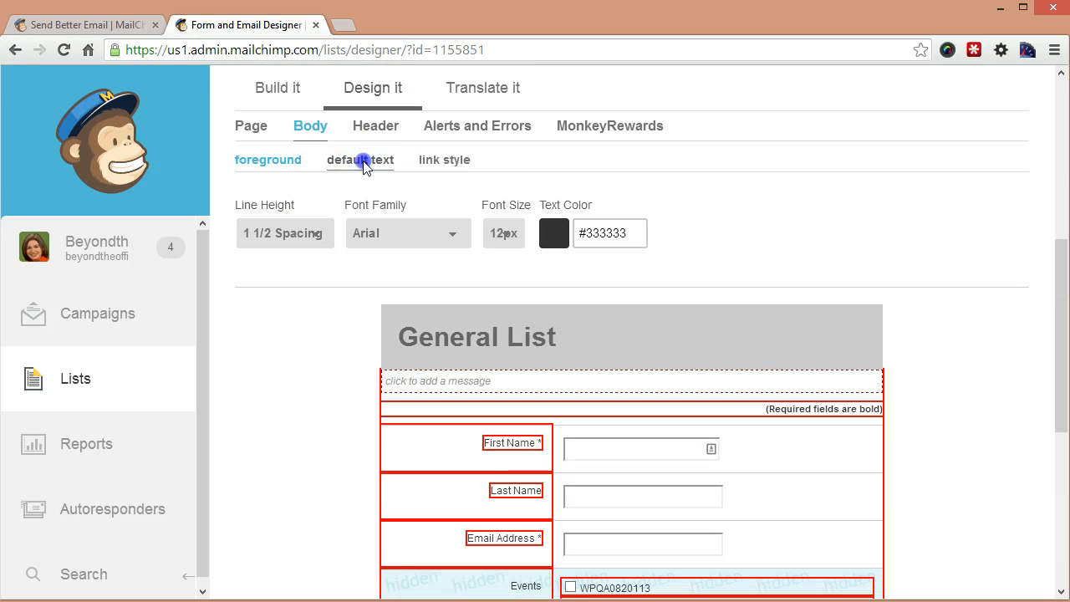
# Step: Set the body default text size to 16px
pyautogui.click(361, 161)
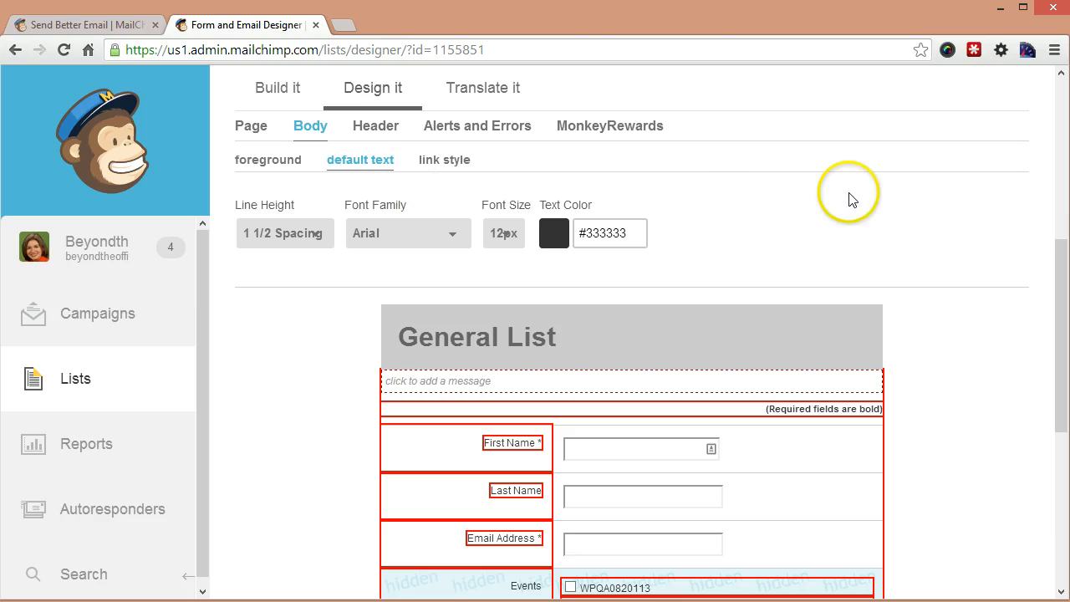
pyautogui.scroll(-3)
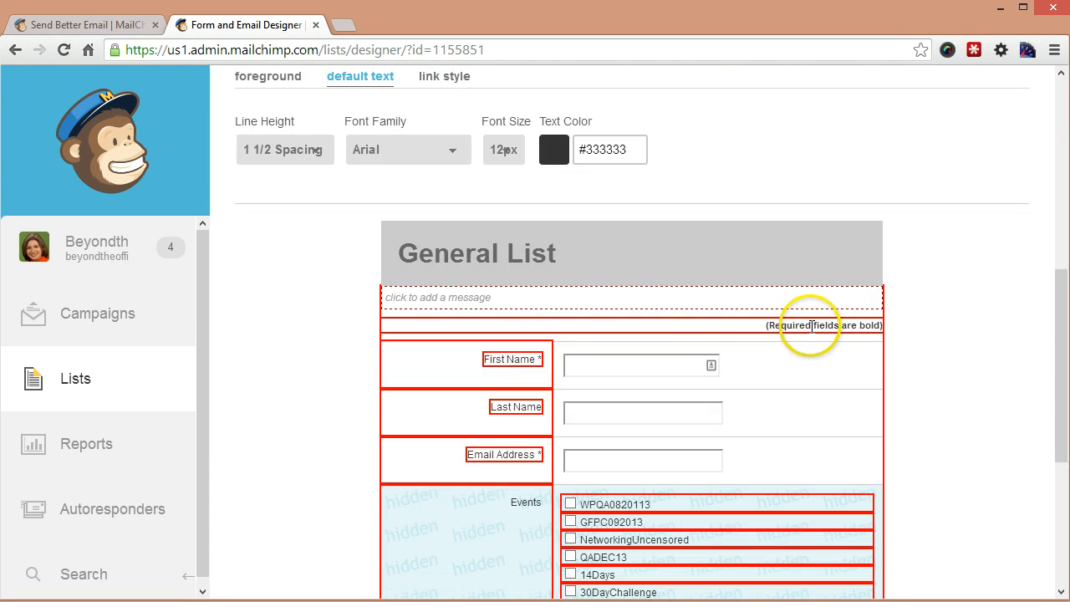
pyautogui.click(505, 149)
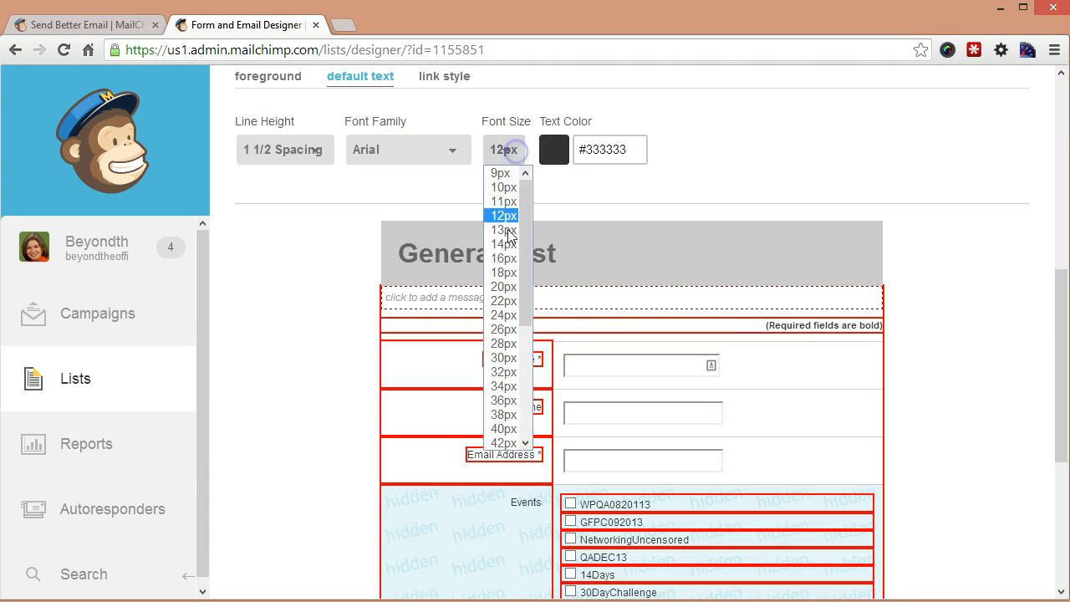
pyautogui.click(502, 258)
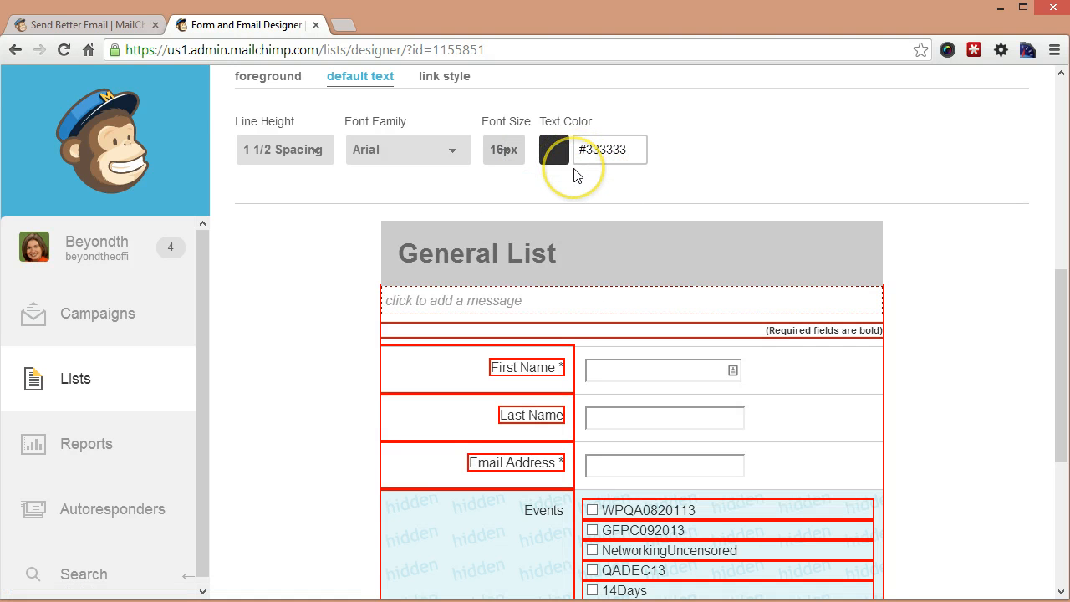
# Step: Try Comic Sans MS and Trebuchet MS, settle on Verdana, and set line height to Double Space
pyautogui.click(408, 150)
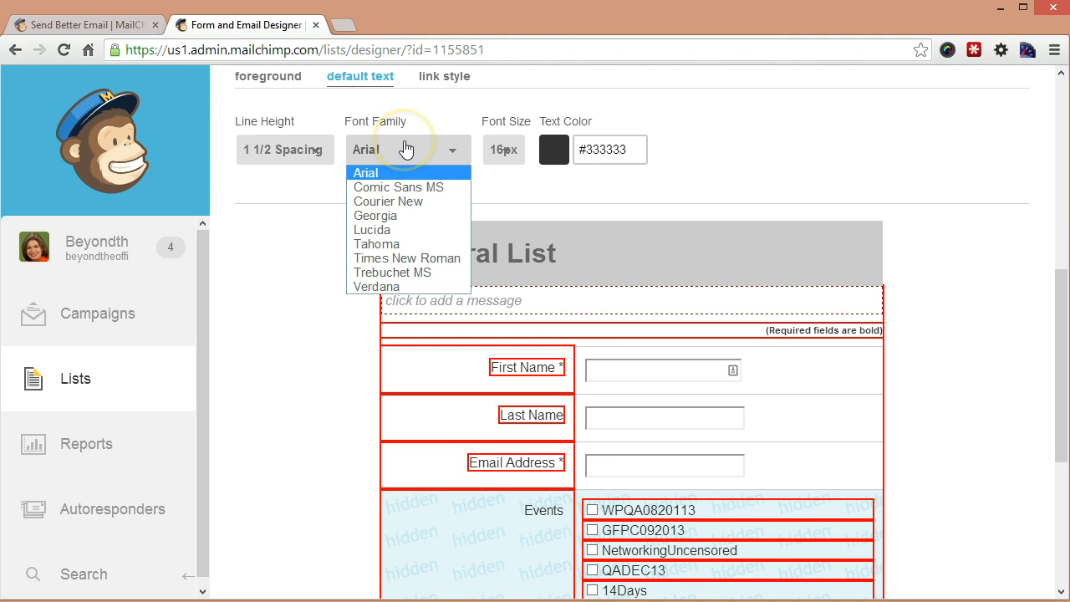
pyautogui.moveTo(433, 200)
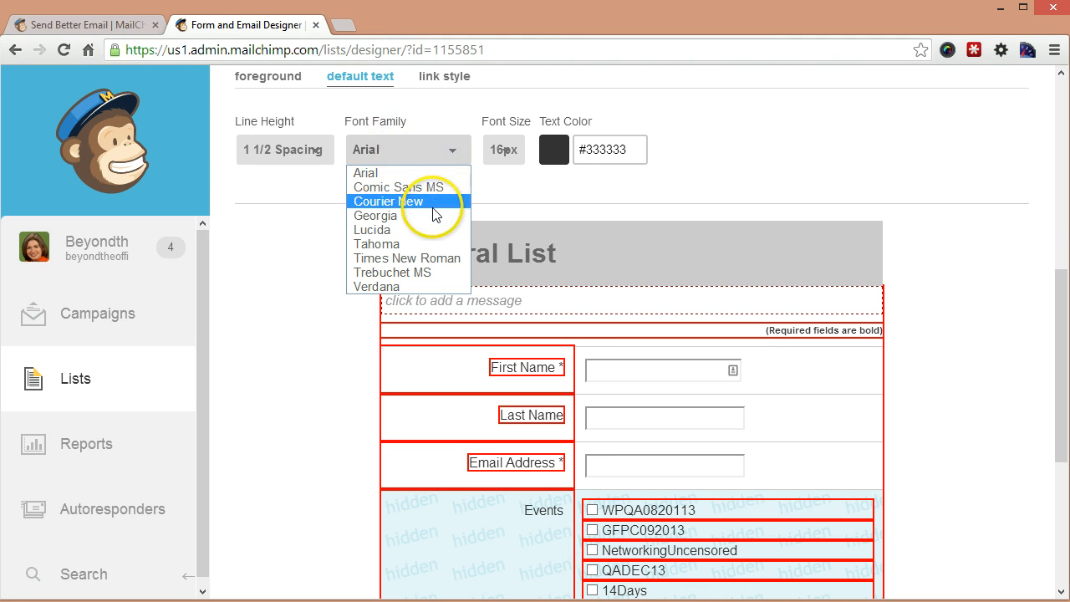
pyautogui.moveTo(409, 188)
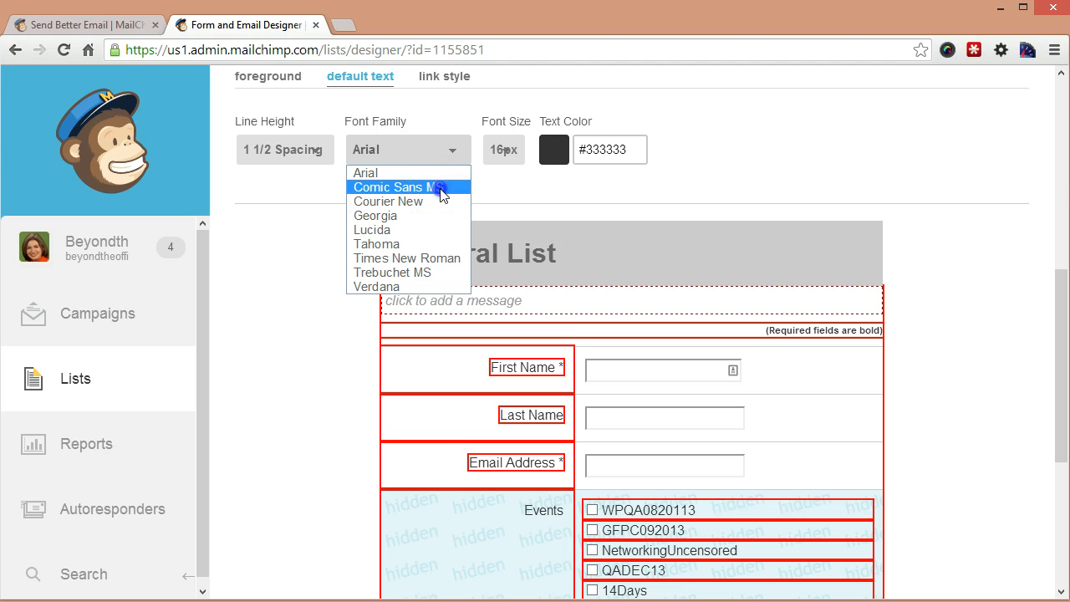
pyautogui.click(408, 188)
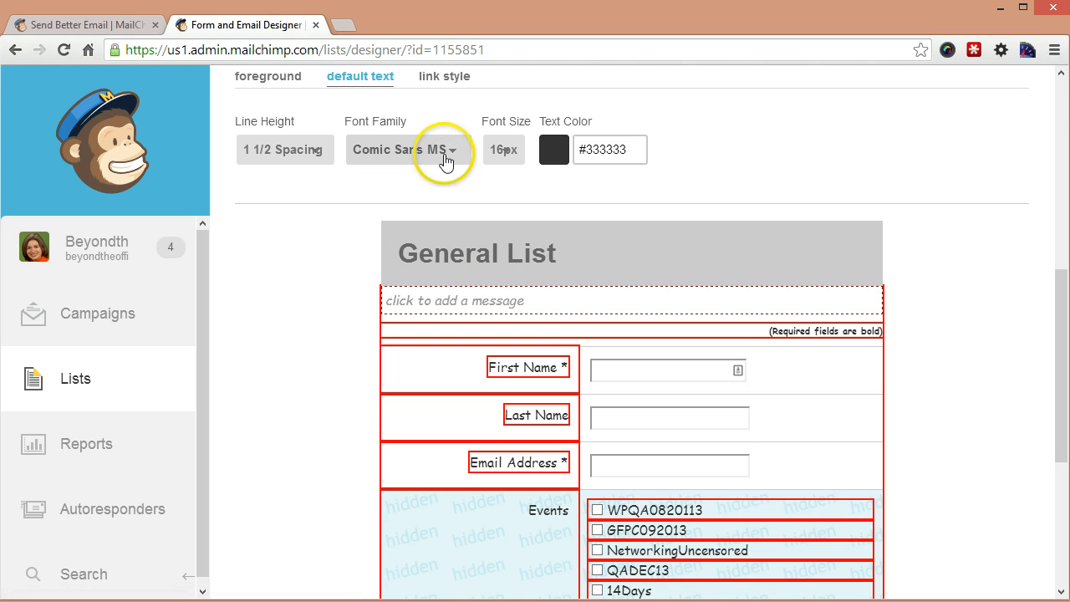
pyautogui.click(408, 151)
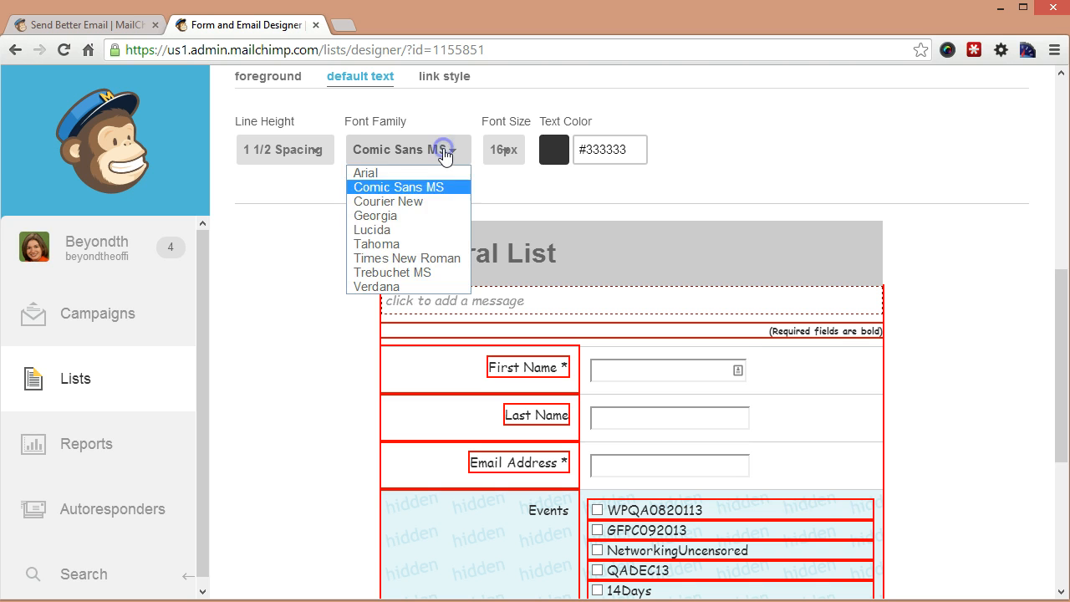
pyautogui.moveTo(388, 200)
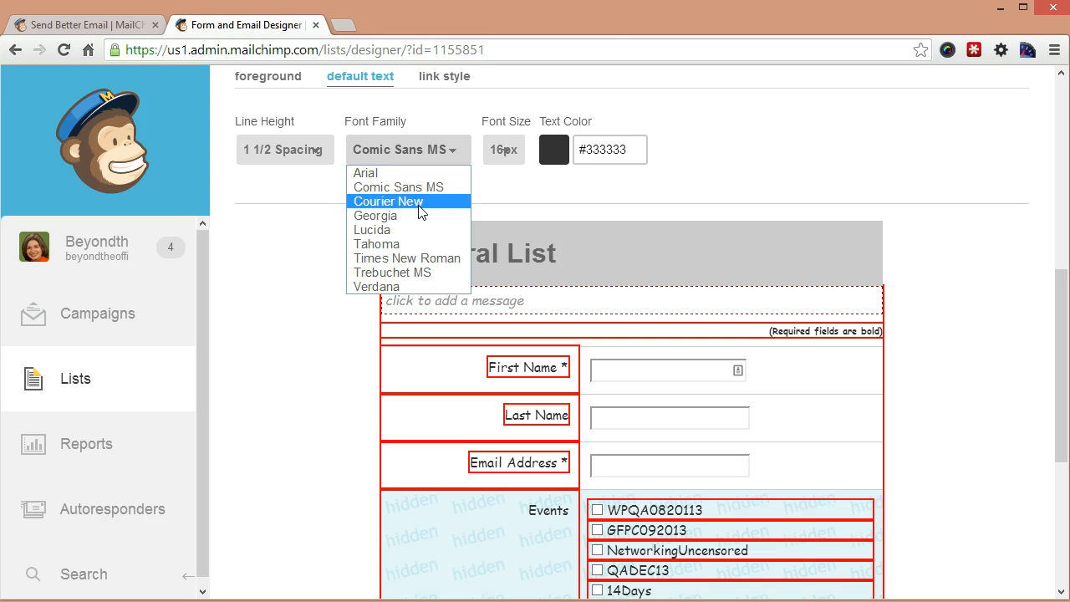
pyautogui.moveTo(376, 287)
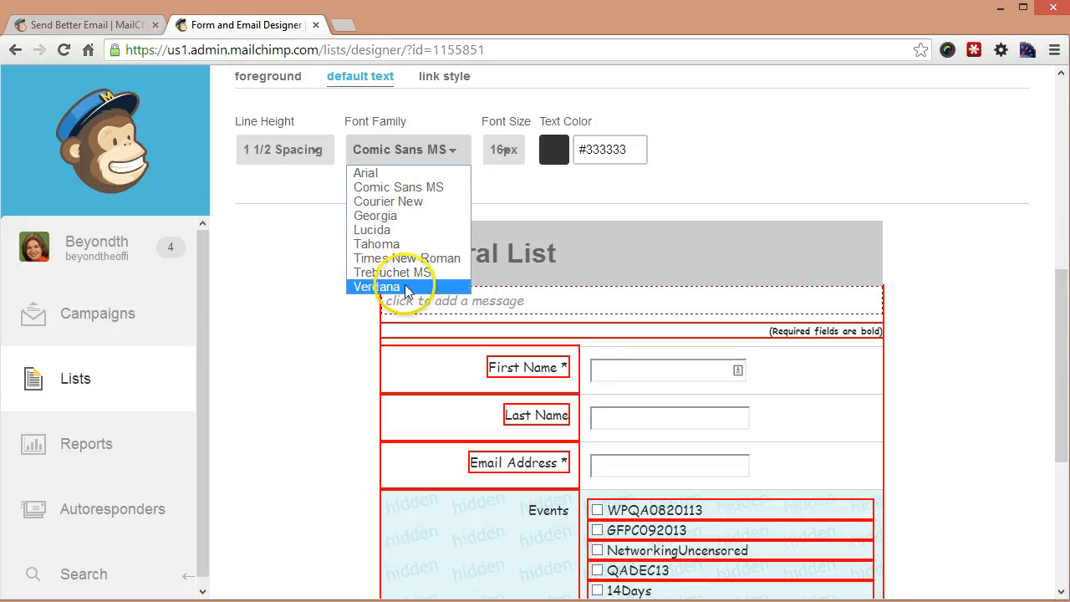
pyautogui.click(374, 286)
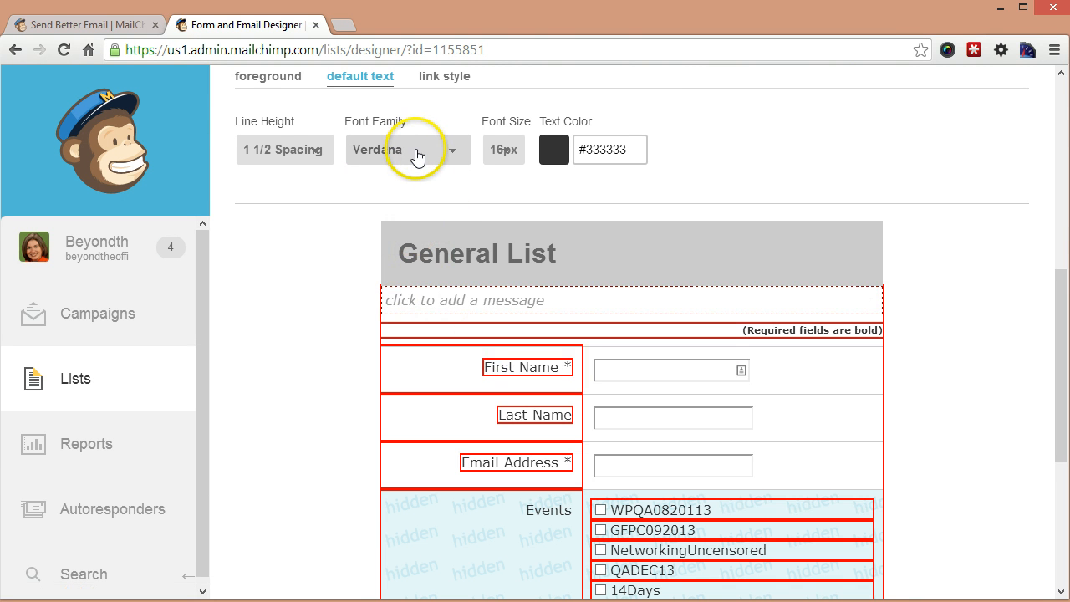
pyautogui.click(408, 150)
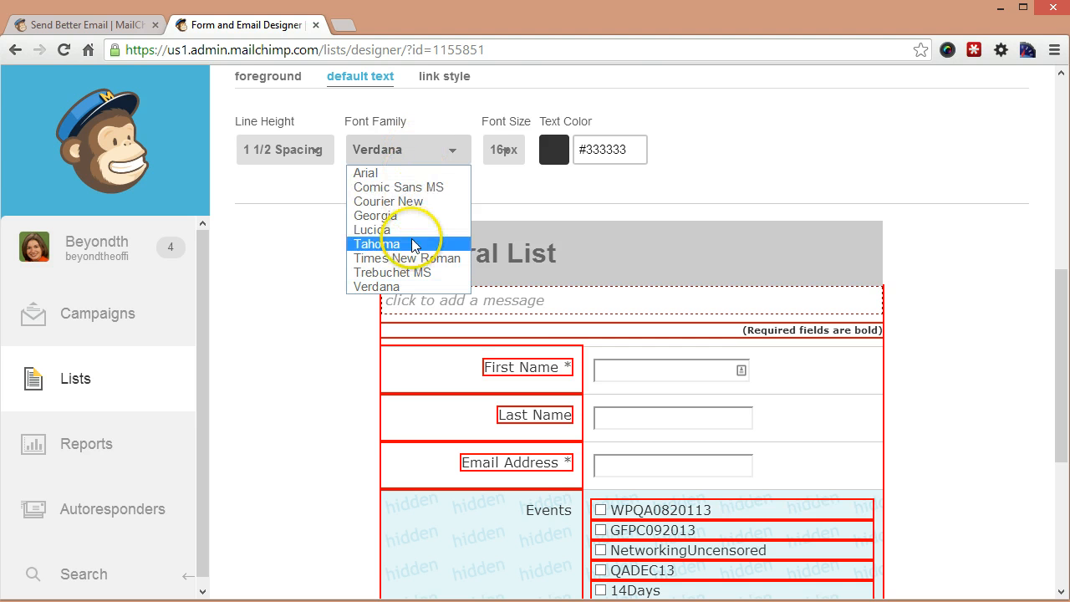
pyautogui.click(391, 273)
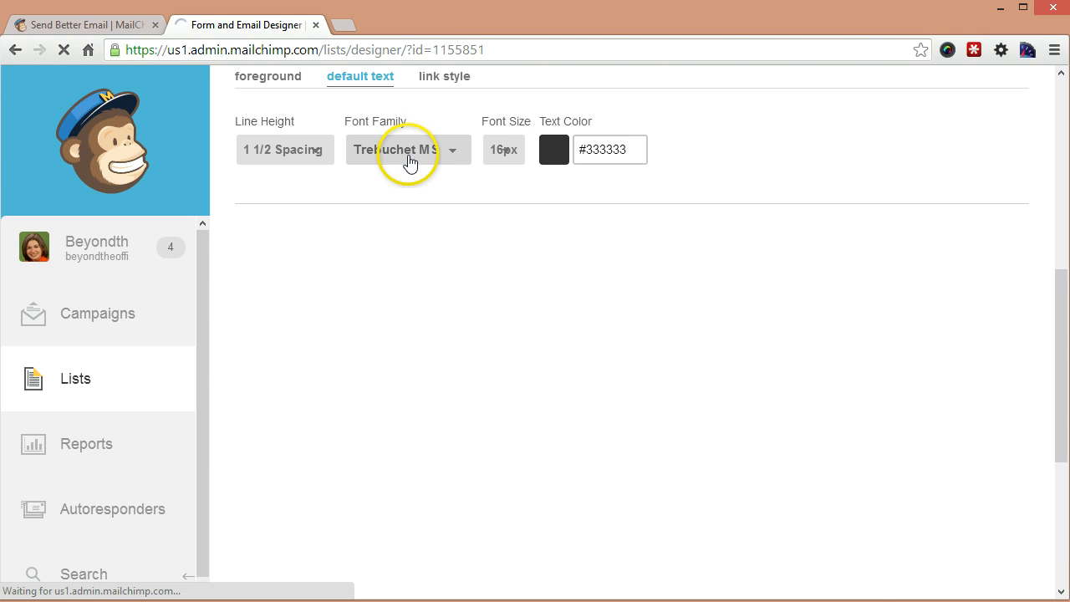
pyautogui.click(408, 150)
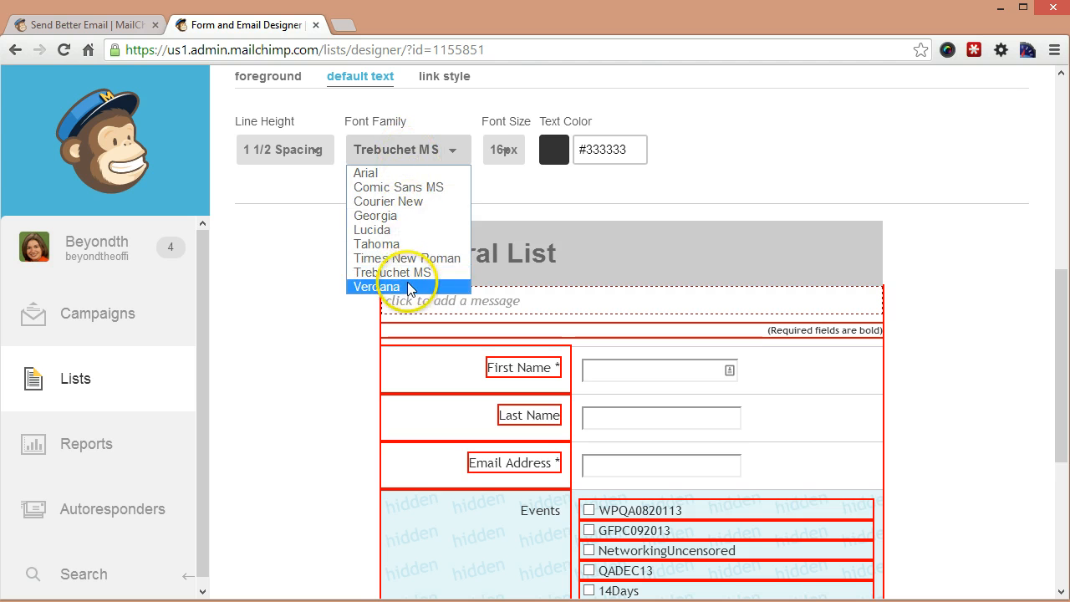
pyautogui.click(376, 286)
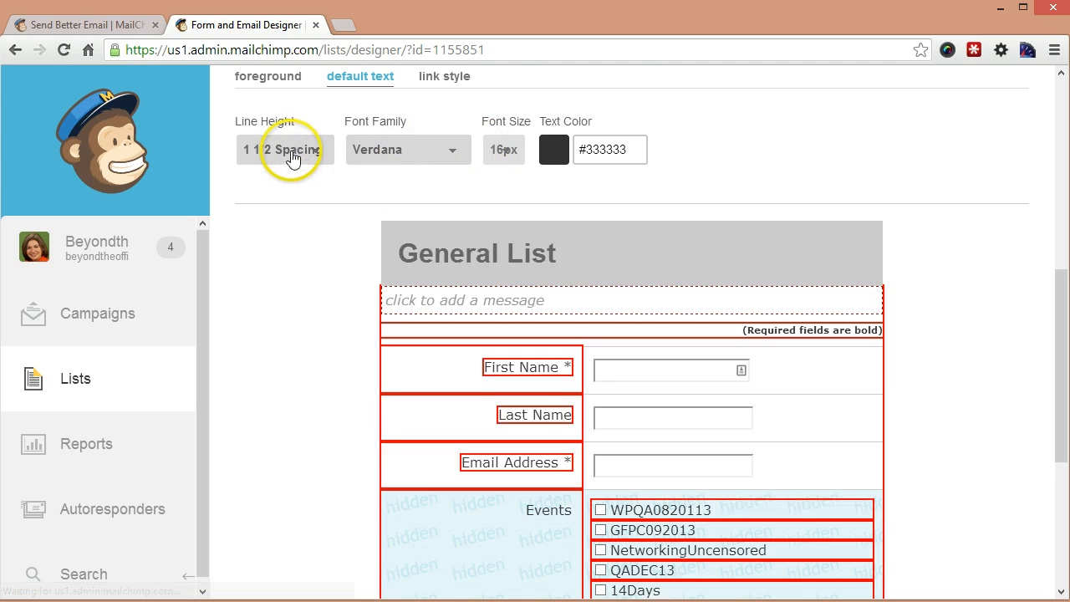
pyautogui.click(285, 151)
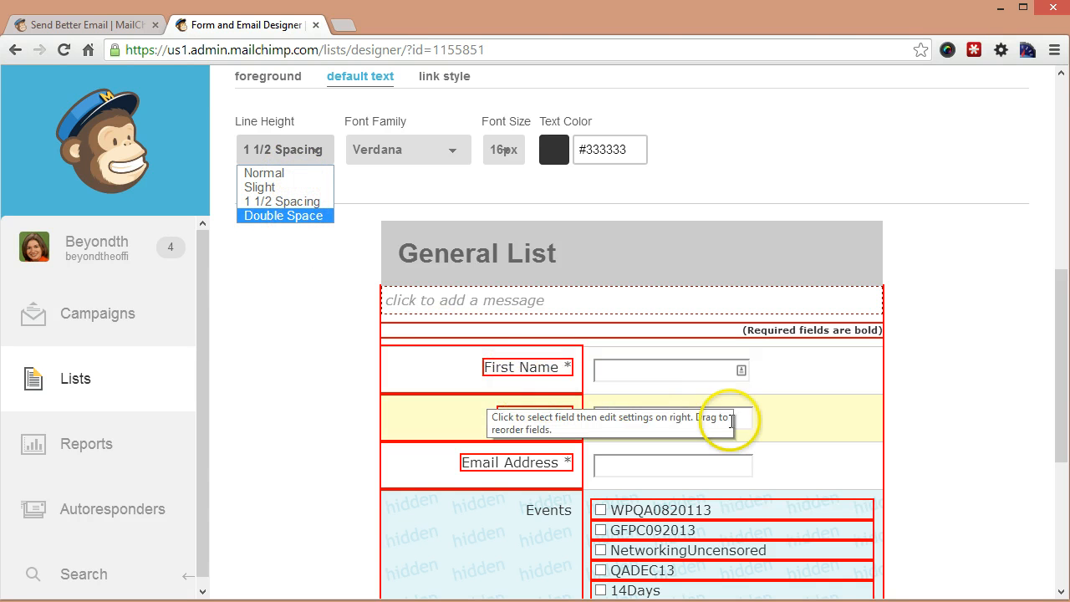
pyautogui.click(282, 214)
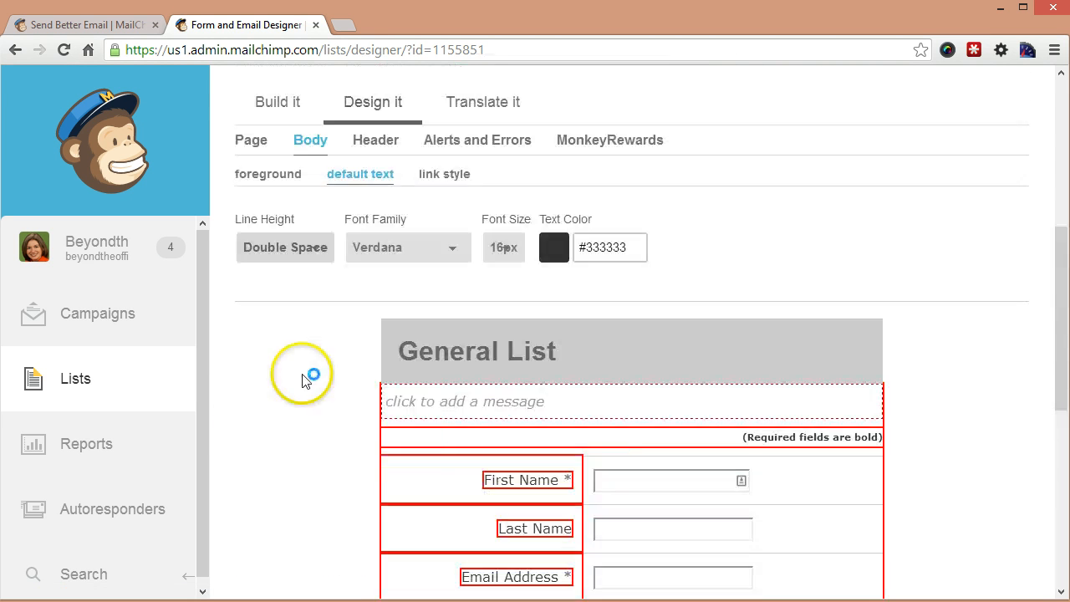
pyautogui.click(609, 247)
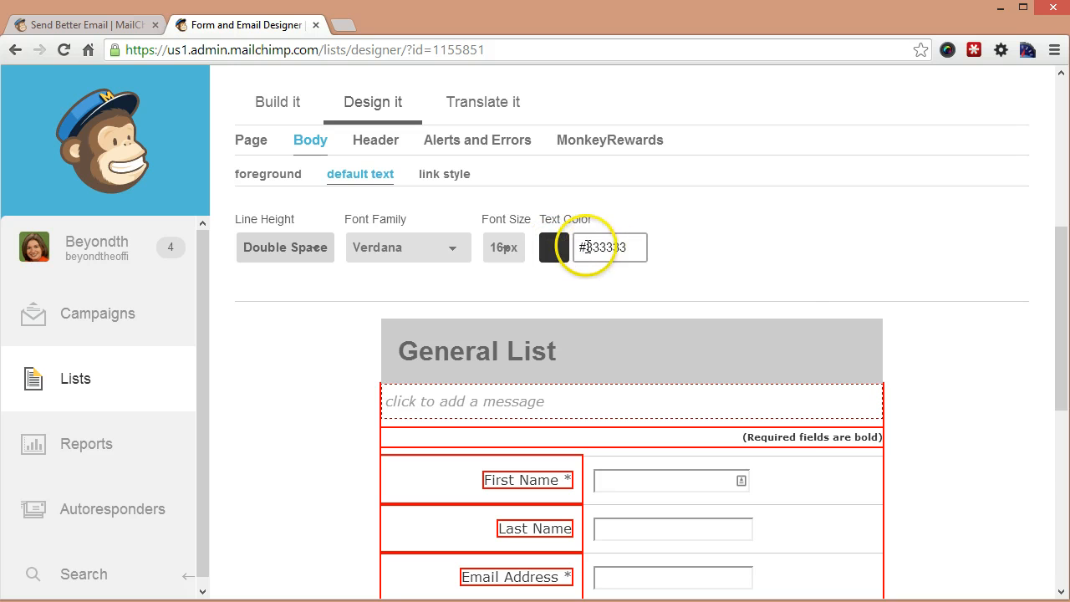
pyautogui.click(610, 248)
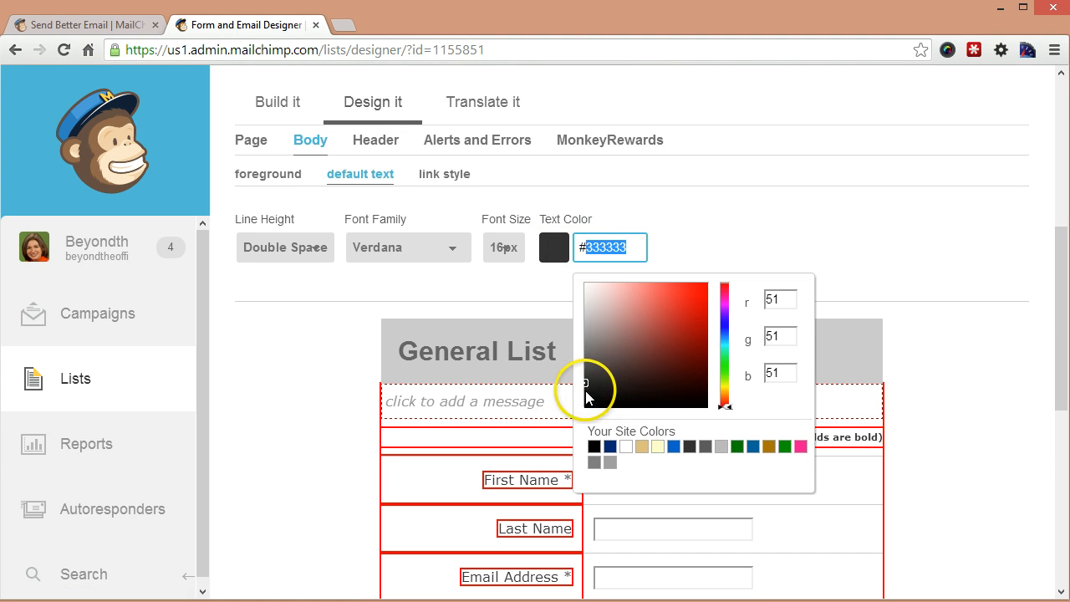
pyautogui.moveTo(588, 415)
pyautogui.write('#072972')
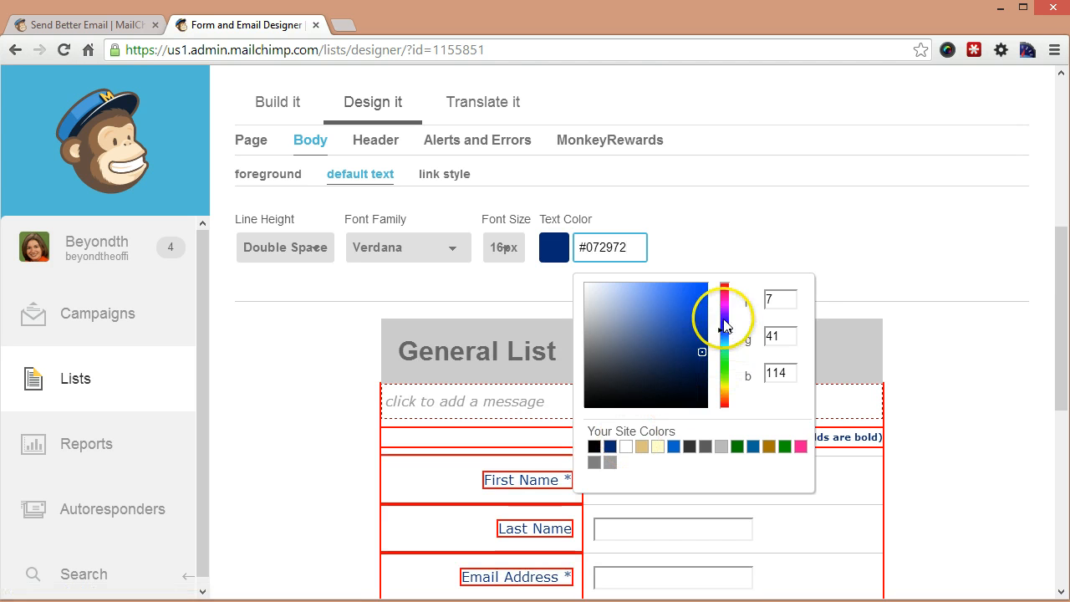
pyautogui.moveTo(726, 324); pyautogui.dragTo(687, 341)
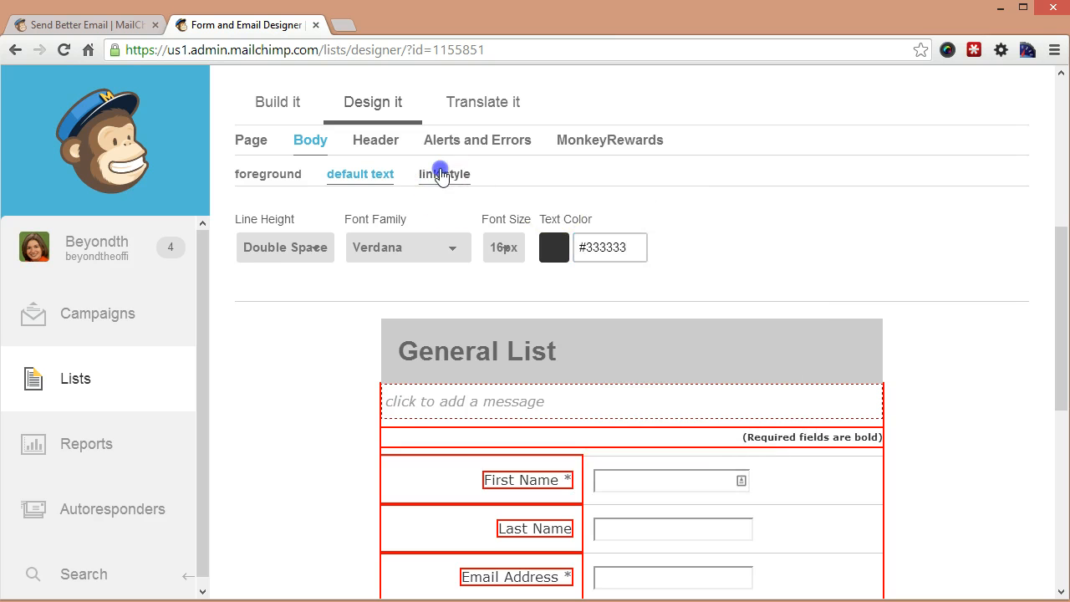
# Step: Set the link style text colour to the muted dark blue #196699
pyautogui.click(445, 174)
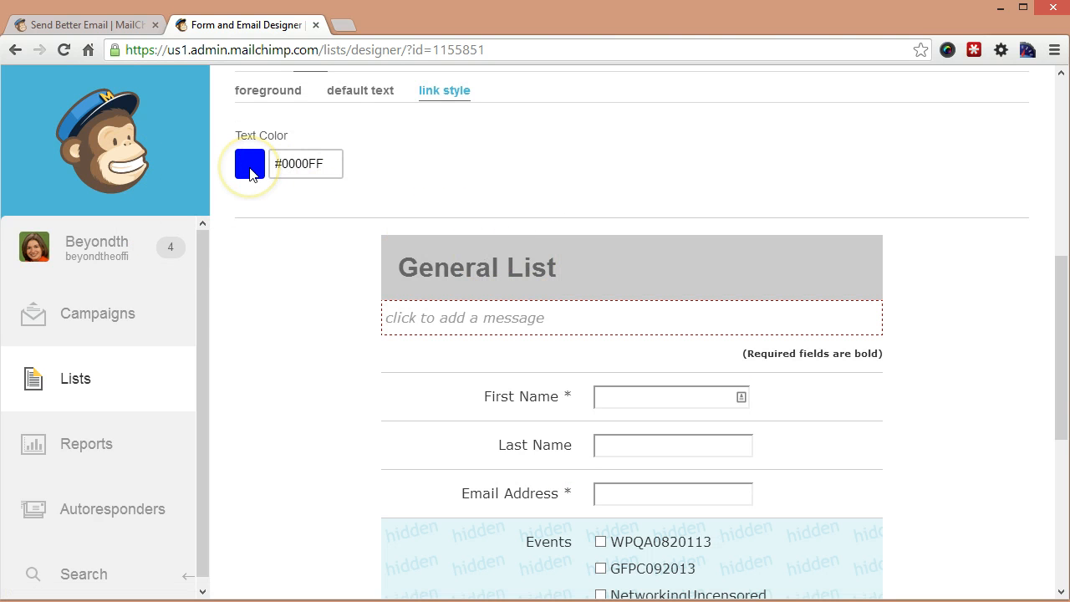
pyautogui.click(249, 164)
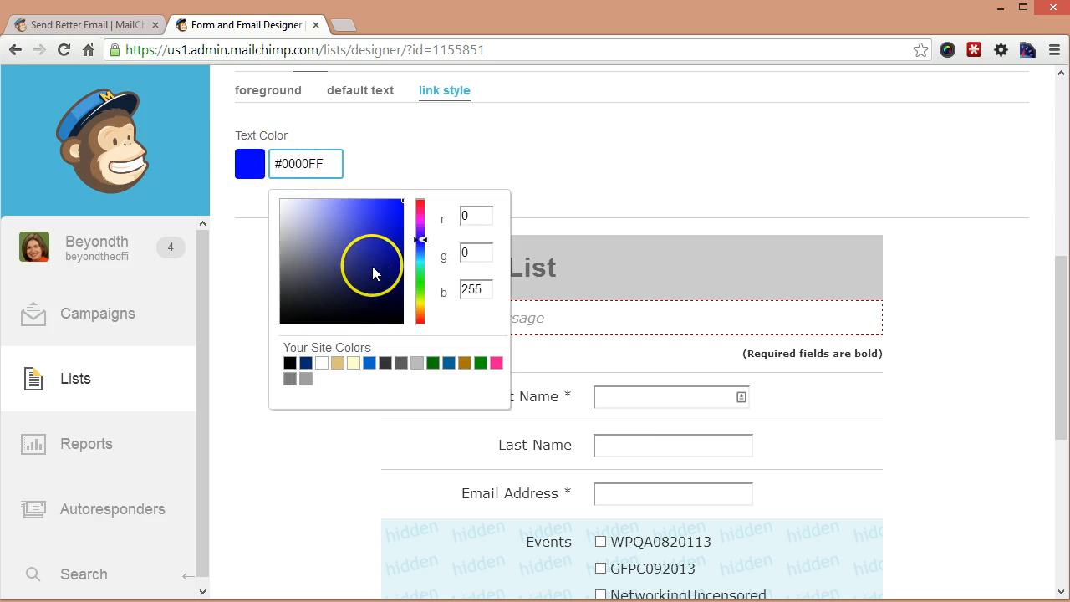
pyautogui.click(386, 247)
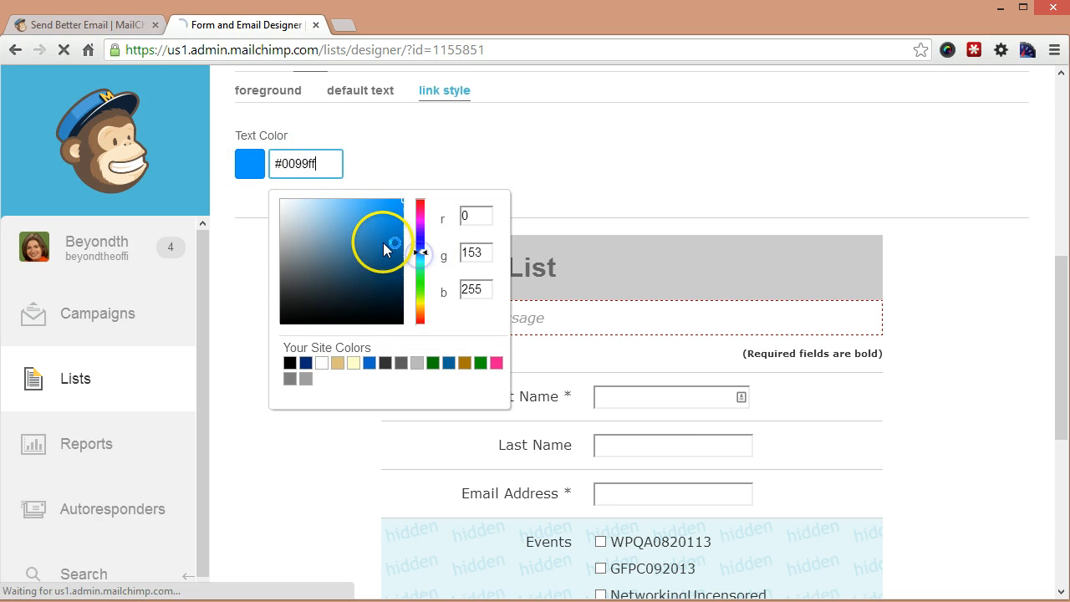
pyautogui.moveTo(393, 240); pyautogui.dragTo(365, 248)
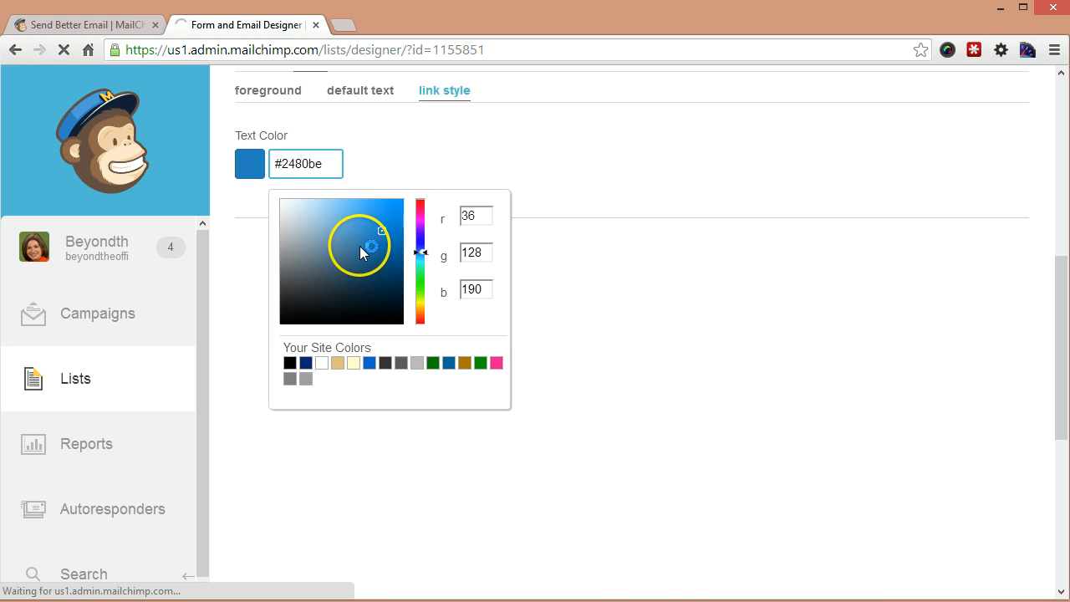
pyautogui.click(306, 361)
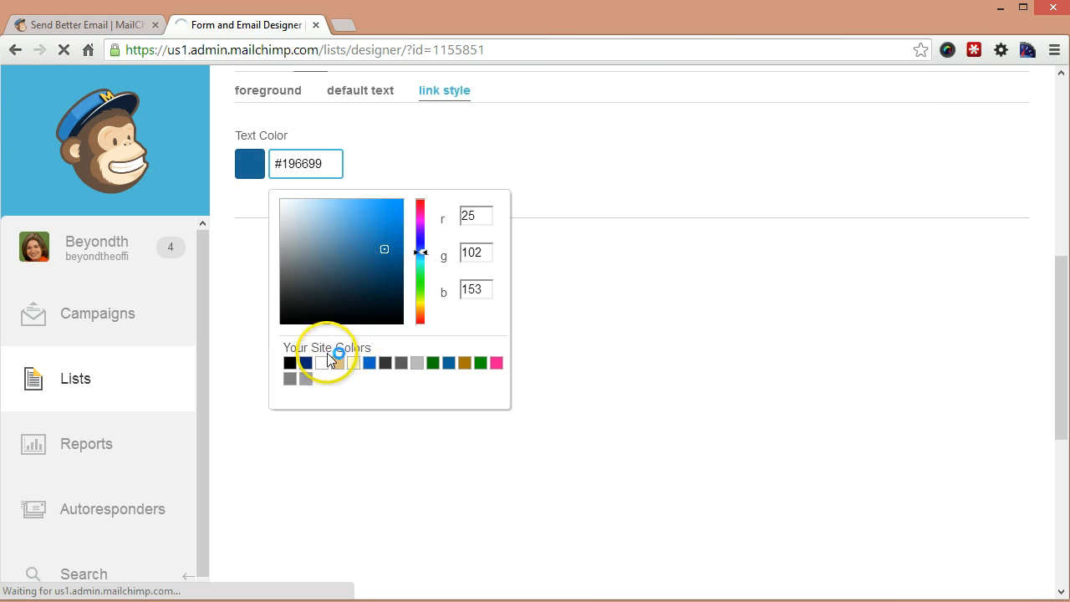
pyautogui.click(306, 361)
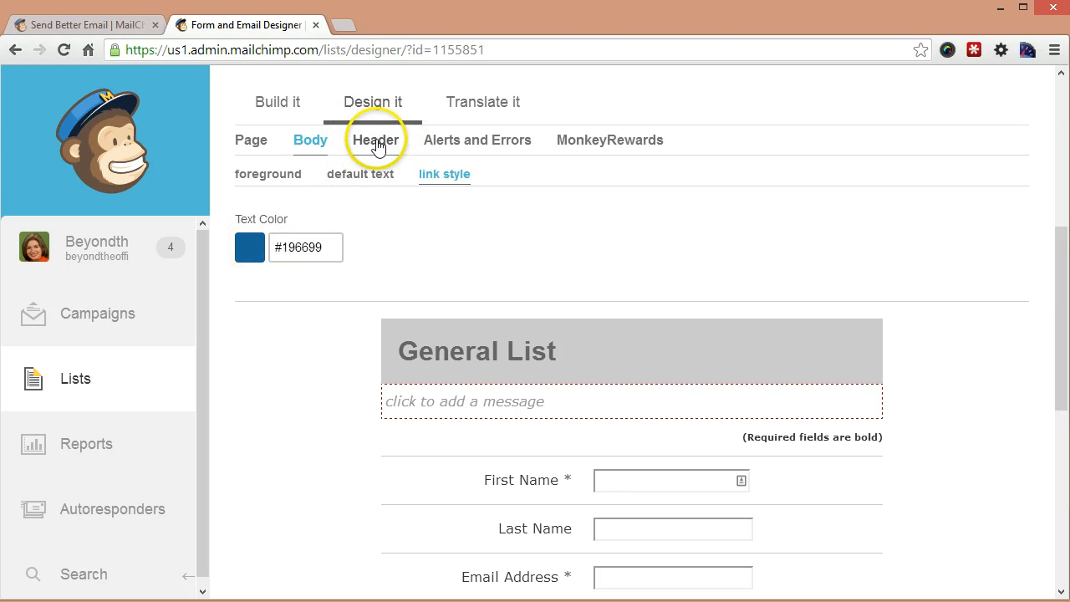
# Step: Set the header top bar background to teal-blue #5194a5 and start editing its padding
pyautogui.click(374, 141)
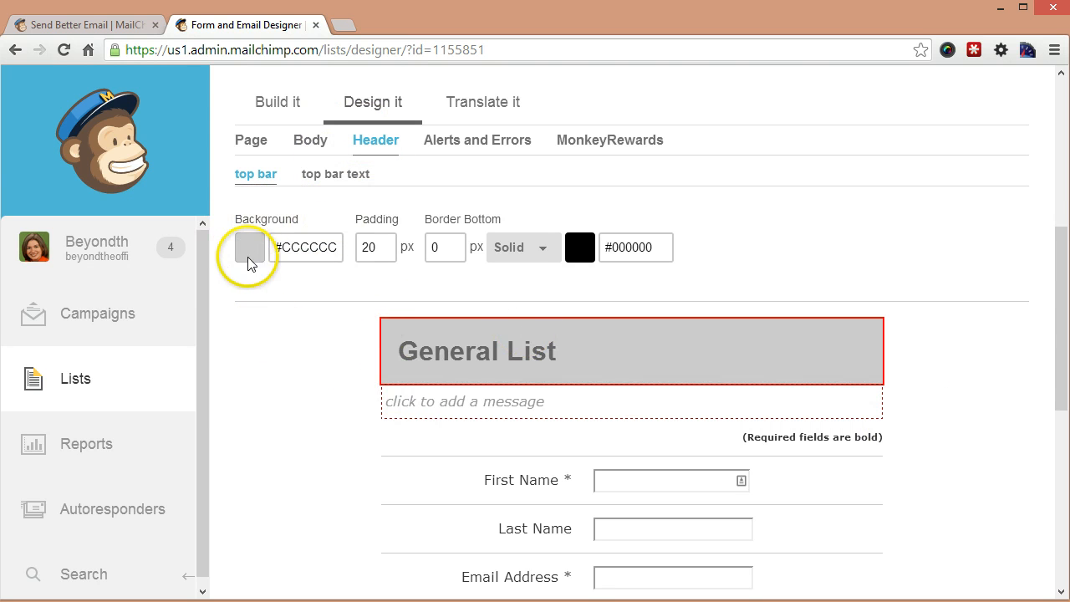
pyautogui.click(251, 248)
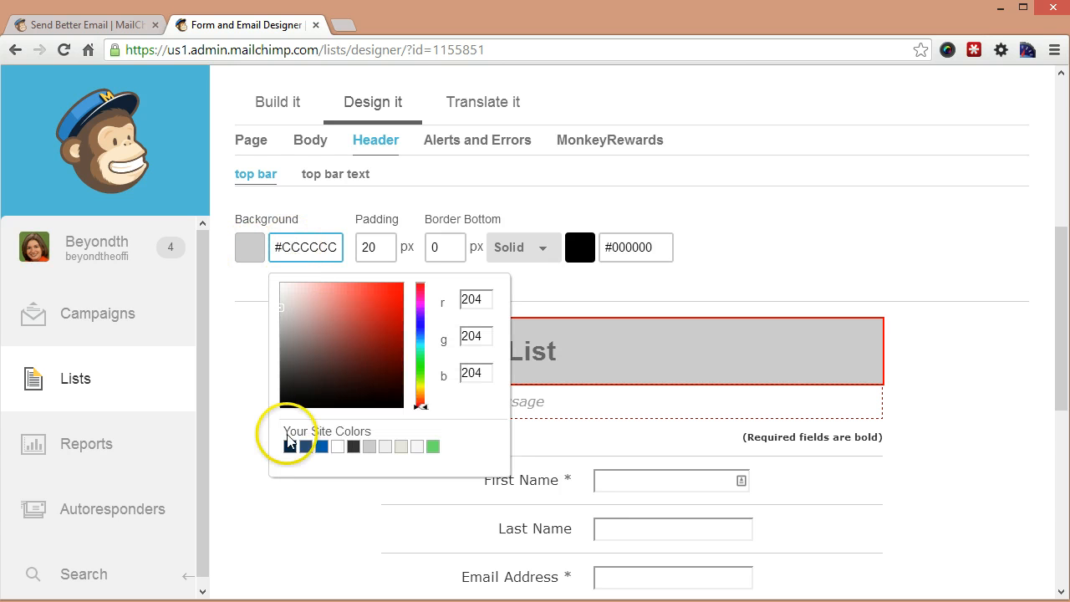
pyautogui.click(321, 445)
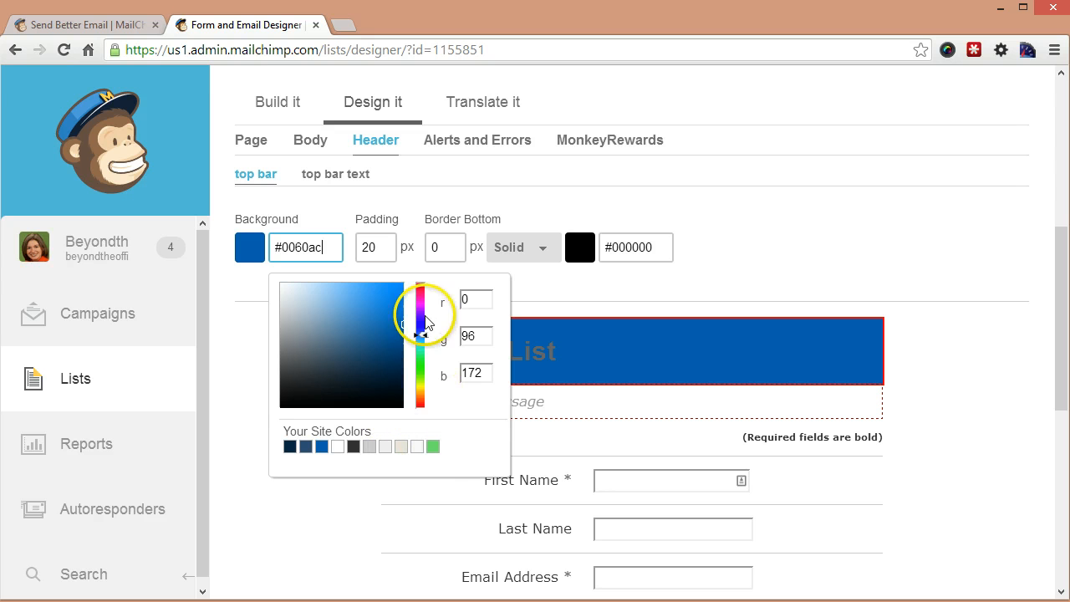
pyautogui.click(384, 324)
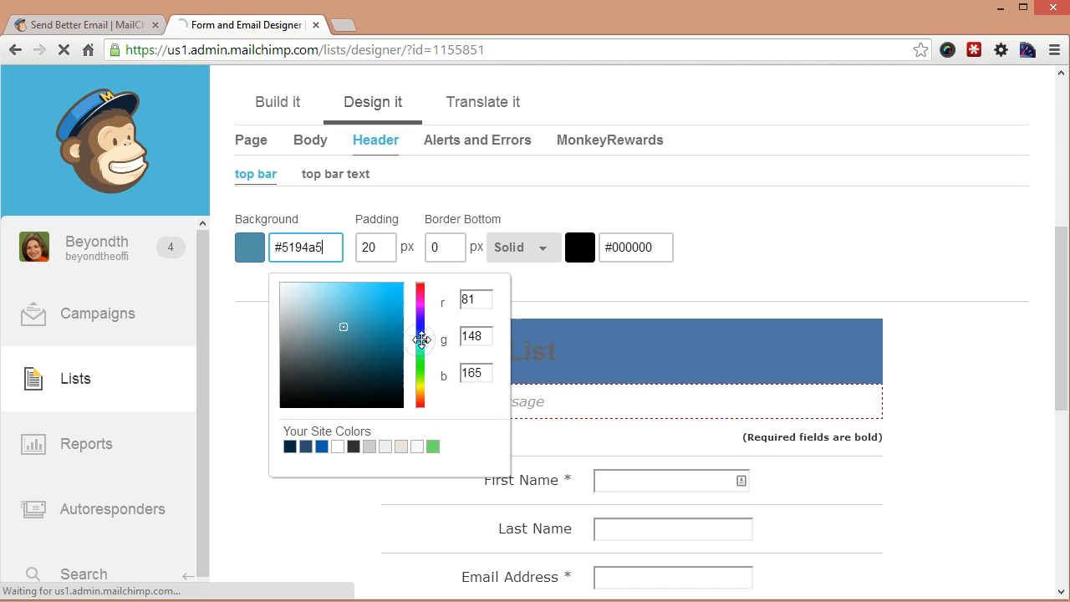
pyautogui.click(355, 342)
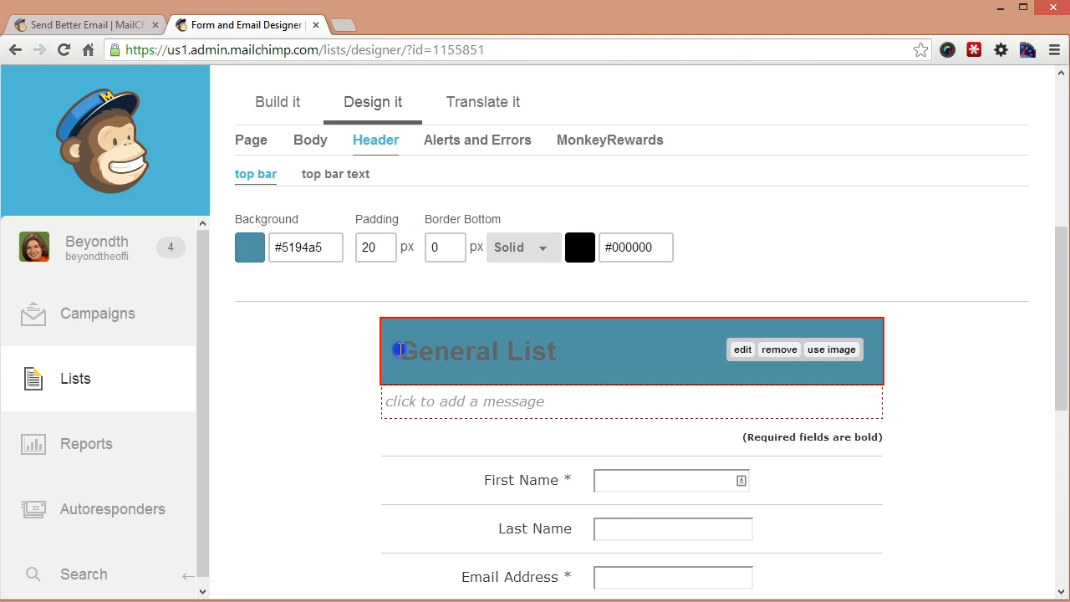
pyautogui.click(375, 248)
pyautogui.write('0')
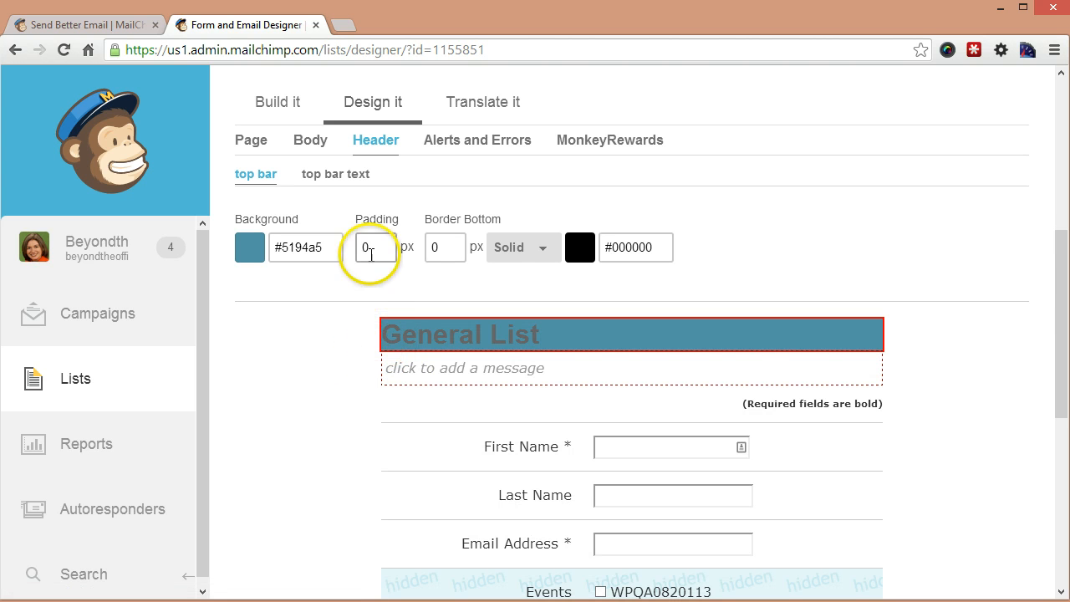
# Step: Give the header bar 20px padding and a 0px bottom border, trying Dashed and Dotted before Groove
pyautogui.write('20')
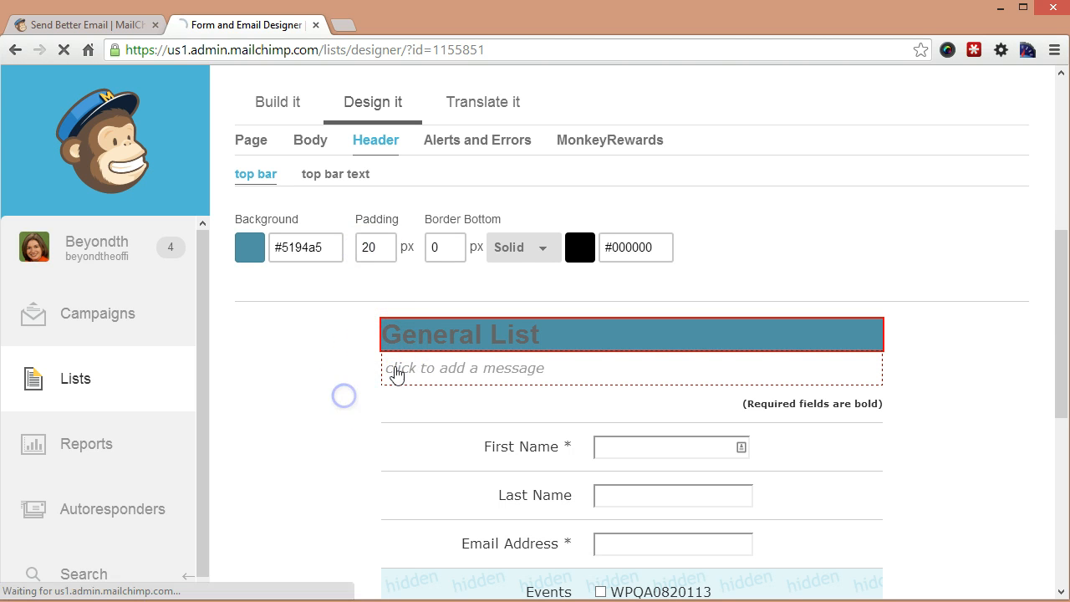
pyautogui.click(444, 248)
pyautogui.write('10')
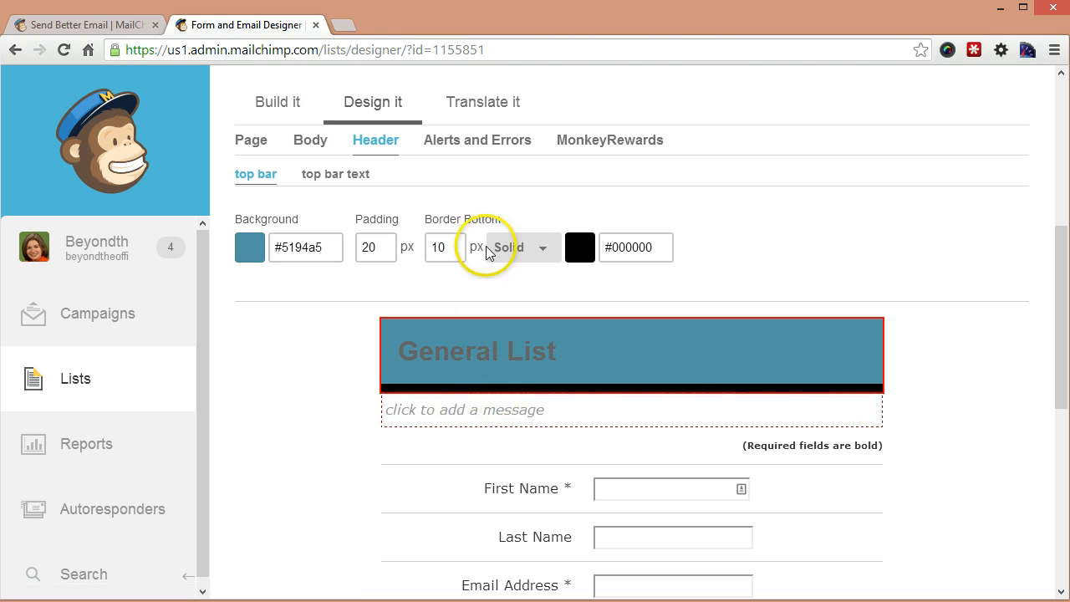
pyautogui.click(521, 247)
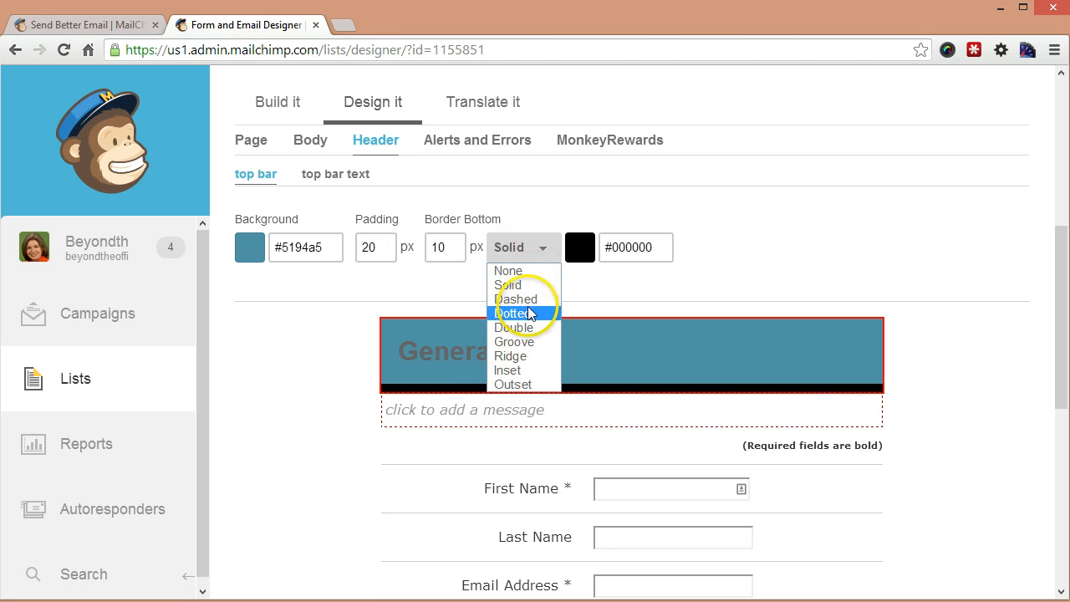
pyautogui.click(515, 298)
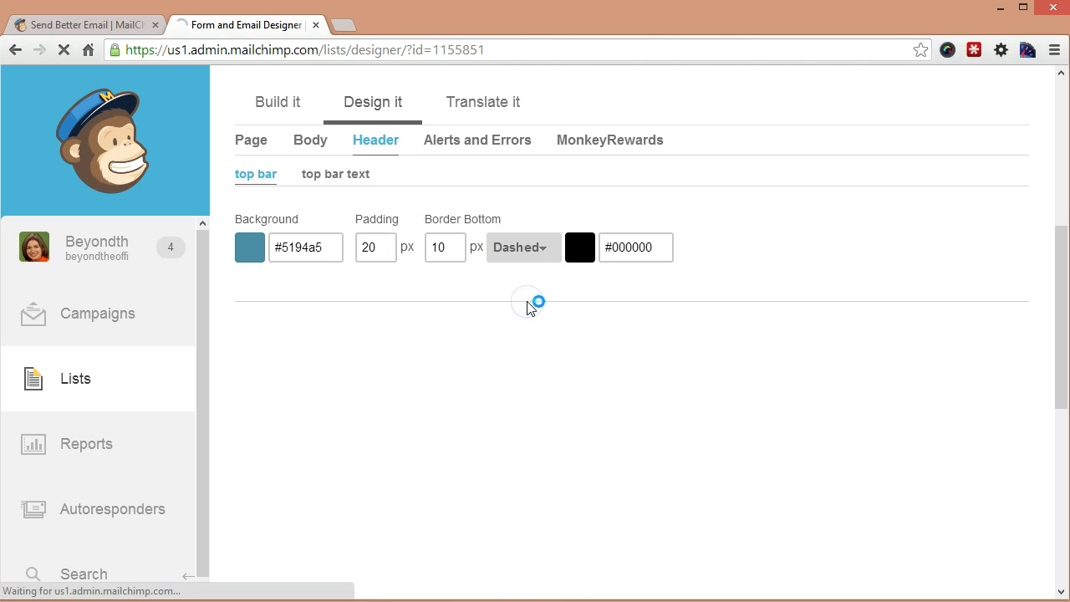
pyautogui.click(521, 247)
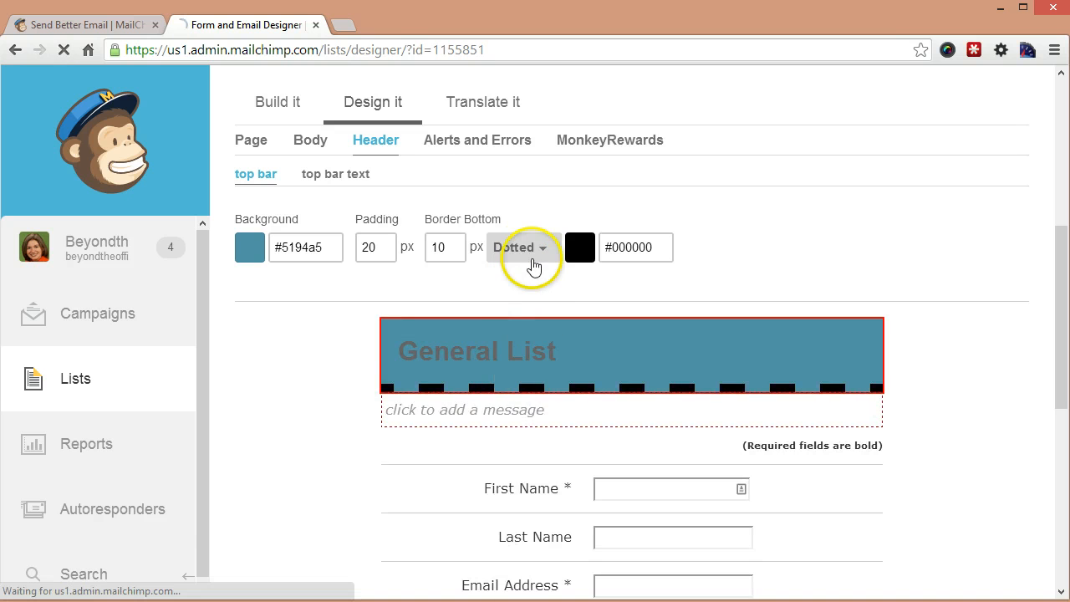
pyautogui.click(522, 248)
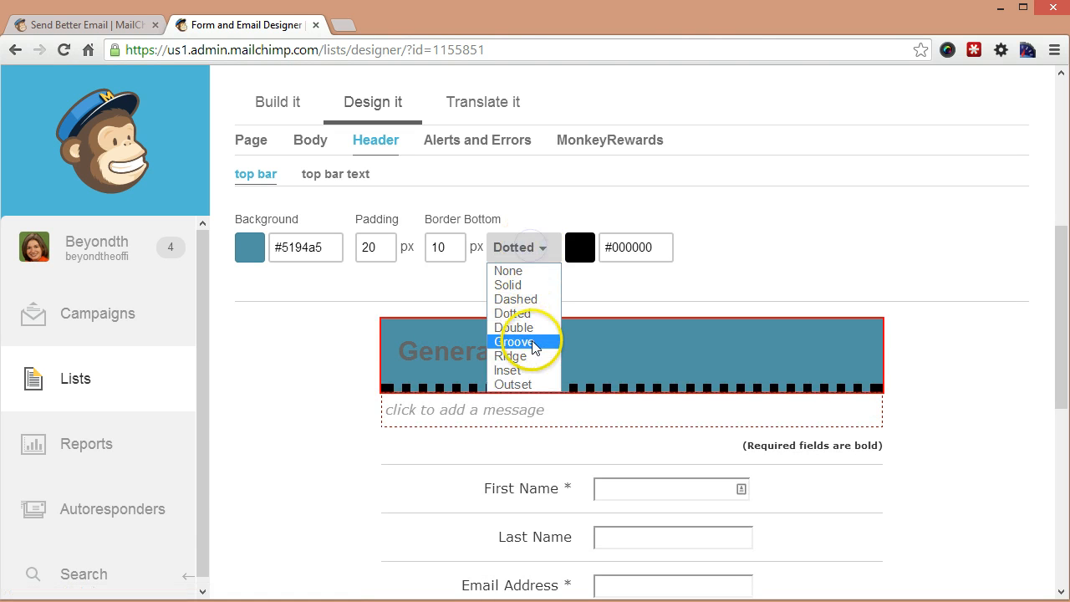
pyautogui.click(531, 341)
pyautogui.write('0')
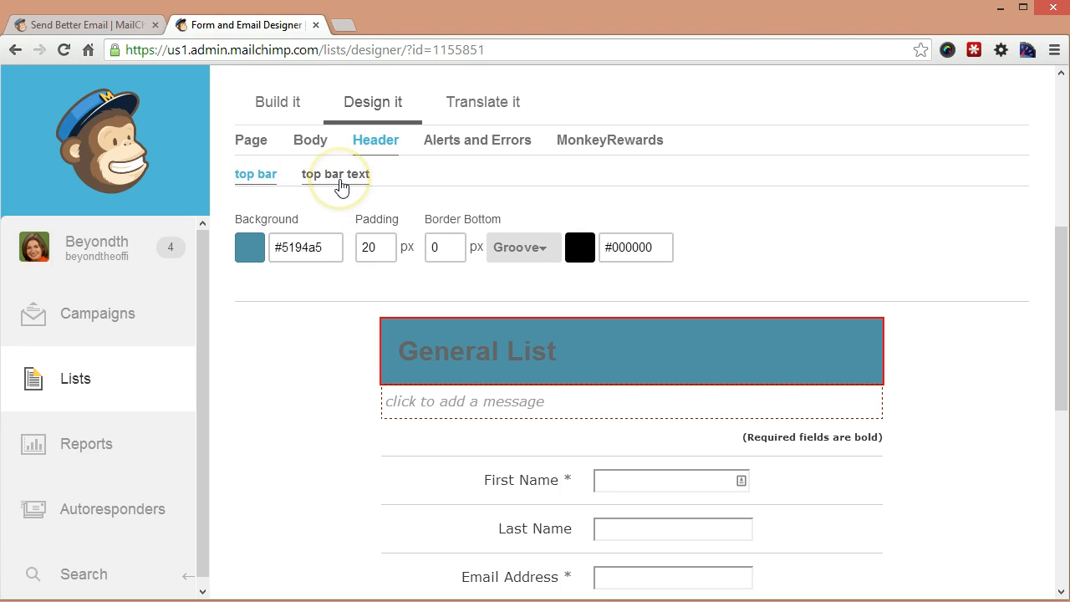
# Step: Make the top bar title text white and centre-aligned
pyautogui.click(335, 174)
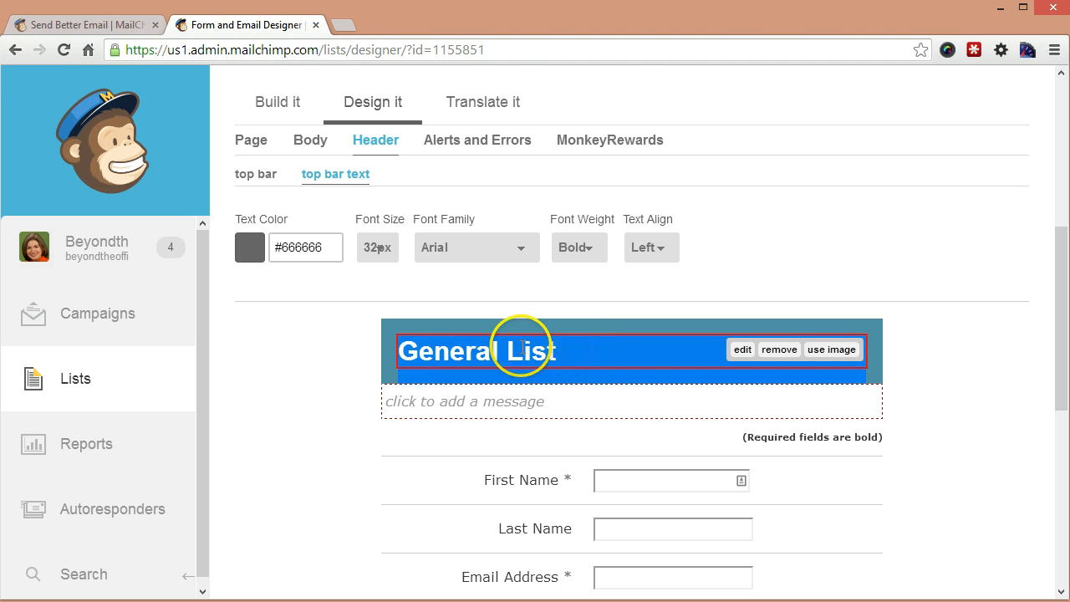
pyautogui.click(249, 248)
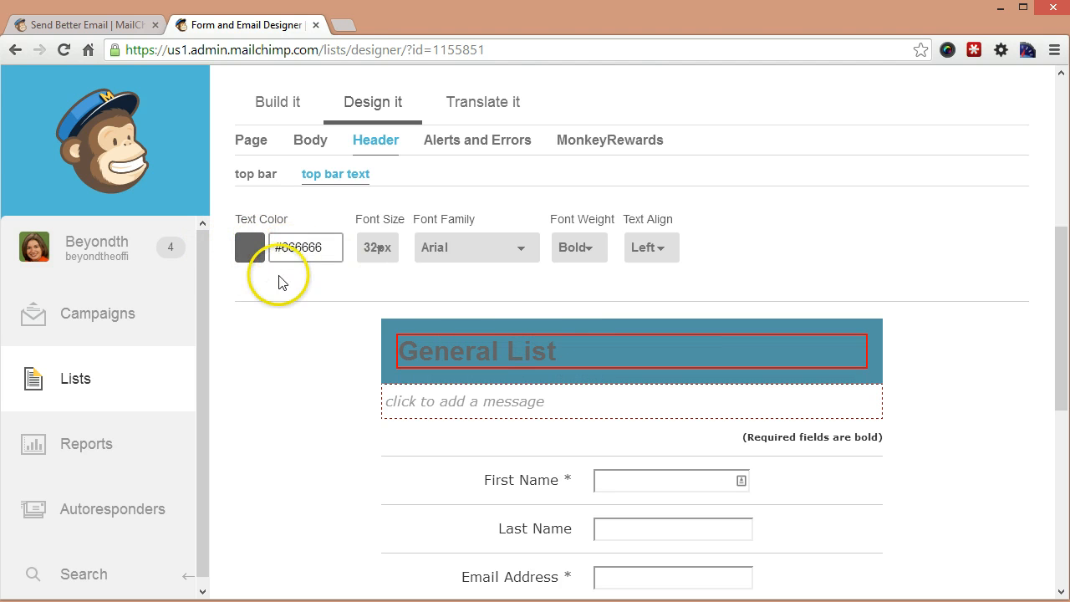
pyautogui.moveTo(421, 338)
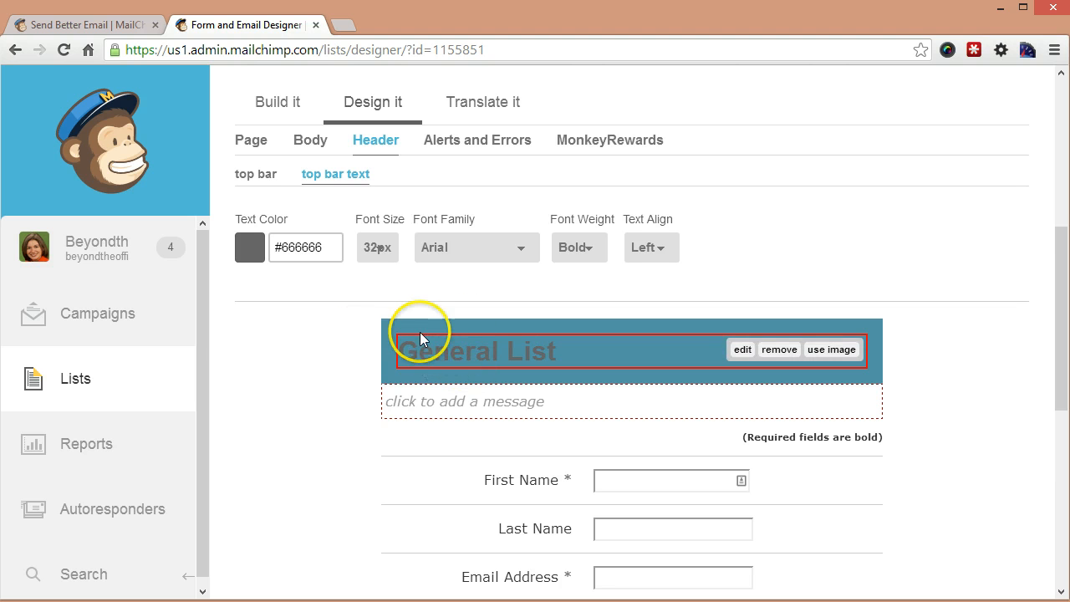
pyautogui.click(247, 248)
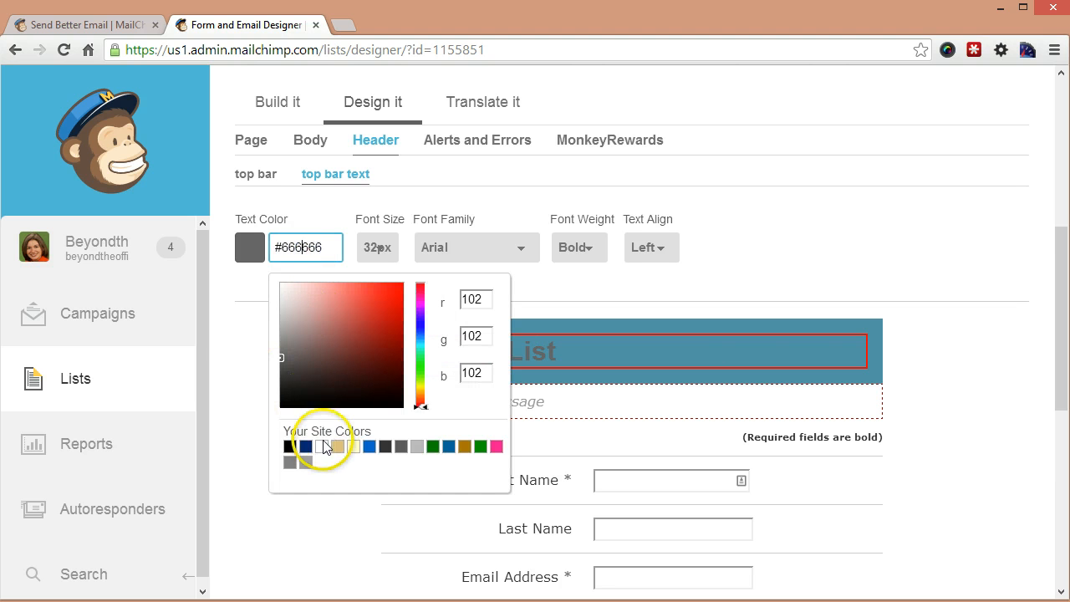
pyautogui.click(301, 445)
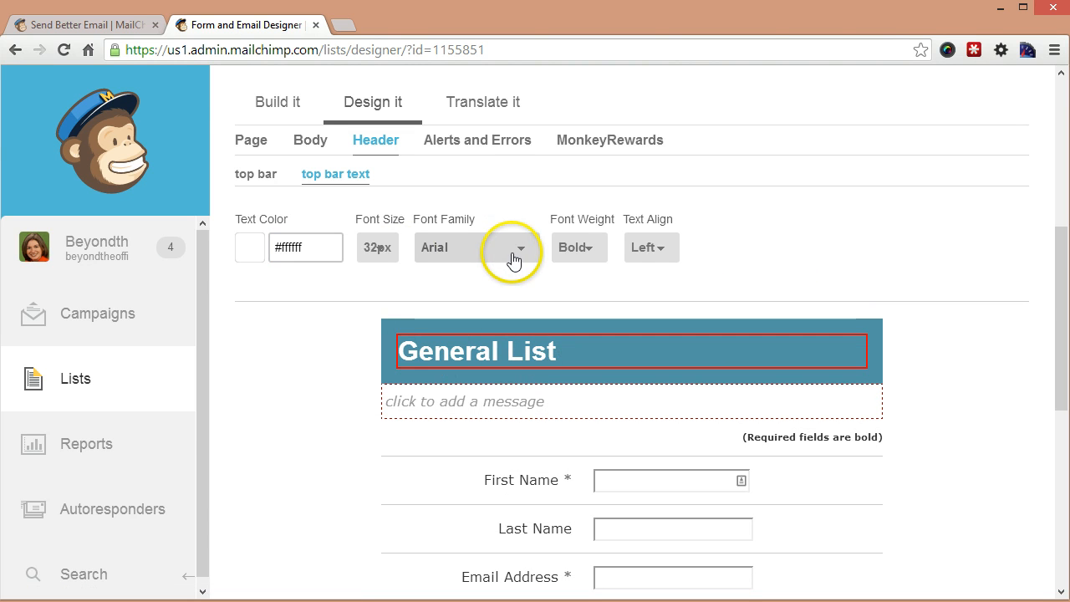
pyautogui.moveTo(533, 254)
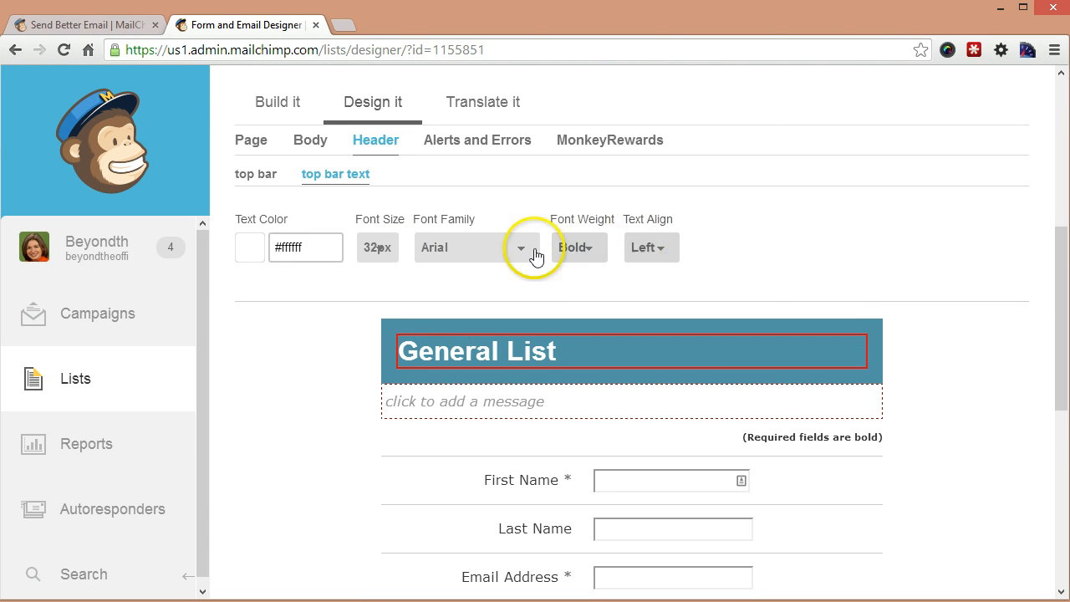
pyautogui.click(652, 247)
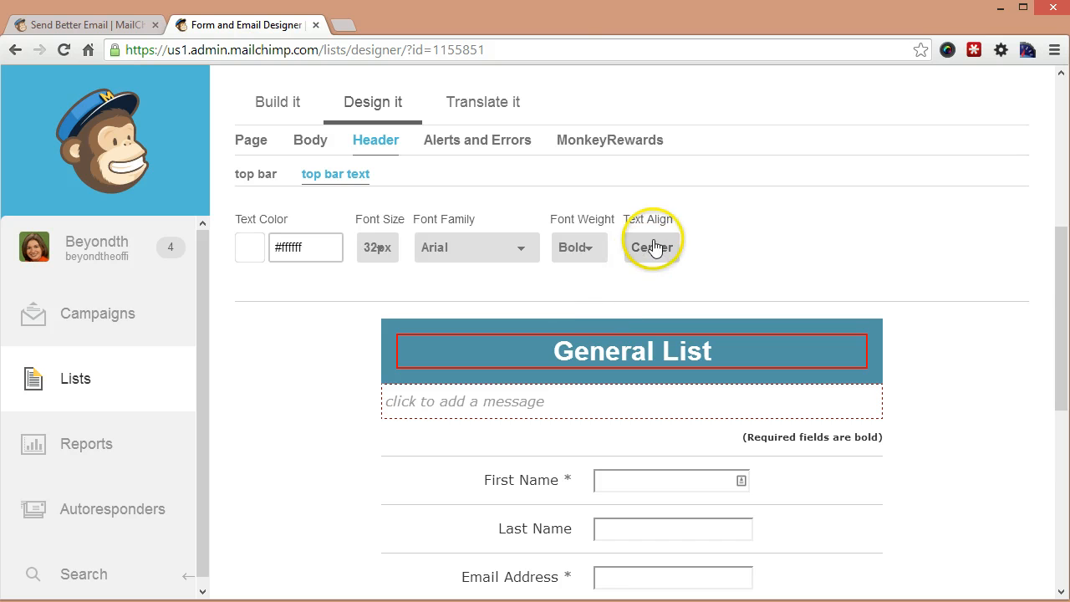
pyautogui.moveTo(739, 243)
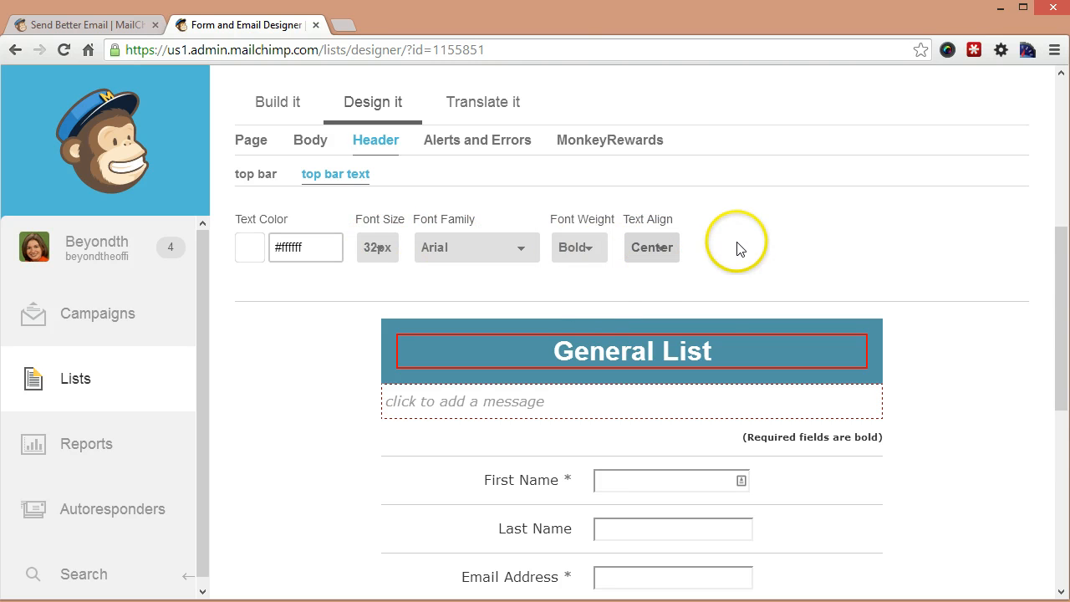
pyautogui.moveTo(510, 140)
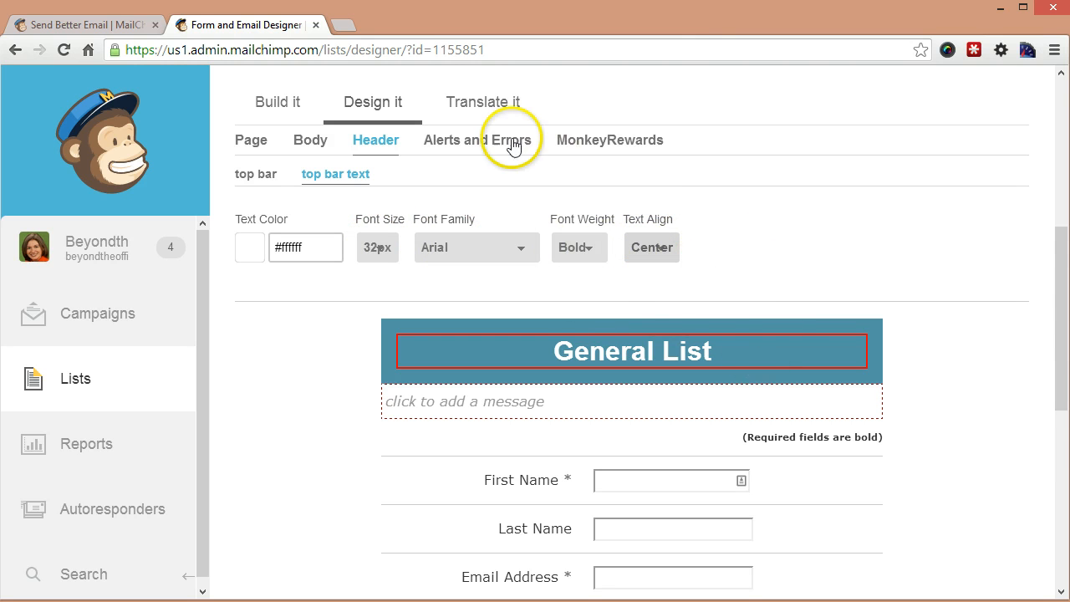
# Step: Under Alerts and Errors, set the error message font size to 14px
pyautogui.scroll(-3)
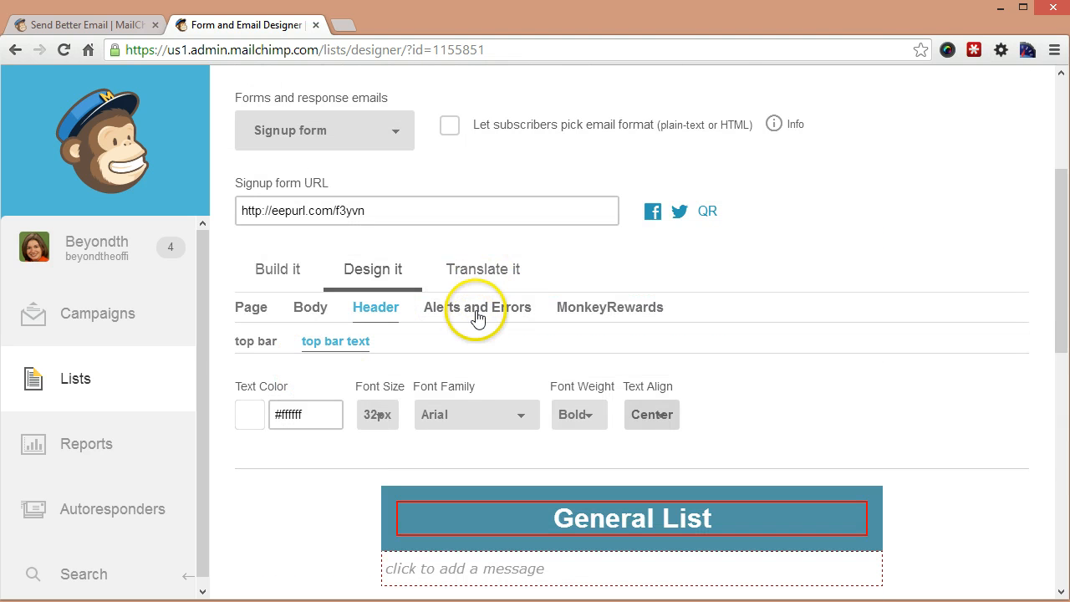
pyautogui.click(476, 308)
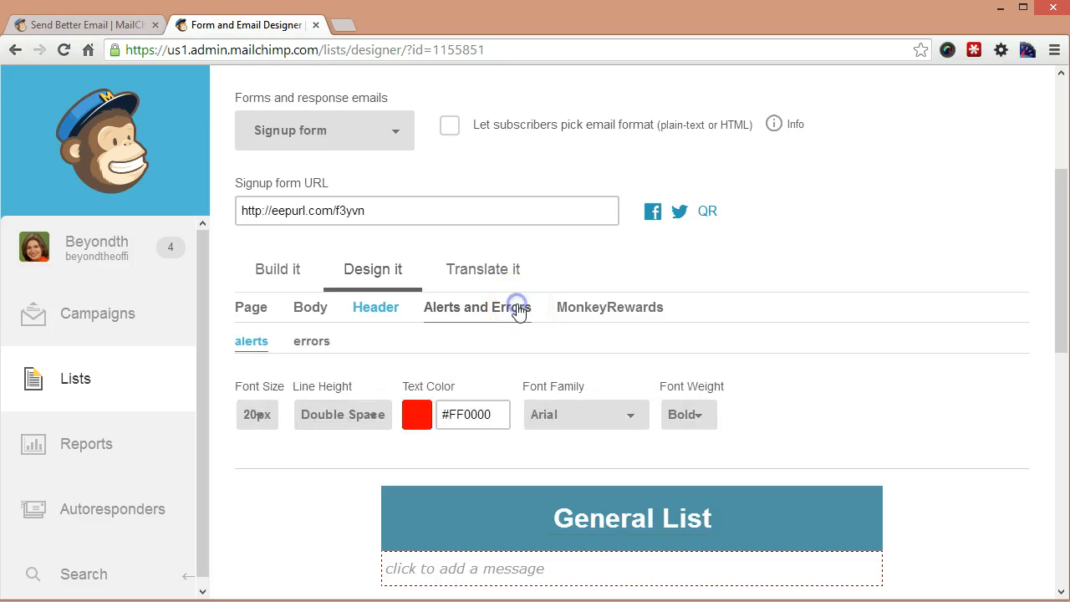
pyautogui.scroll(-3)
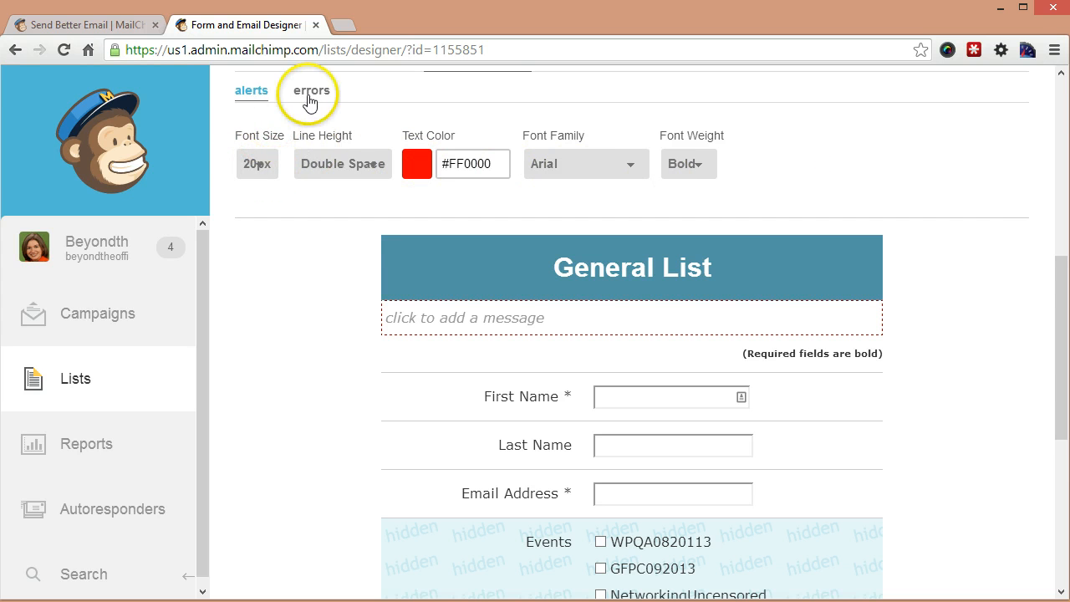
pyautogui.click(311, 91)
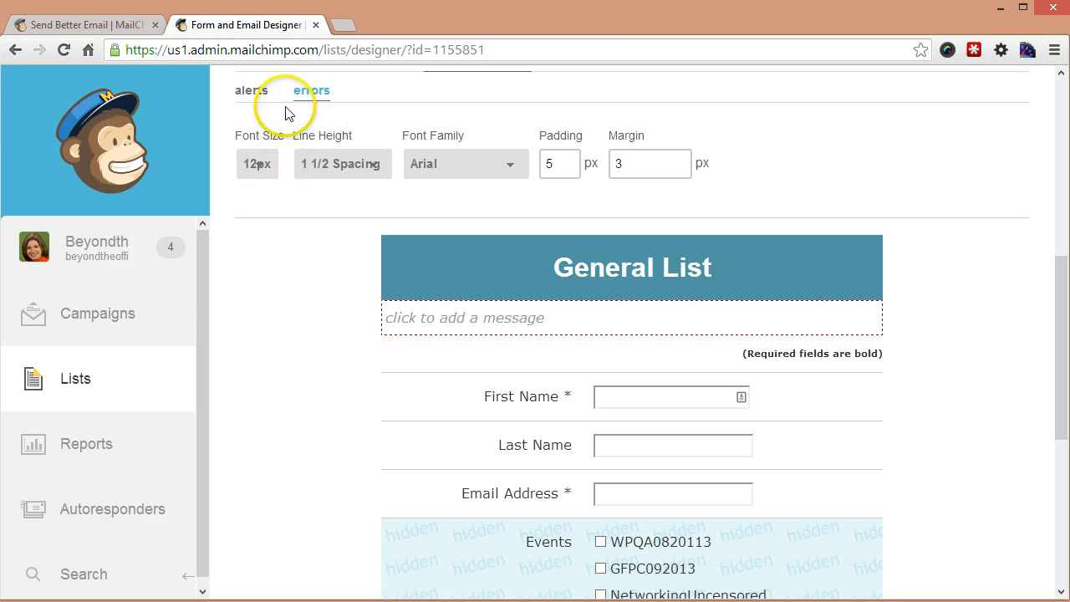
pyautogui.click(257, 164)
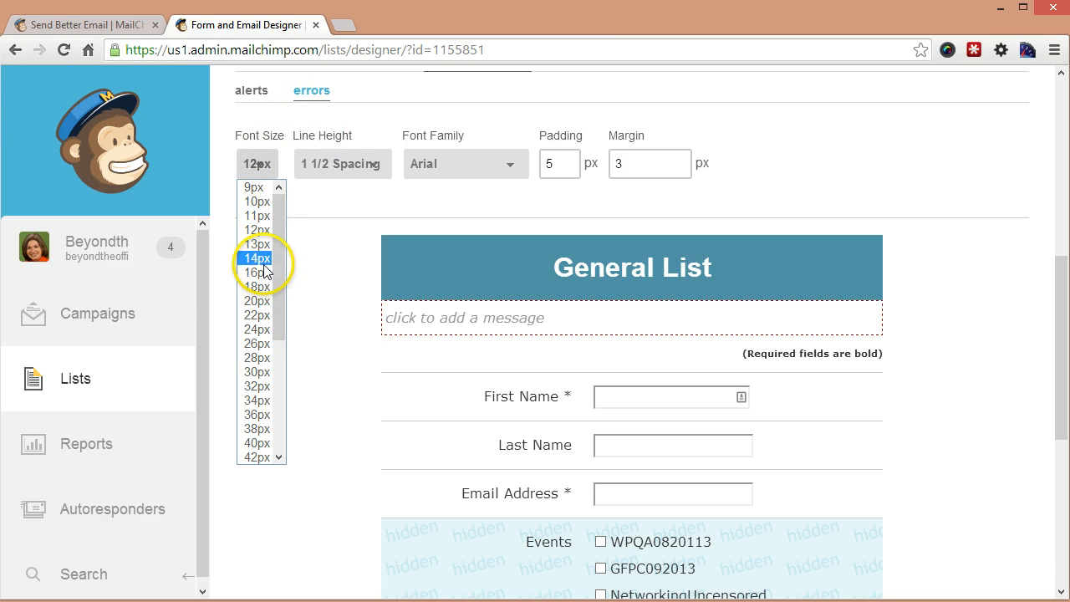
pyautogui.click(257, 258)
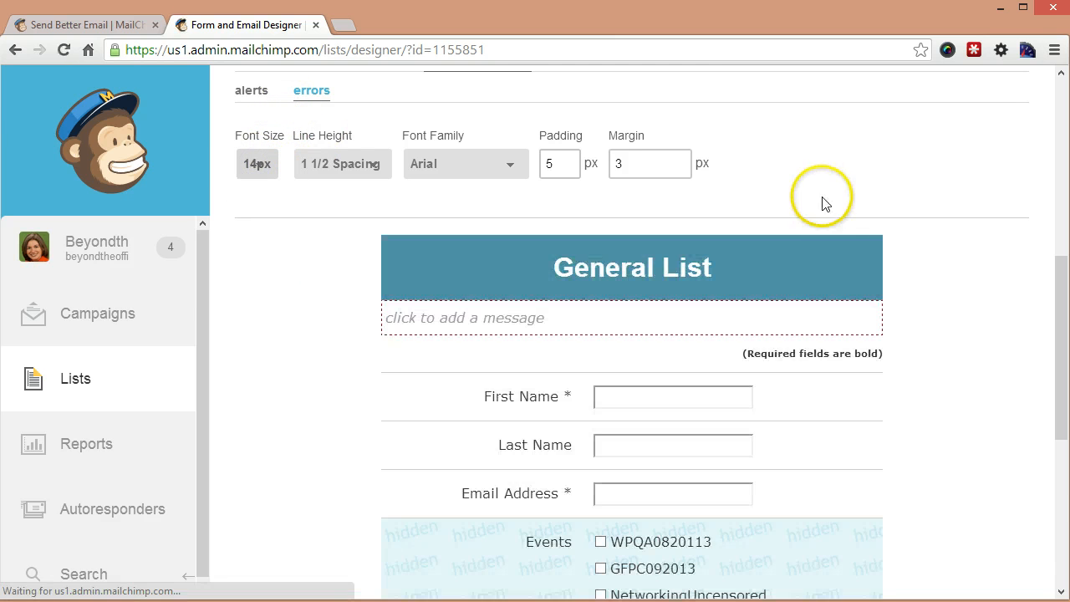
pyautogui.scroll(-3)
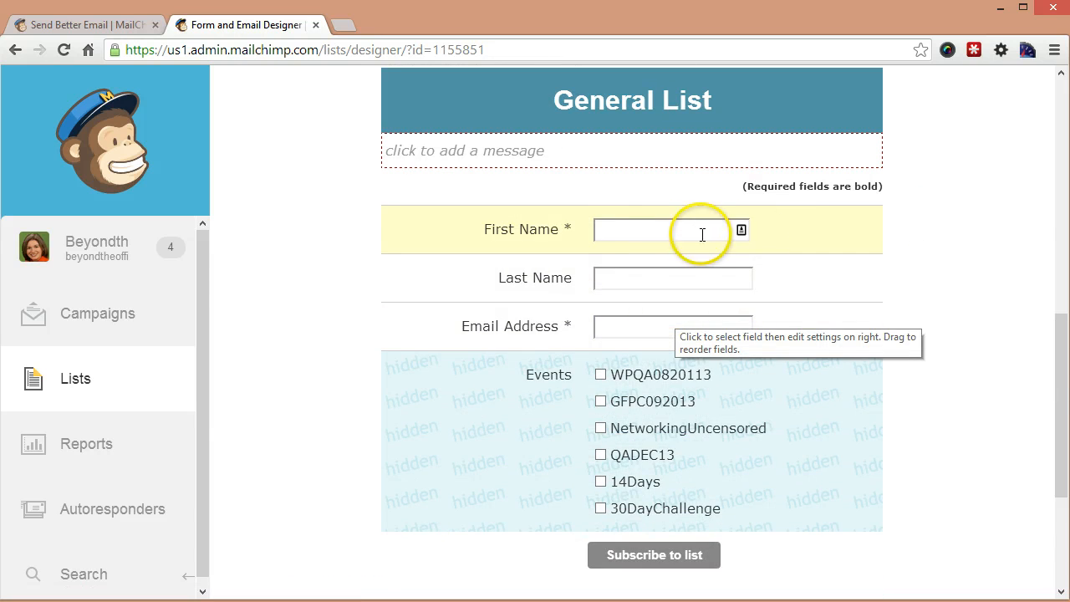
pyautogui.scroll(-3)
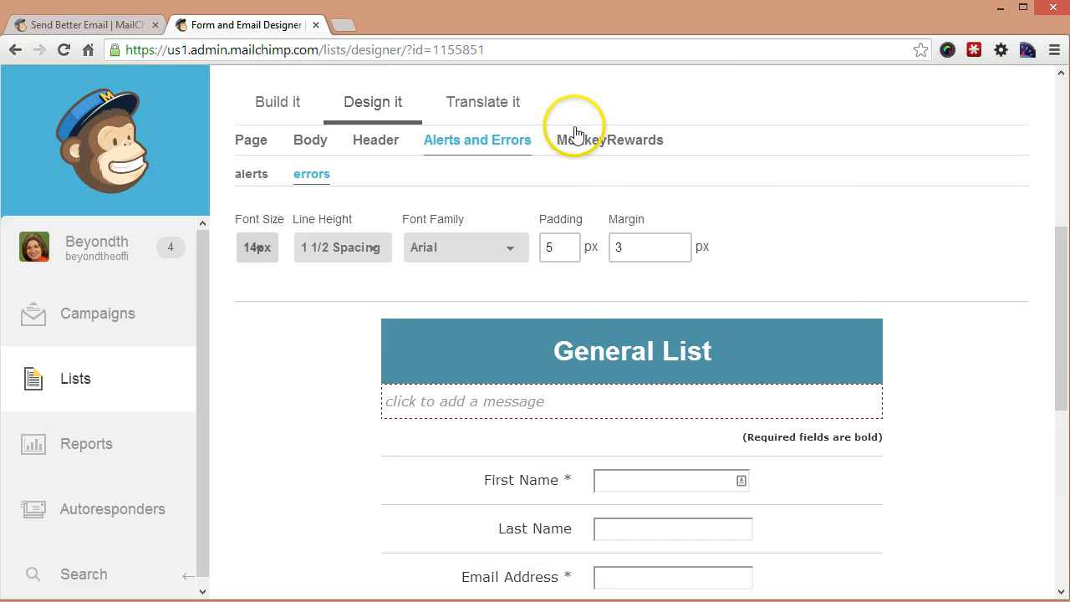
pyautogui.scroll(-3)
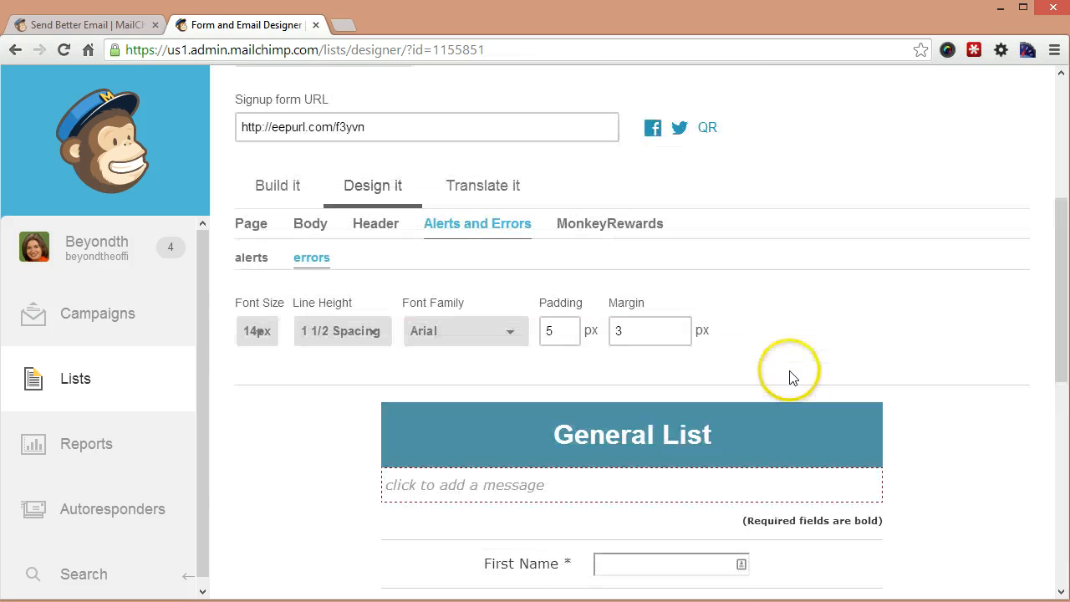
# Step: Show the MonkeyRewards badge settings for the signup form
pyautogui.click(609, 224)
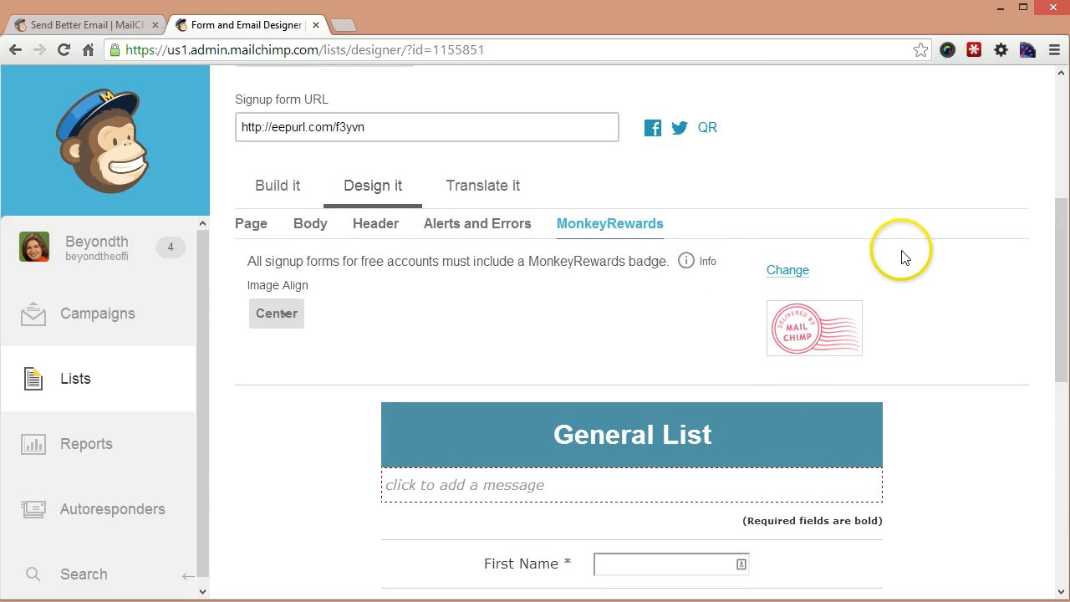
pyautogui.scroll(-3)
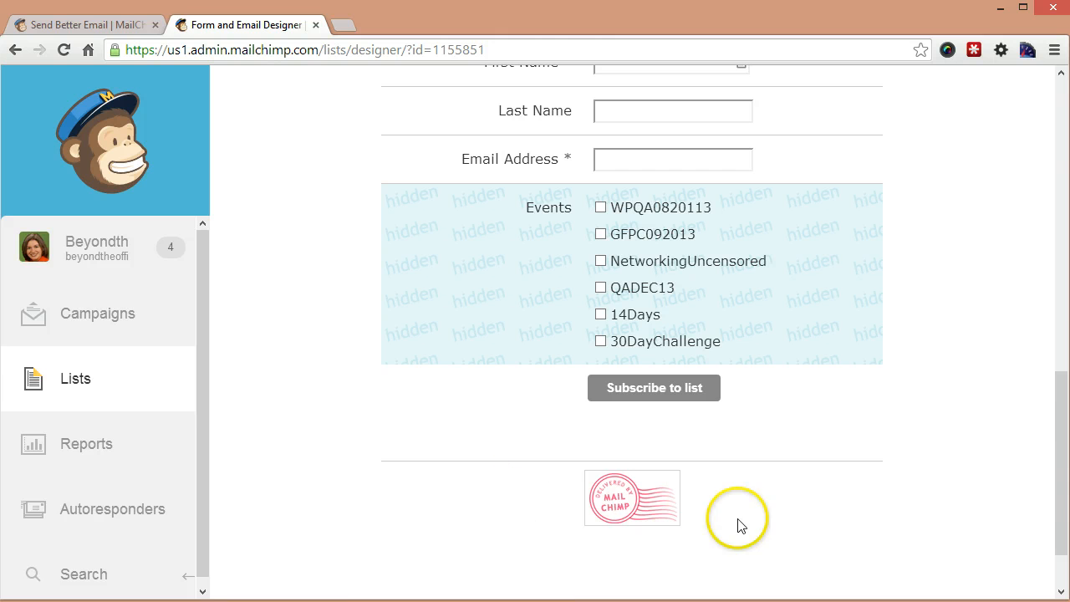
pyautogui.moveTo(705, 508)
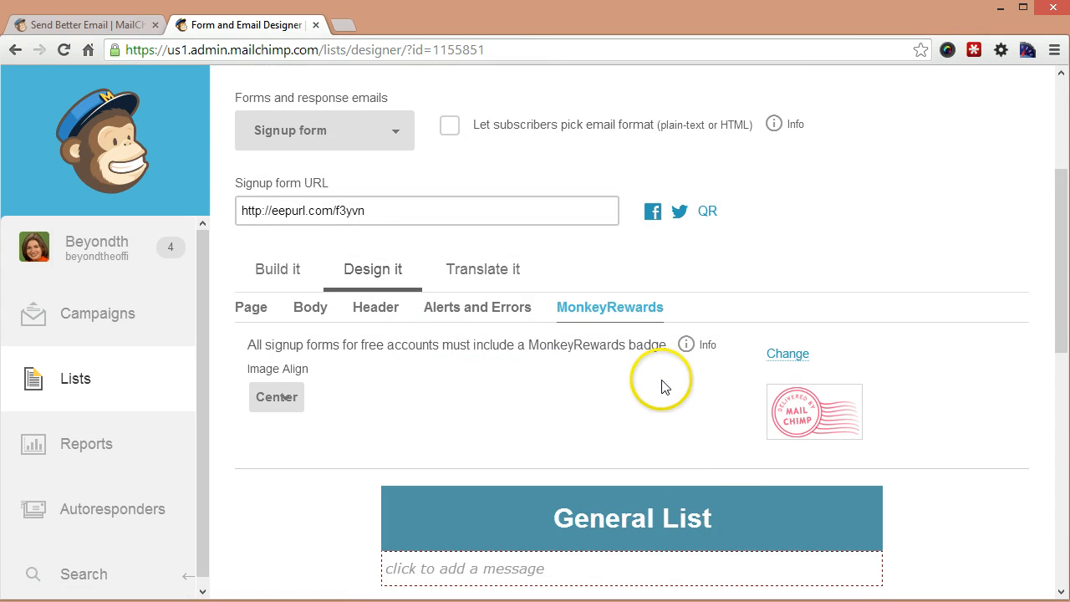
pyautogui.moveTo(722, 375)
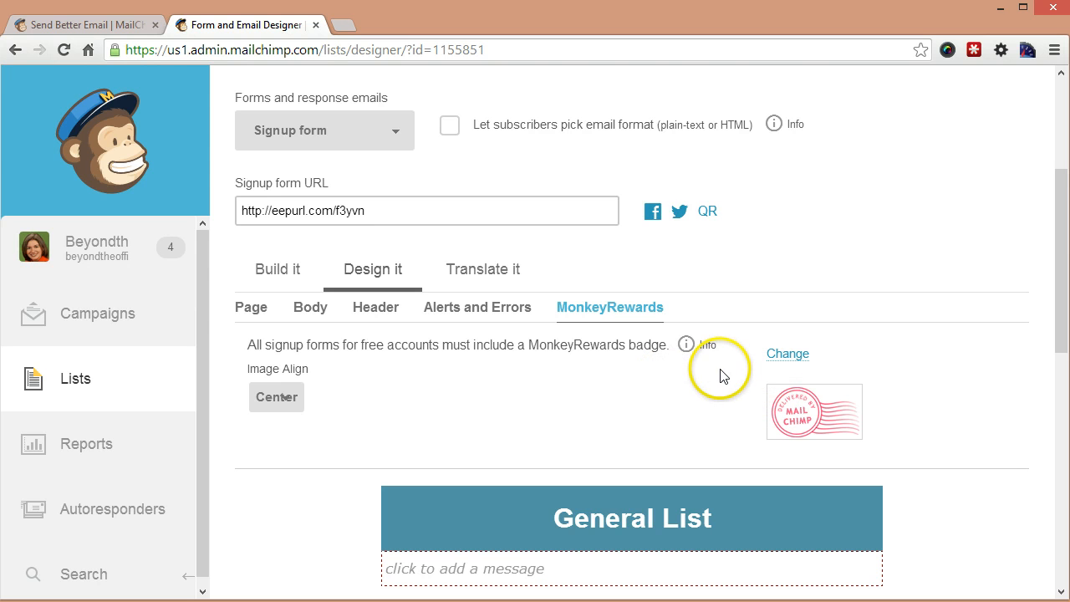
pyautogui.moveTo(727, 388)
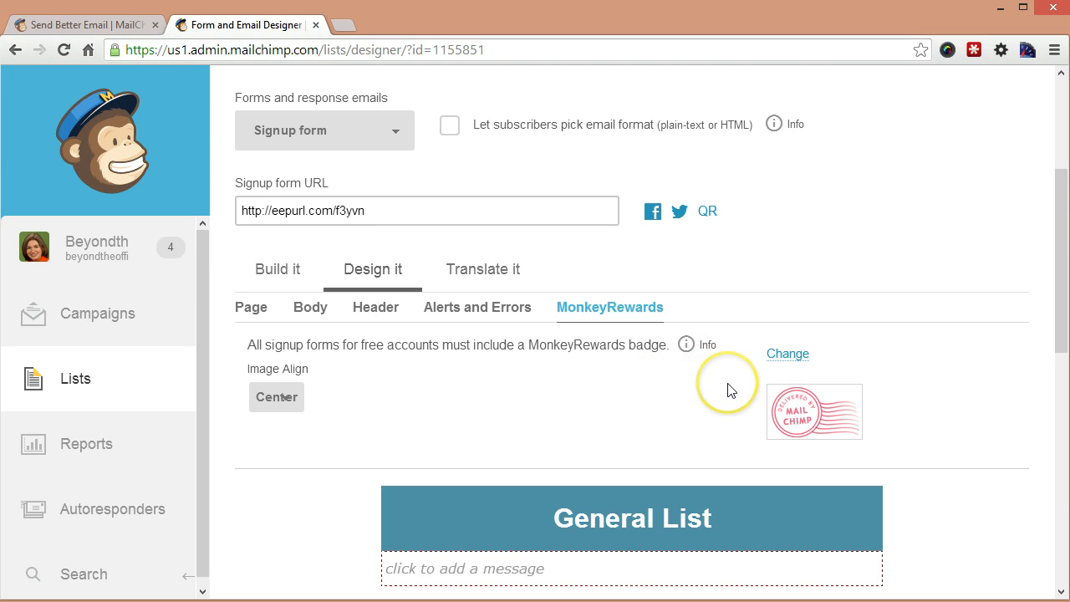
pyautogui.scroll(-3)
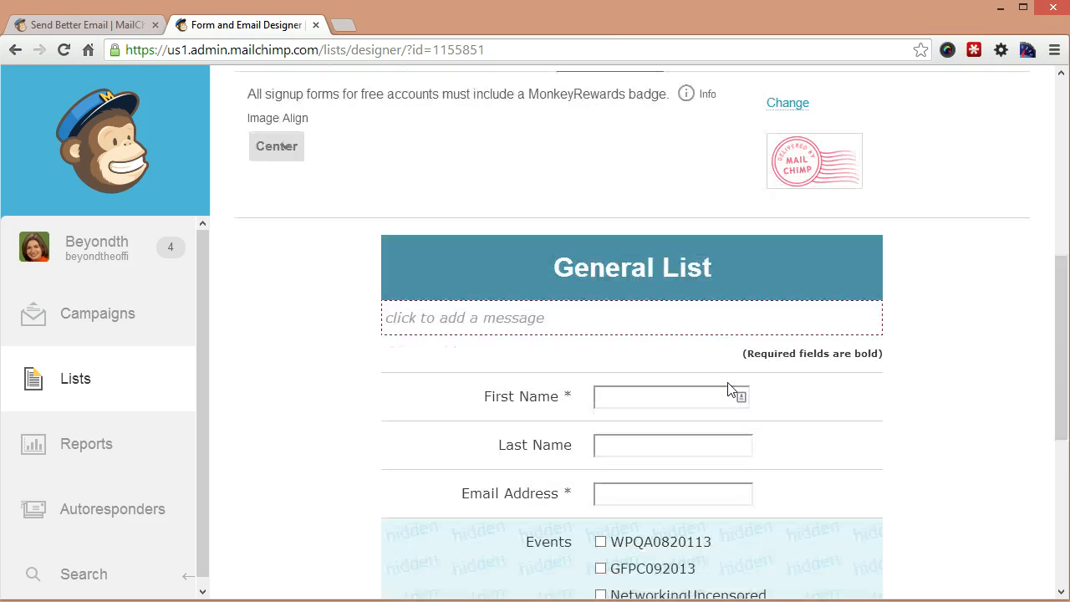
pyautogui.scroll(-3)
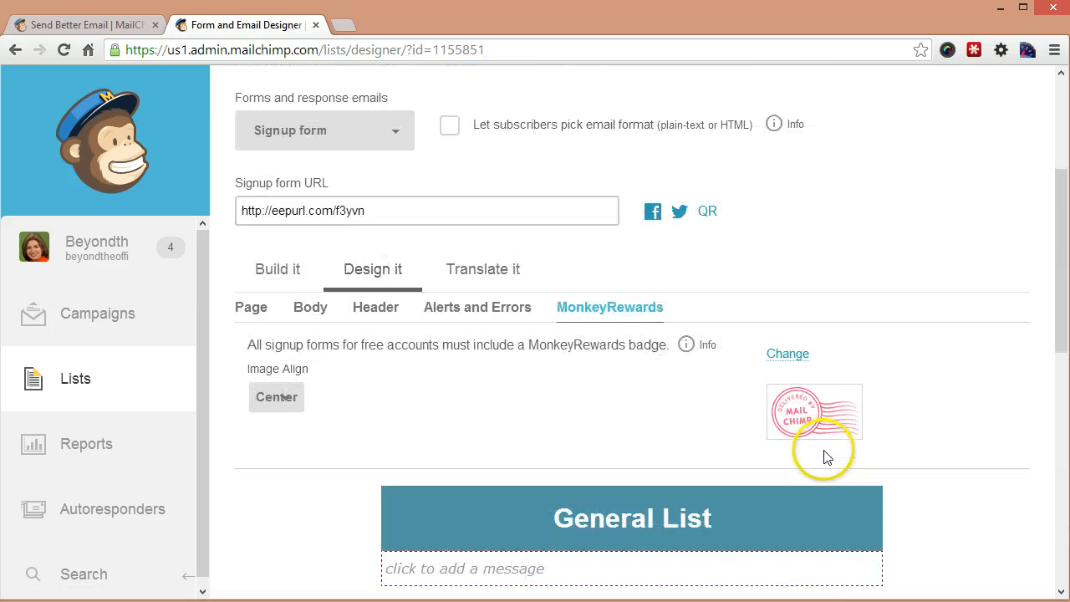
pyautogui.moveTo(807, 432)
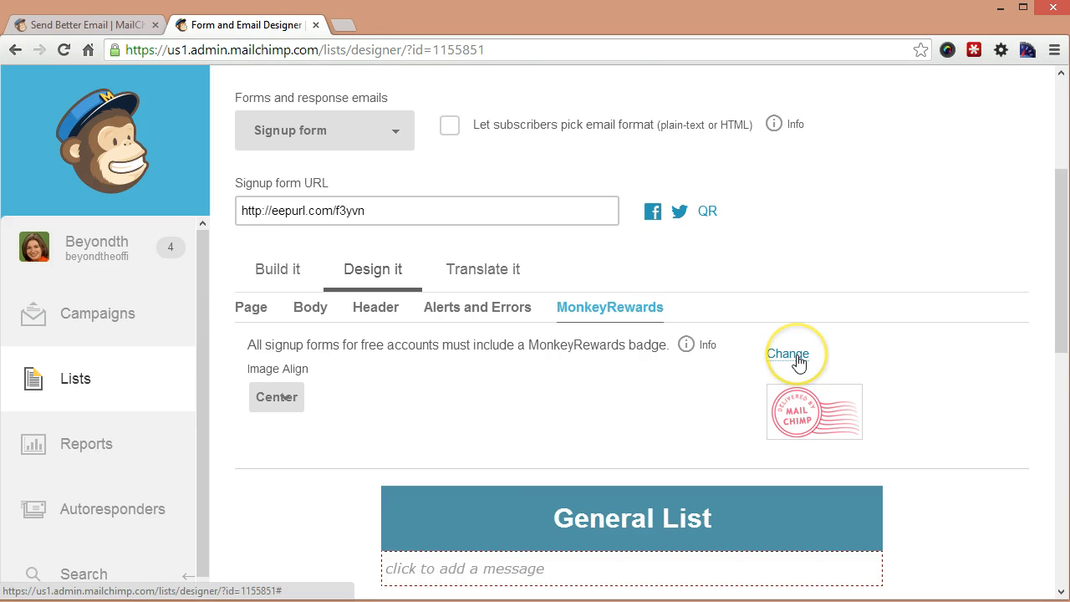
pyautogui.moveTo(782, 414)
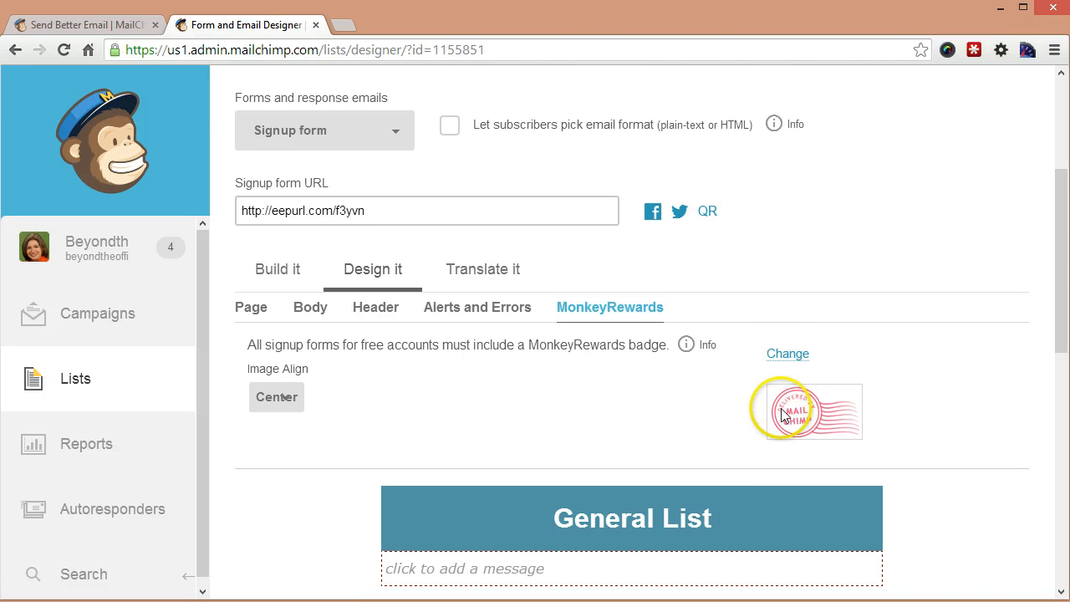
pyautogui.moveTo(782, 354)
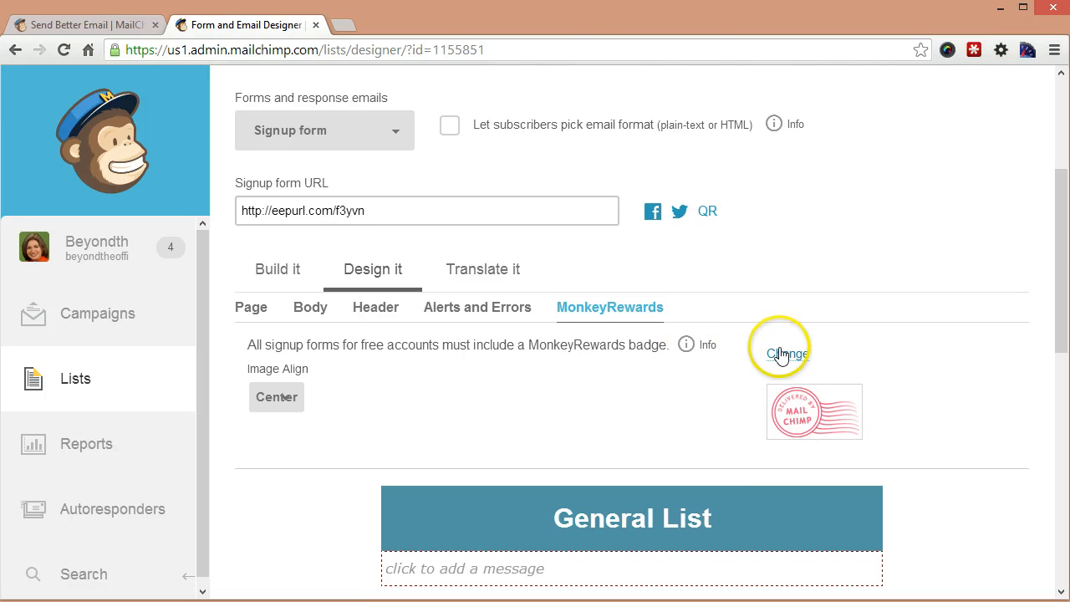
# Step: Swap the postmark badge for the teal MailChimp badge, keeping centre image alignment
pyautogui.click(785, 353)
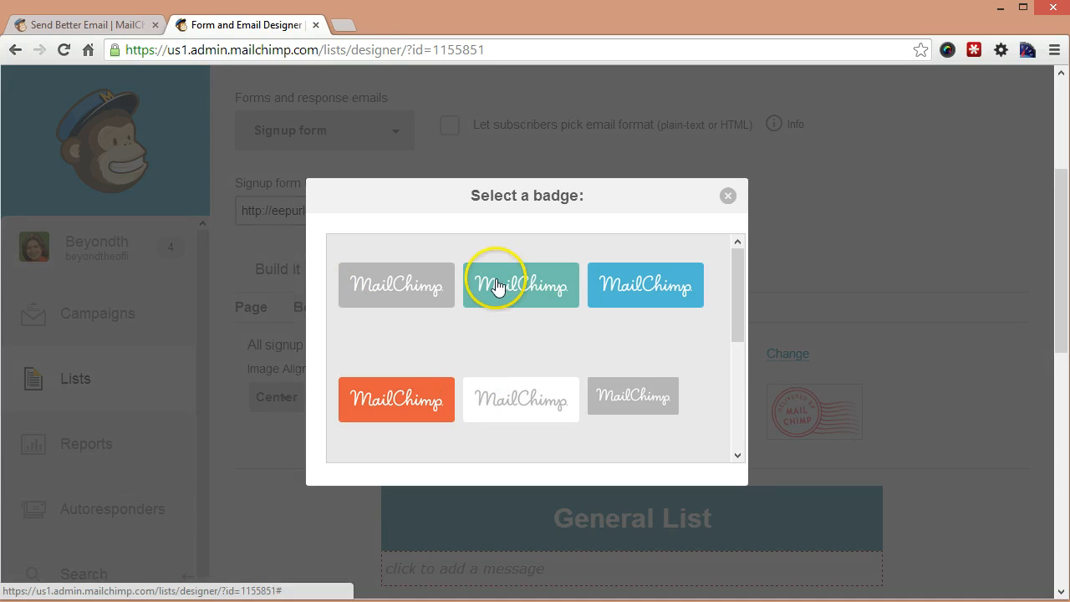
pyautogui.click(520, 284)
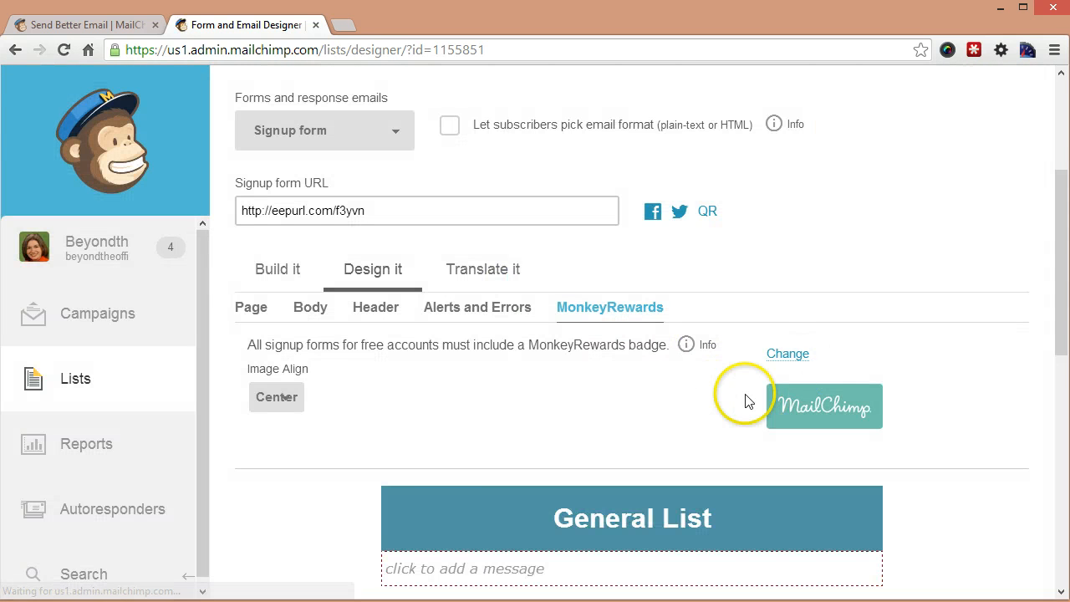
pyautogui.click(786, 355)
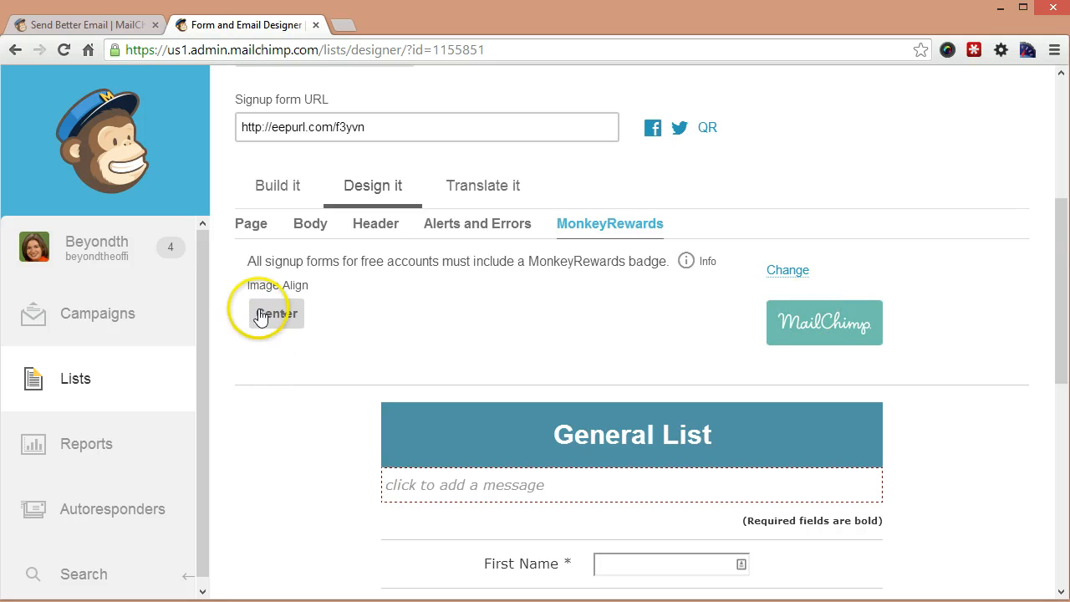
pyautogui.click(276, 312)
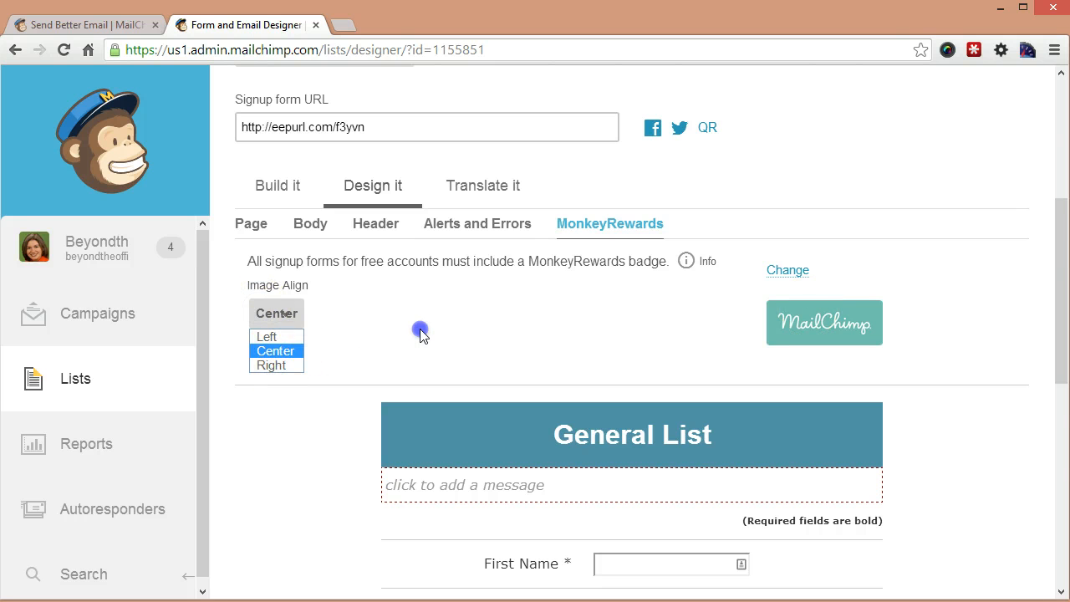
pyautogui.scroll(-3)
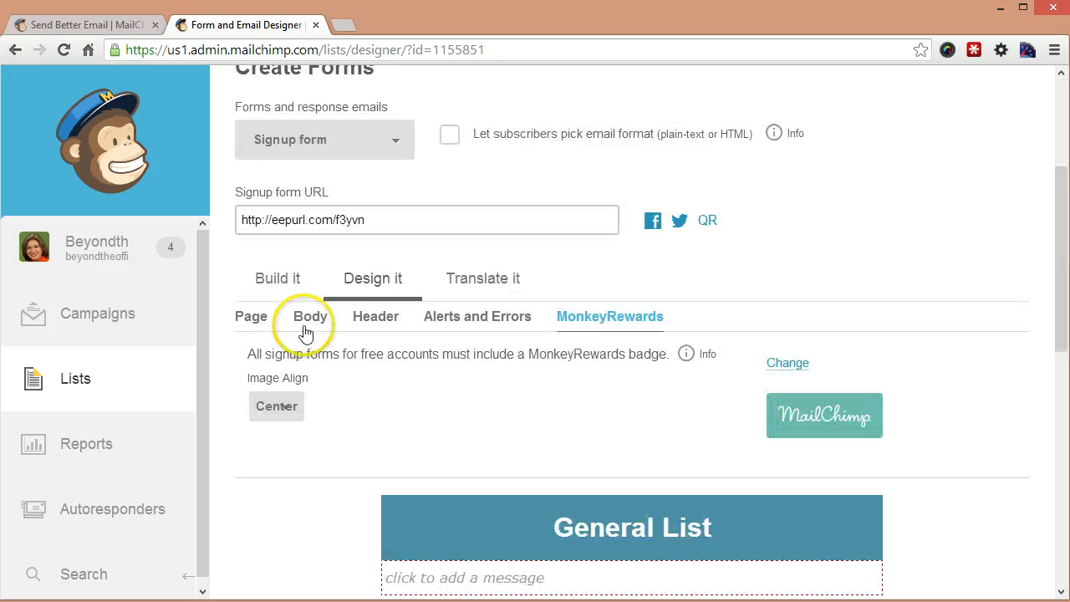
# Step: Return to Build it and review the styled form ending with the teal badge
pyautogui.click(278, 278)
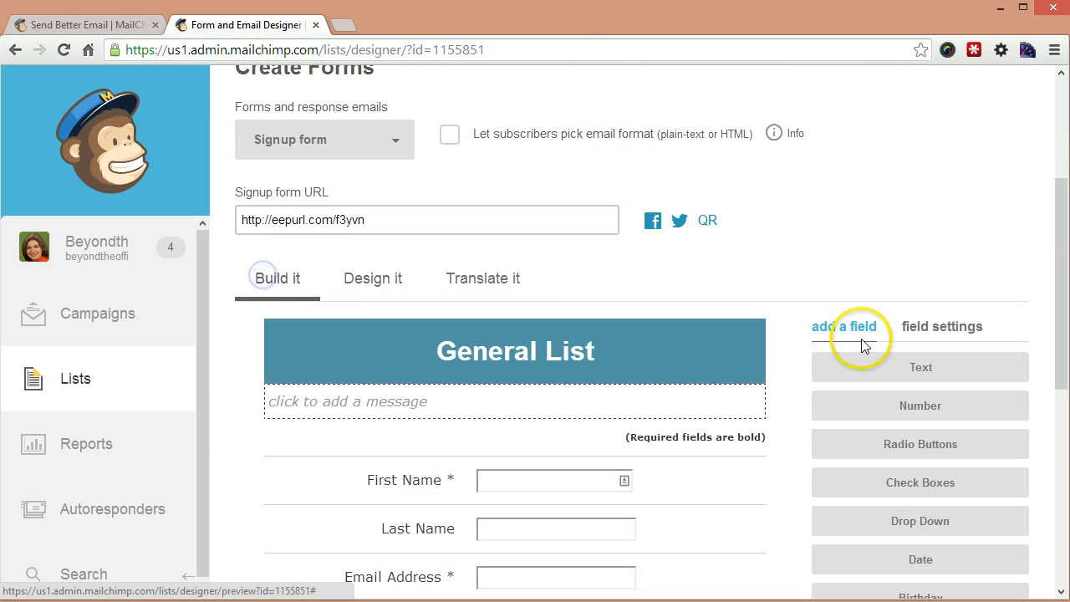
pyautogui.moveTo(882, 264)
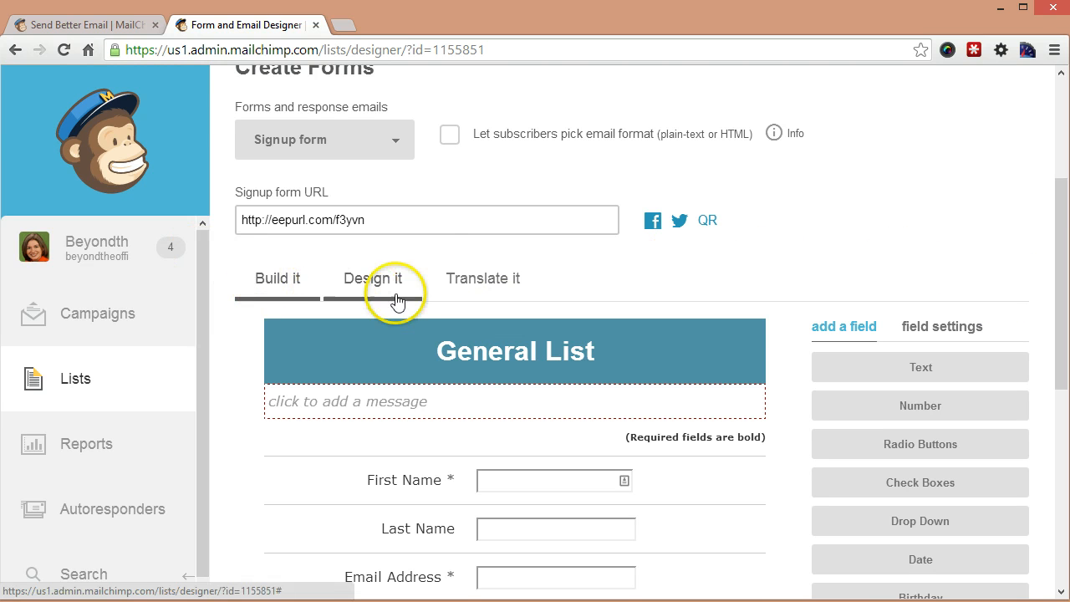
pyautogui.scroll(-3)
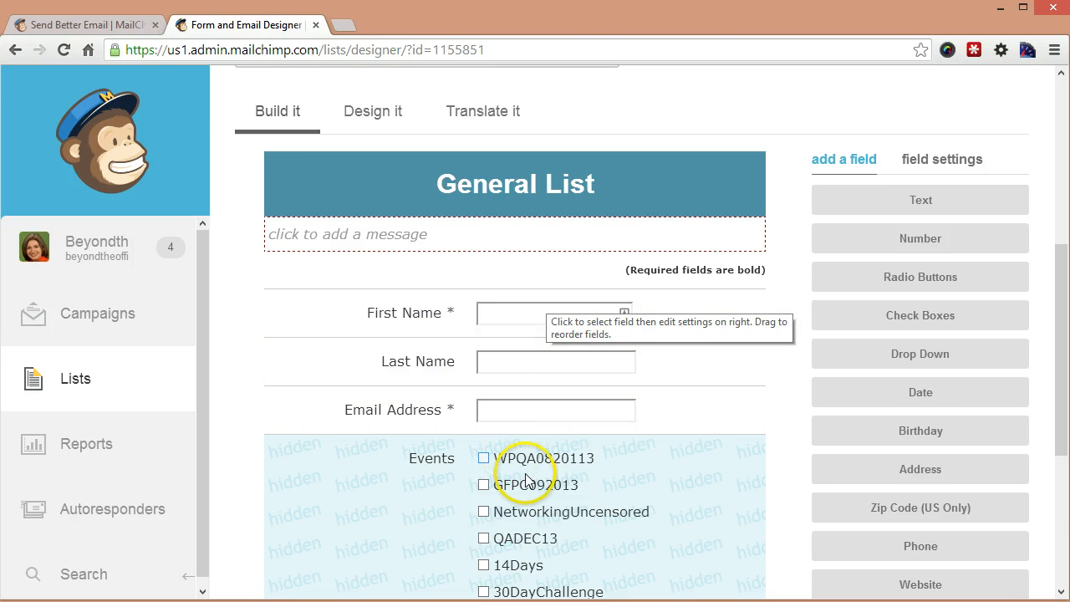
pyautogui.scroll(-3)
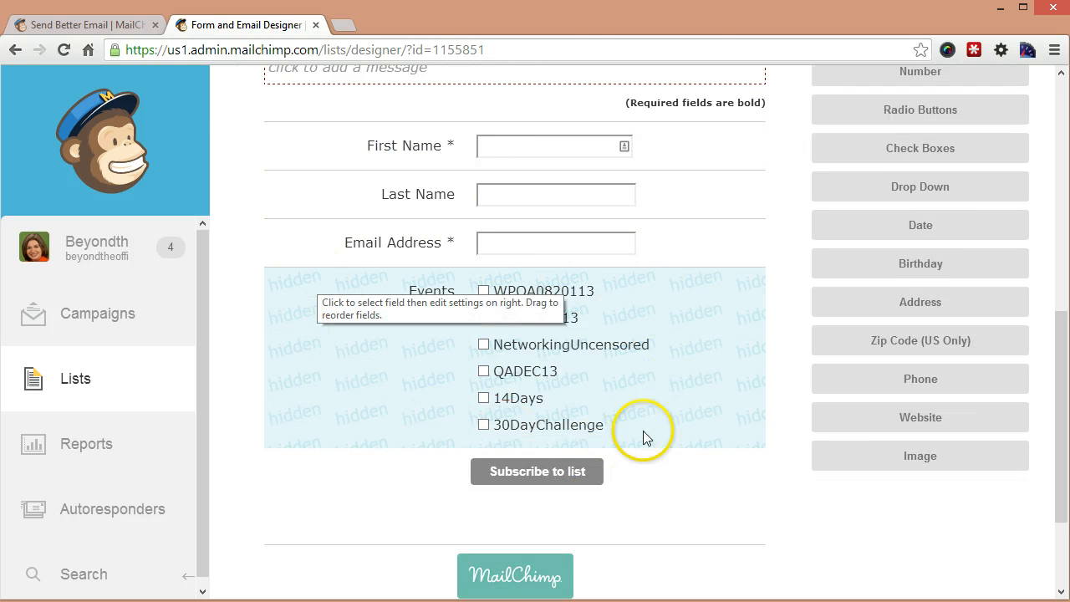
pyautogui.moveTo(316, 418)
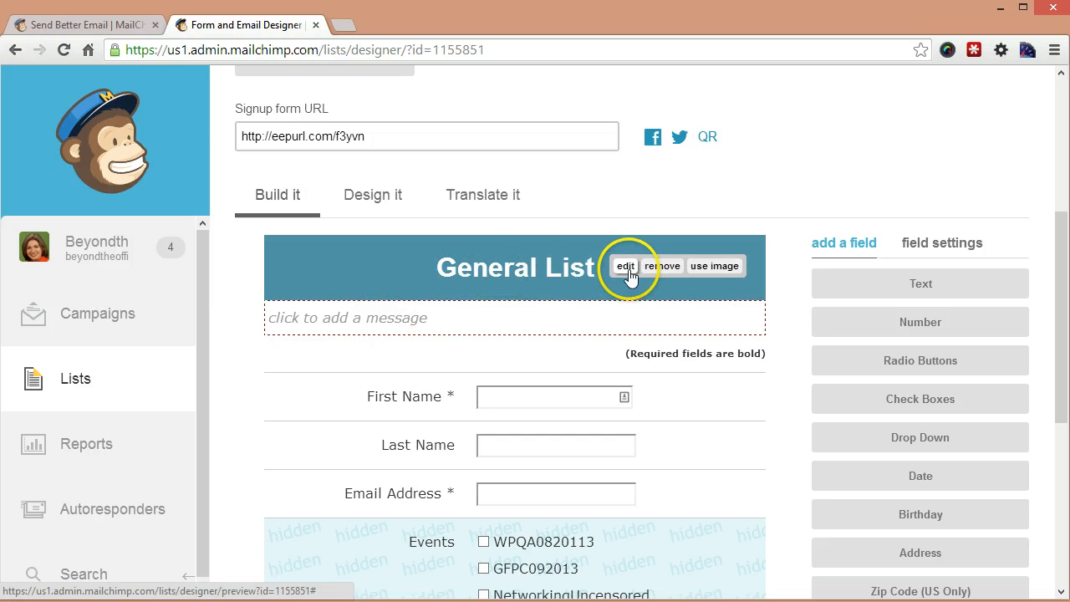
# Step: Edit the General List header to read 'Welcome to my list!' and start adding an image
pyautogui.click(625, 266)
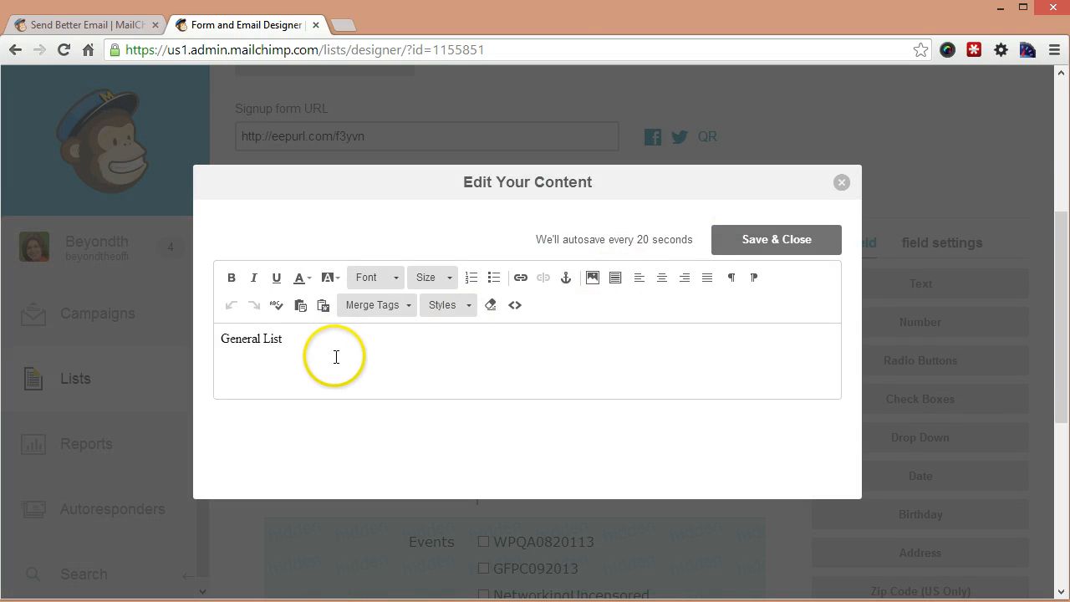
pyautogui.write('Welcome to')
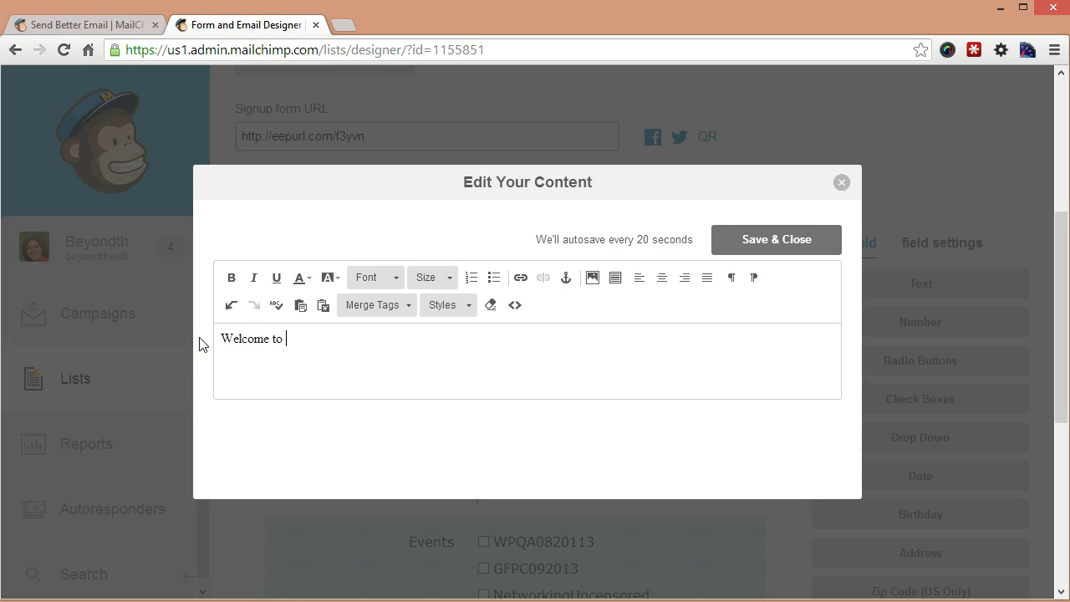
pyautogui.write('my list!')
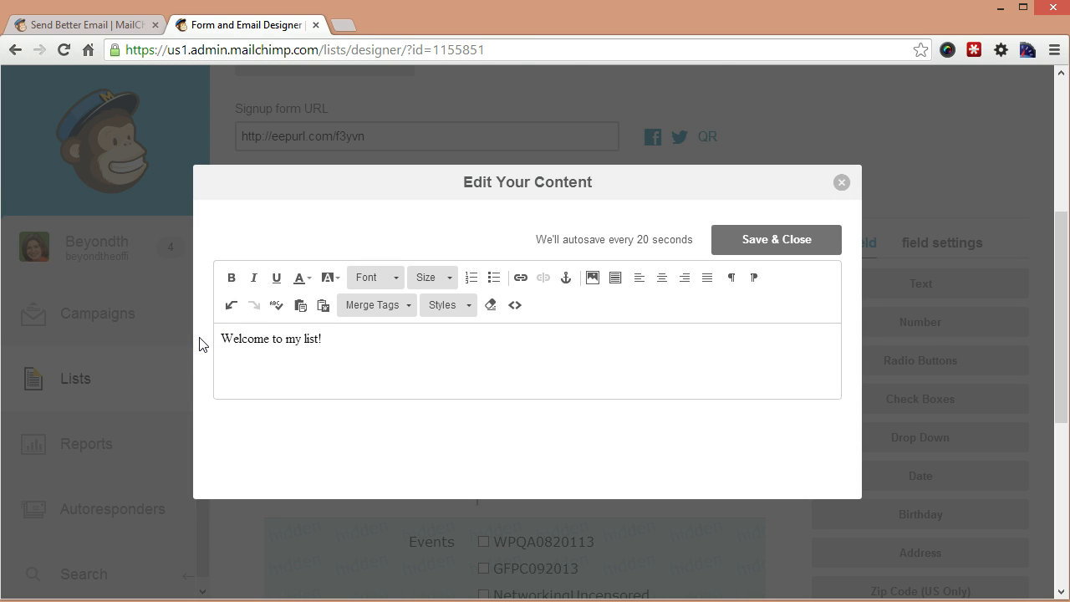
pyautogui.moveTo(254, 338); pyautogui.dragTo(321, 338)
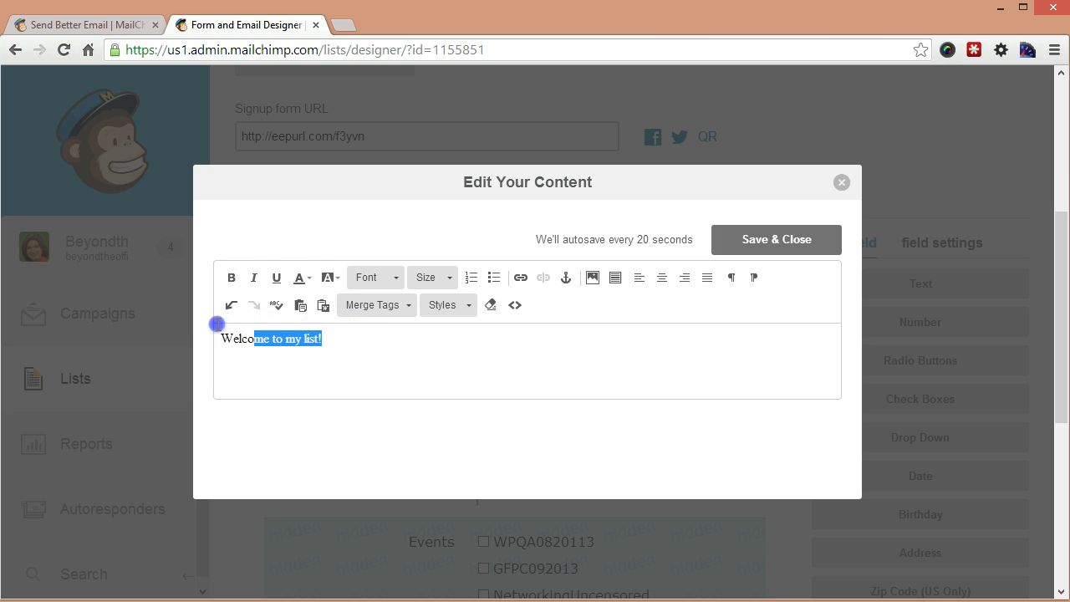
pyautogui.click(592, 277)
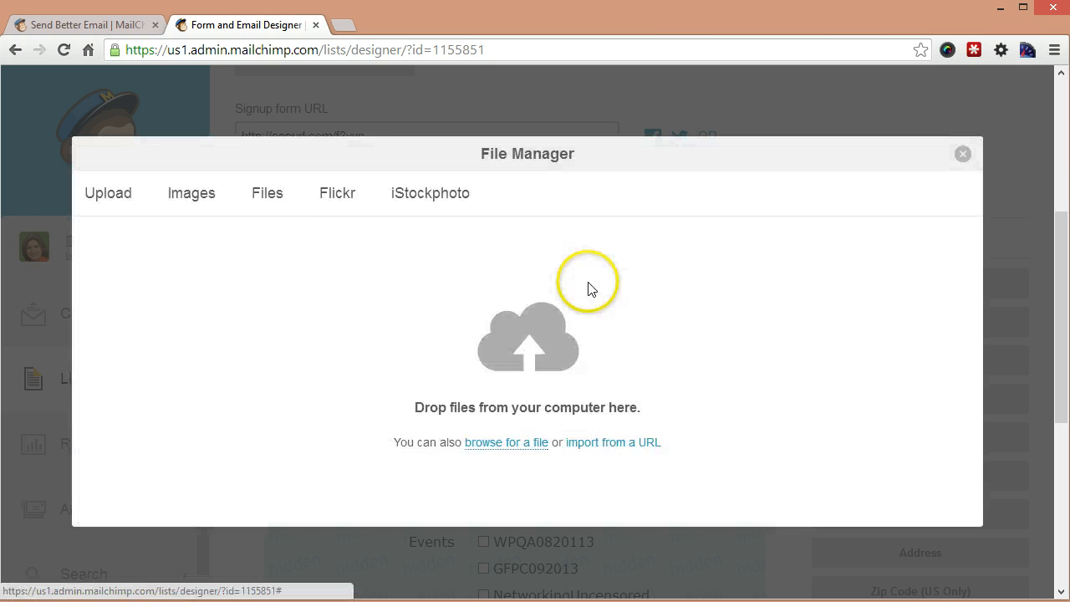
pyautogui.moveTo(197, 243)
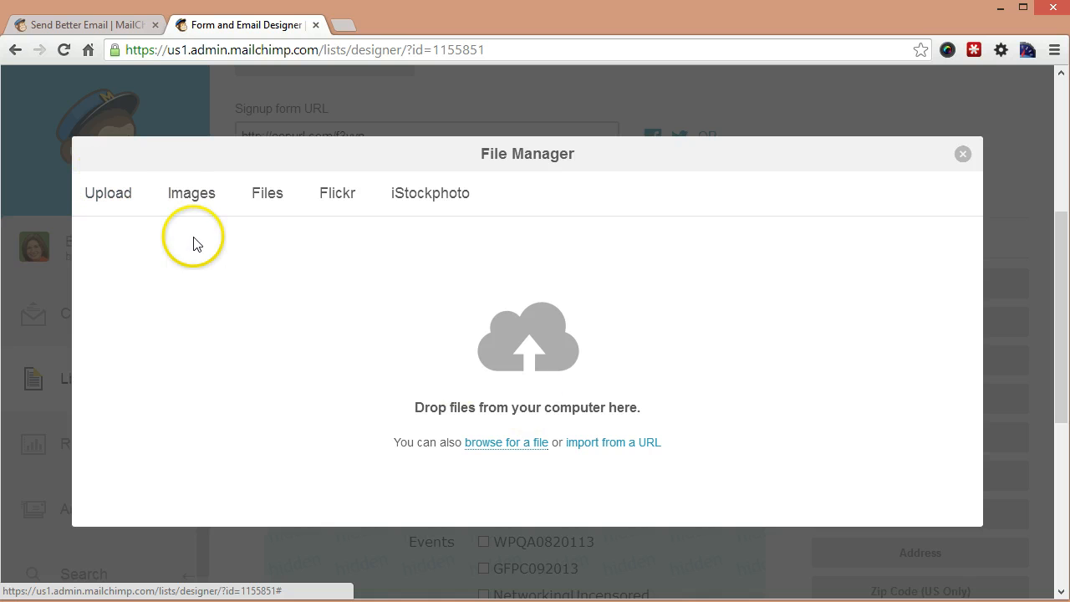
# Step: Browse the uploaded images to the 600×110 Anniversary Event banner
pyautogui.click(191, 194)
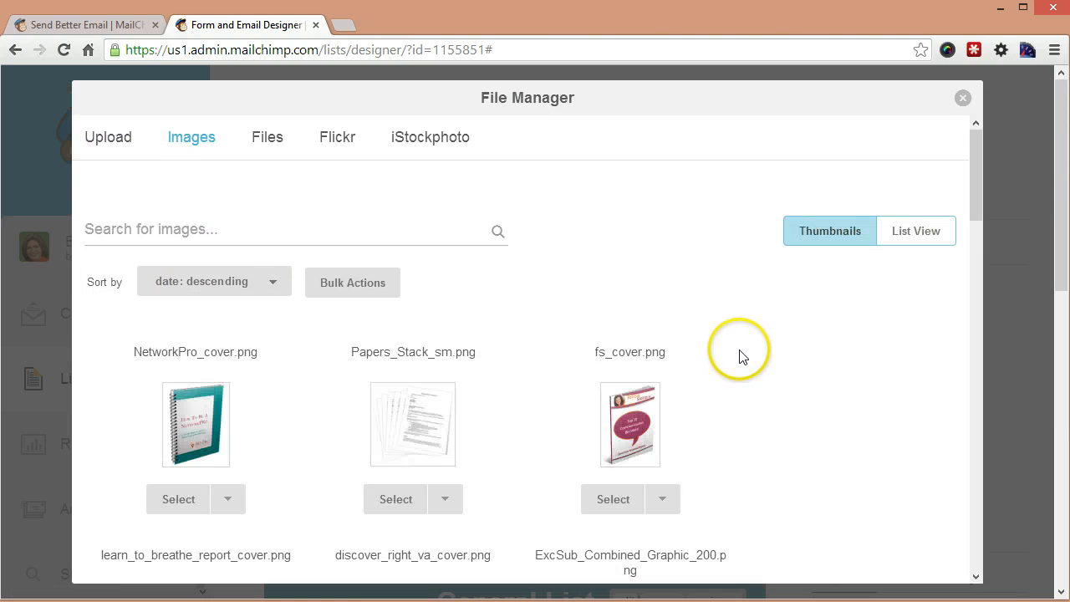
pyautogui.scroll(-3)
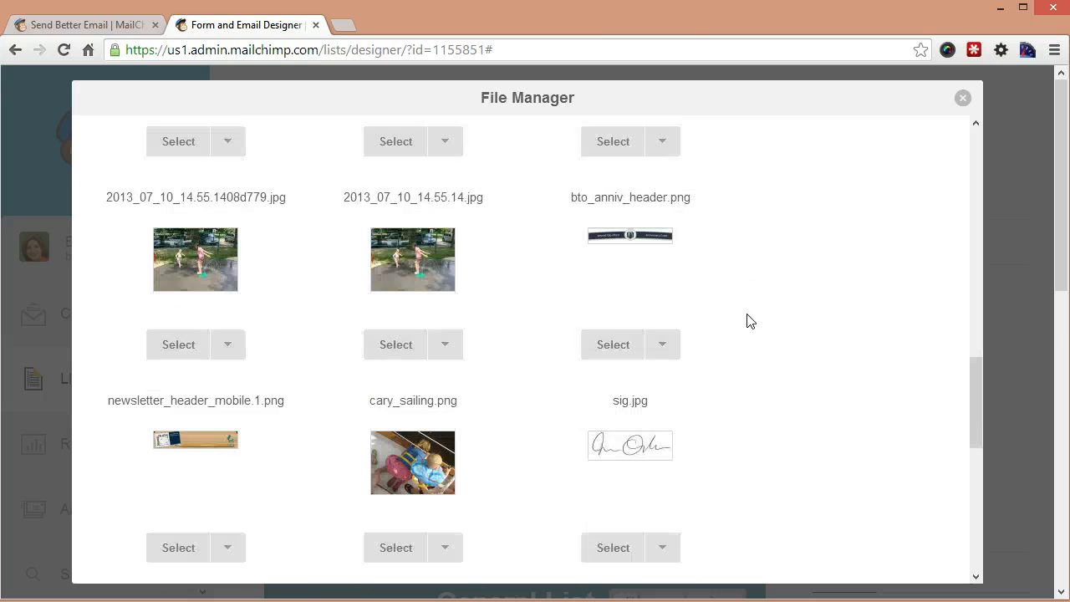
pyautogui.scroll(-3)
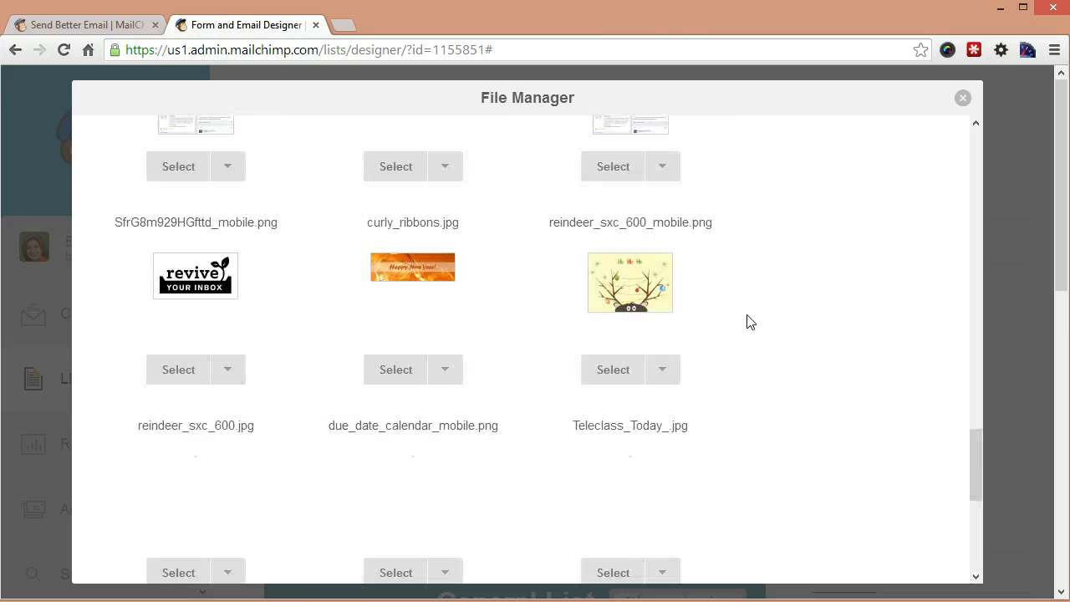
pyautogui.scroll(-3)
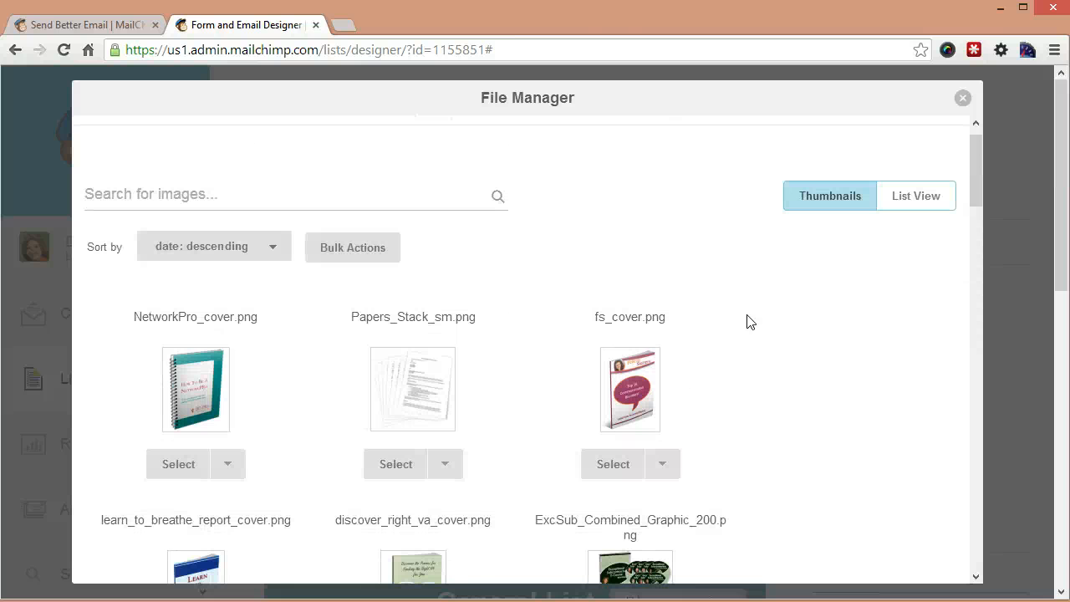
pyautogui.scroll(-3)
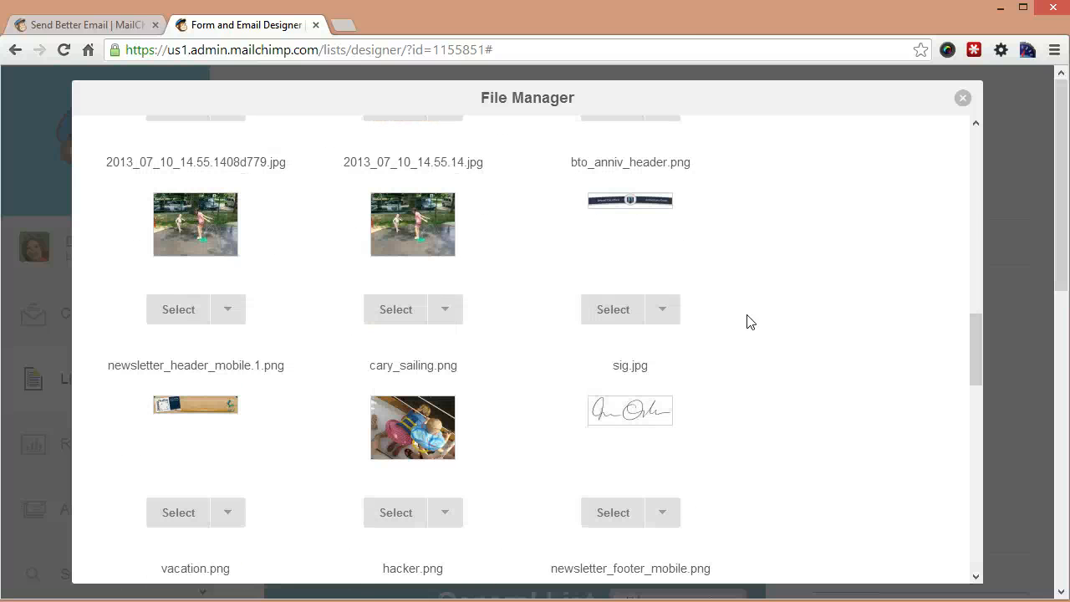
pyautogui.scroll(-3)
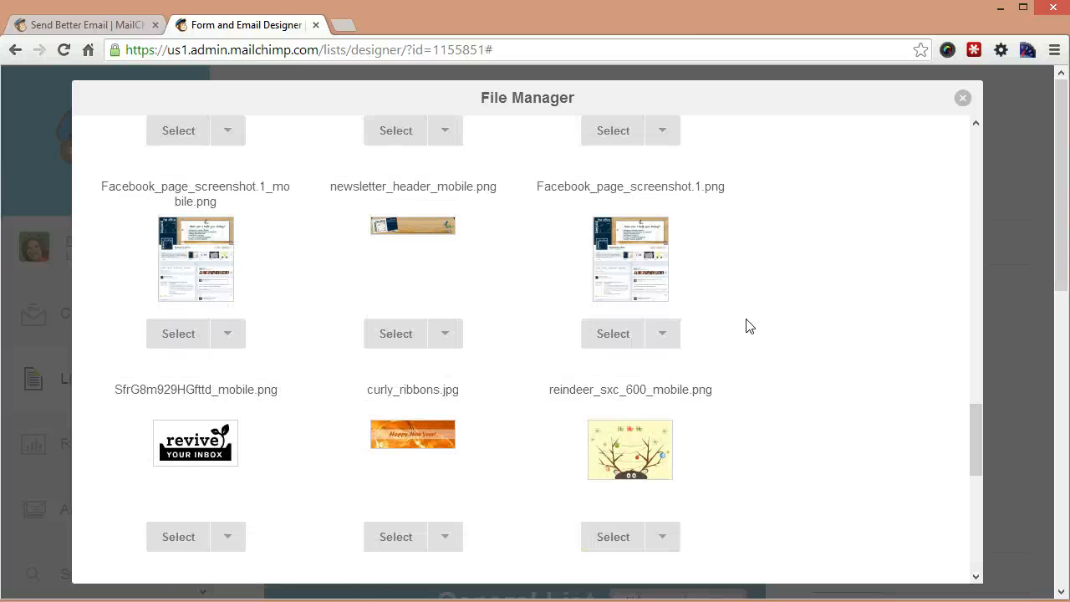
pyautogui.scroll(-3)
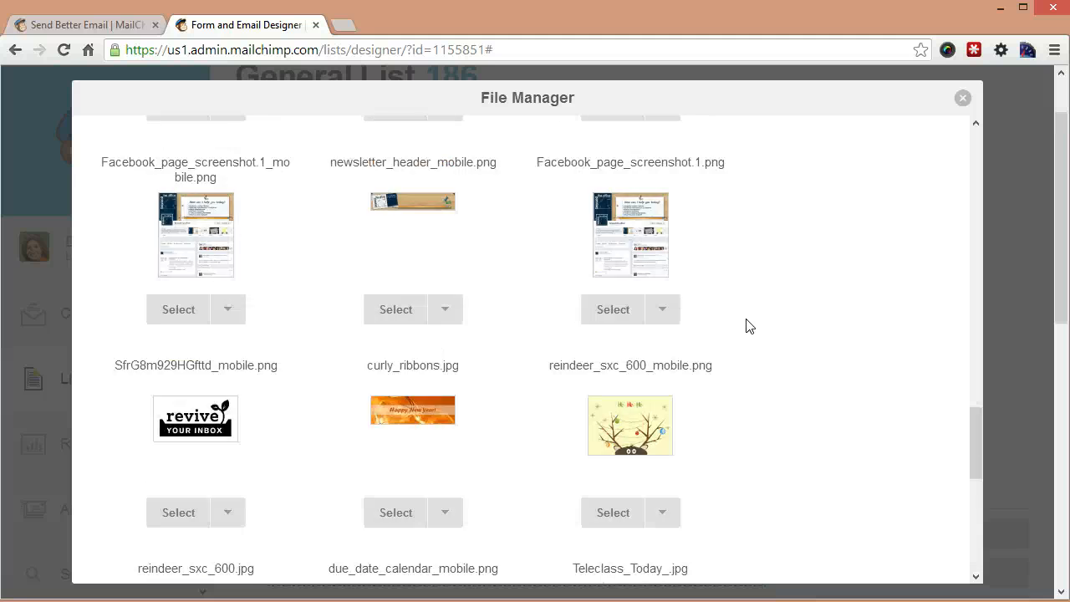
pyautogui.scroll(-3)
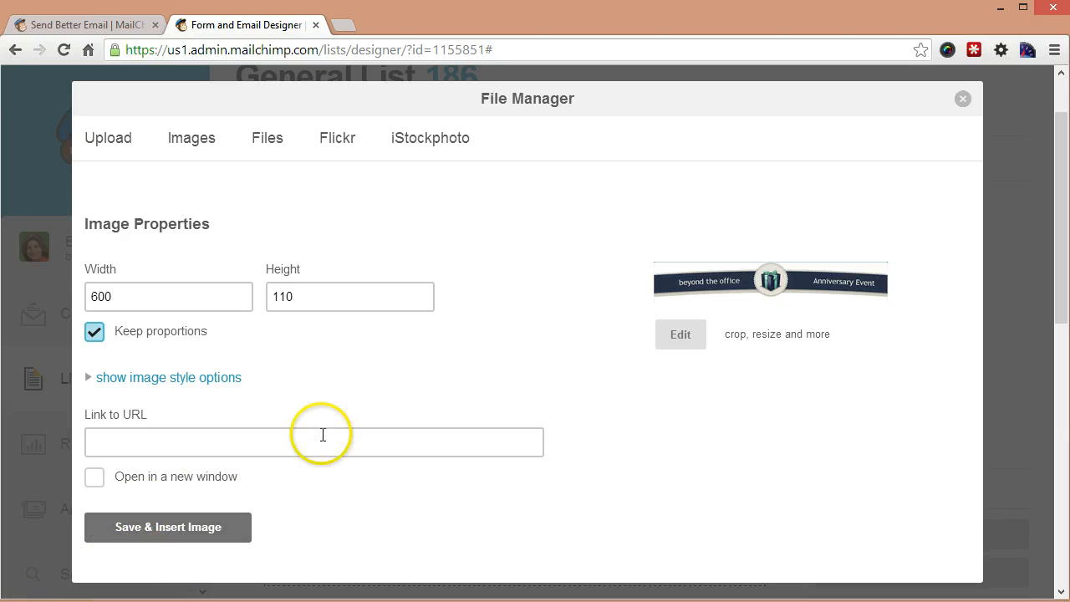
pyautogui.moveTo(176, 466)
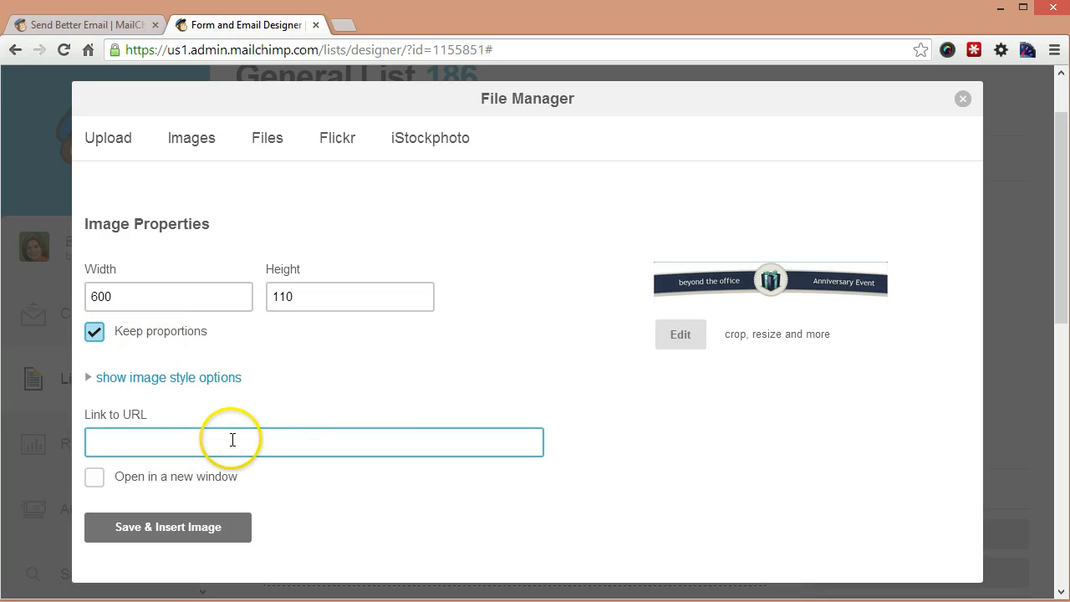
pyautogui.write('http://')
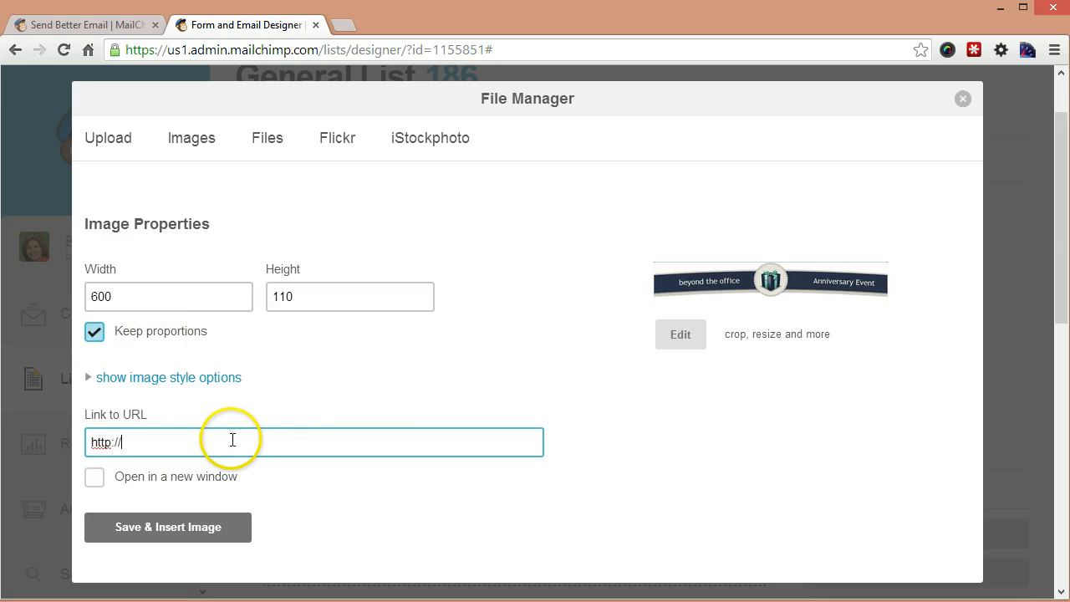
pyautogui.write('beyondthe')
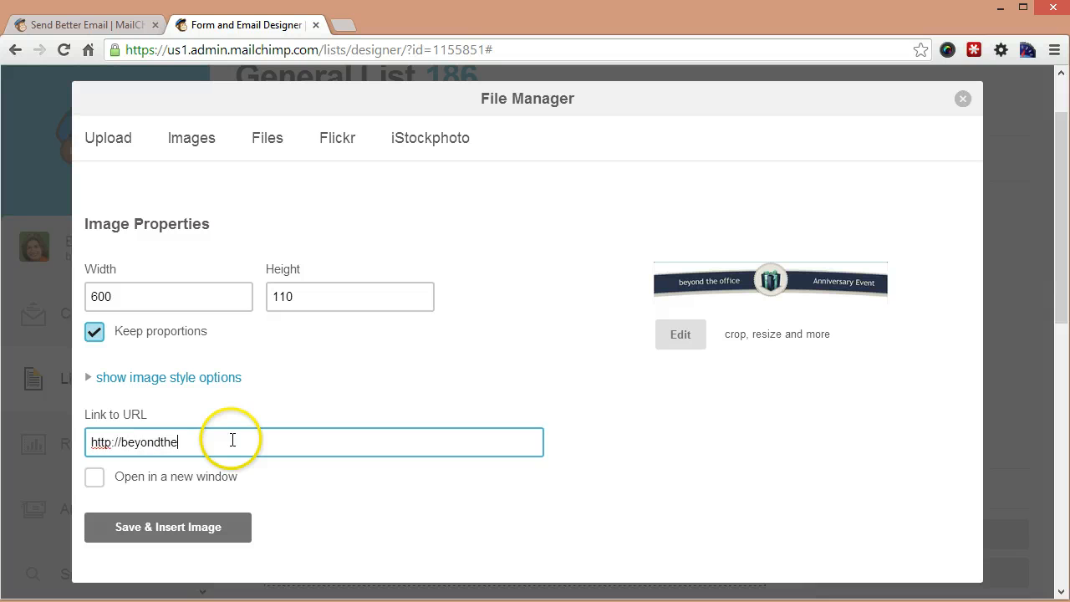
pyautogui.write('office.com')
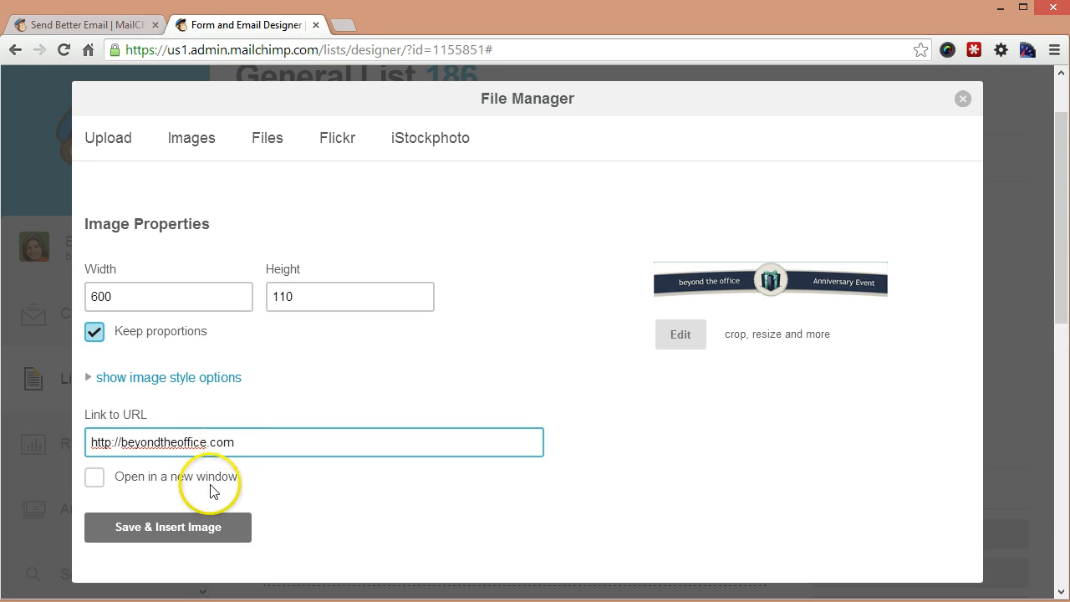
pyautogui.click(93, 476)
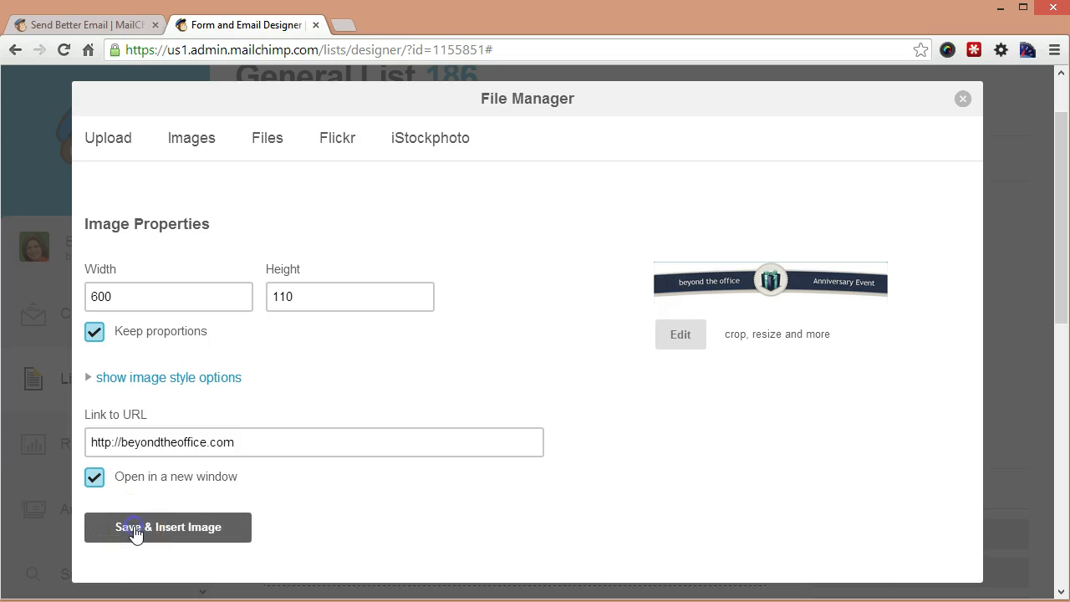
pyautogui.click(167, 526)
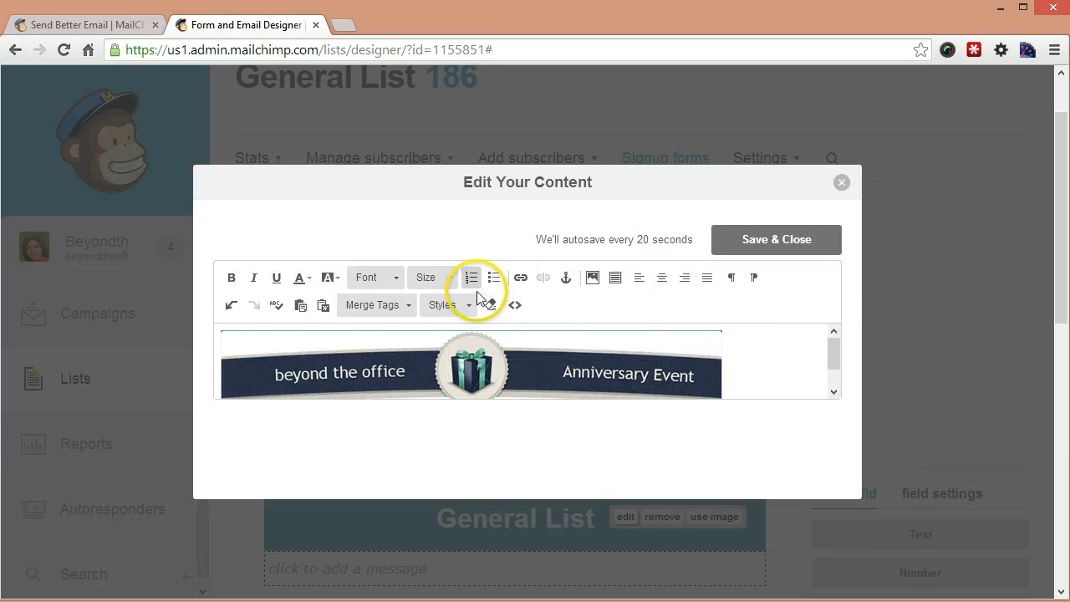
pyautogui.click(776, 241)
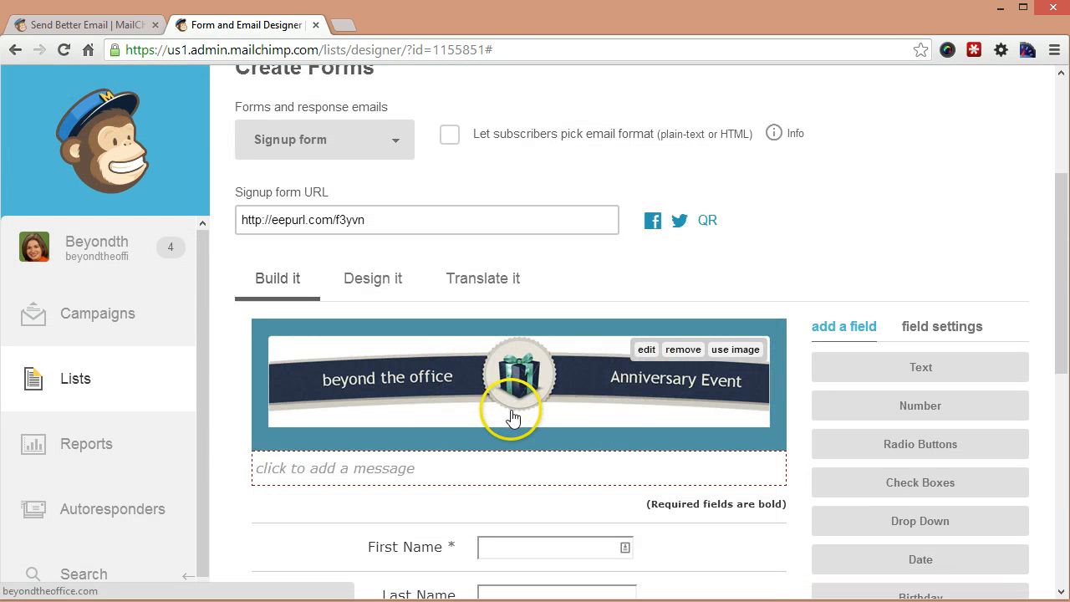
pyautogui.moveTo(376, 451)
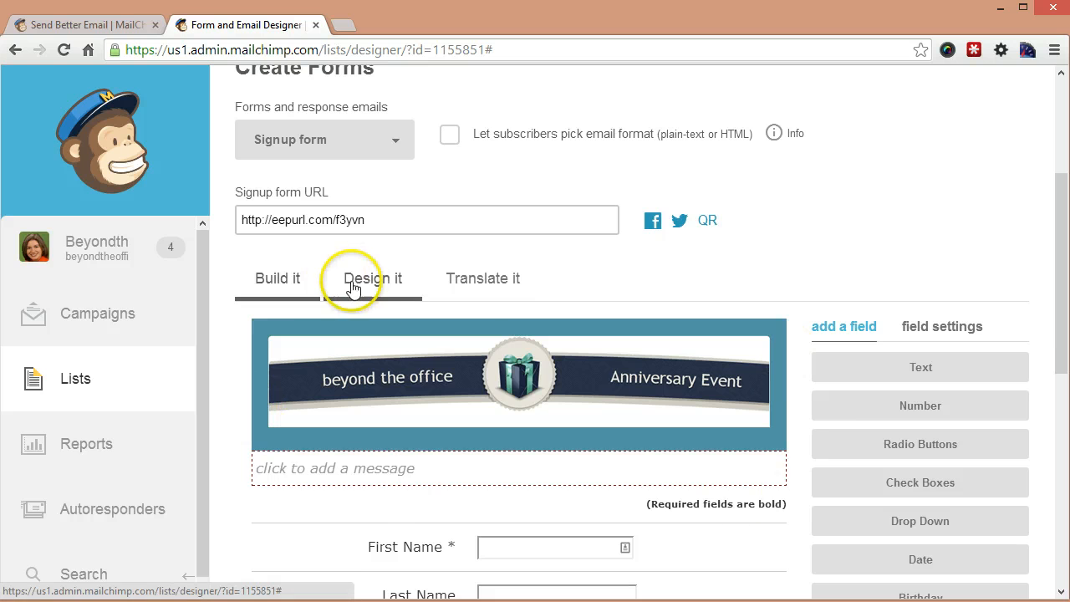
# Step: Set the header top bar padding to 0 px and check the banner in Build it
pyautogui.click(373, 278)
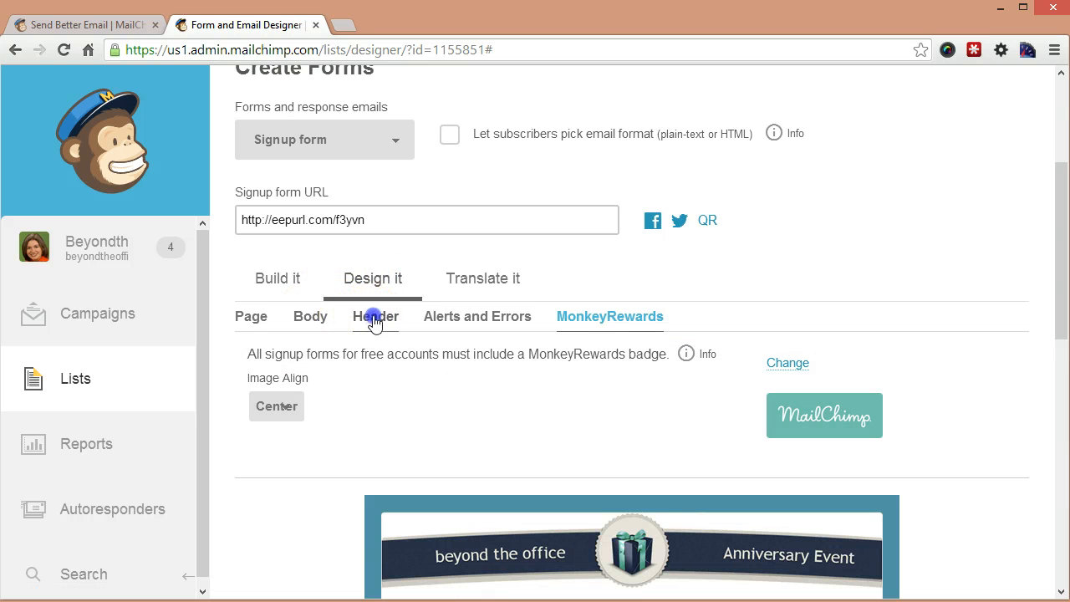
pyautogui.click(374, 316)
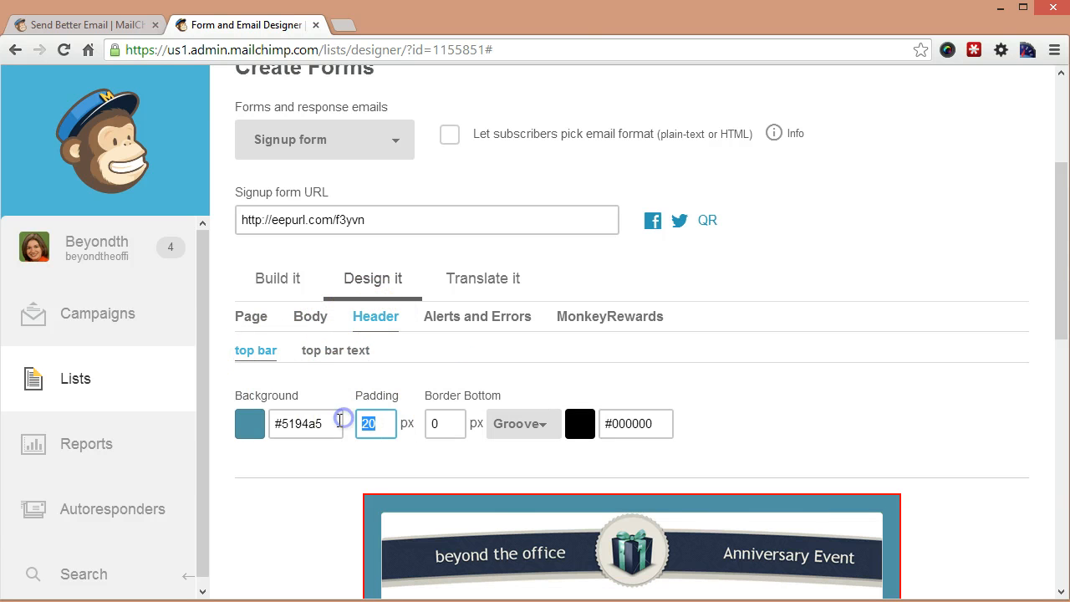
pyautogui.write('0')
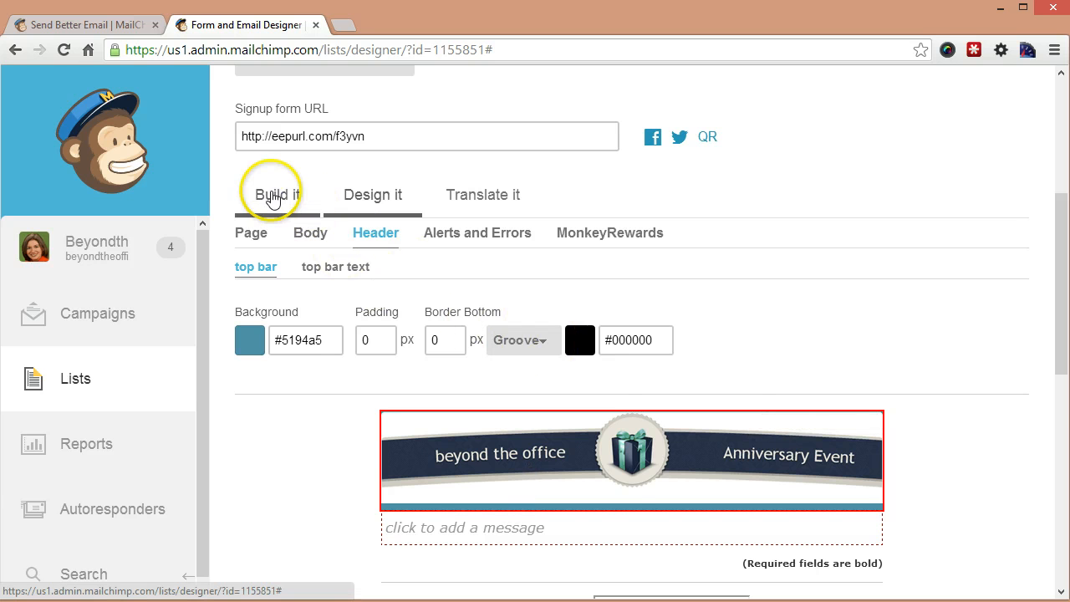
pyautogui.click(278, 194)
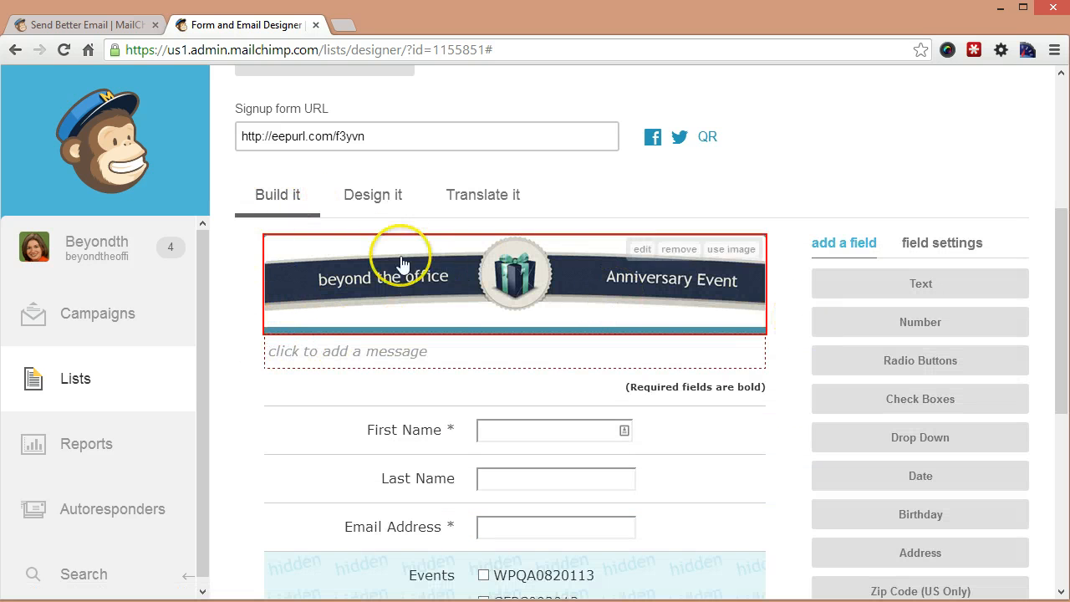
pyautogui.moveTo(492, 291)
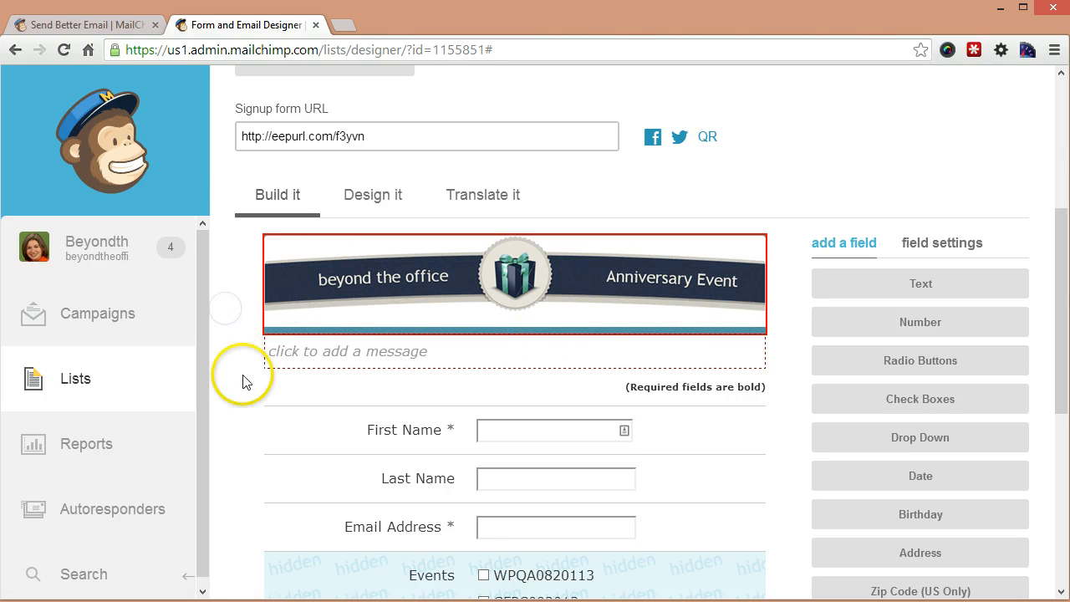
pyautogui.scroll(-3)
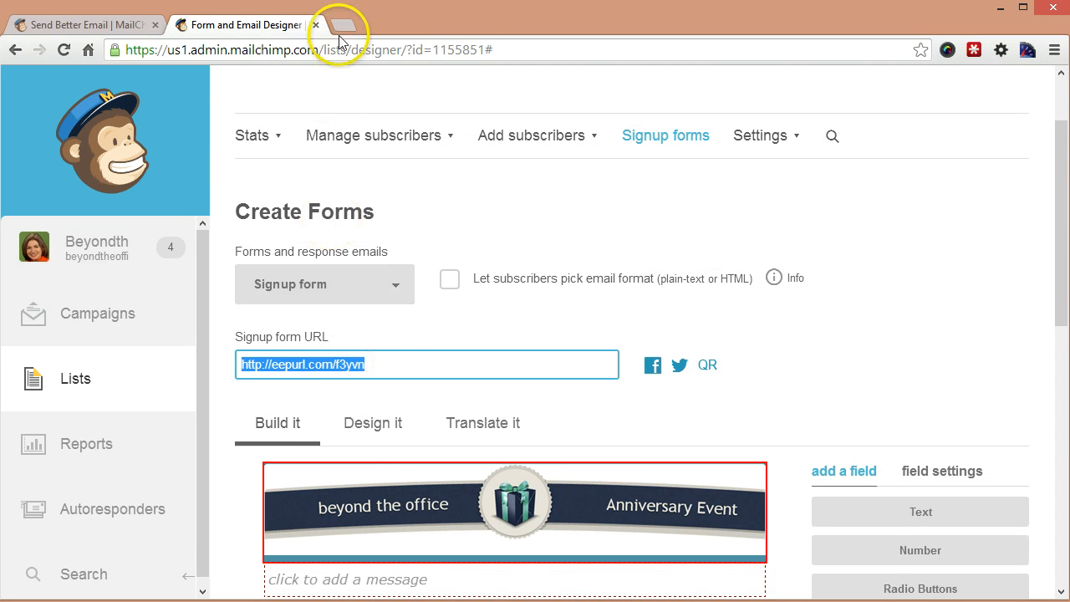
# Step: Preview the live signup form at its eepurl address in a new tab, then return to the designer
pyautogui.click(341, 25)
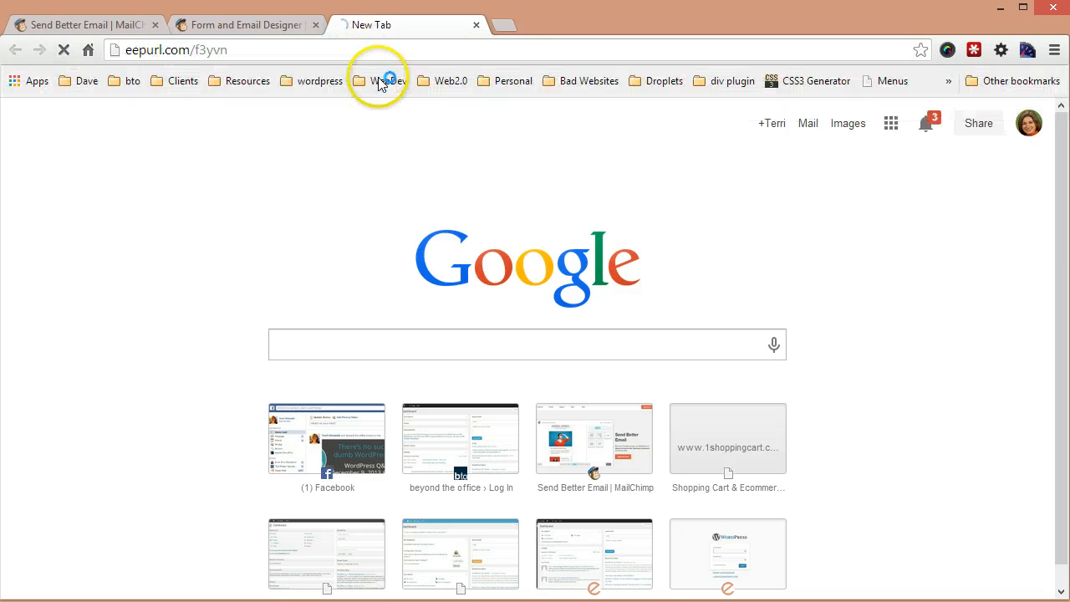
pyautogui.click(381, 80)
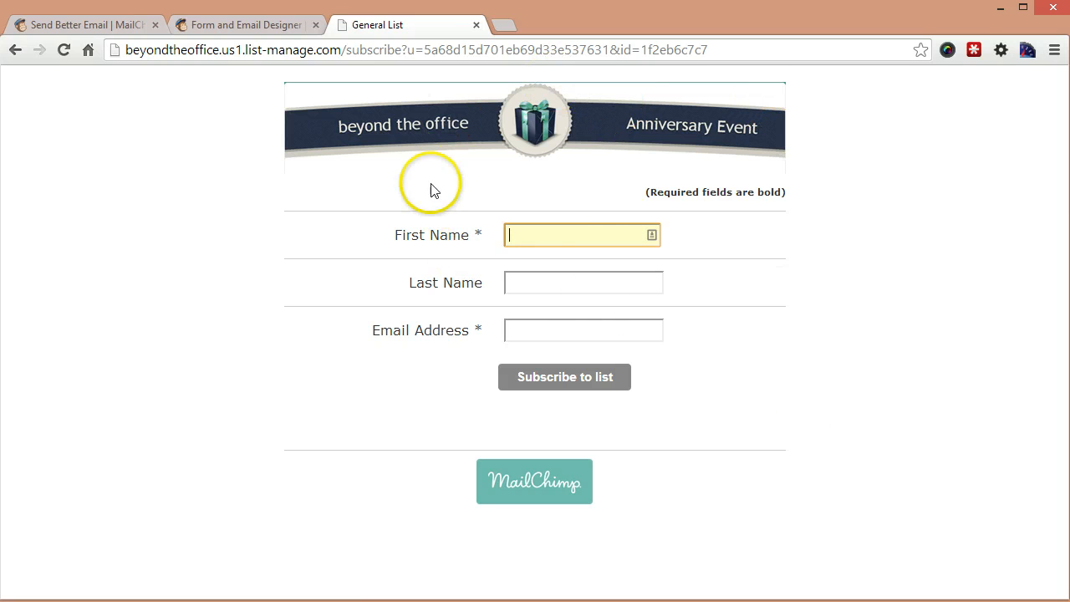
pyautogui.moveTo(521, 454)
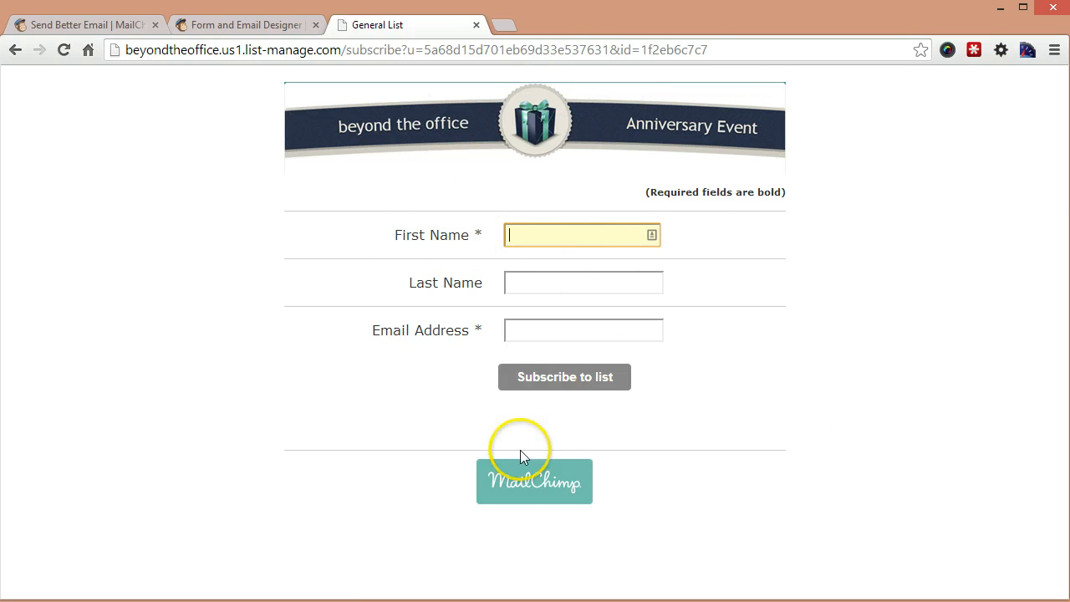
pyautogui.click(244, 25)
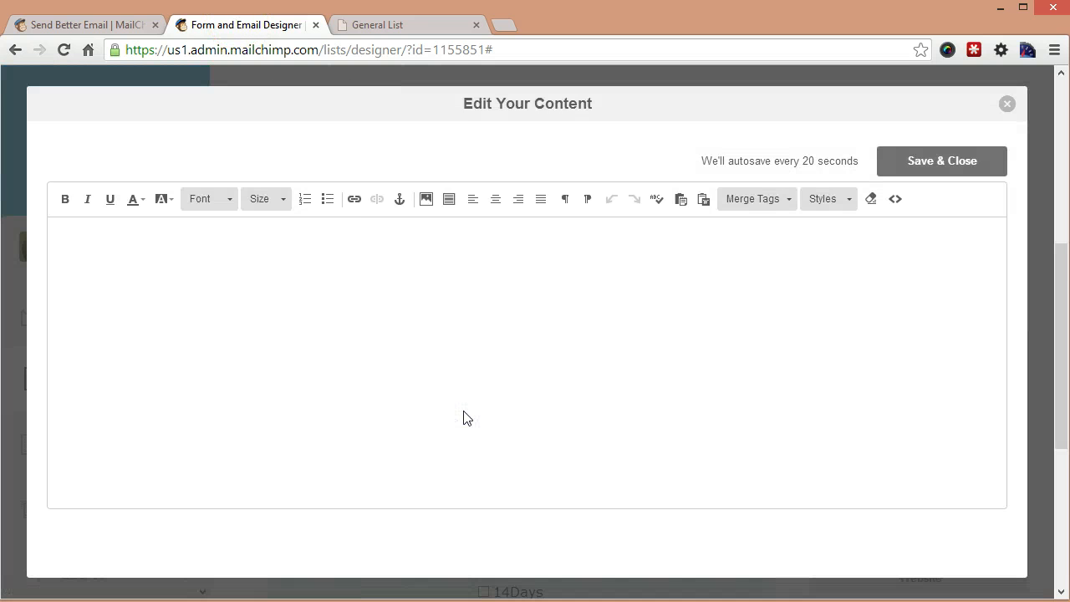
# Step: Type the thank-you paragraph ending 'please don't hesitate to contact me.' in the content editor
pyautogui.write('Thanks')
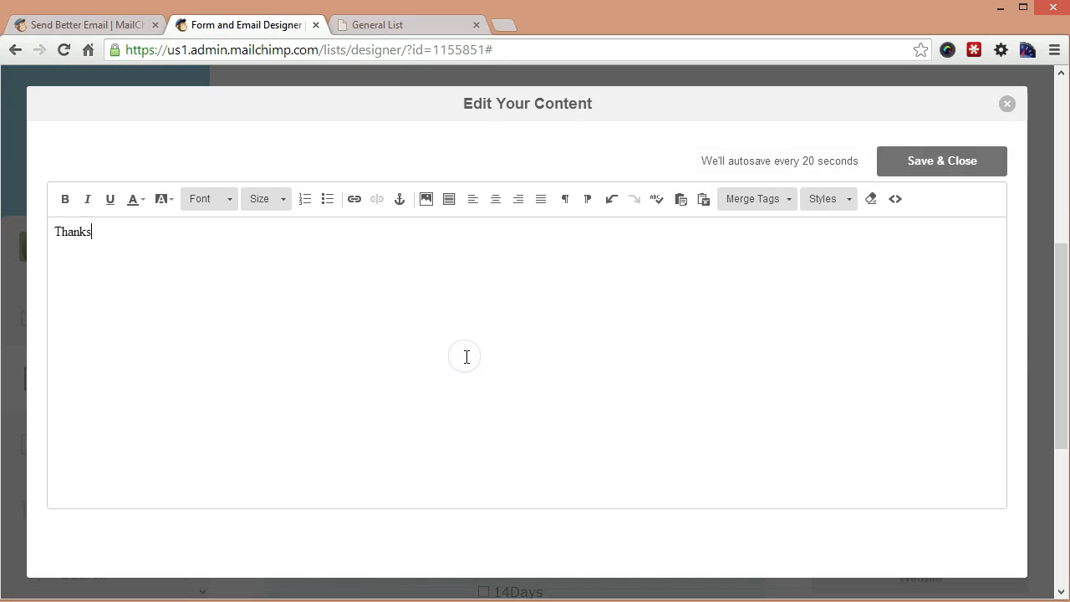
pyautogui.write('for ch')
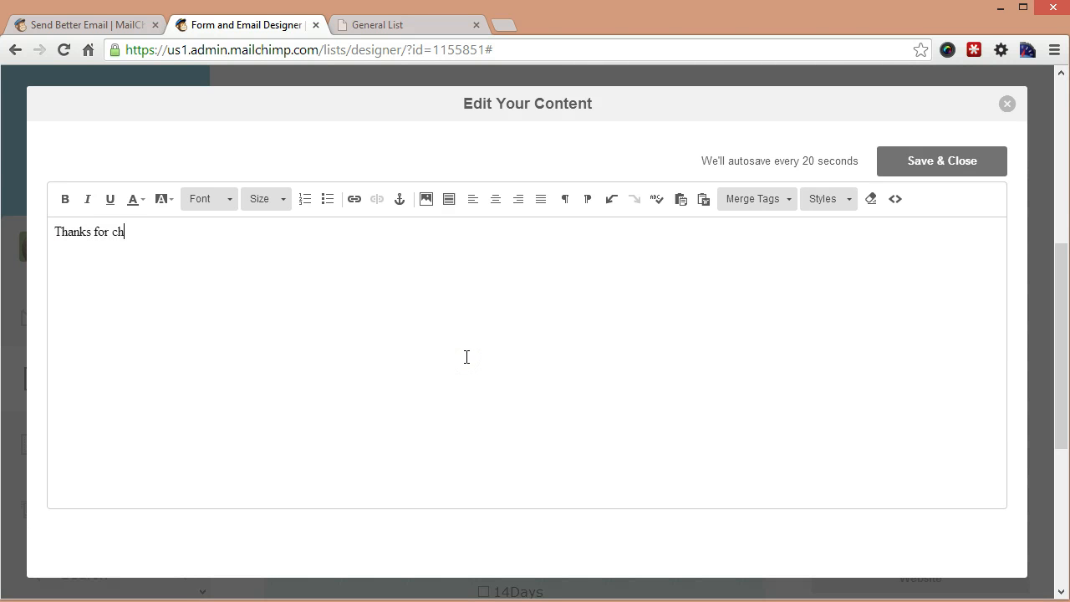
pyautogui.write('oosing to')
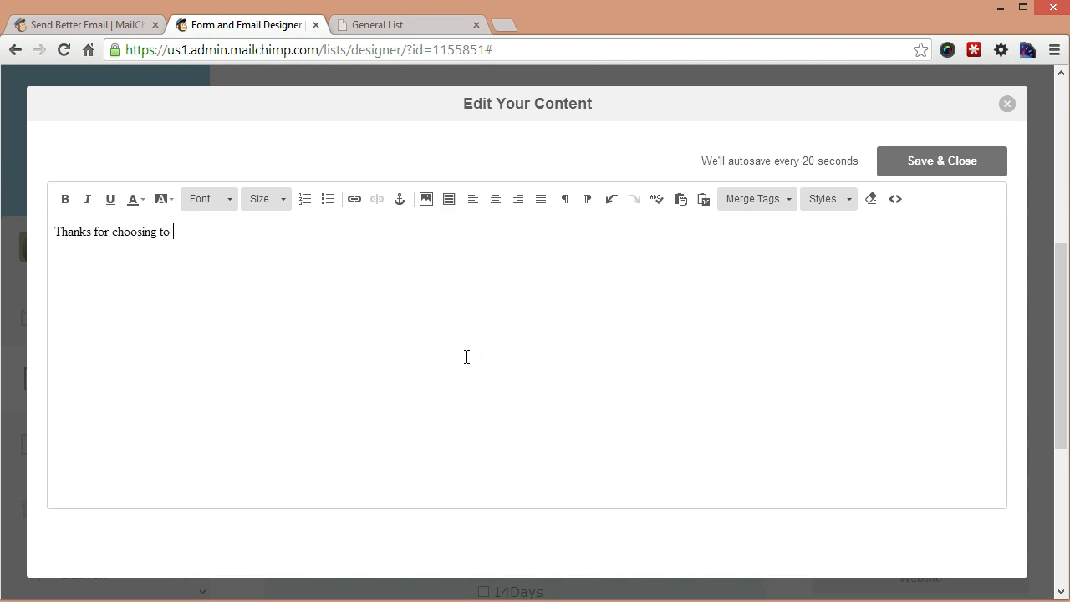
pyautogui.write('subscribe to')
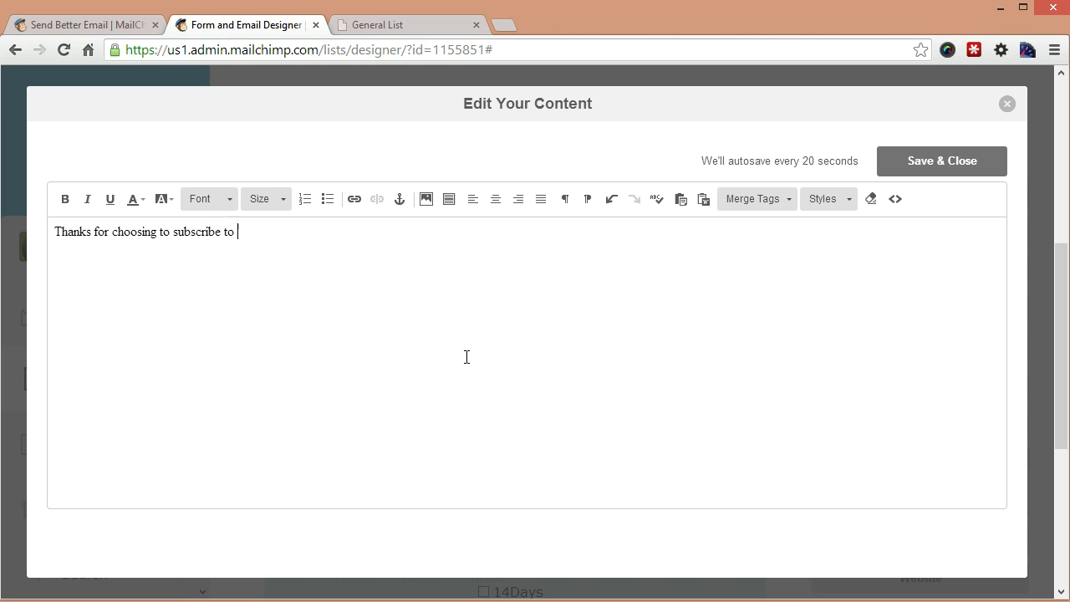
pyautogui.write('my newslette')
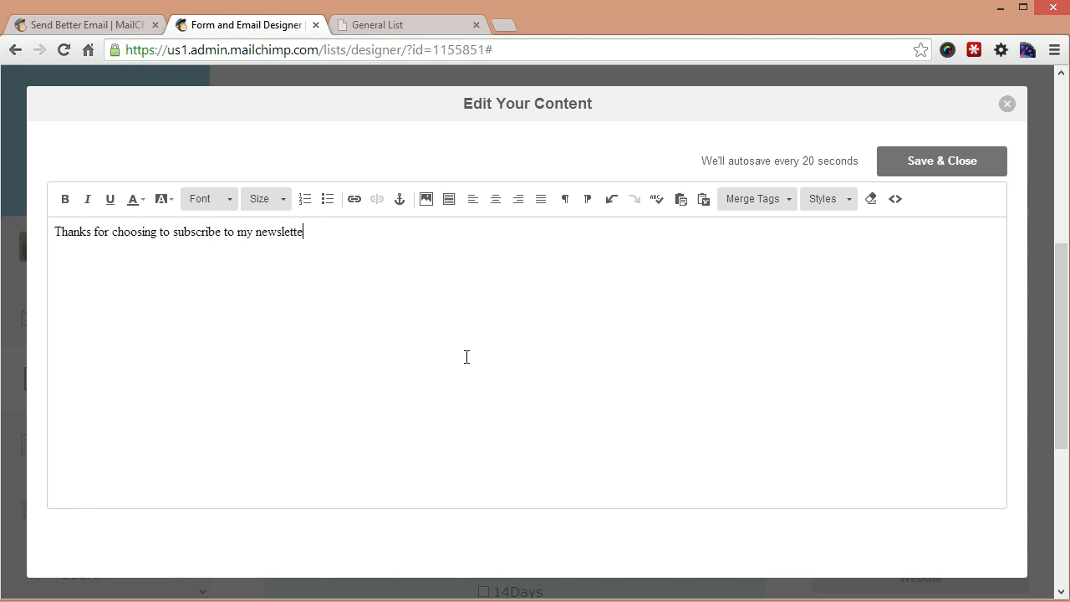
pyautogui.write('r. I')
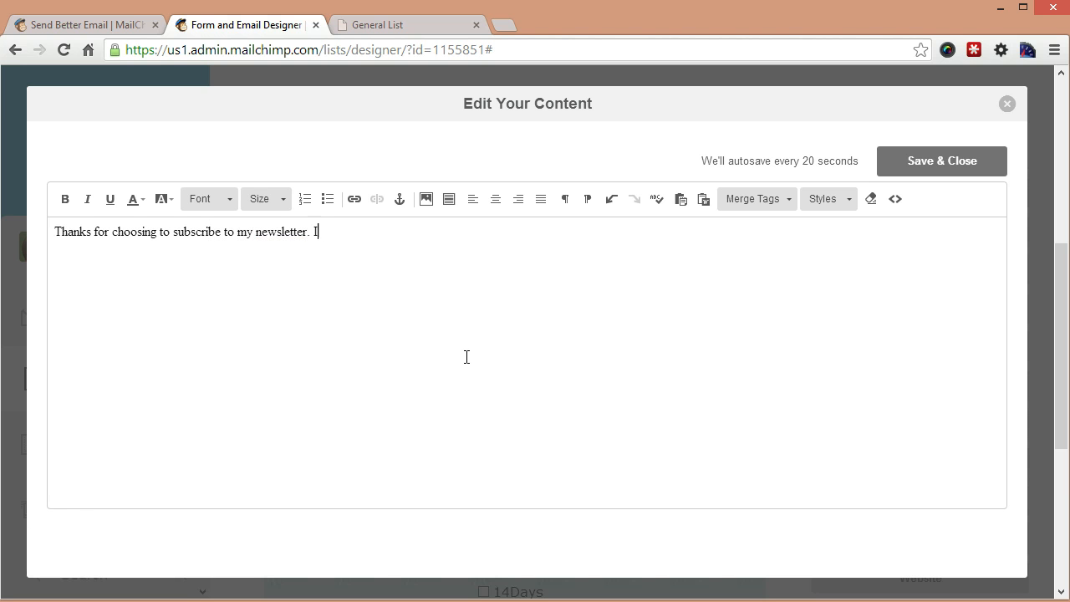
pyautogui.write('hope you')
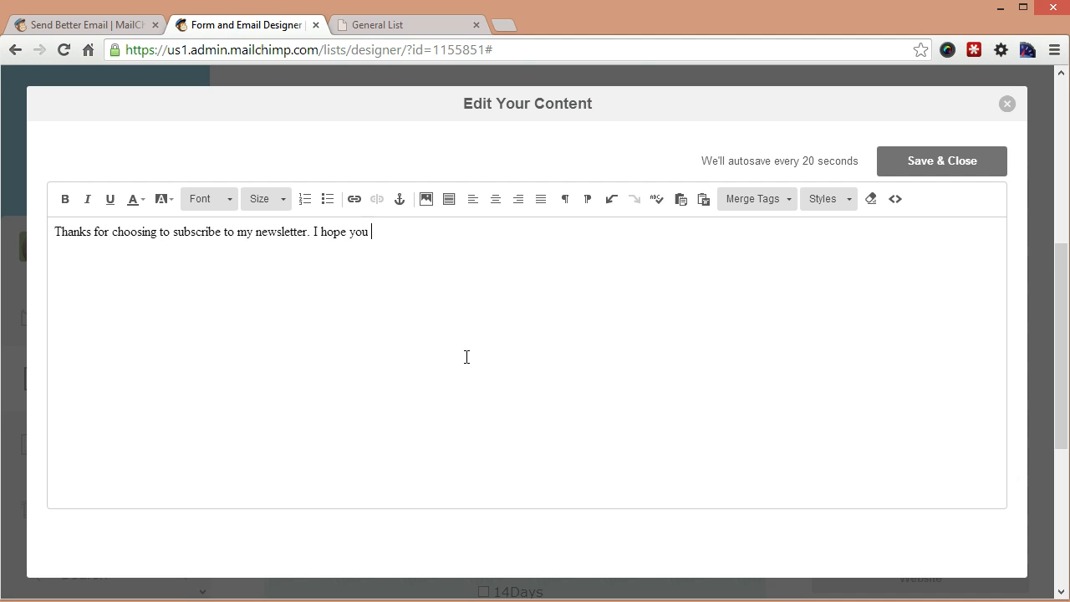
pyautogui.write('will find the cont')
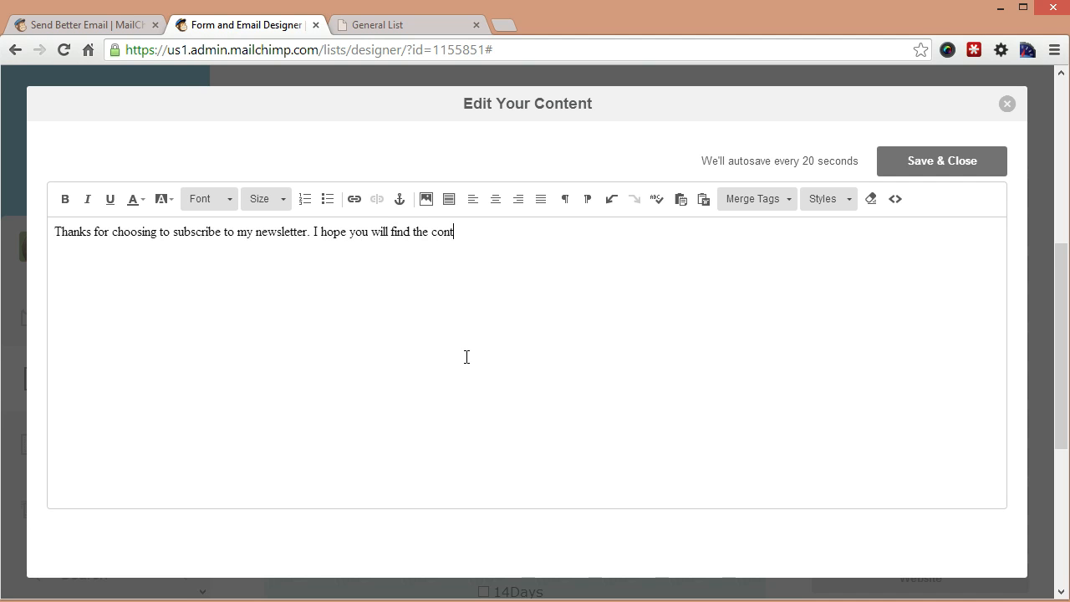
pyautogui.write('ents use')
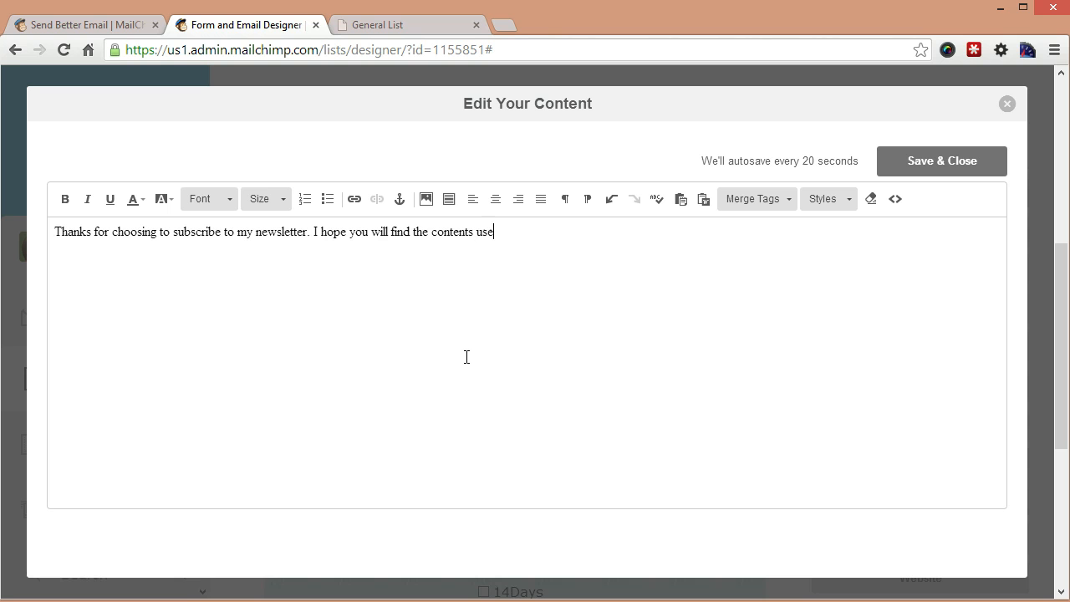
pyautogui.write('ful and fun. I')
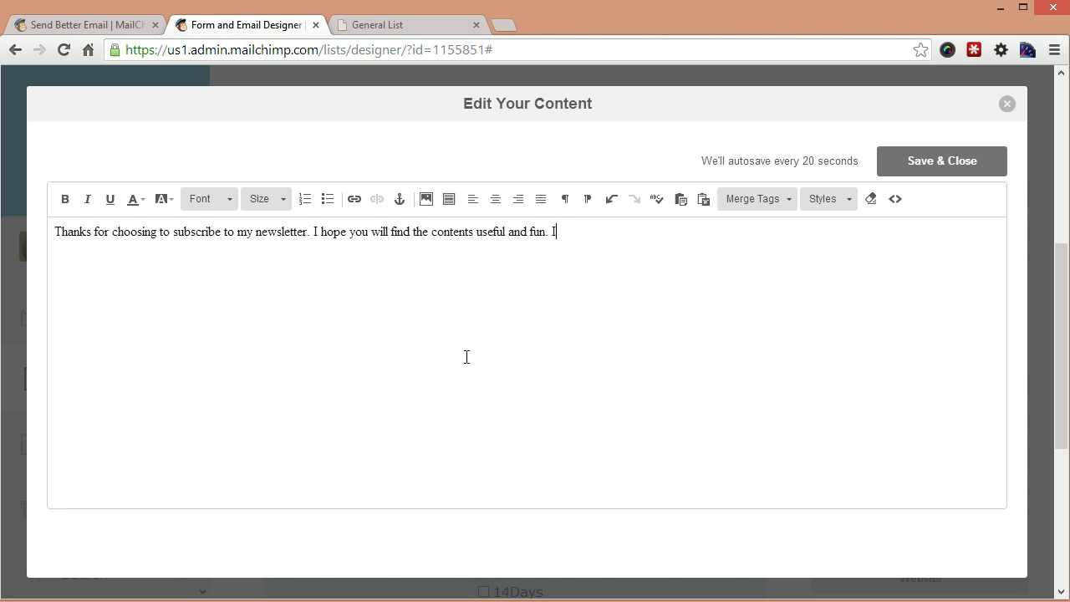
pyautogui.write('f you have any que')
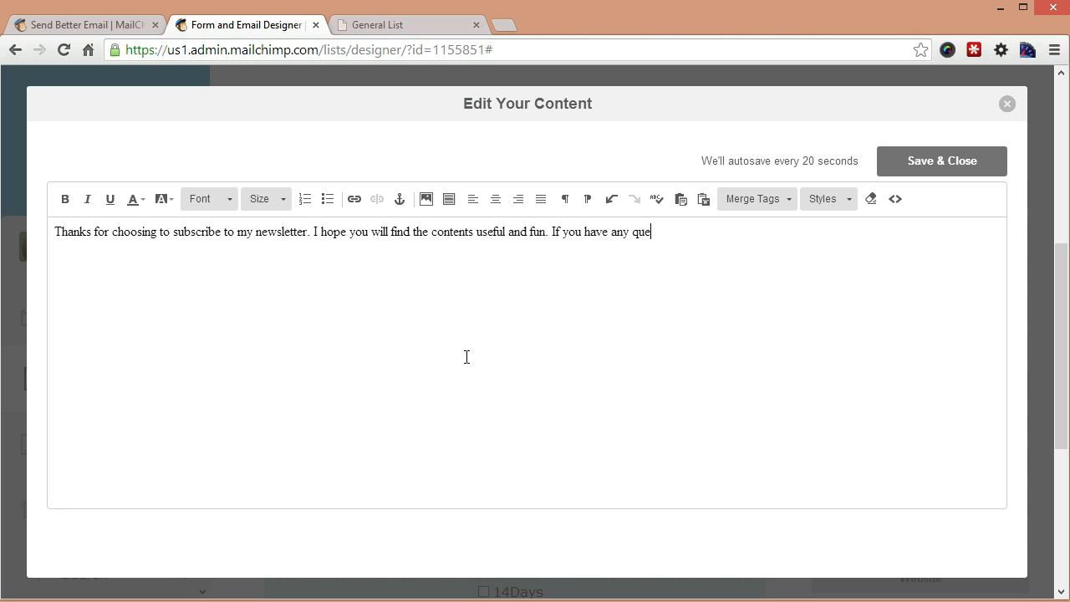
pyautogui.write('stions, pleas')
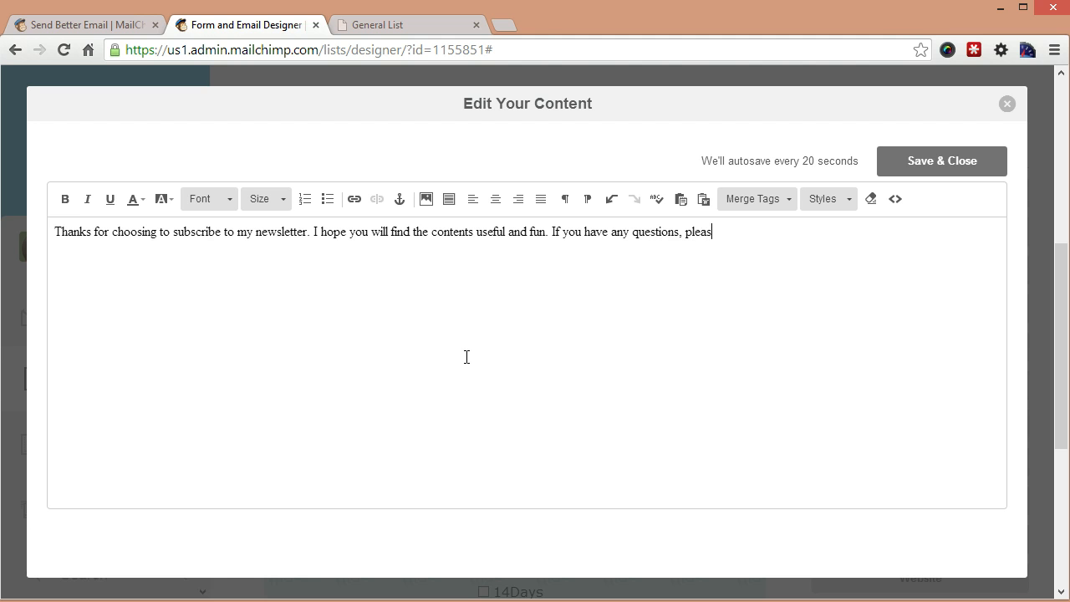
pyautogui.write("e don't hs")
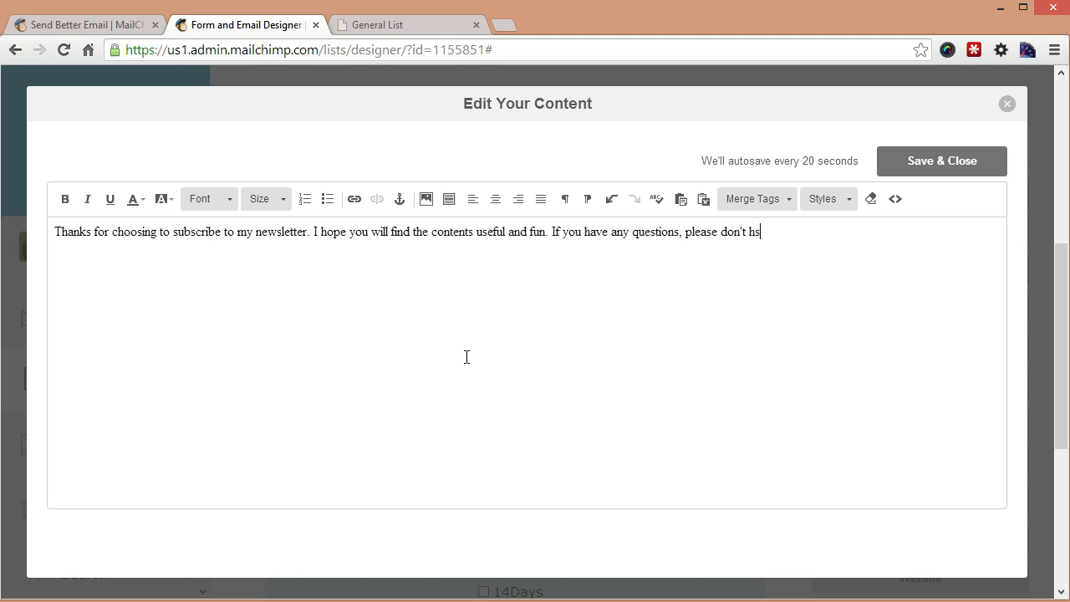
pyautogui.write('esitate')
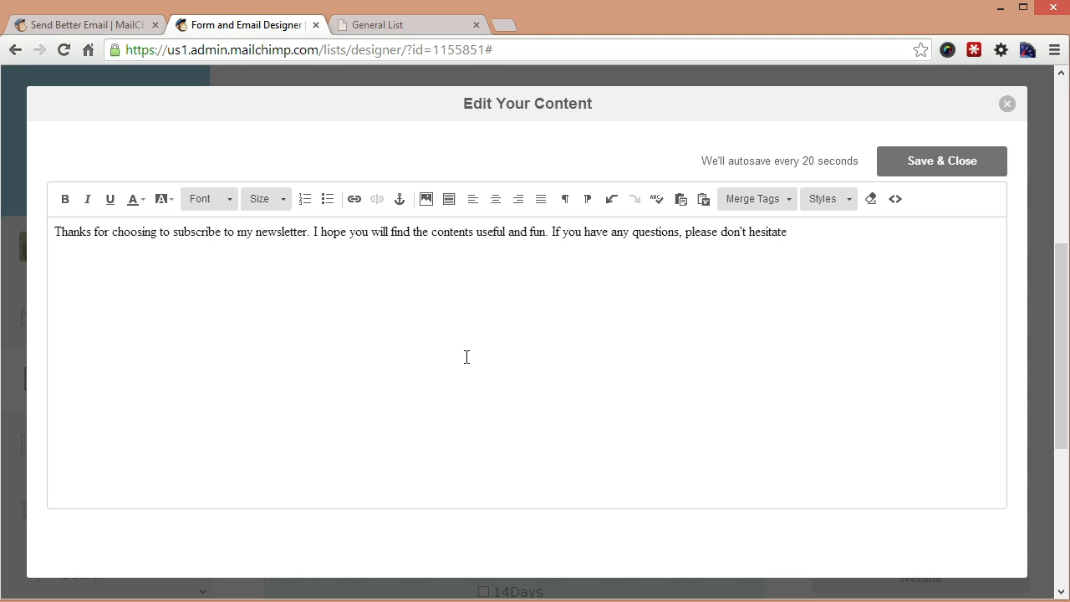
pyautogui.write('to contact')
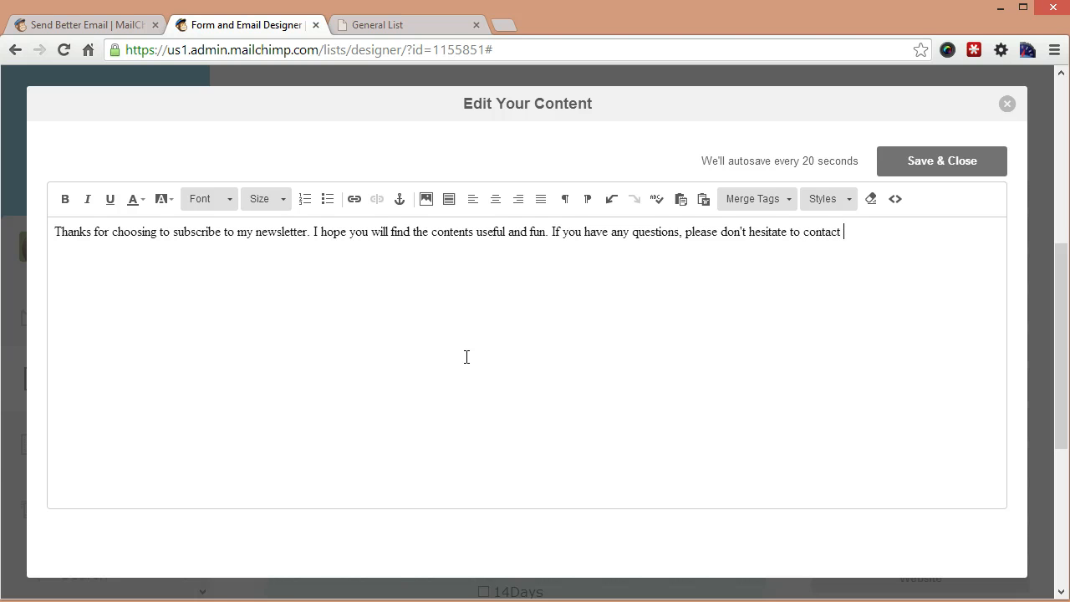
pyautogui.write('me.')
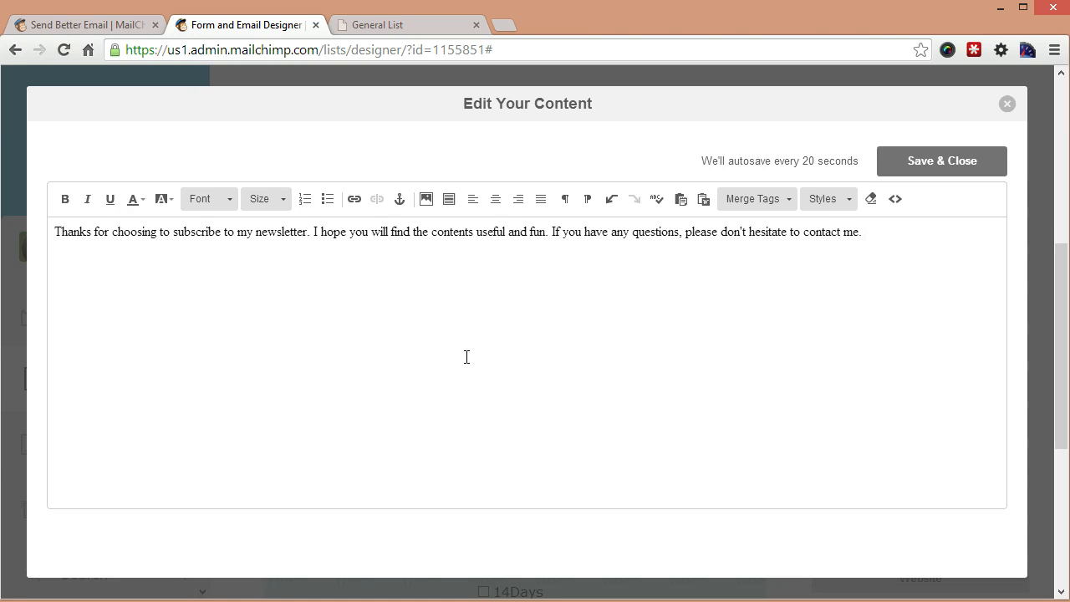
pyautogui.click(866, 231)
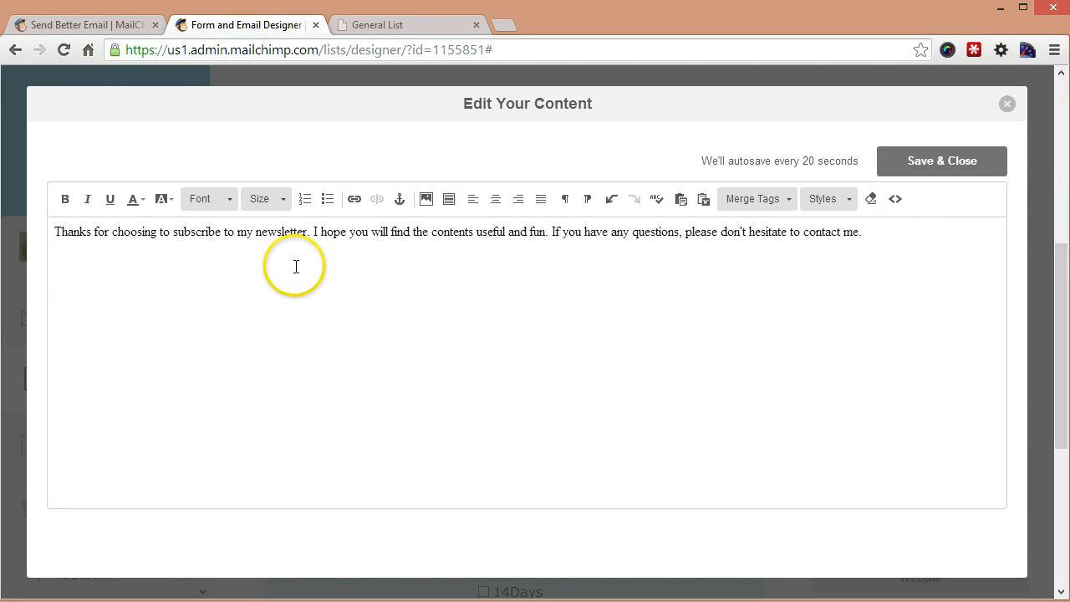
# Step: Insert sig.jpg from File Manager at 250 px wide beneath the message
pyautogui.click(425, 197)
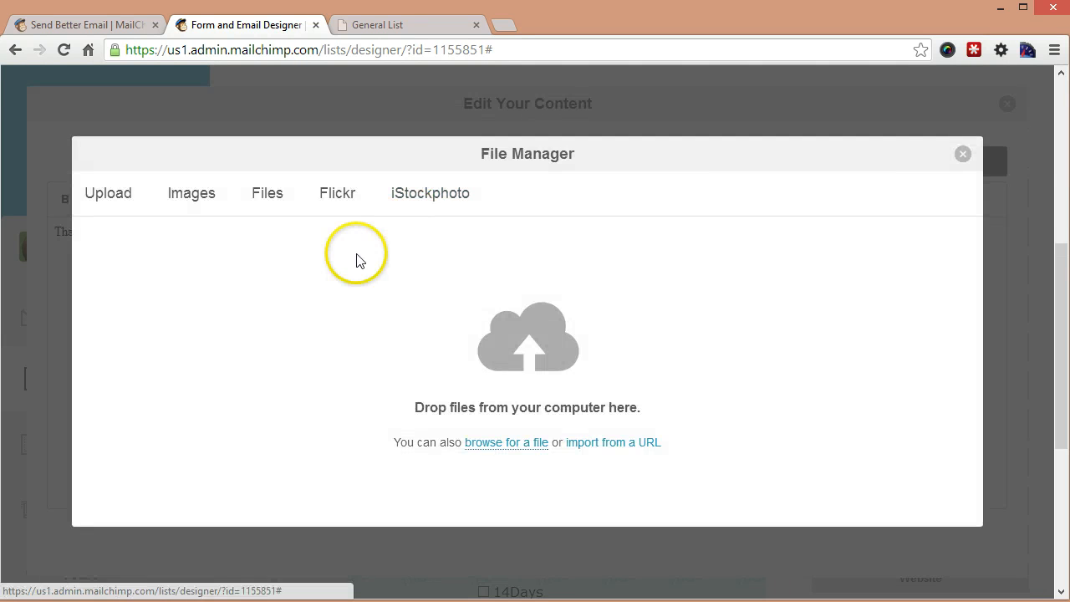
pyautogui.click(190, 194)
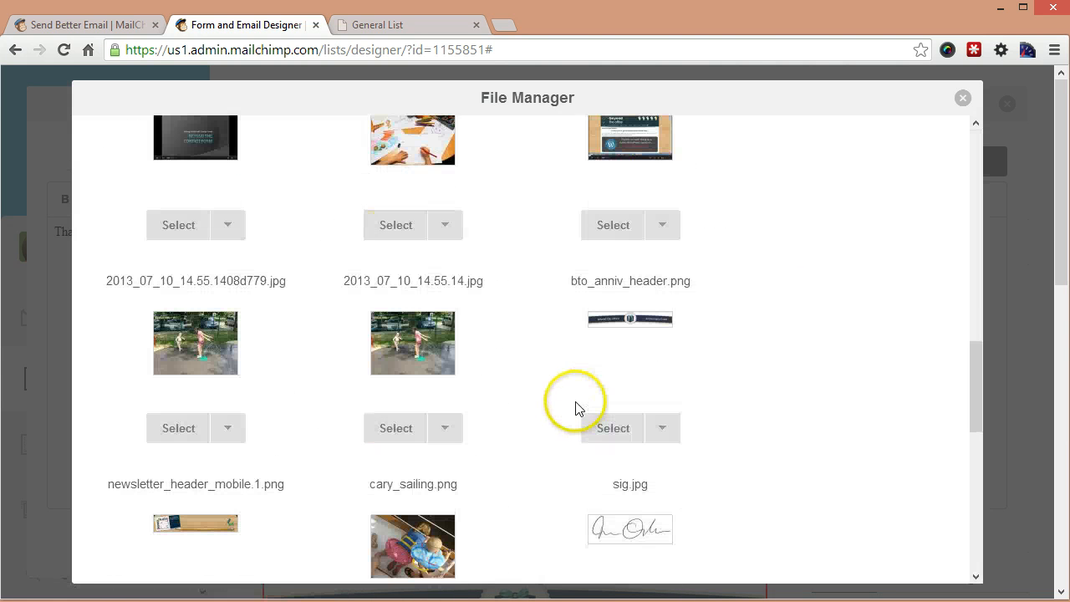
pyautogui.click(612, 428)
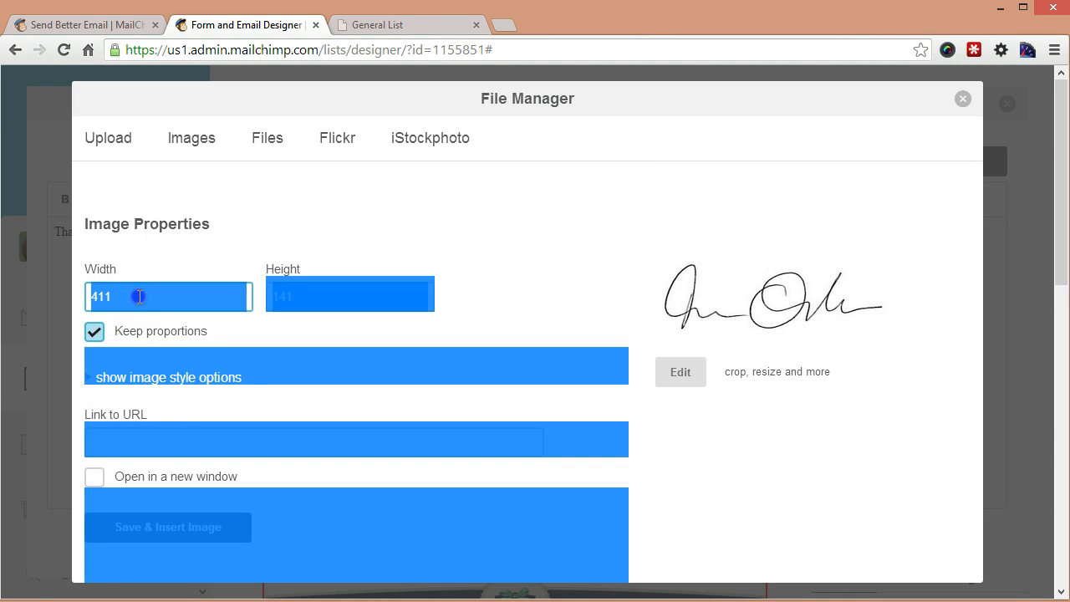
pyautogui.write('250')
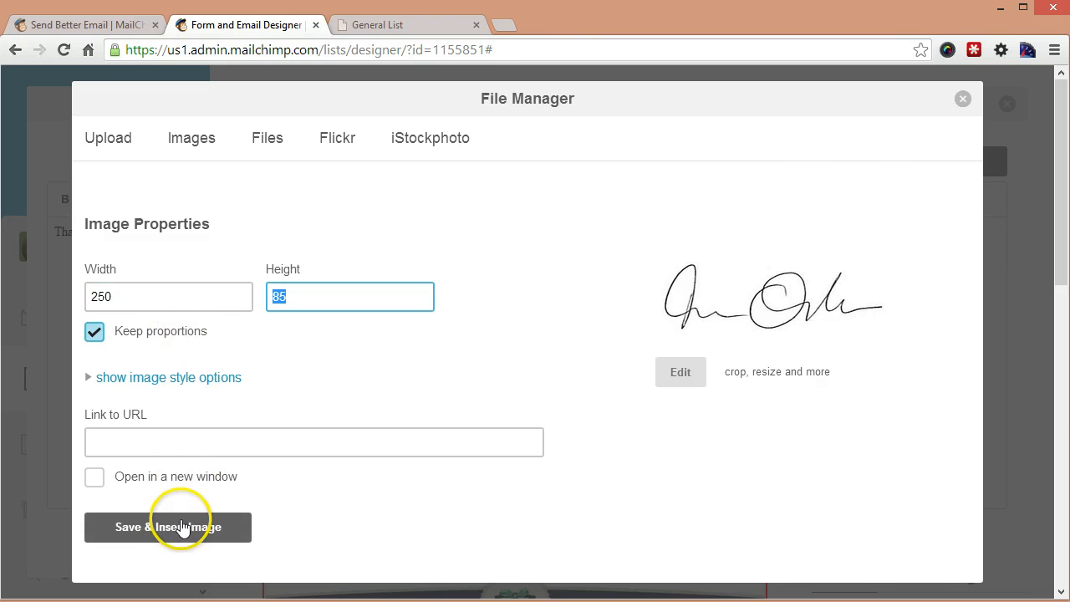
pyautogui.click(167, 527)
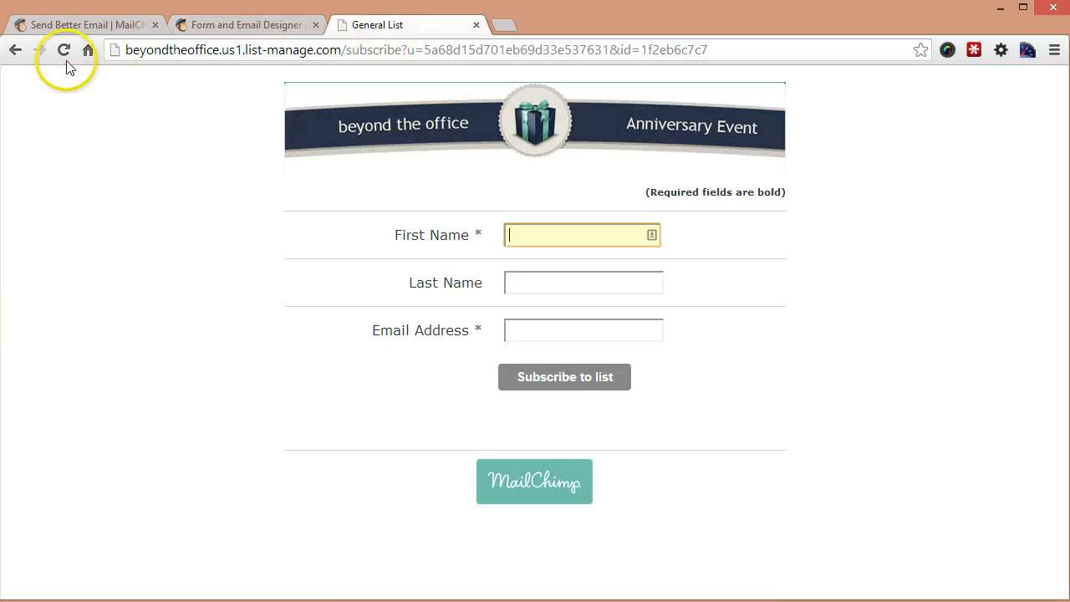
# Step: Reload the live signup page to see the message and signature, then return to the builder
pyautogui.click(64, 51)
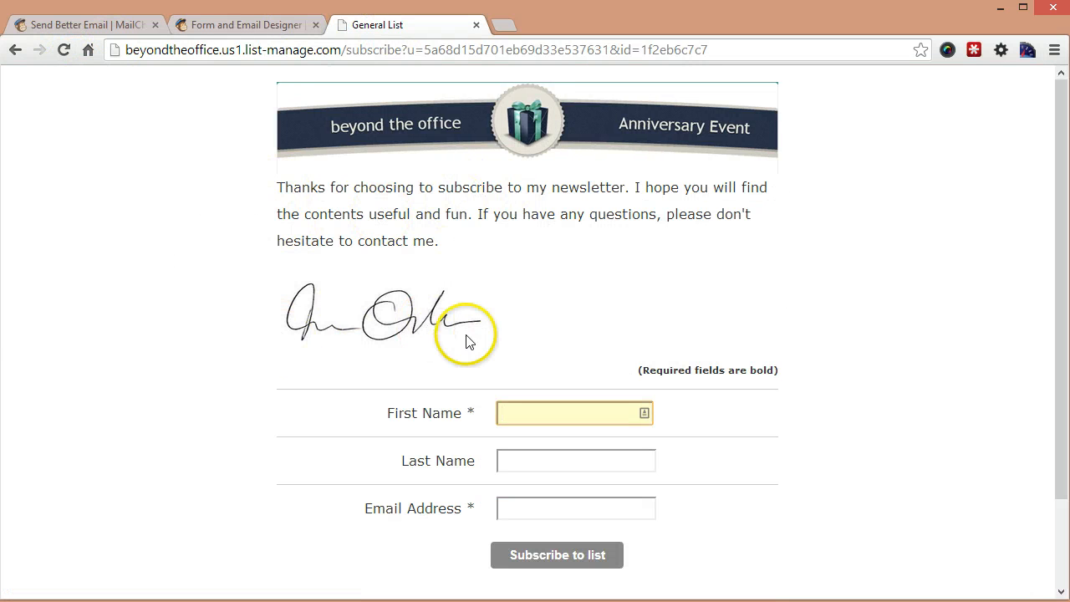
pyautogui.click(244, 25)
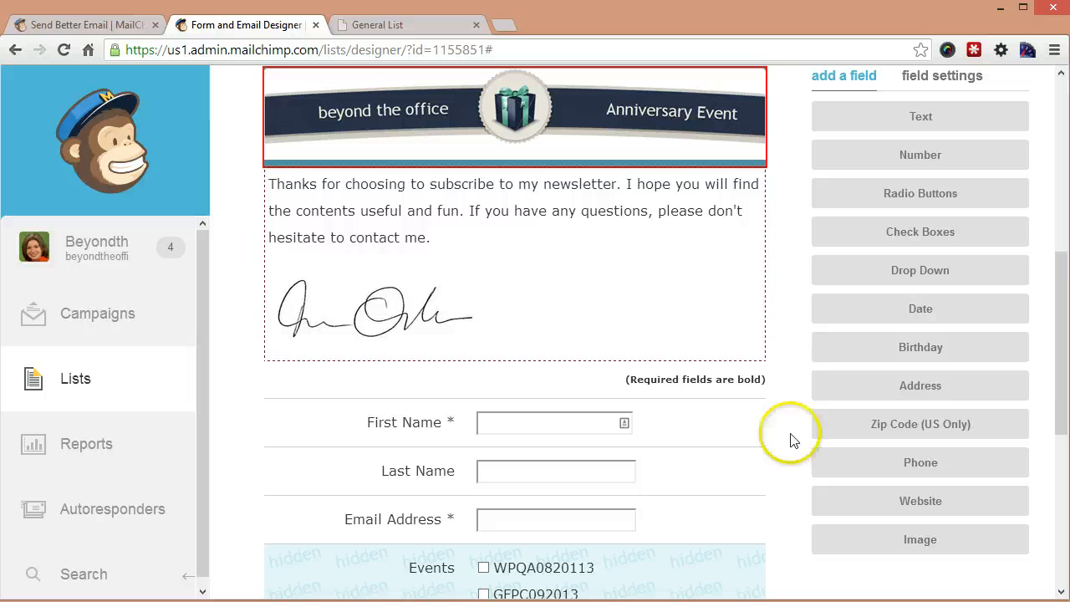
pyautogui.moveTo(889, 428)
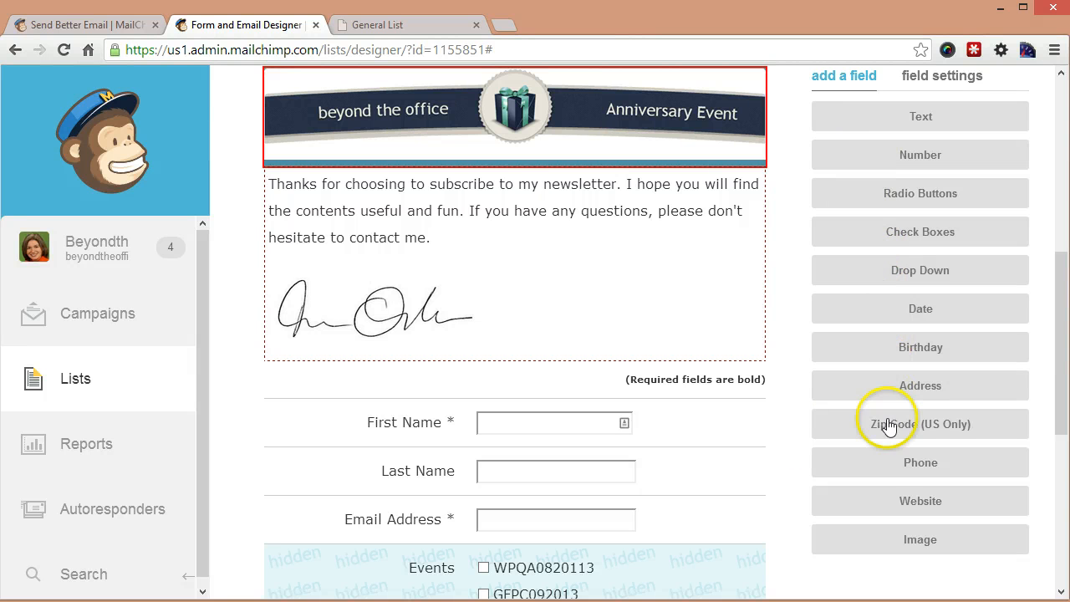
pyautogui.scroll(-3)
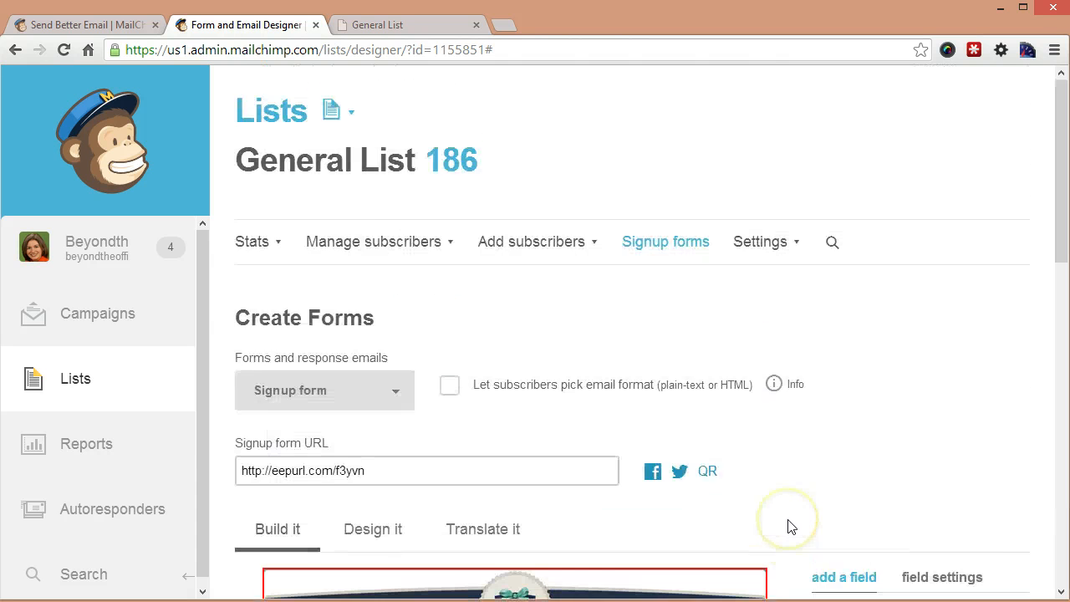
pyautogui.moveTo(643, 288)
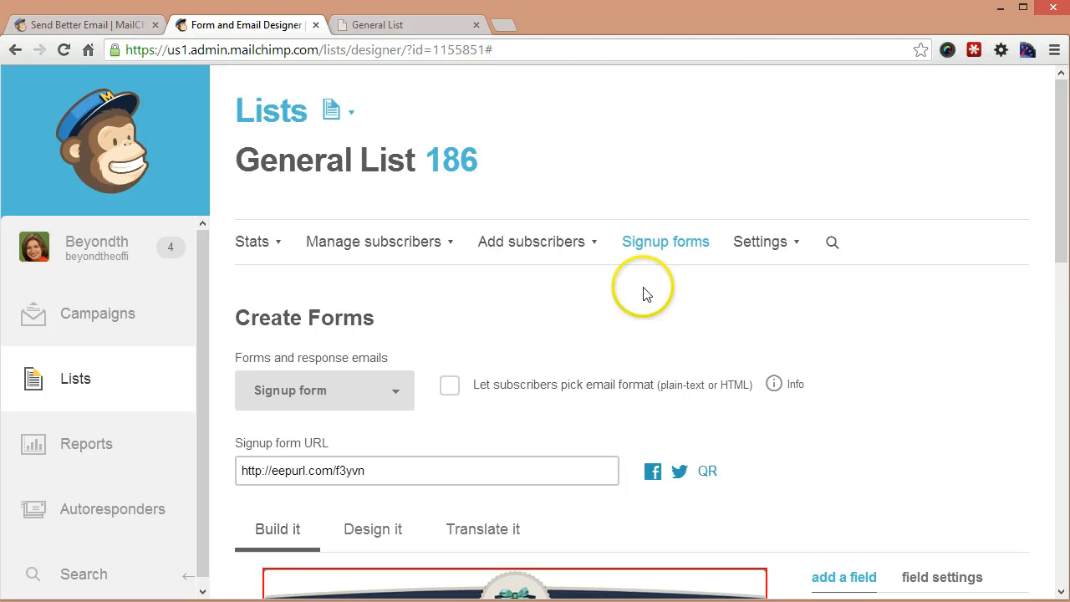
pyautogui.scroll(-3)
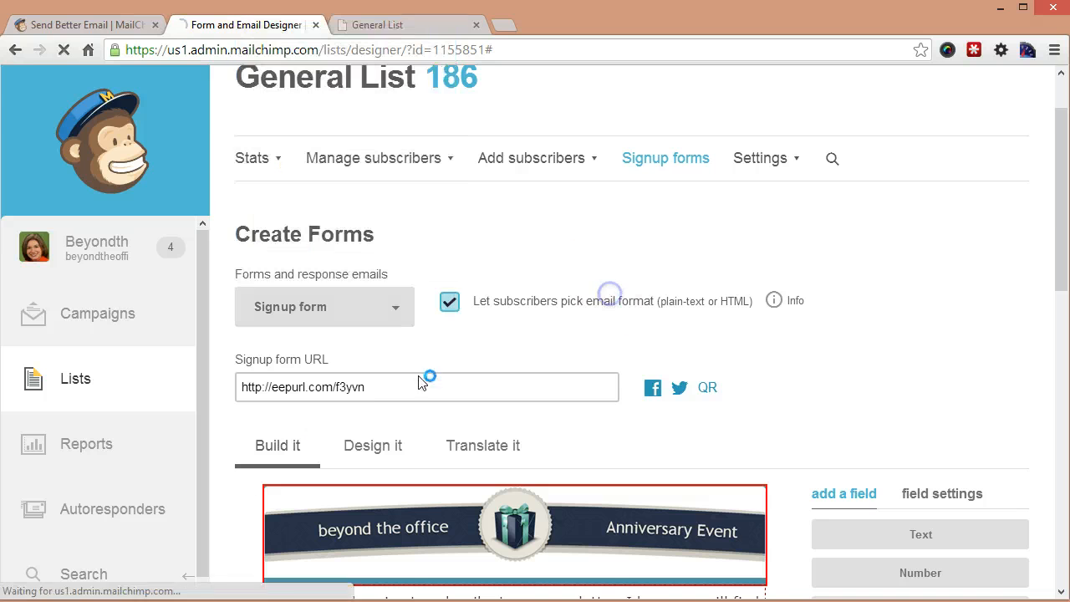
# Step: Turn off 'Let subscribers pick email format' and switch to the Signup "thank you" page
pyautogui.click(450, 301)
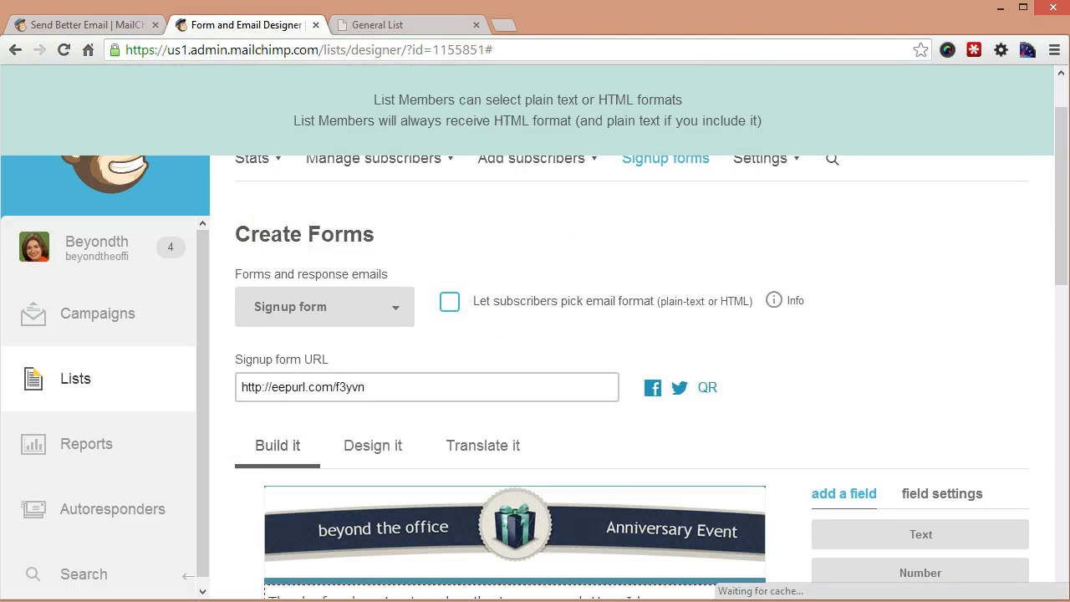
pyautogui.click(325, 308)
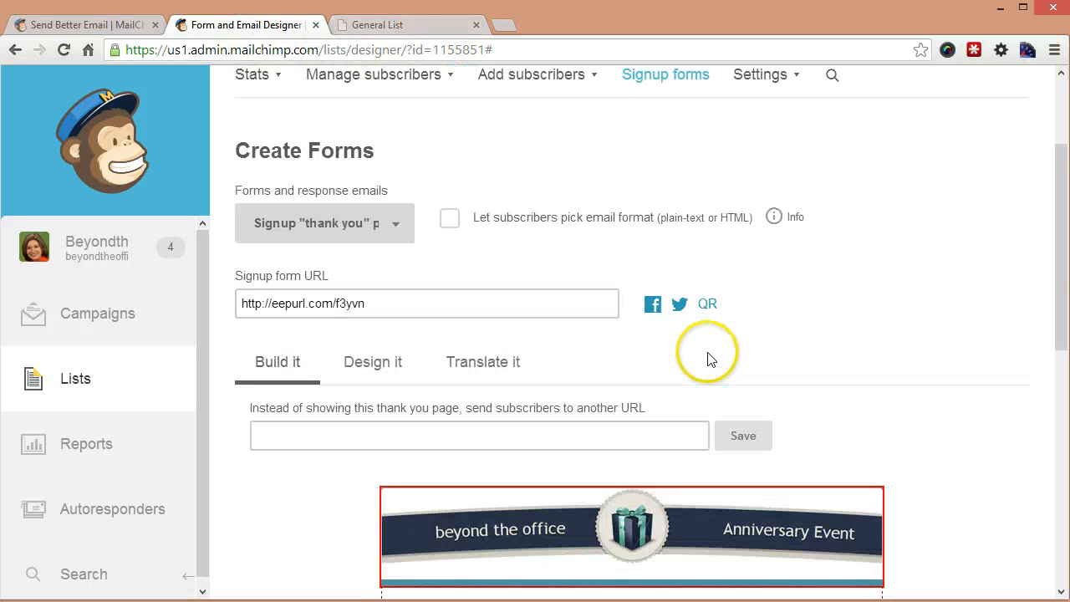
pyautogui.scroll(-3)
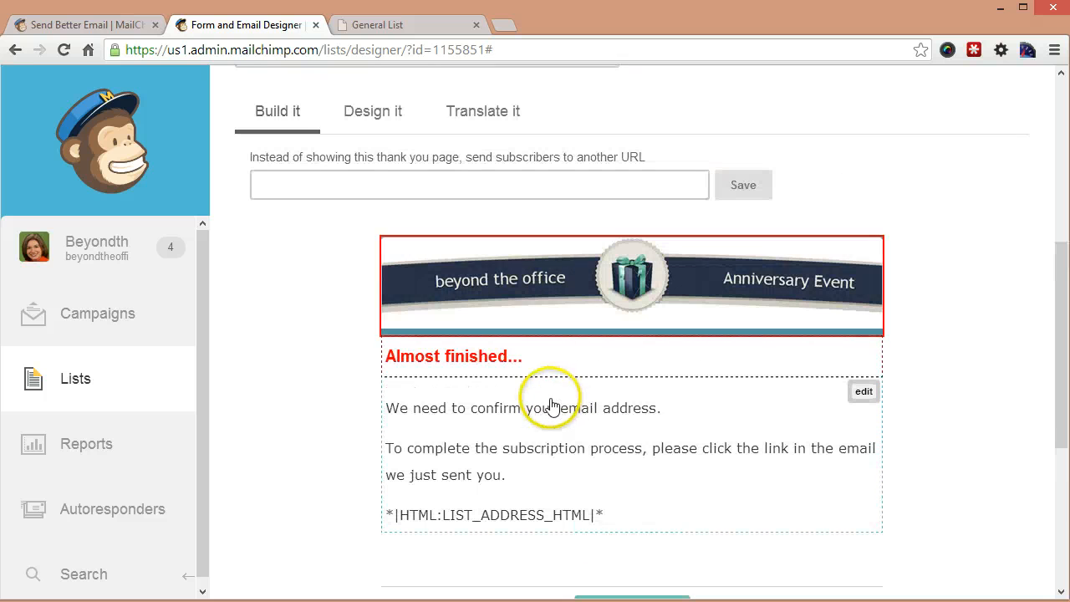
pyautogui.moveTo(539, 395)
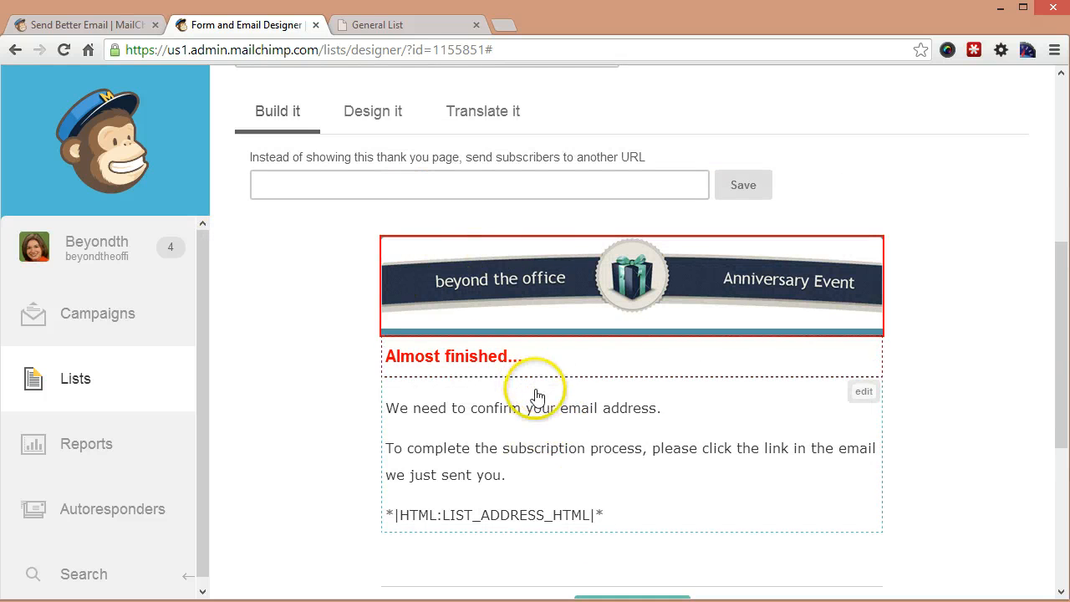
pyautogui.moveTo(418, 13)
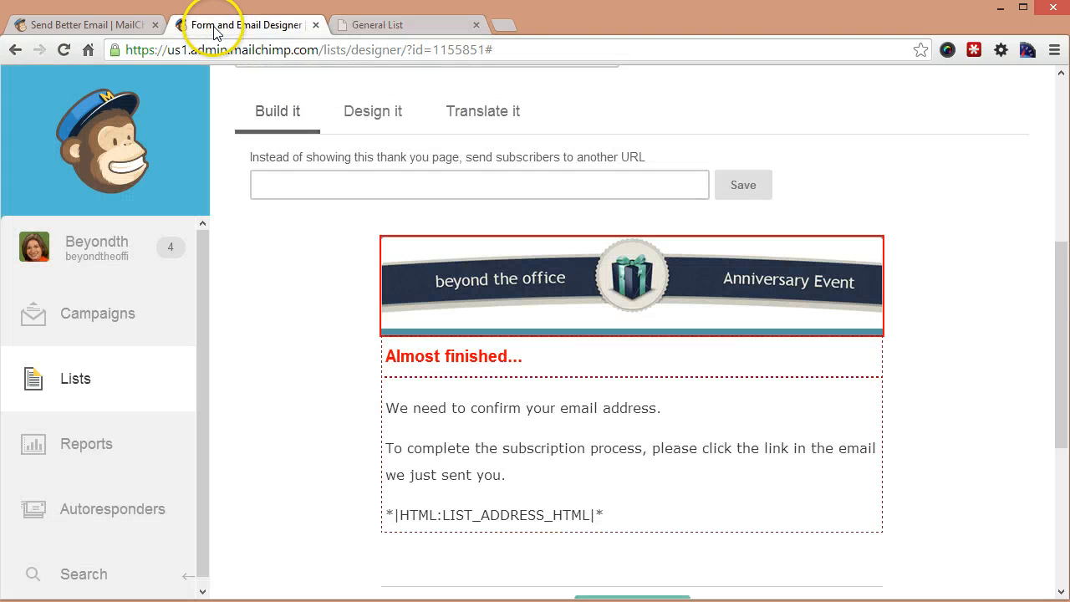
pyautogui.moveTo(552, 451)
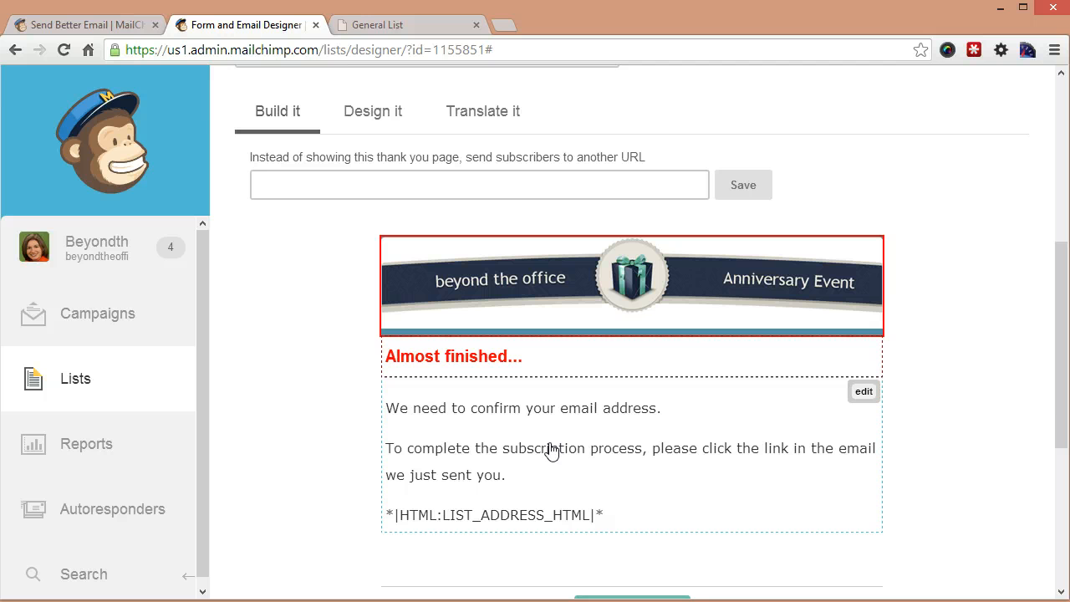
pyautogui.scroll(3)
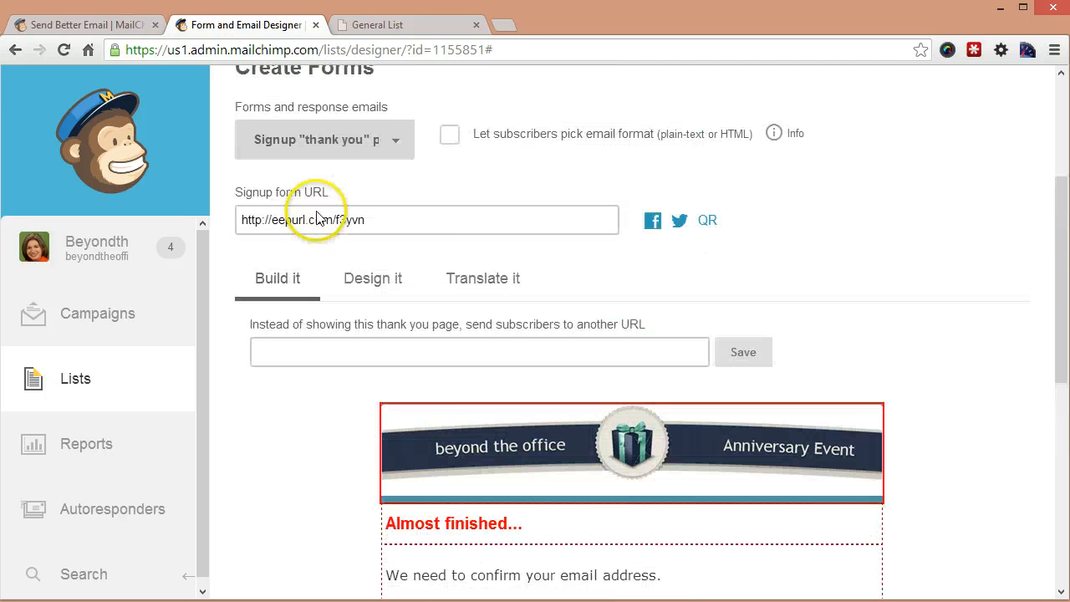
# Step: Switch to the Opt-in confirmation email, review it, and reopen the forms dropdown
pyautogui.click(324, 141)
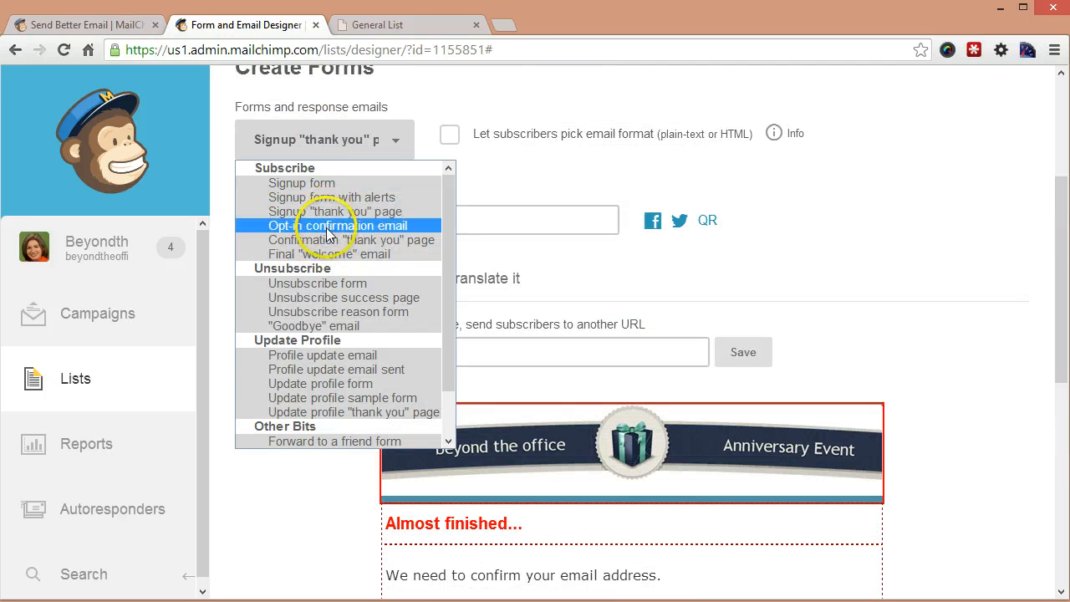
pyautogui.click(338, 226)
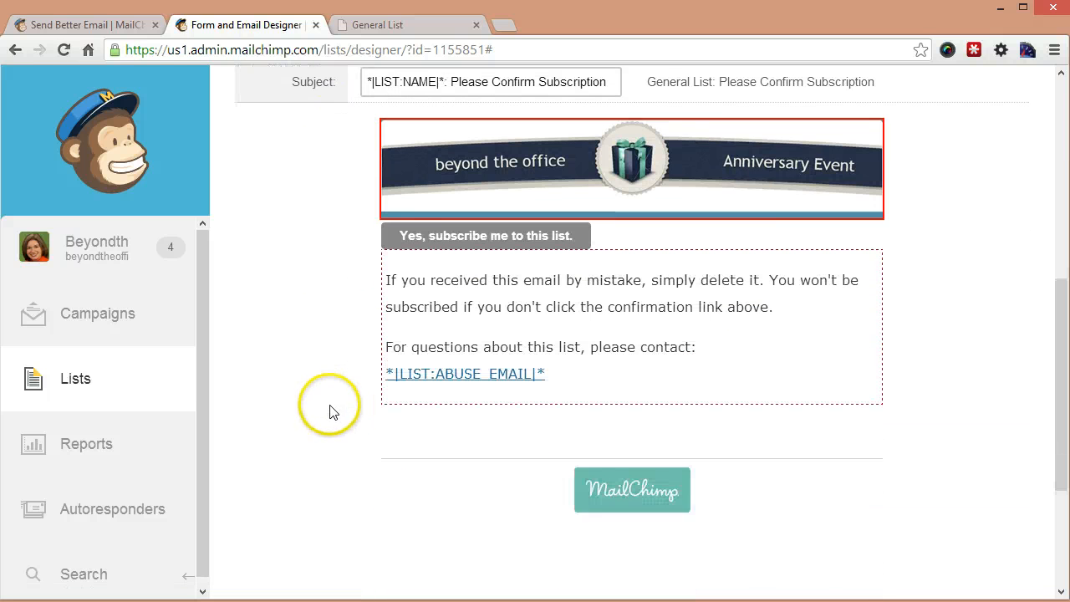
pyautogui.moveTo(304, 370)
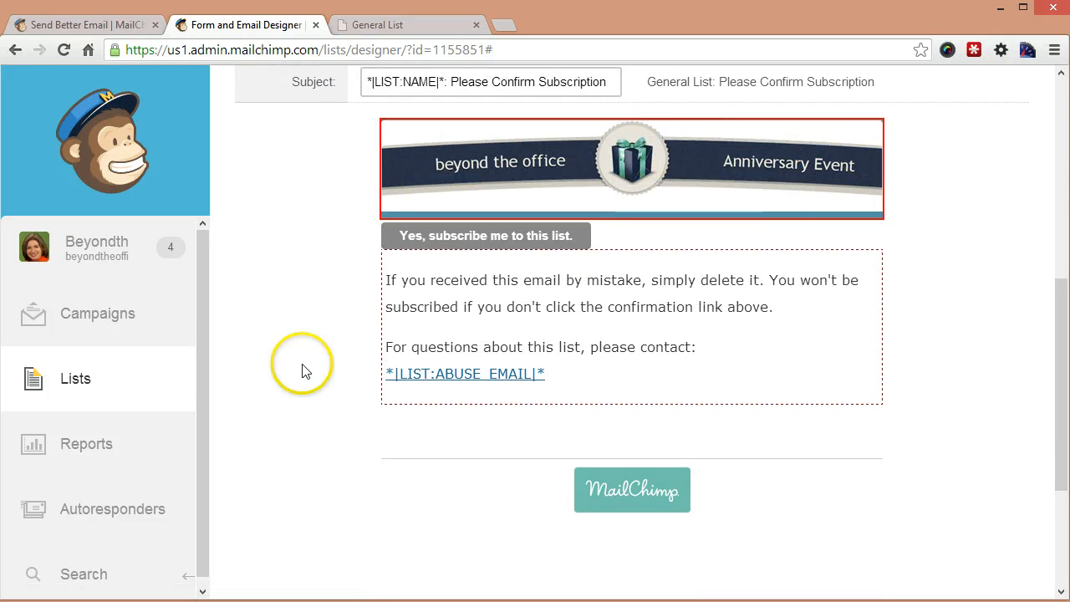
pyautogui.moveTo(435, 247)
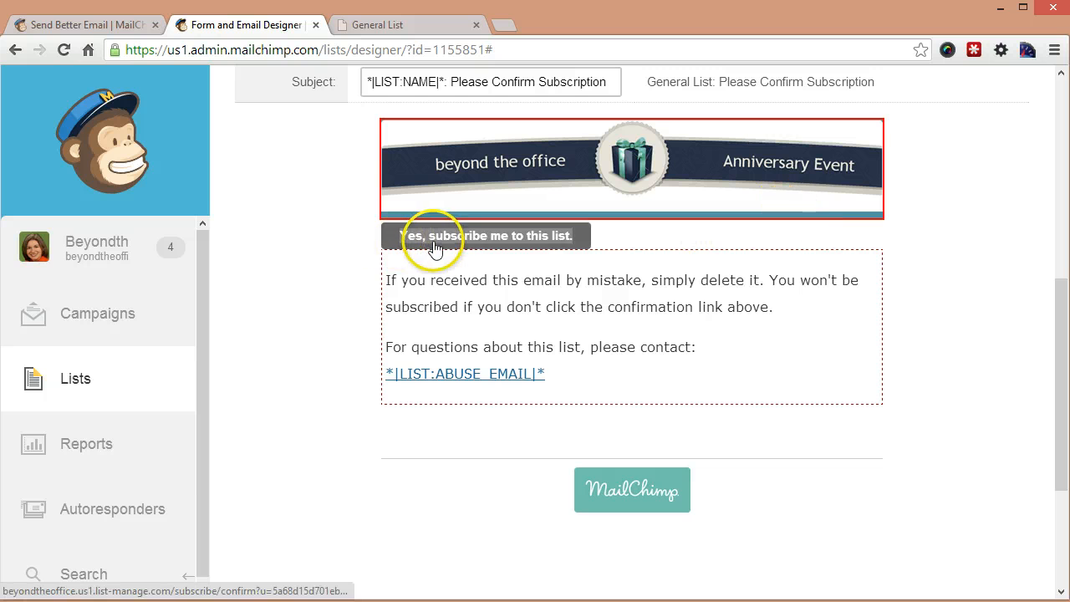
pyautogui.moveTo(492, 264)
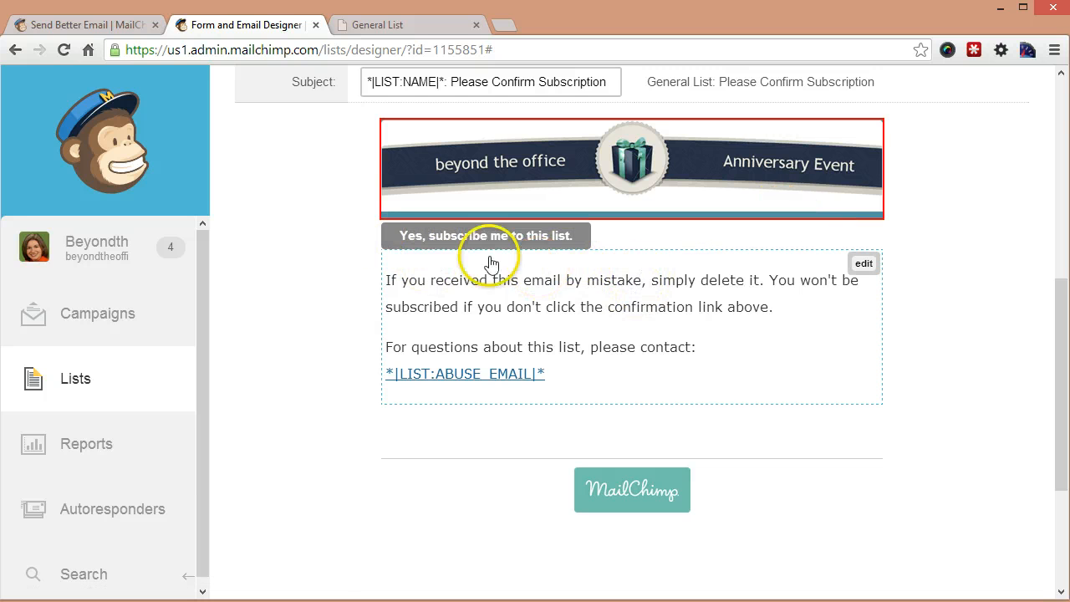
pyautogui.scroll(3)
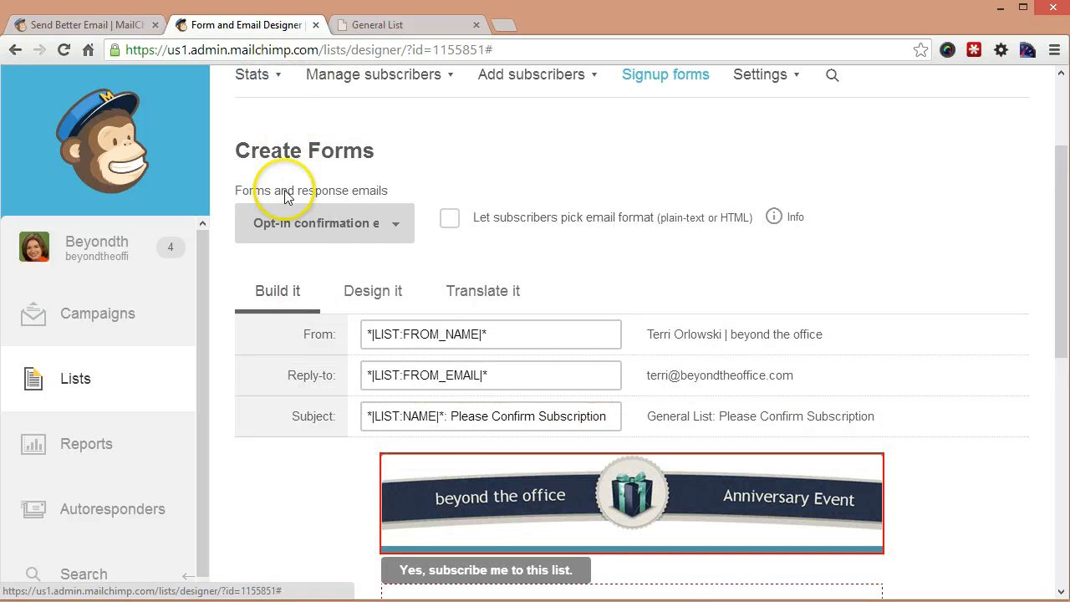
pyautogui.click(324, 222)
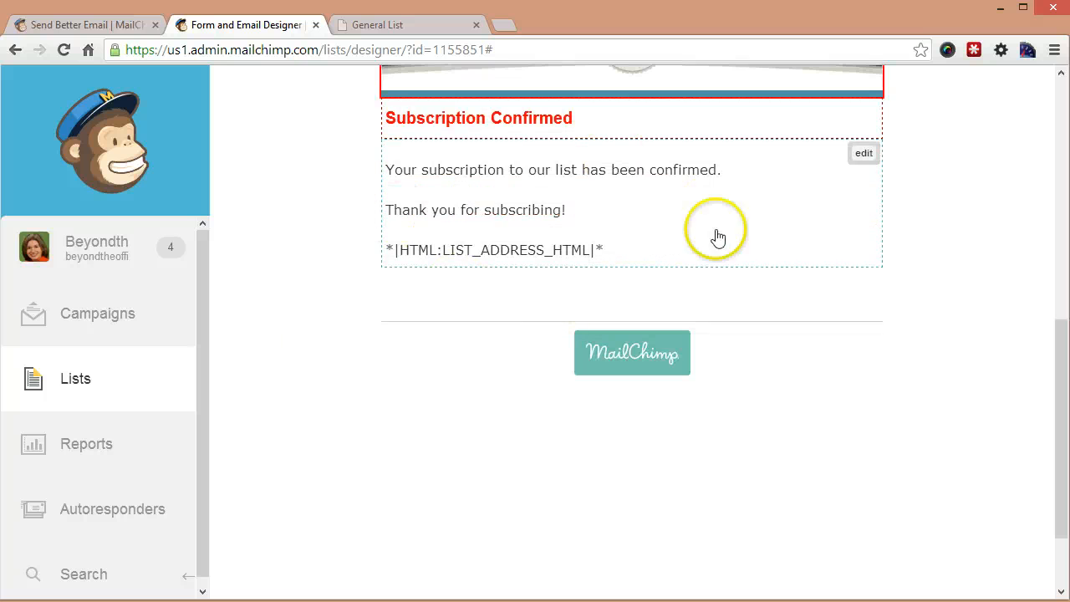
pyautogui.click(863, 152)
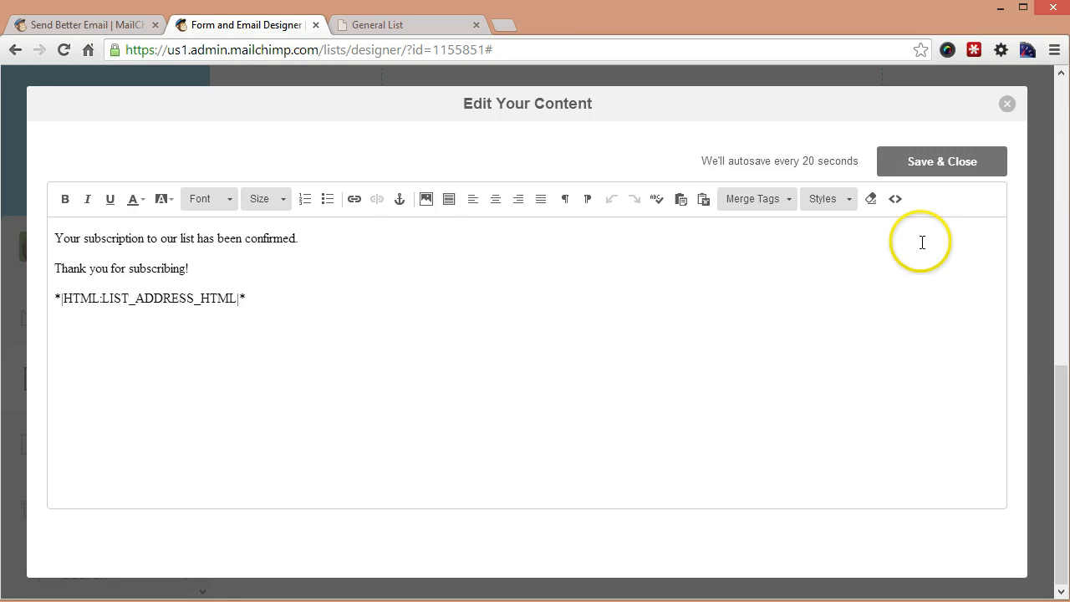
pyautogui.moveTo(1006, 104)
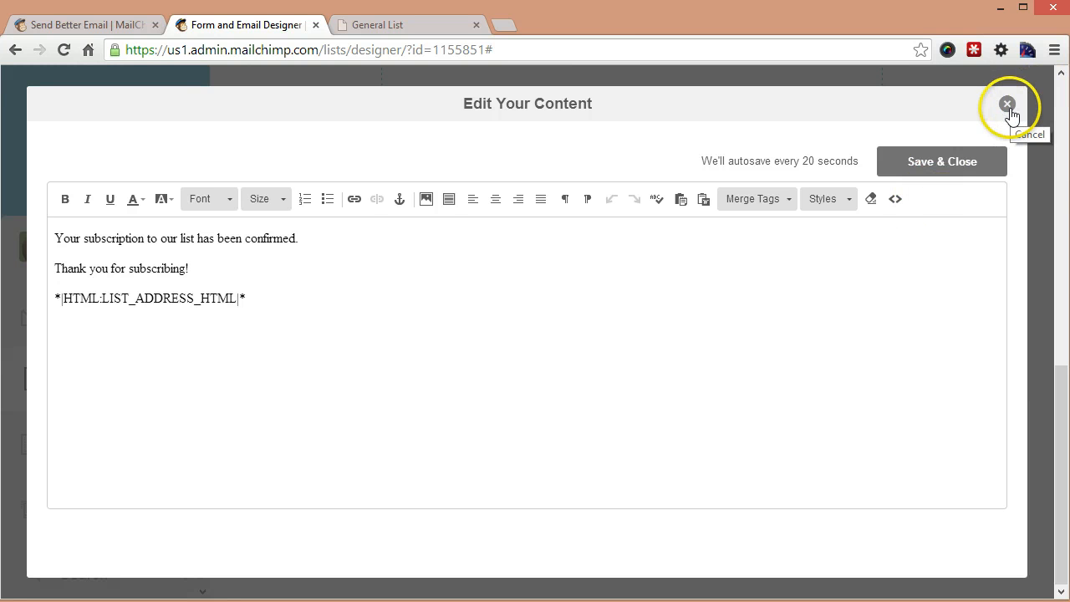
pyautogui.moveTo(43, 242)
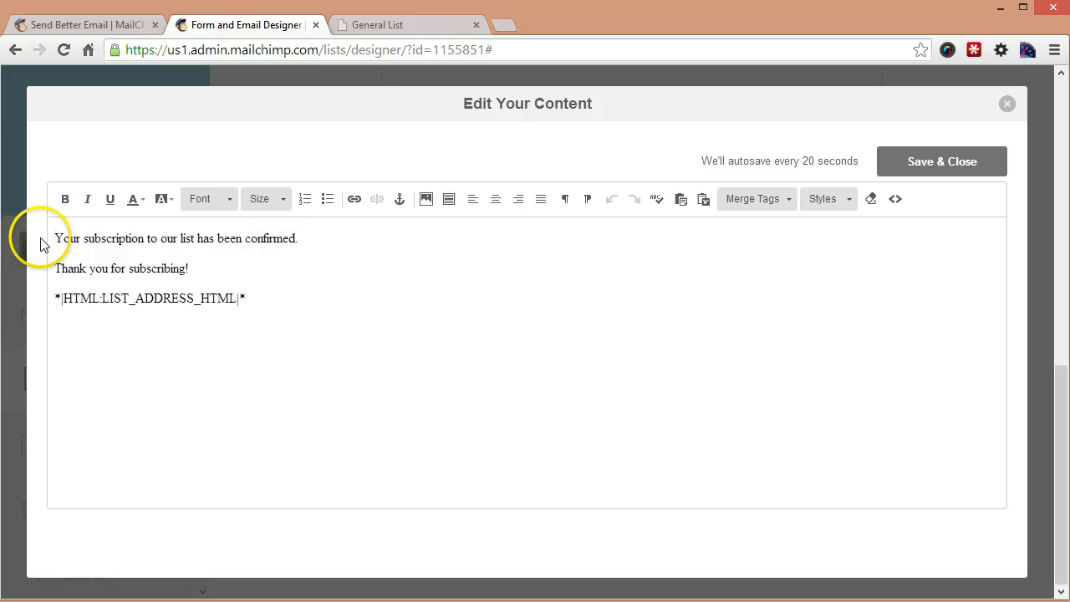
pyautogui.press('ctrl+a')
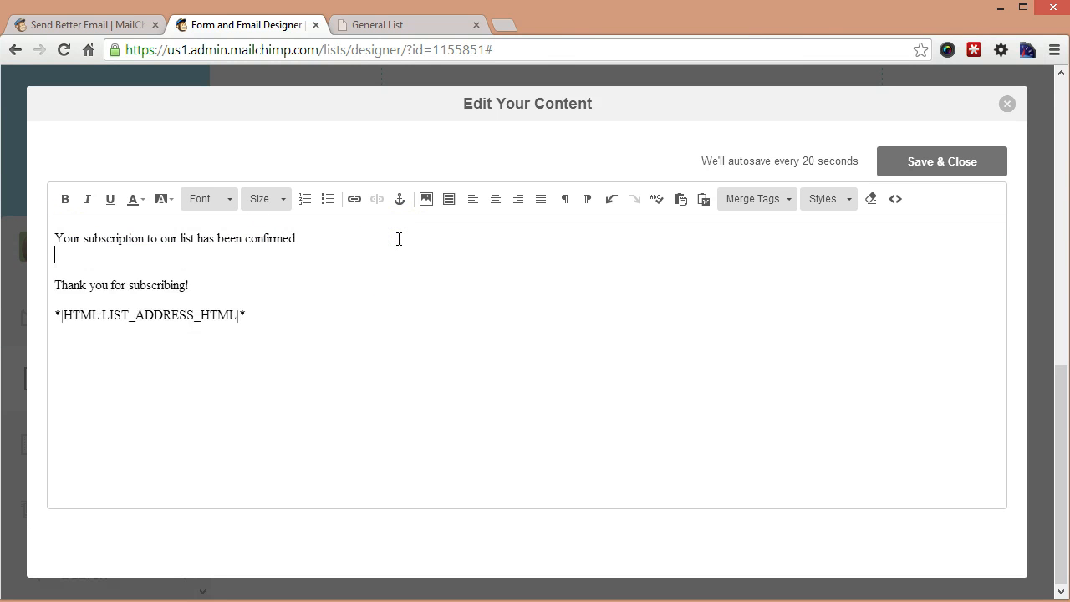
pyautogui.write('Here;s')
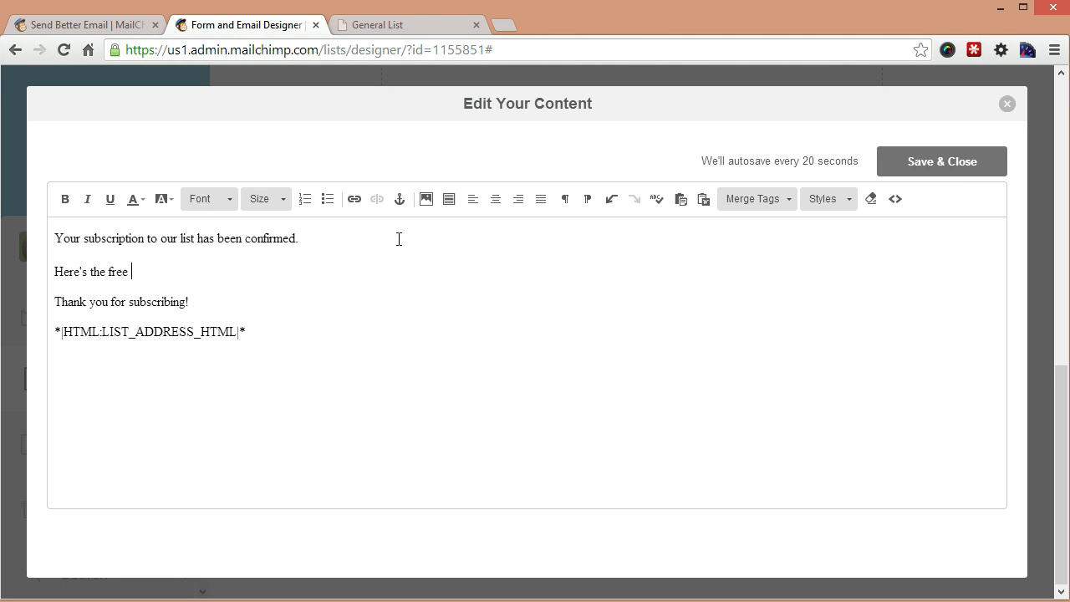
pyautogui.write('report that I prom')
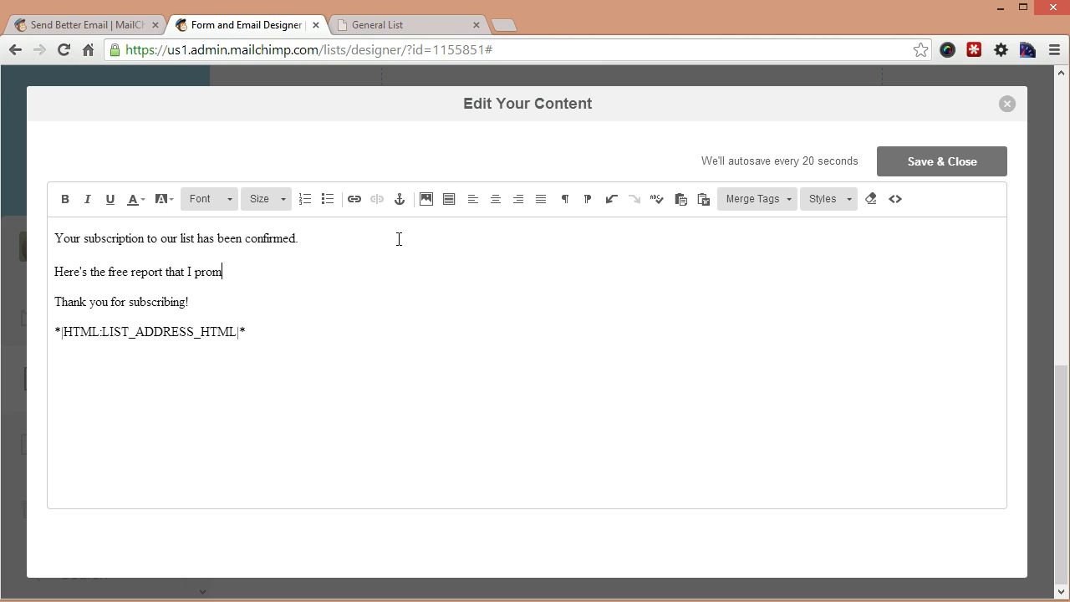
pyautogui.write('ised you...')
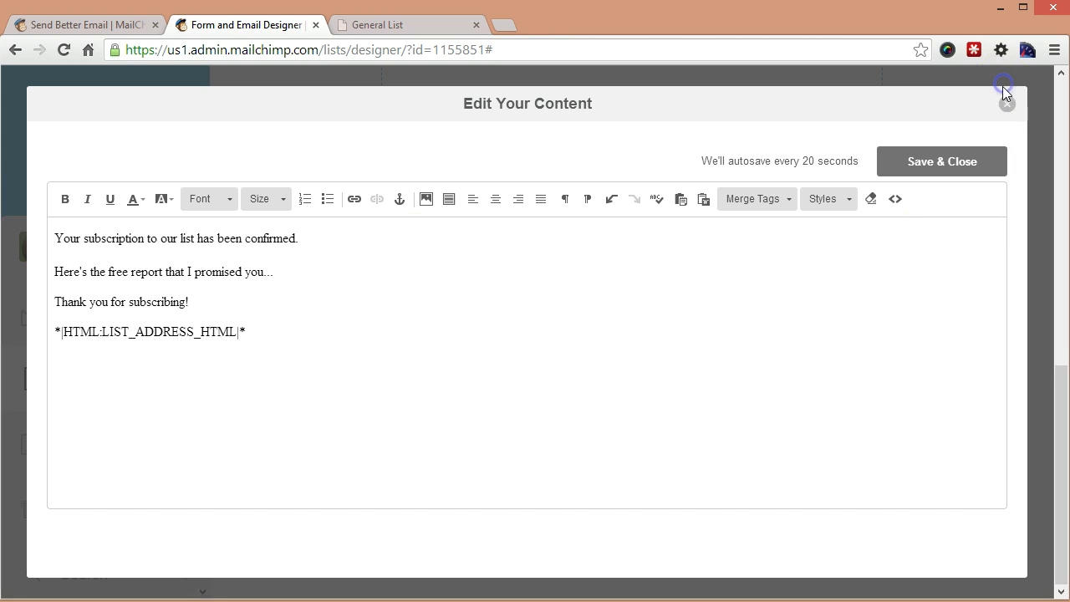
pyautogui.click(1007, 87)
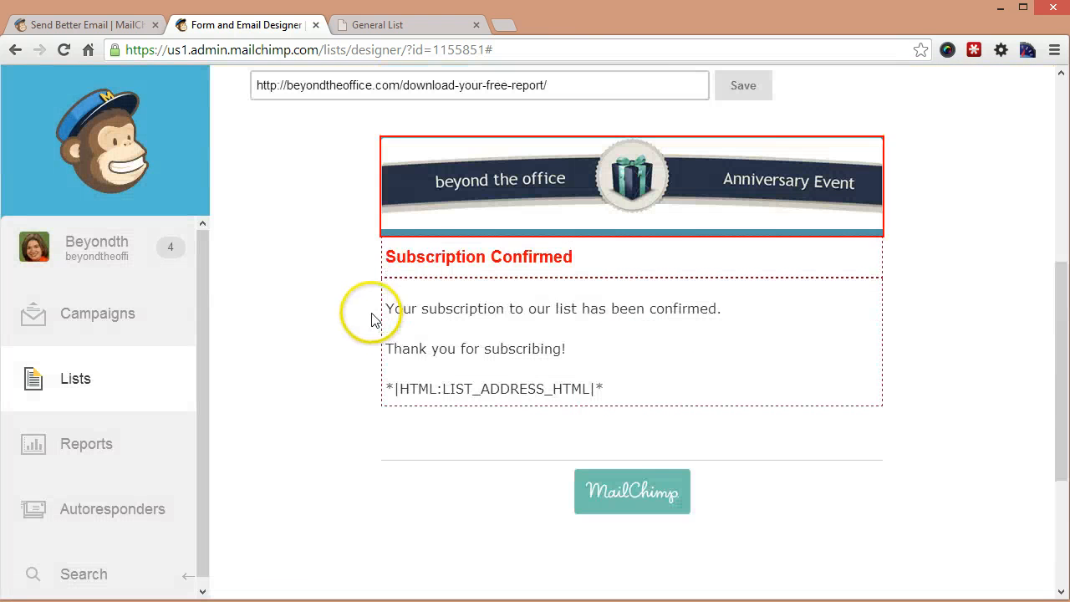
# Step: Switch to the Unsubscribe form, then to the Unsubscribe success page
pyautogui.click(324, 111)
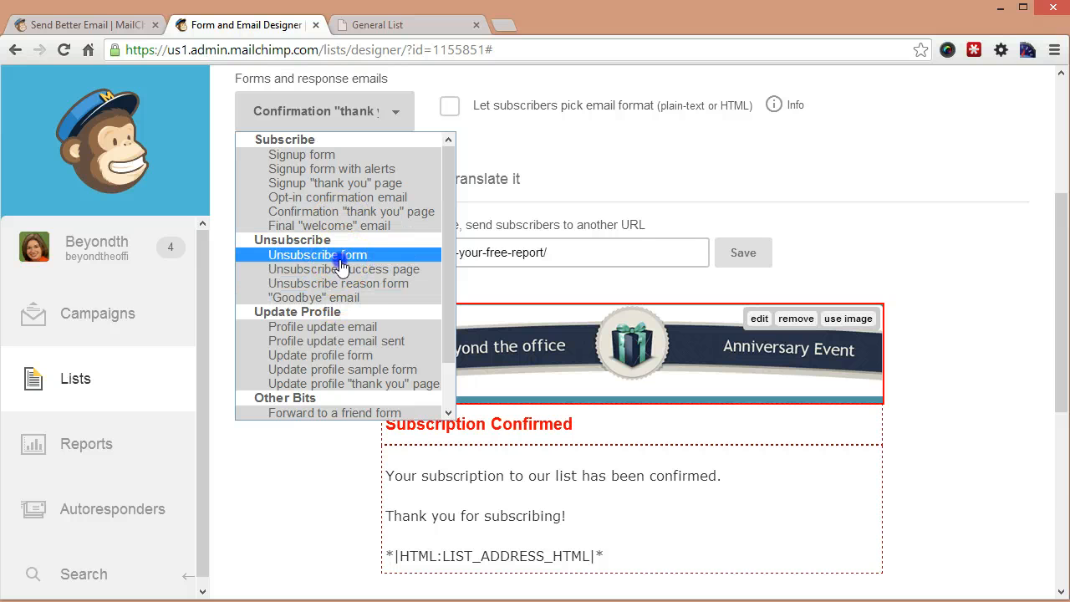
pyautogui.click(318, 254)
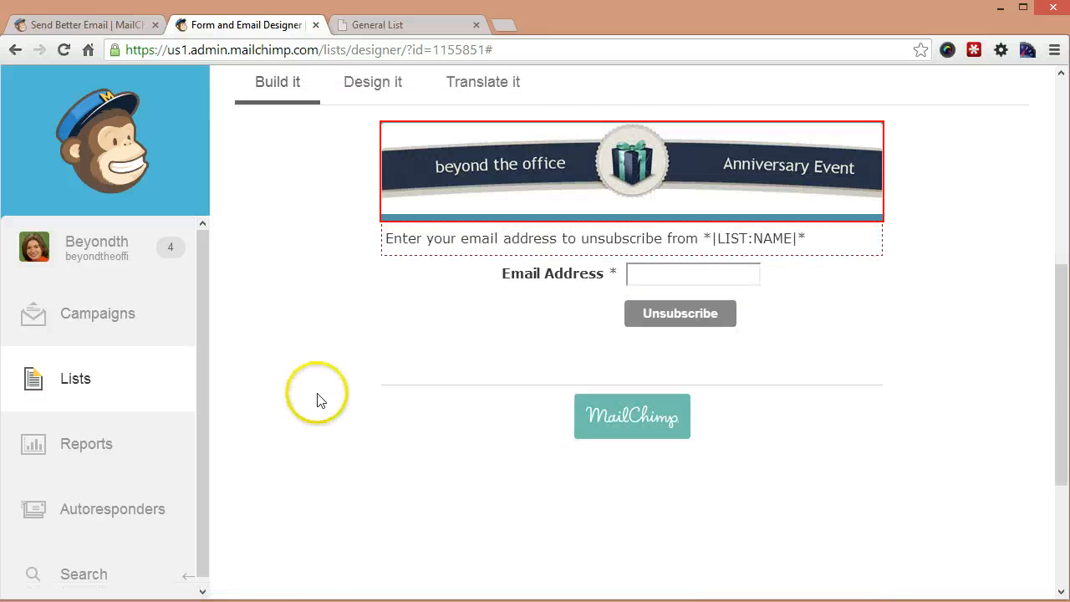
pyautogui.click(325, 194)
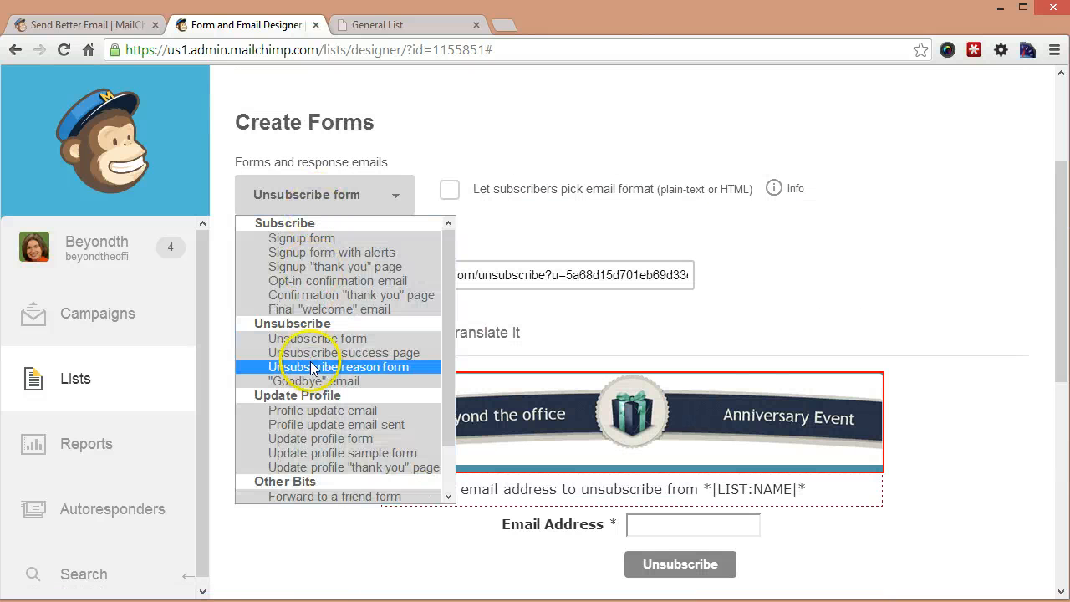
pyautogui.click(343, 351)
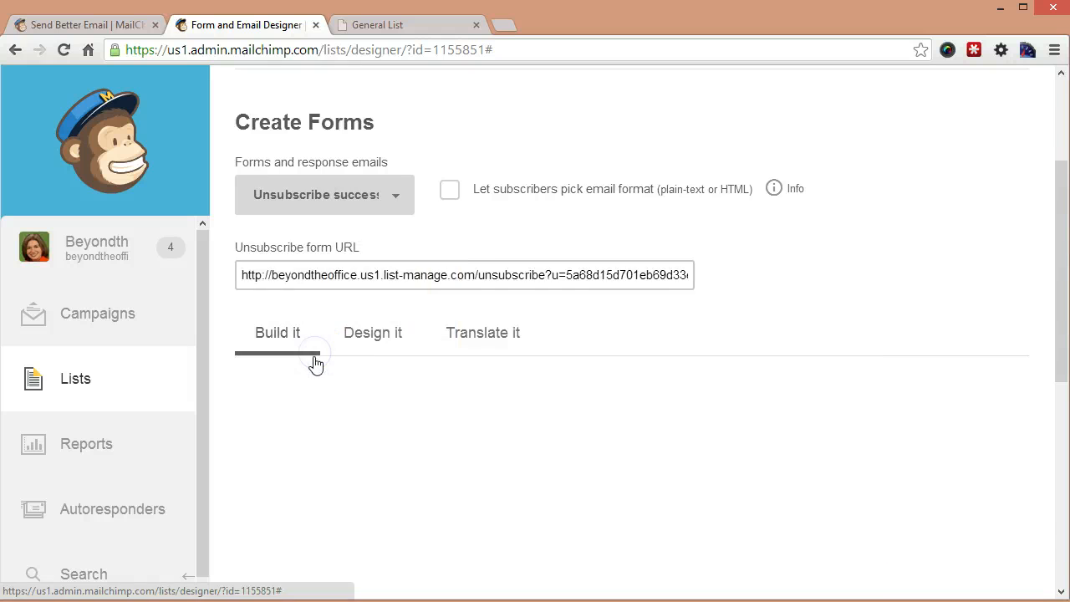
# Step: Switch to the Unsubscribe reason form, then land on the "Goodbye" email
pyautogui.click(278, 331)
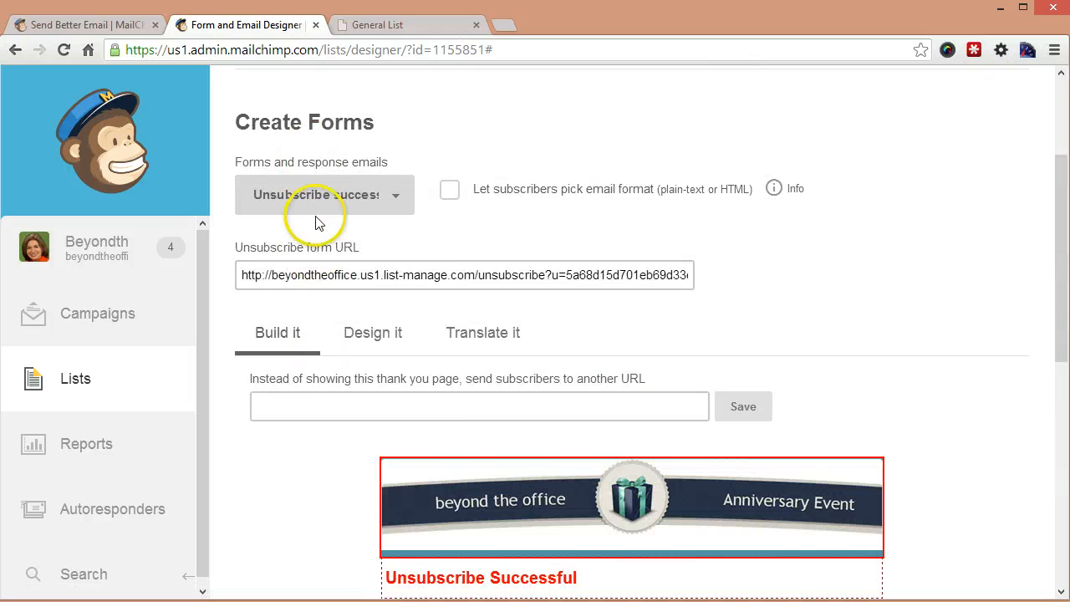
pyautogui.click(324, 194)
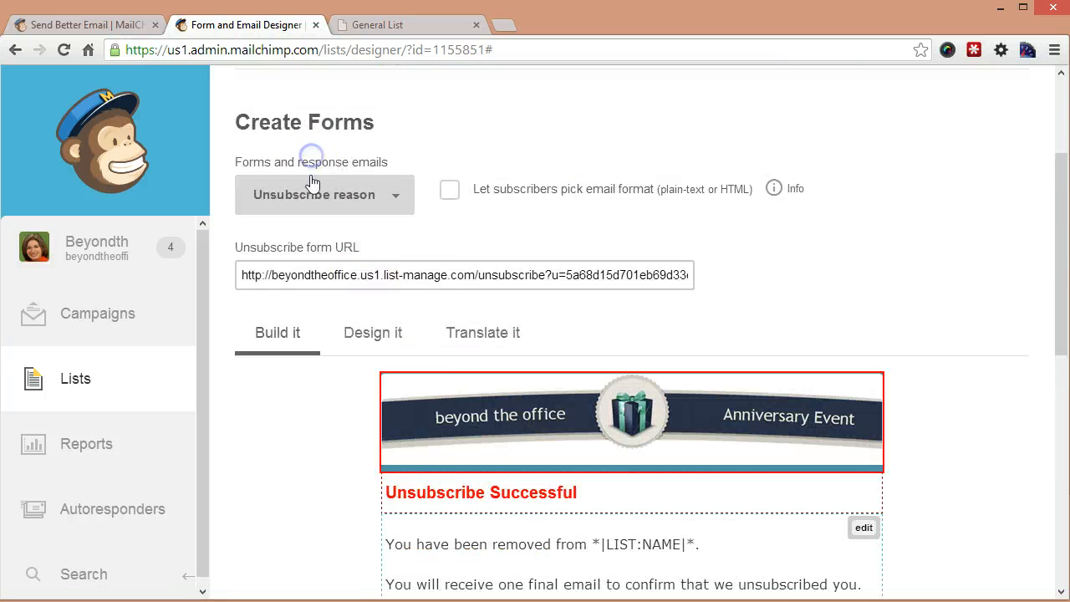
pyautogui.click(324, 194)
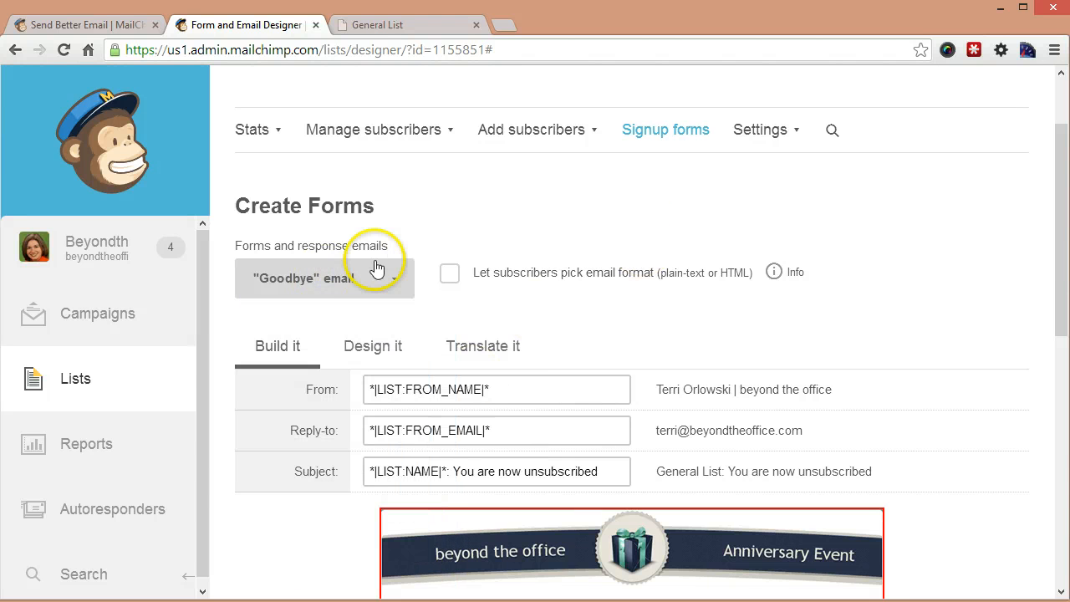
# Step: View the Goodbye email's sorry-to-see-you-go message in the editor and close it
pyautogui.click(324, 277)
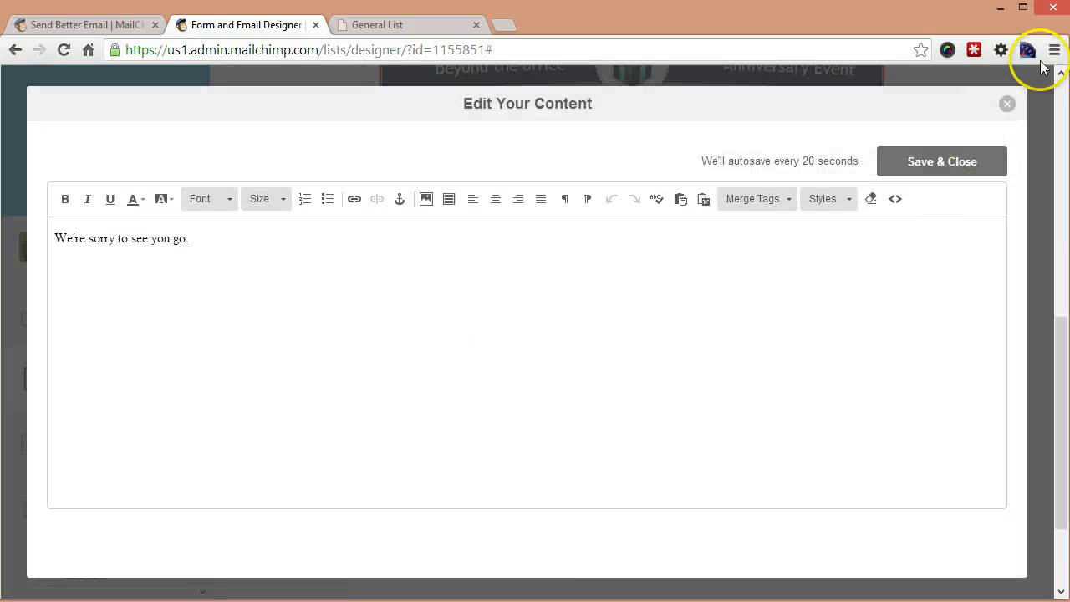
pyautogui.click(1006, 104)
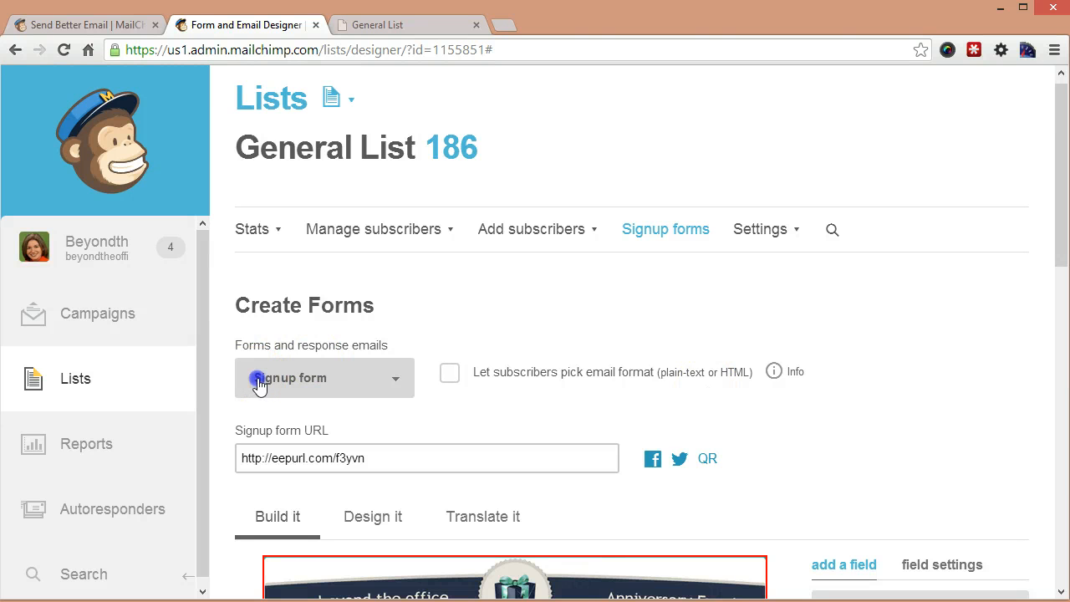
# Step: Switch to the Signup "thank you" page and look through its content
pyautogui.click(324, 377)
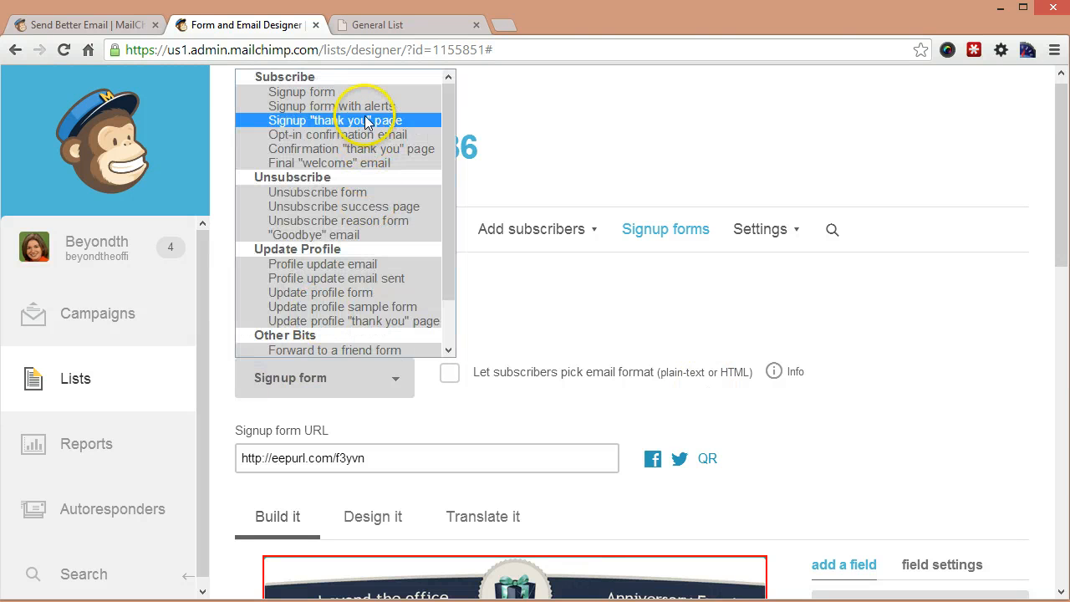
pyautogui.click(337, 120)
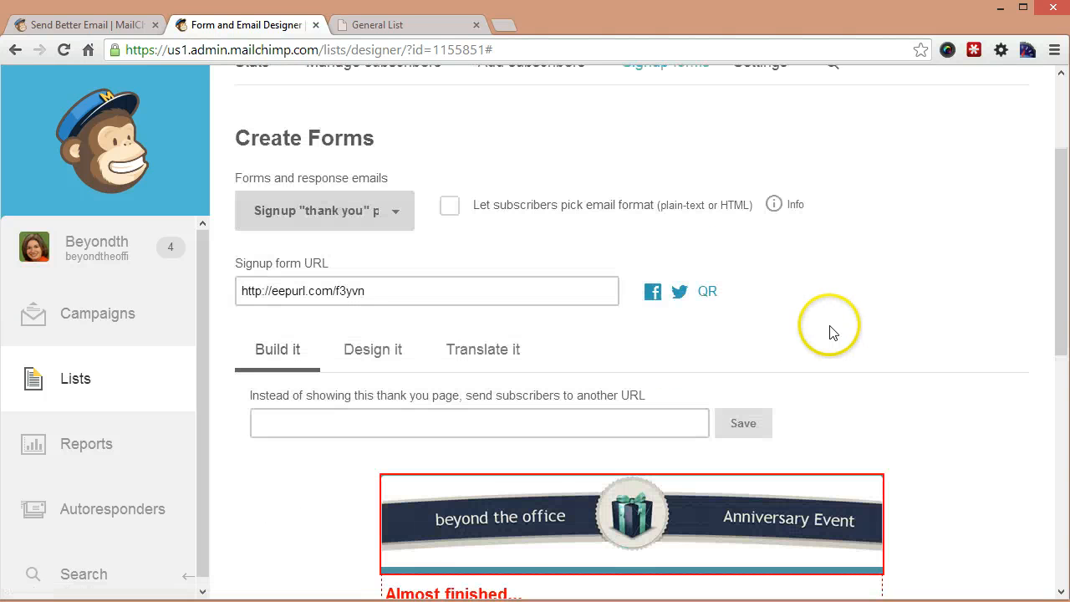
pyautogui.scroll(-3)
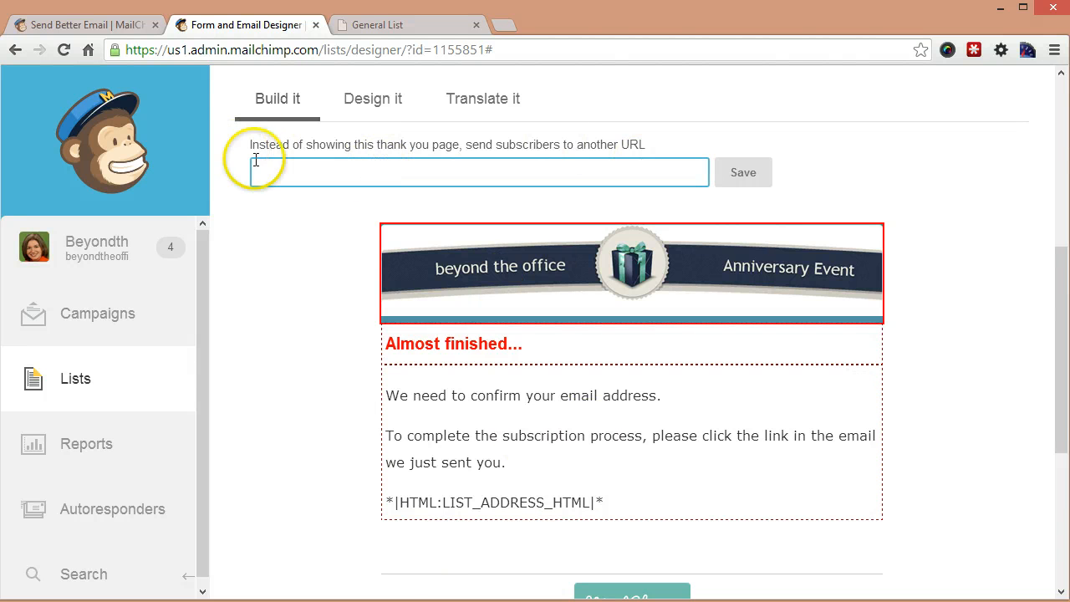
pyautogui.moveTo(539, 395)
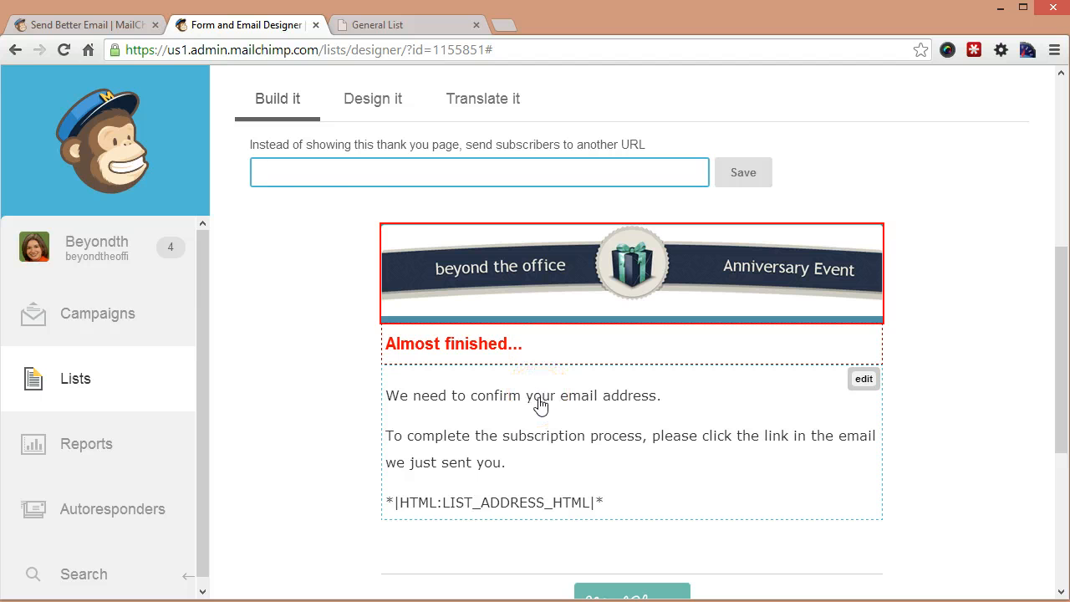
pyautogui.click(478, 172)
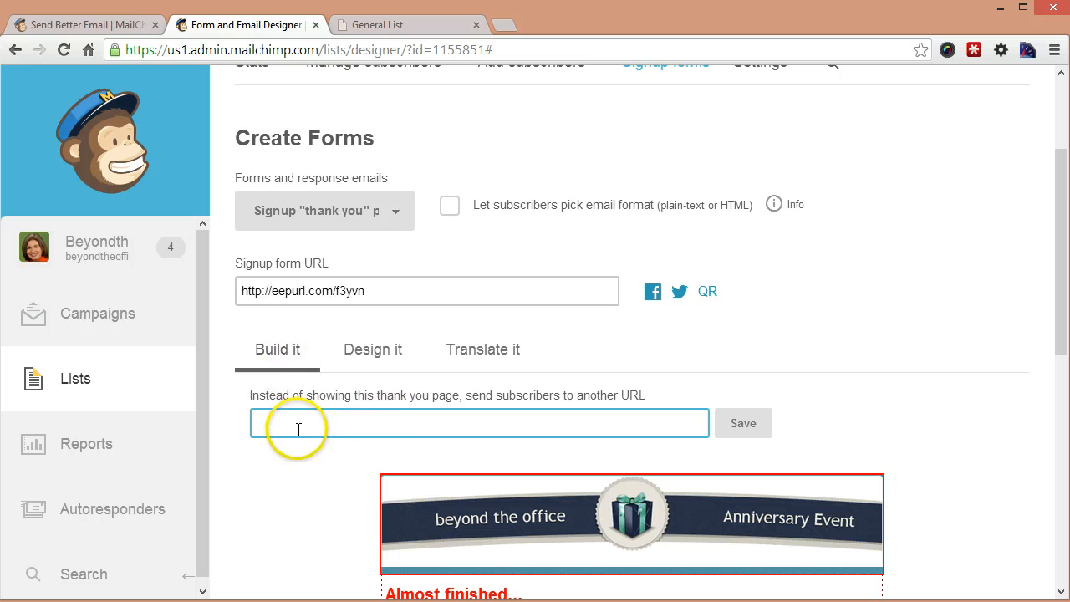
# Step: Switch to the Confirmation "thank you" page with its free-report download redirect URL
pyautogui.click(325, 211)
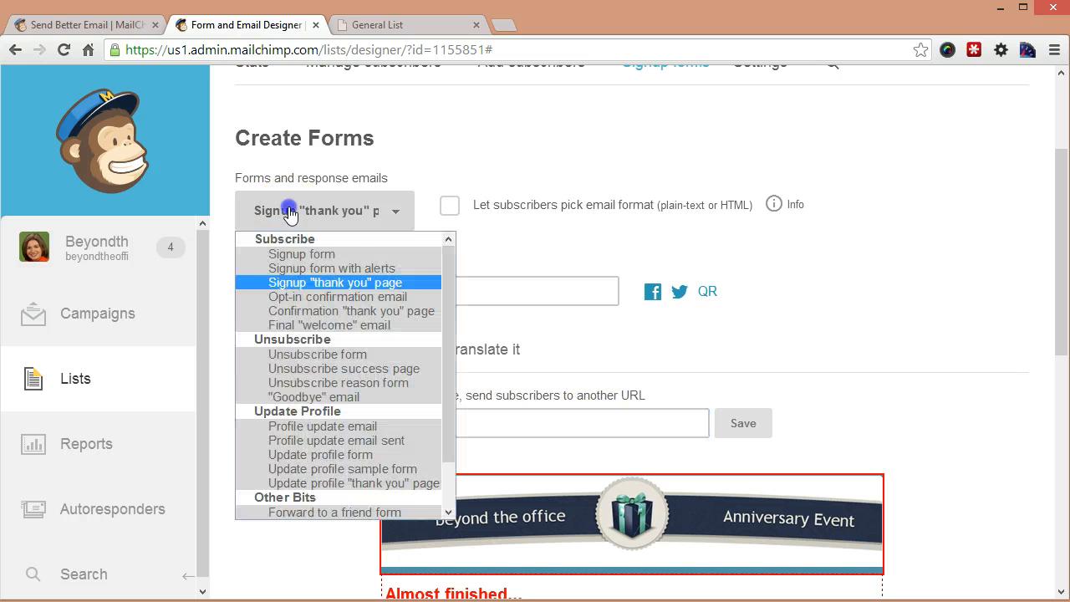
pyautogui.click(351, 309)
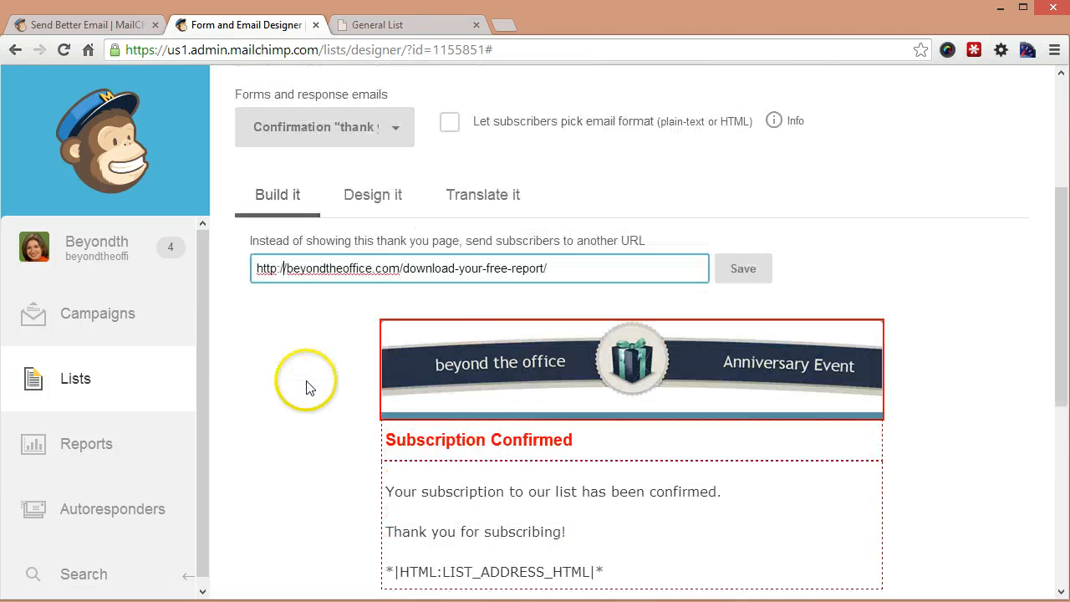
pyautogui.scroll(-3)
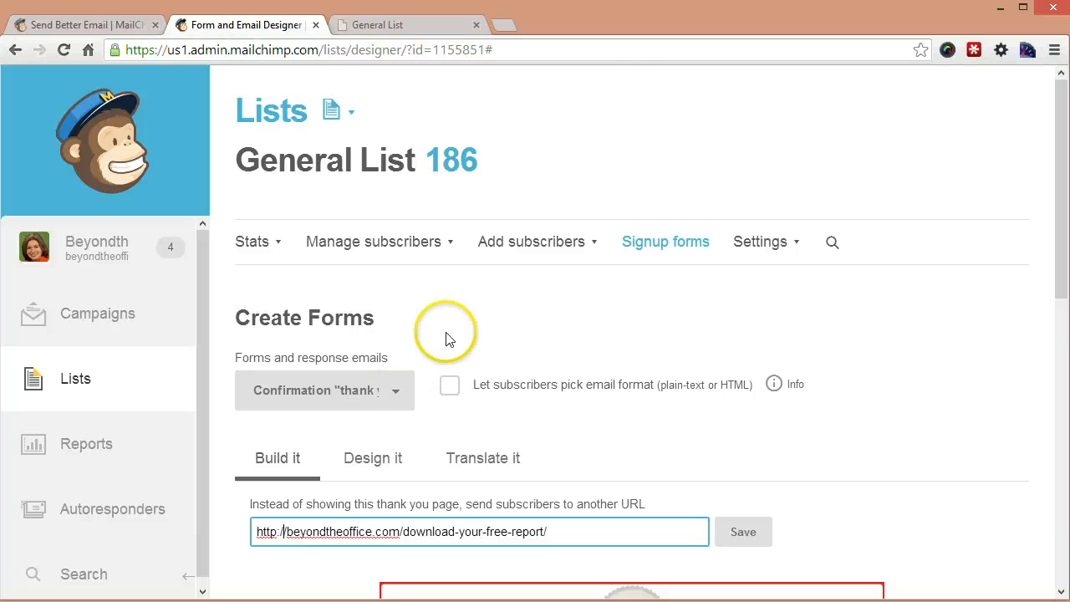
# Step: Scroll down the confirmation page toward the Signup form settings
pyautogui.scroll(-3)
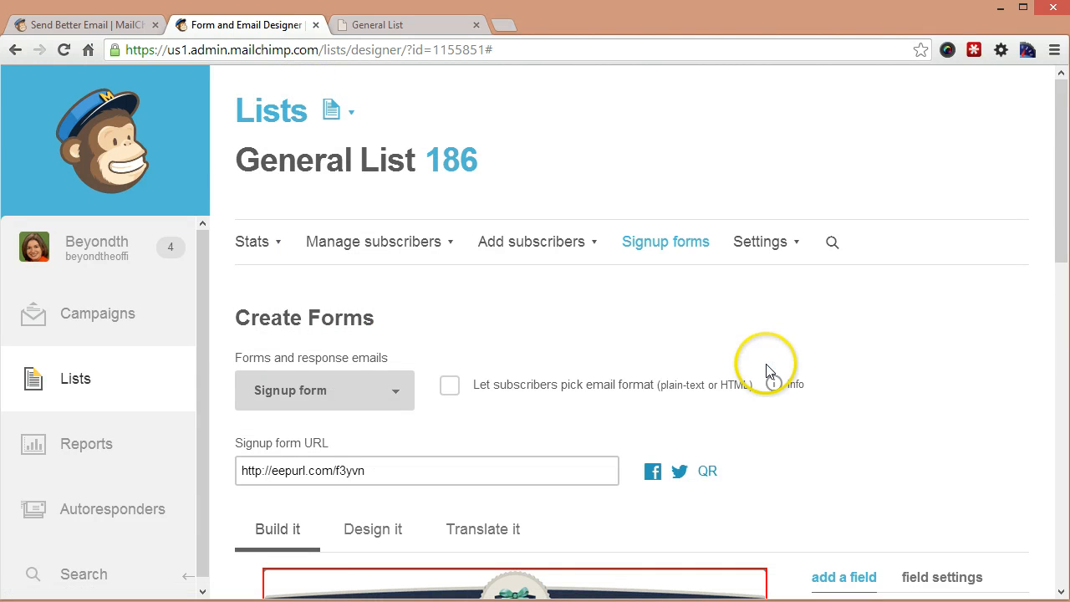
pyautogui.moveTo(794, 329)
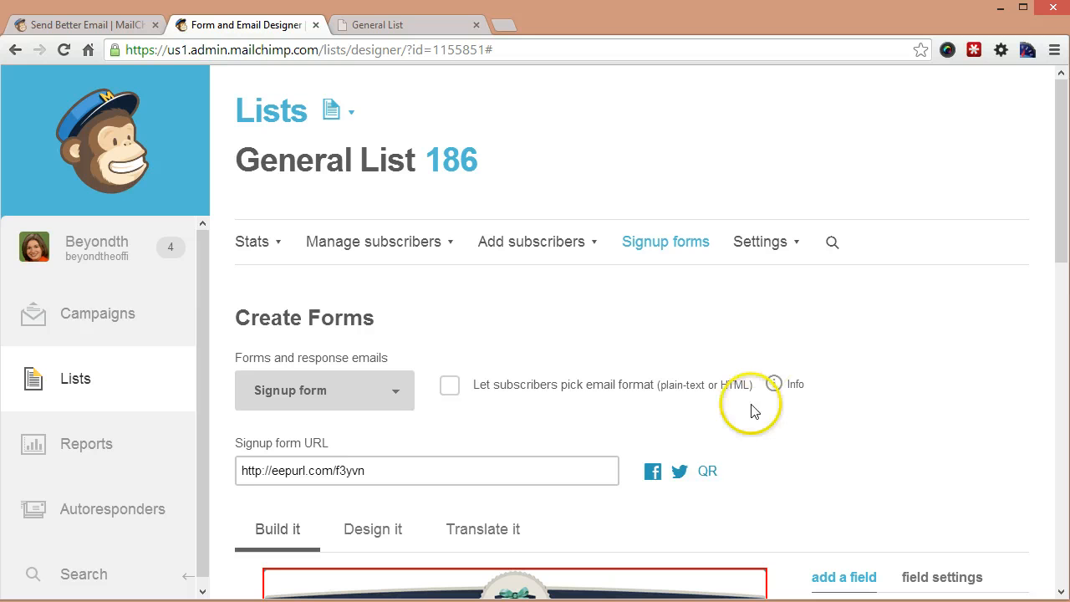
pyautogui.moveTo(869, 391)
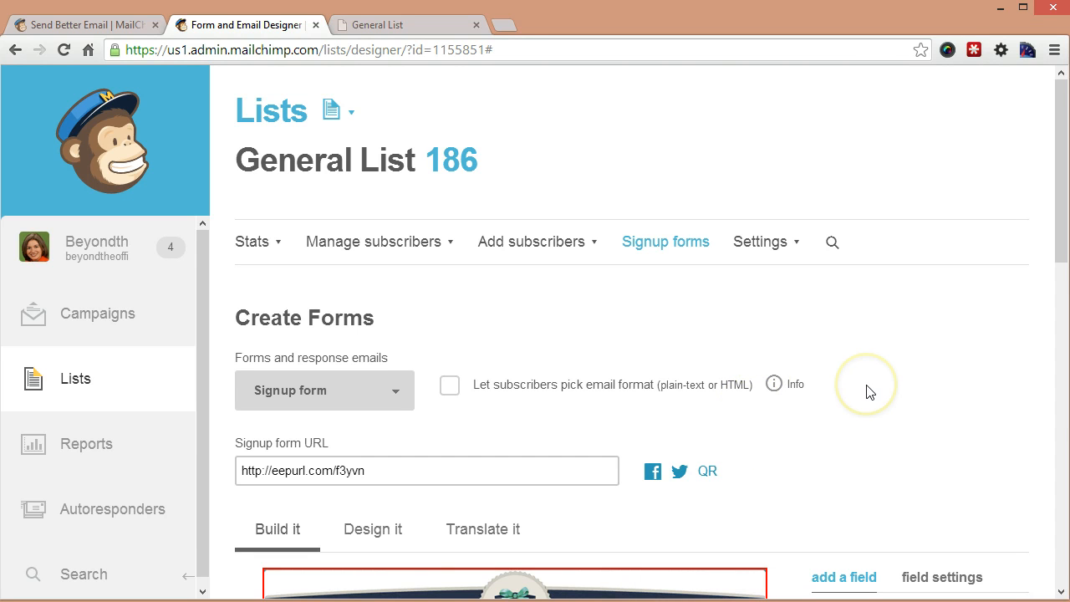